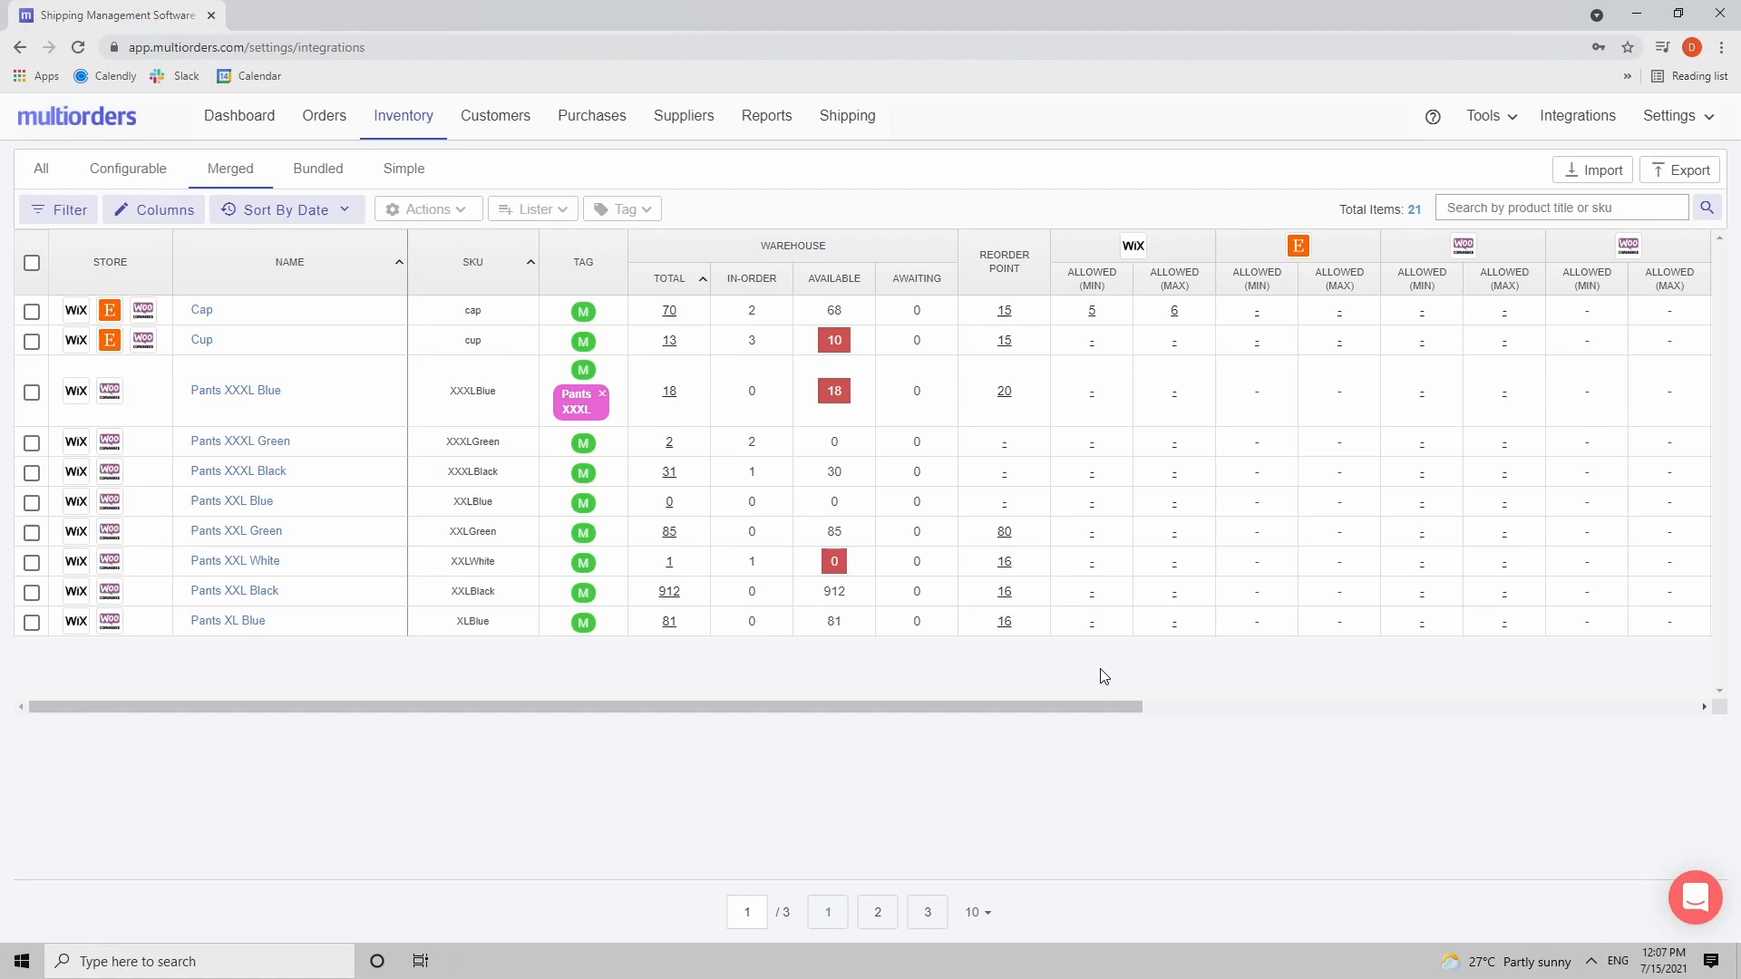
{"action": "mouse_move", "coordinate": [990, 691]}
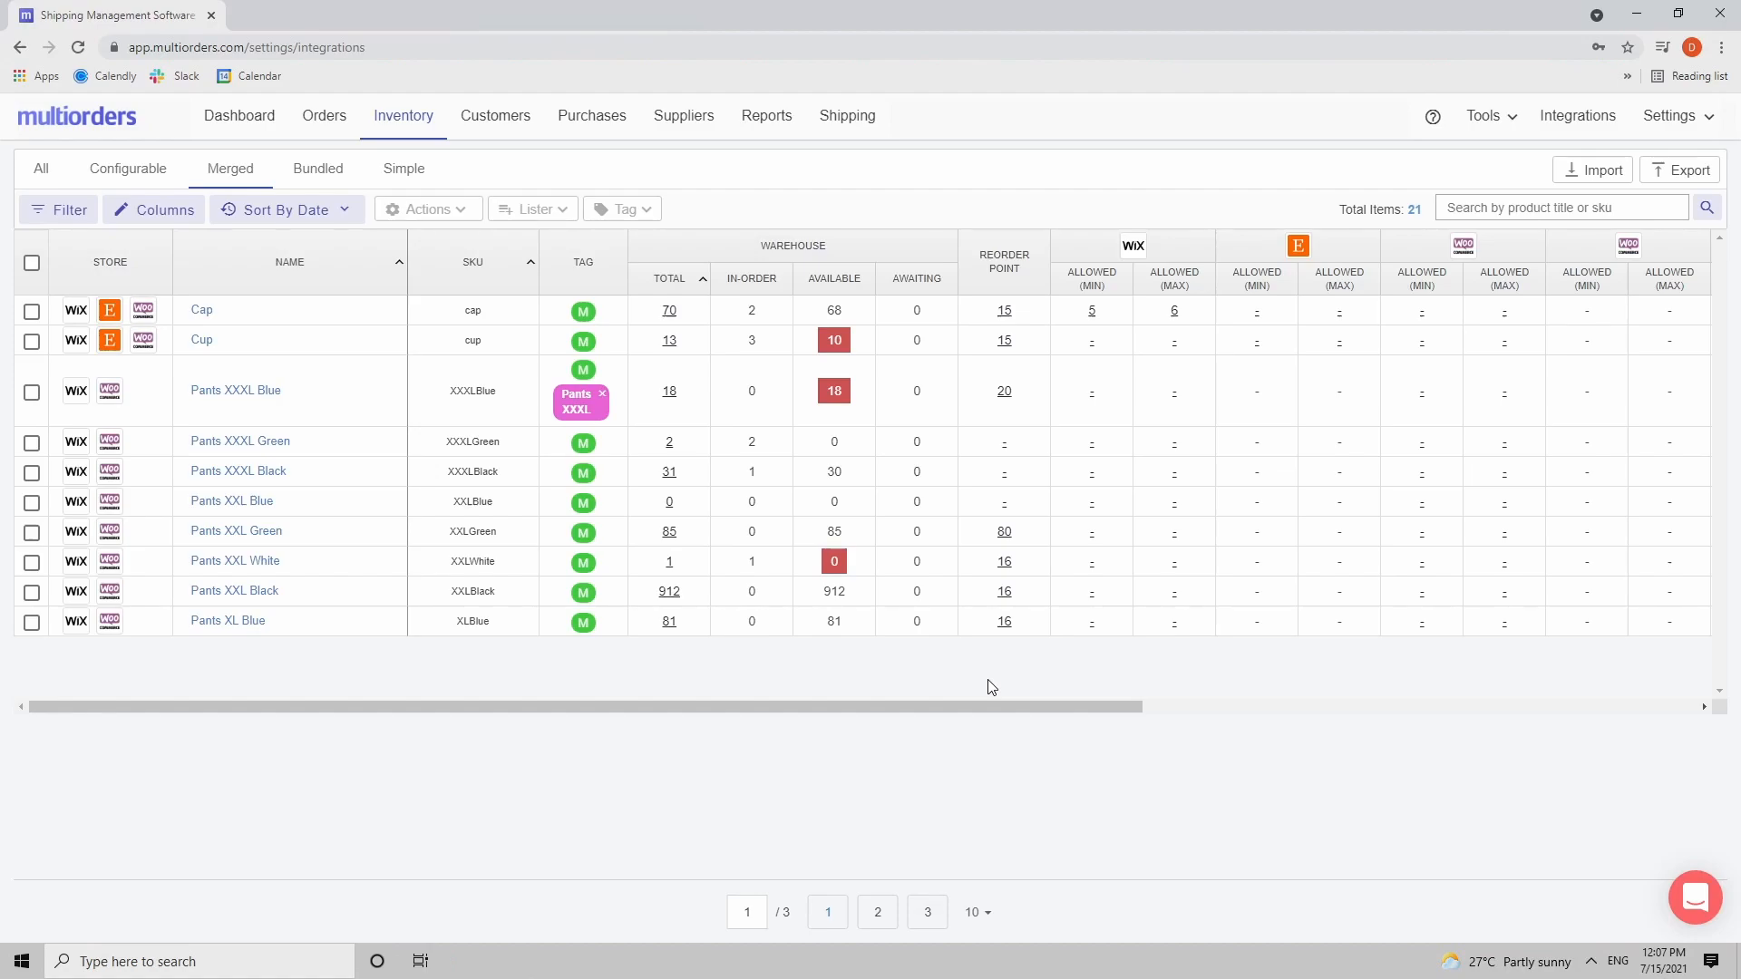
{"action": "mouse_move", "coordinate": [977, 689]}
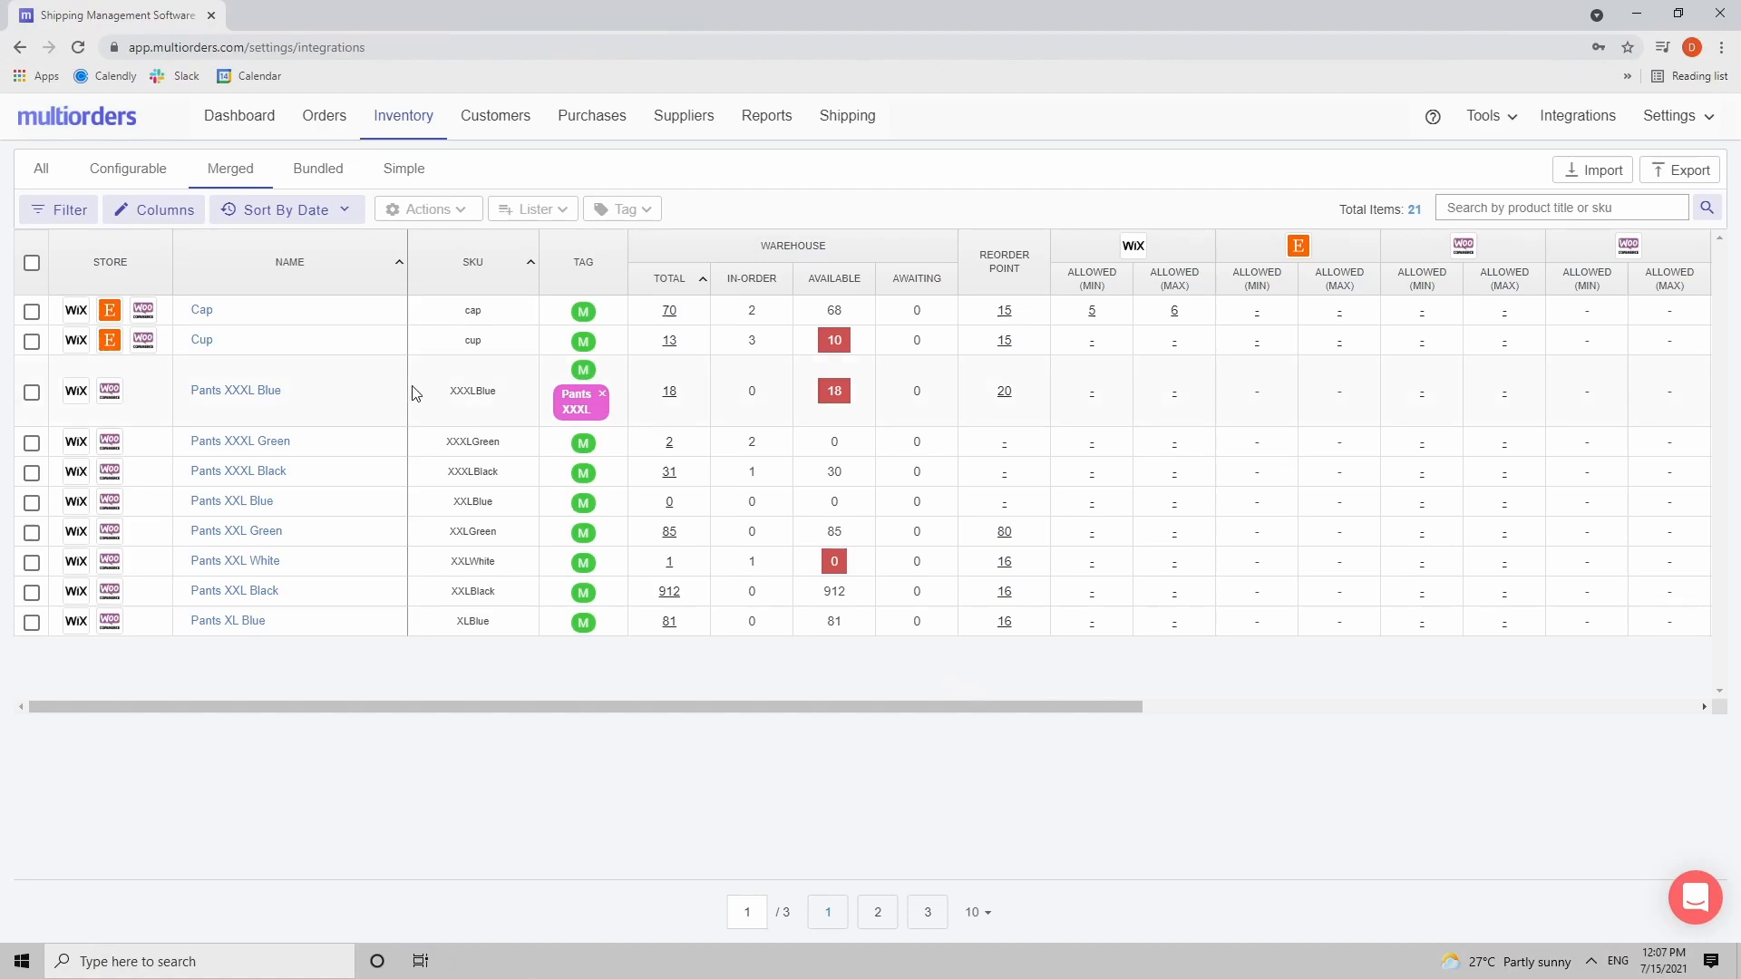
Step: Filter the inventory to the Bundled list, where the Outfit bundle appears
{"action": "left_click", "coordinate": [317, 167]}
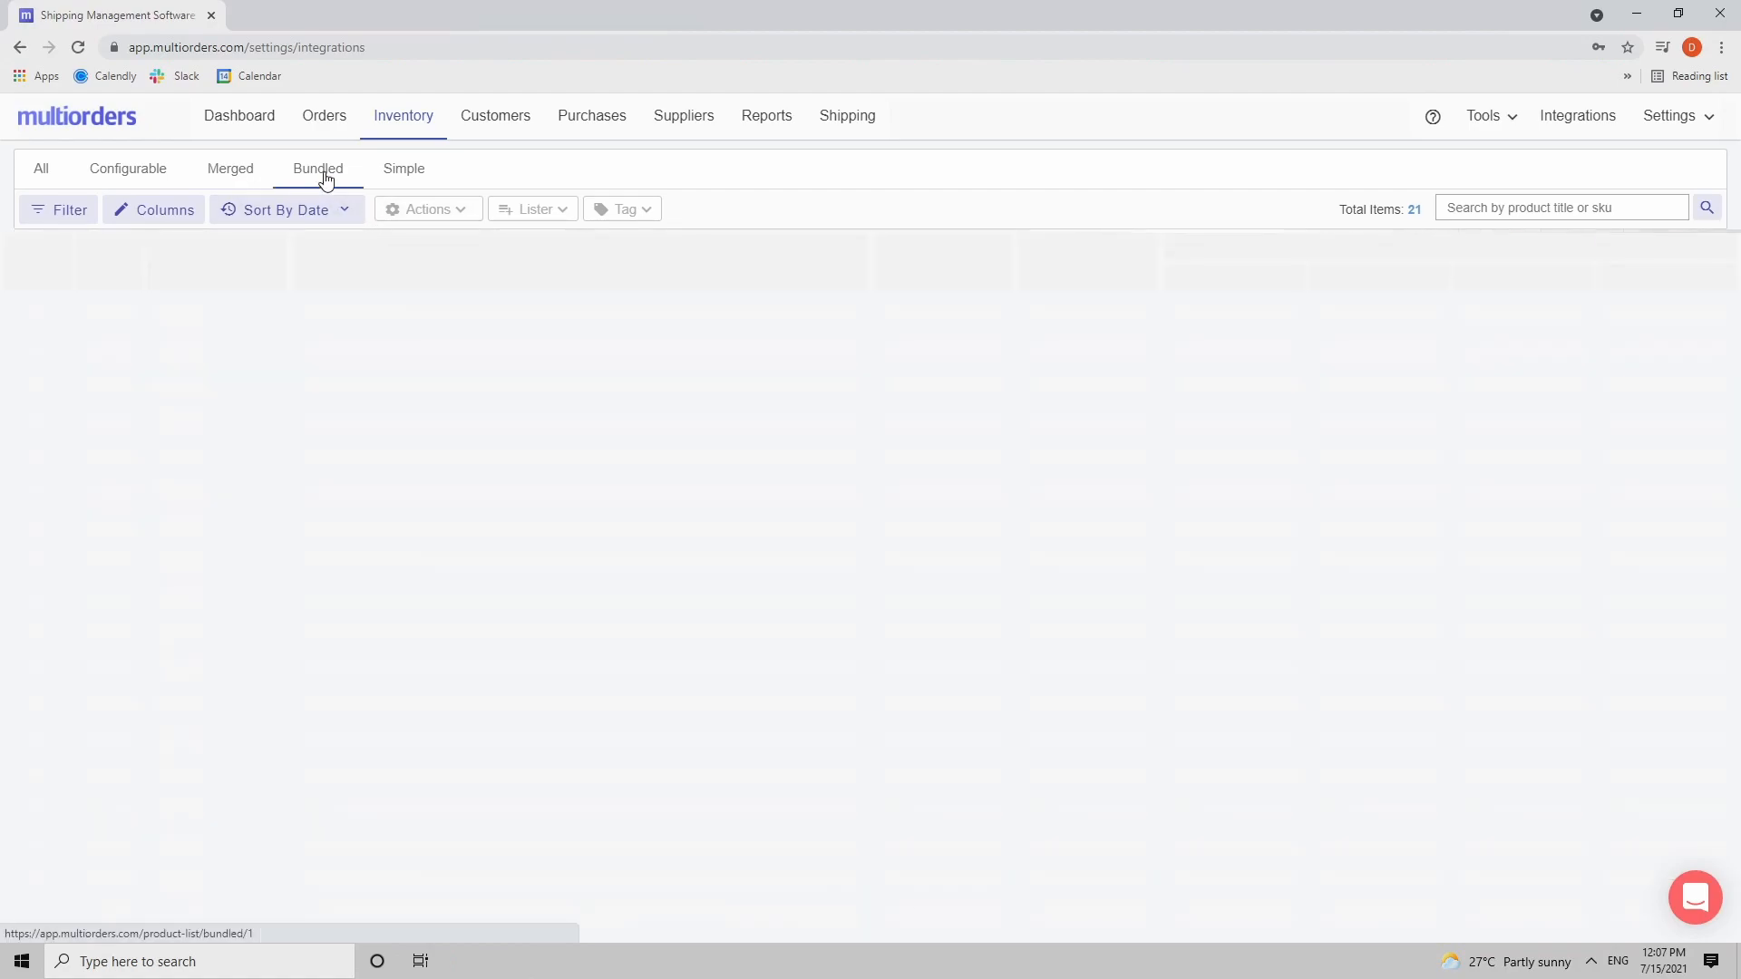
{"action": "left_click", "coordinate": [319, 167]}
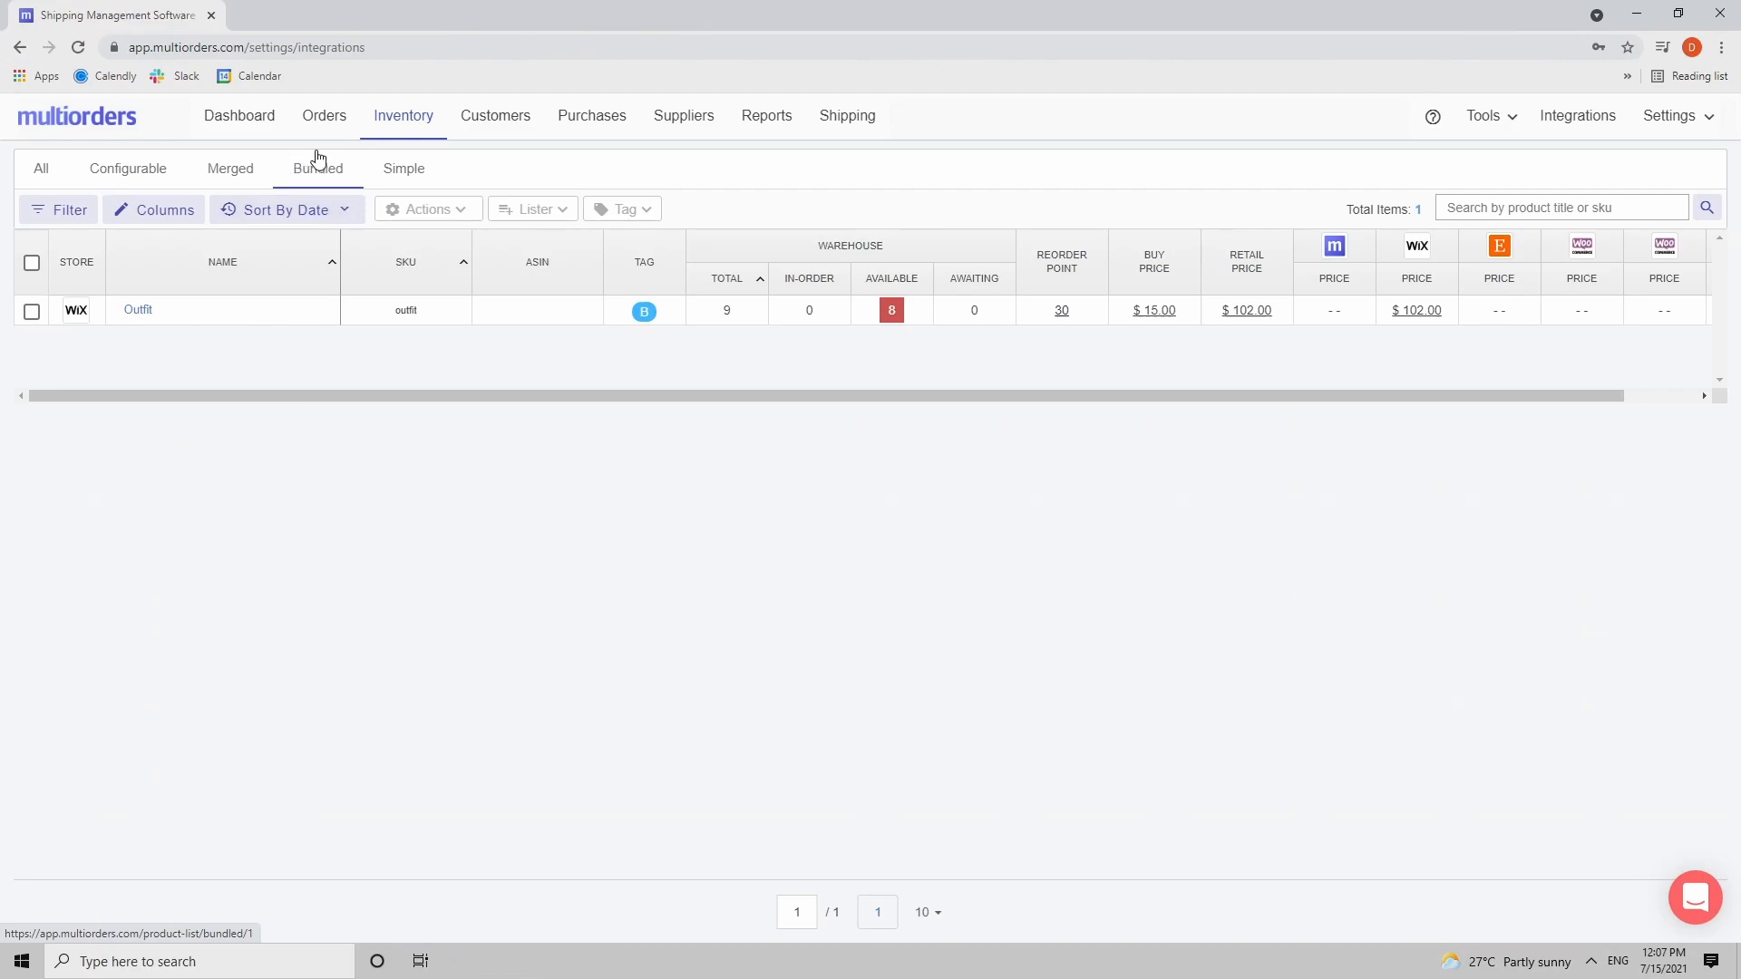
{"action": "mouse_move", "coordinate": [234, 388]}
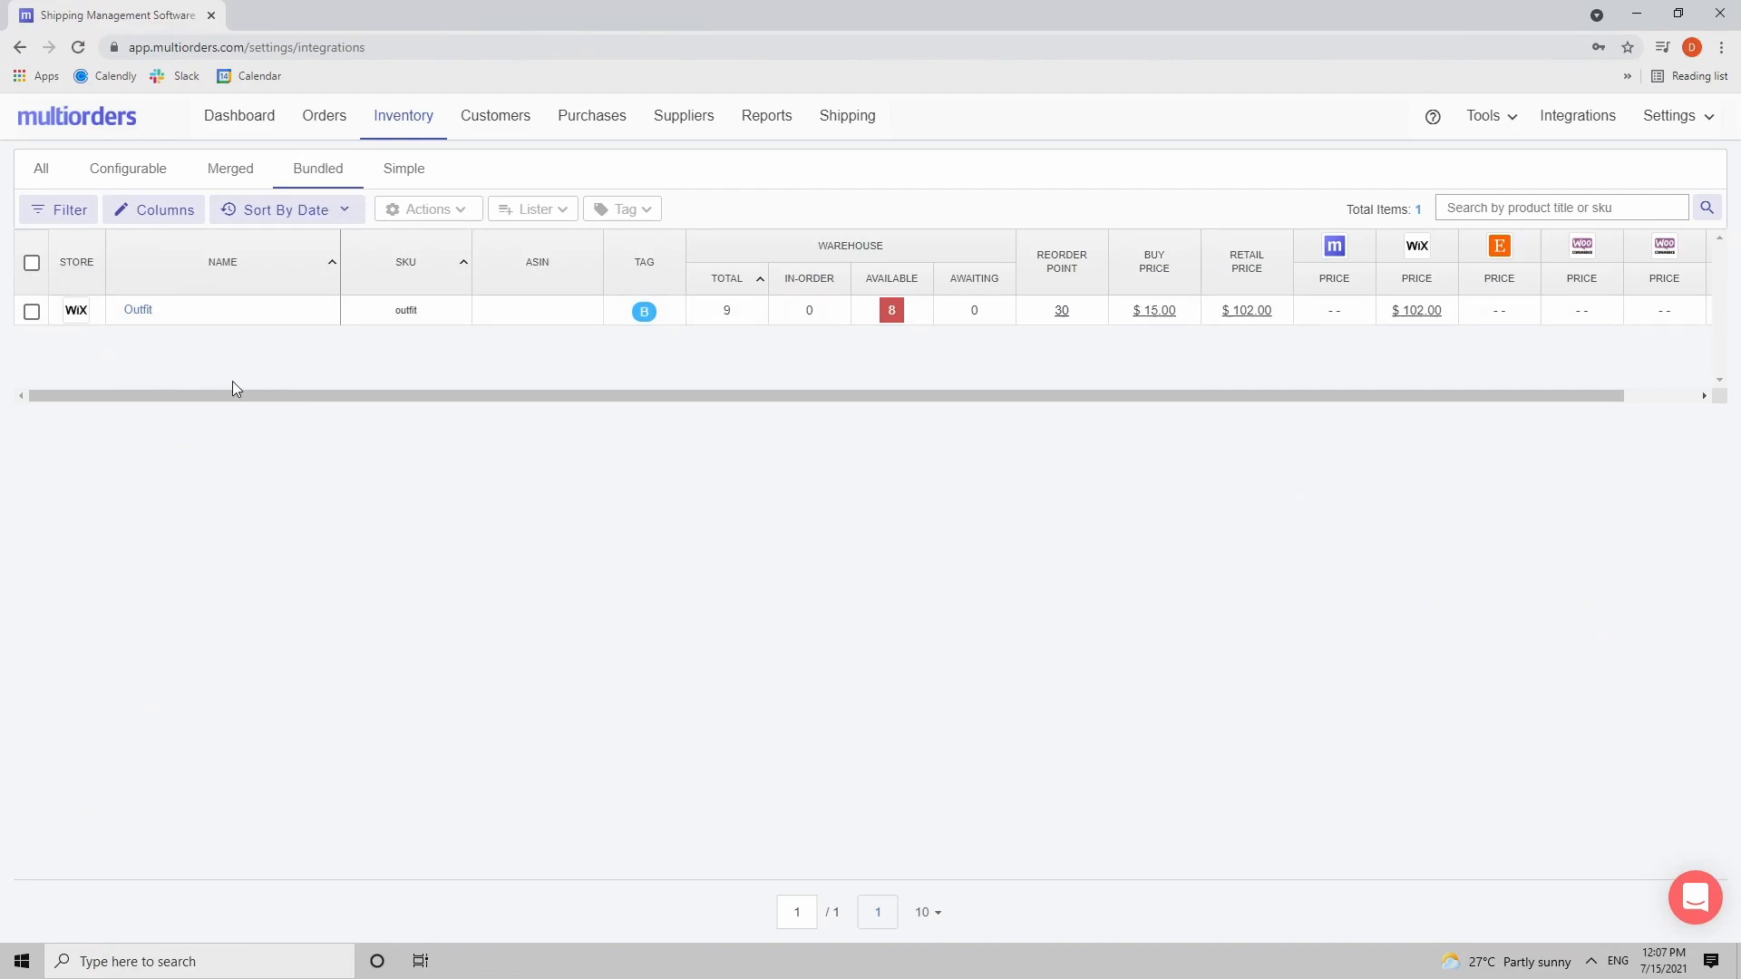
{"action": "mouse_move", "coordinate": [643, 310]}
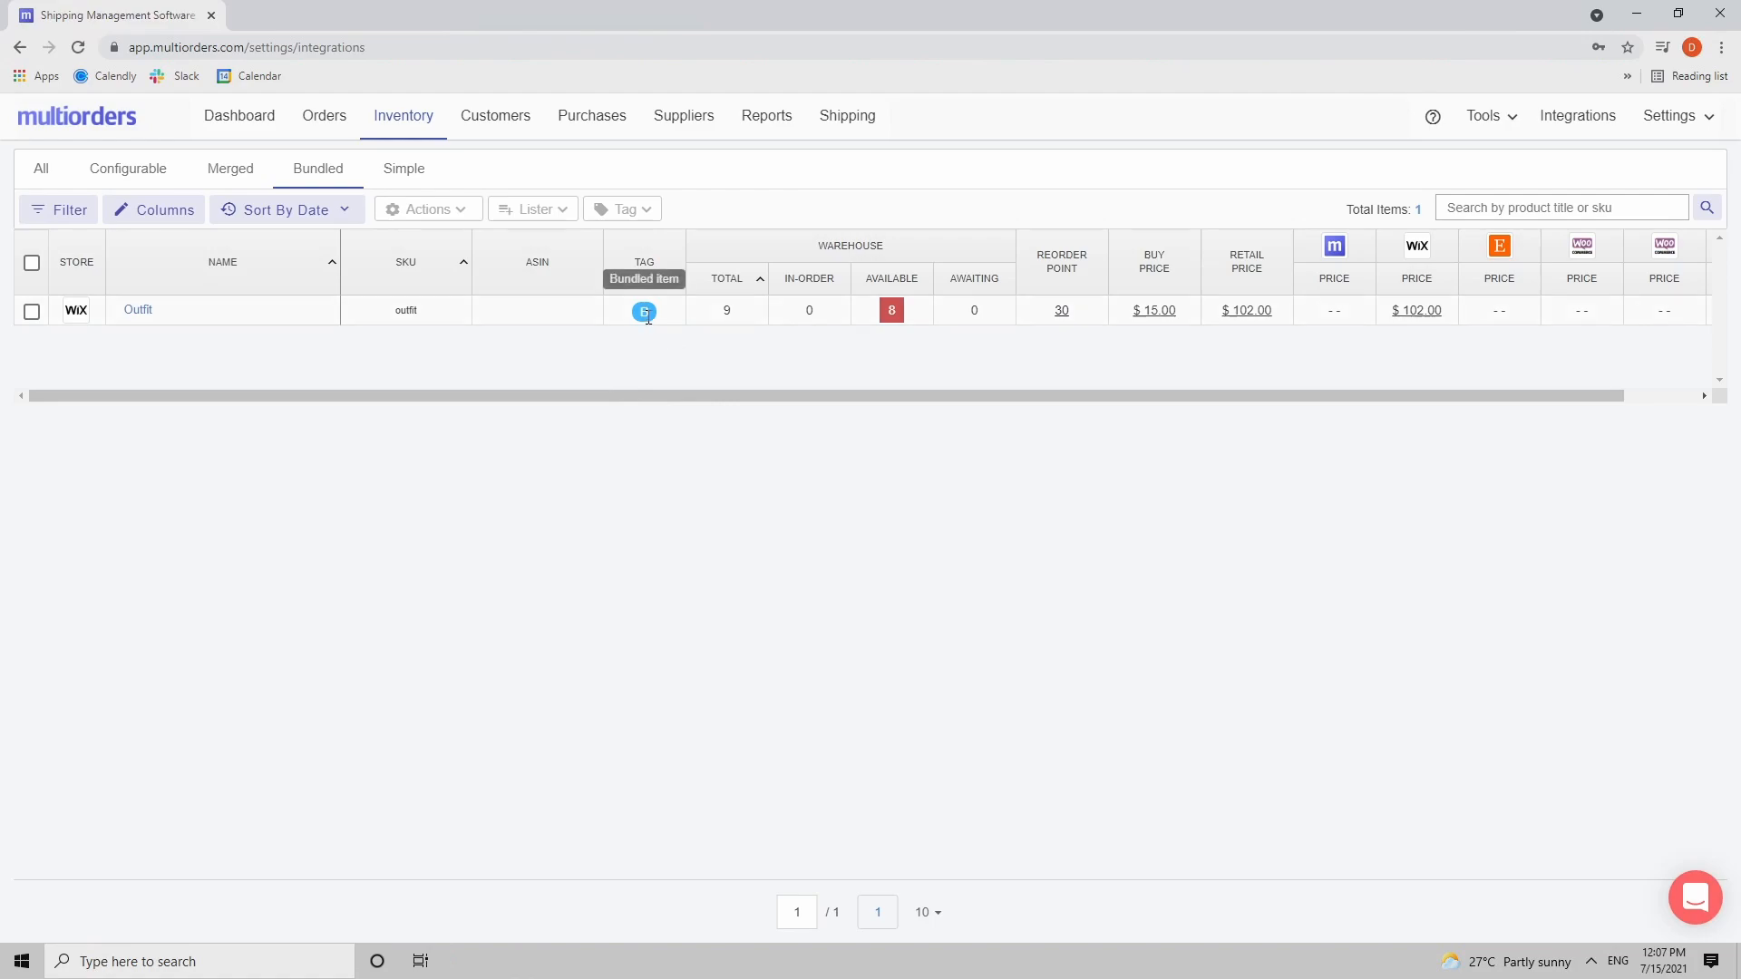
{"action": "mouse_move", "coordinate": [645, 368]}
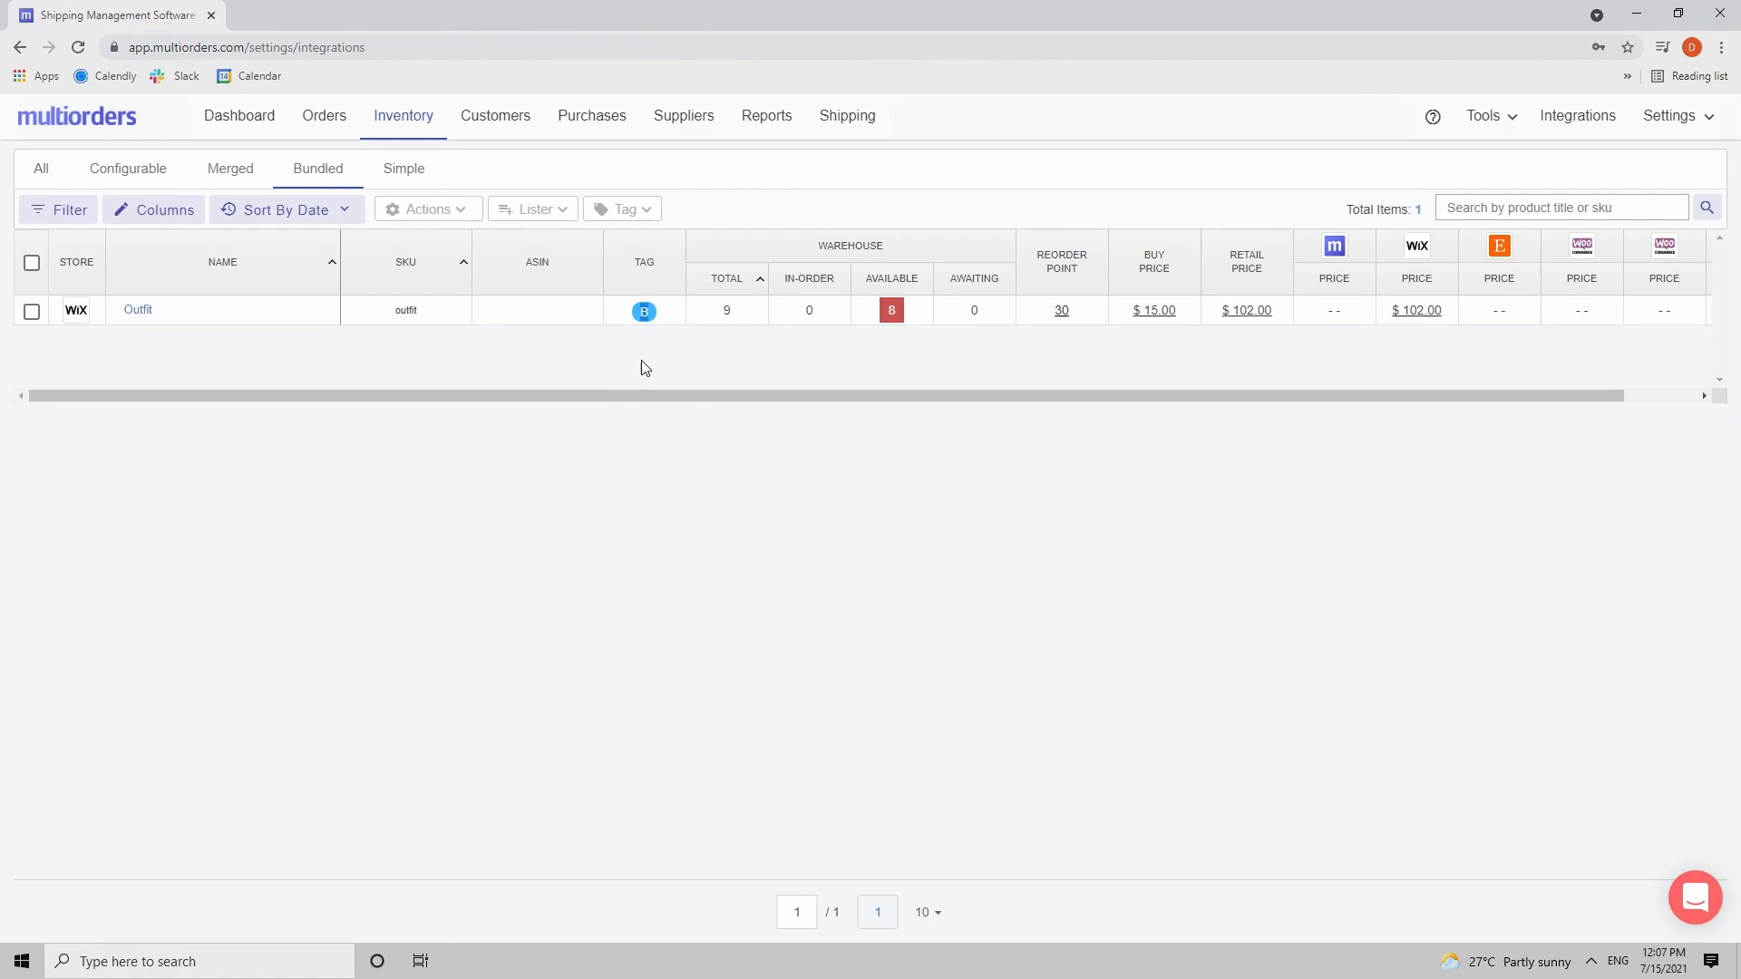
{"action": "mouse_move", "coordinate": [607, 370]}
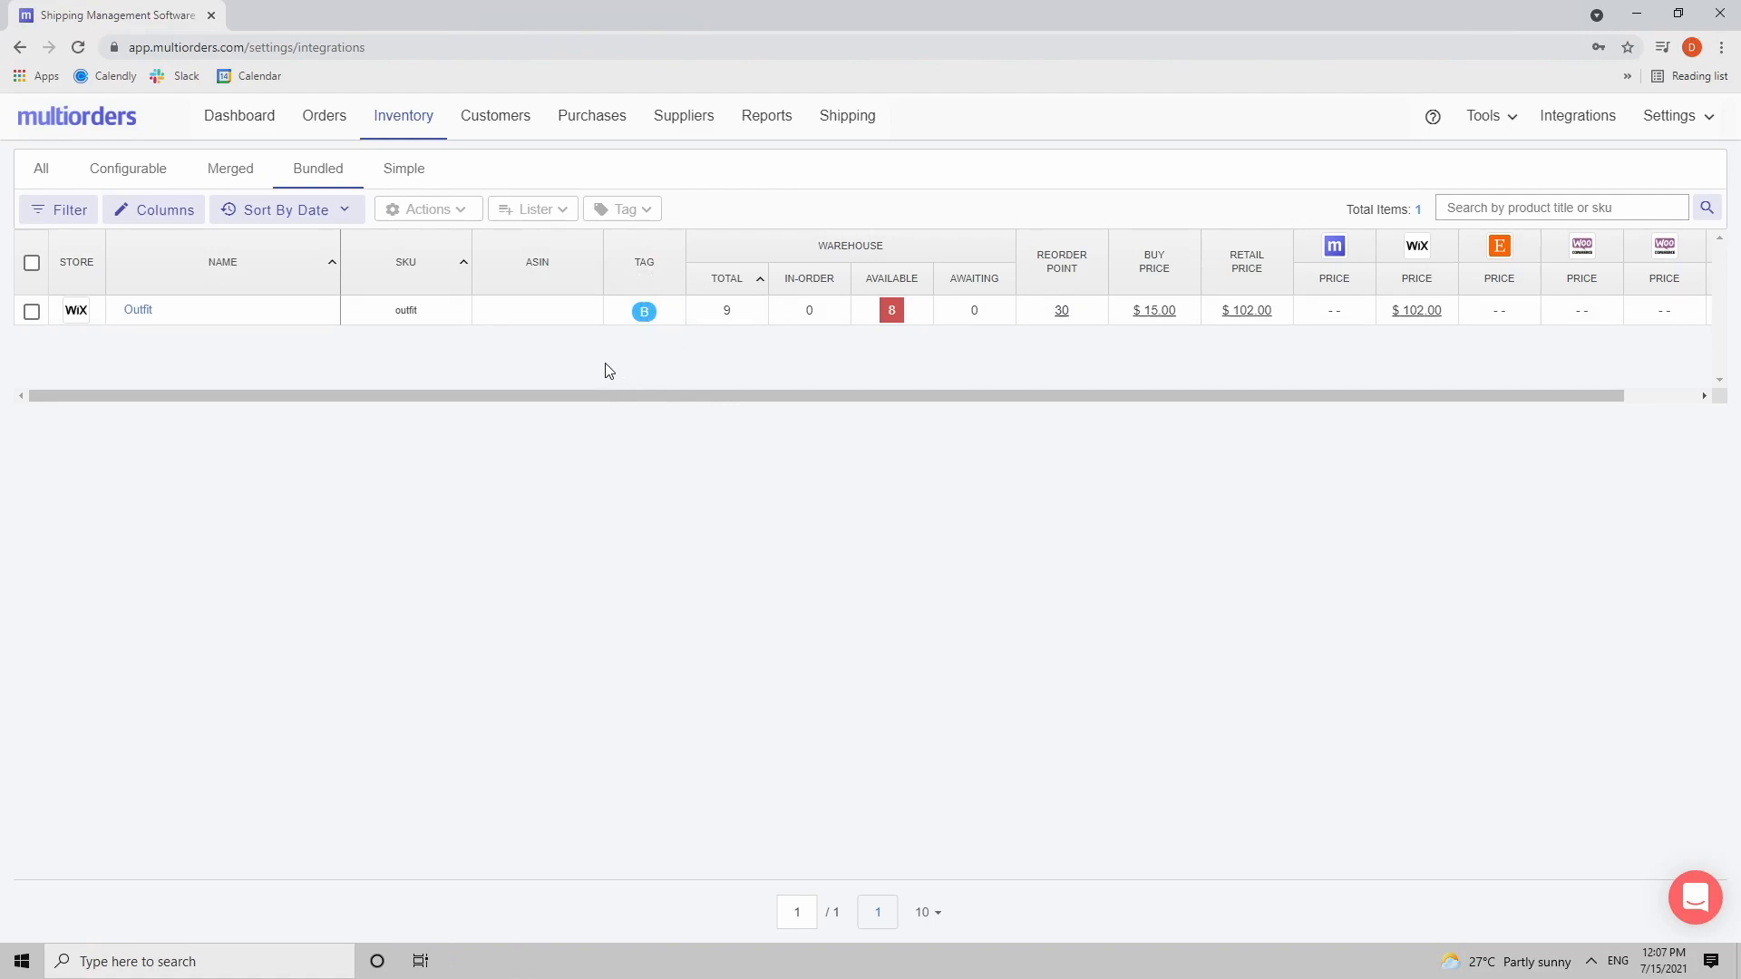
{"action": "mouse_move", "coordinate": [138, 310]}
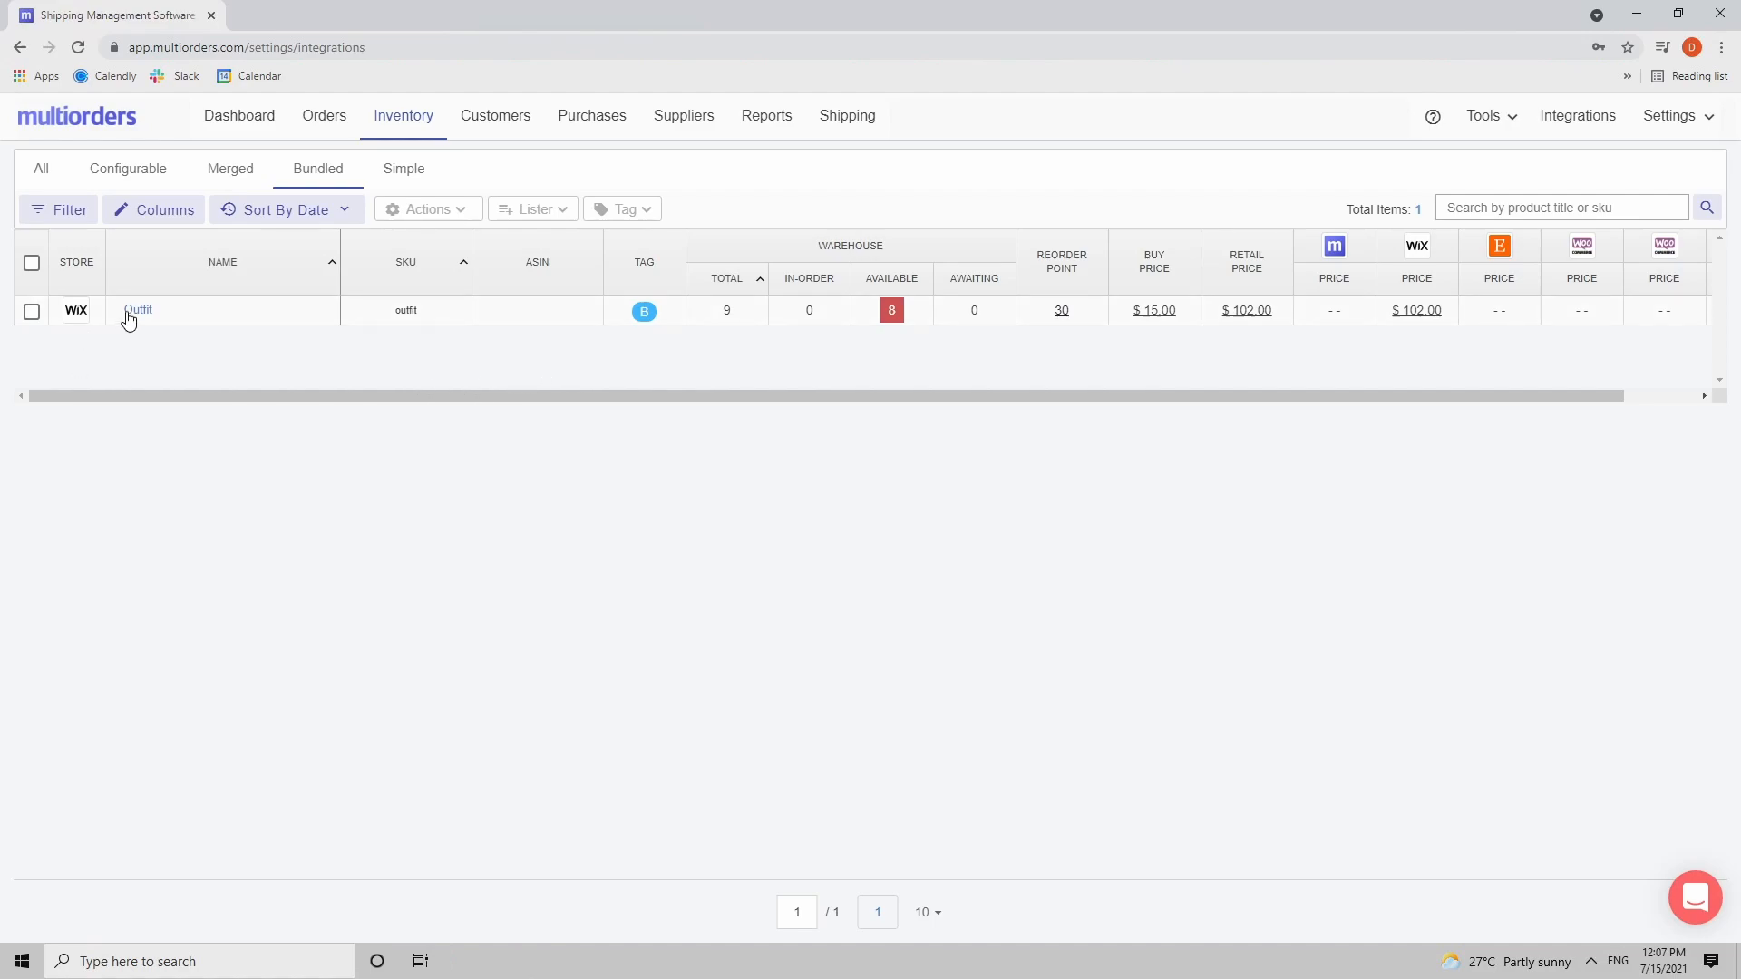
Step: Open the Outfit bundle and review its Cup, Cap and Pants XXXL White components table
{"action": "left_click", "coordinate": [138, 310]}
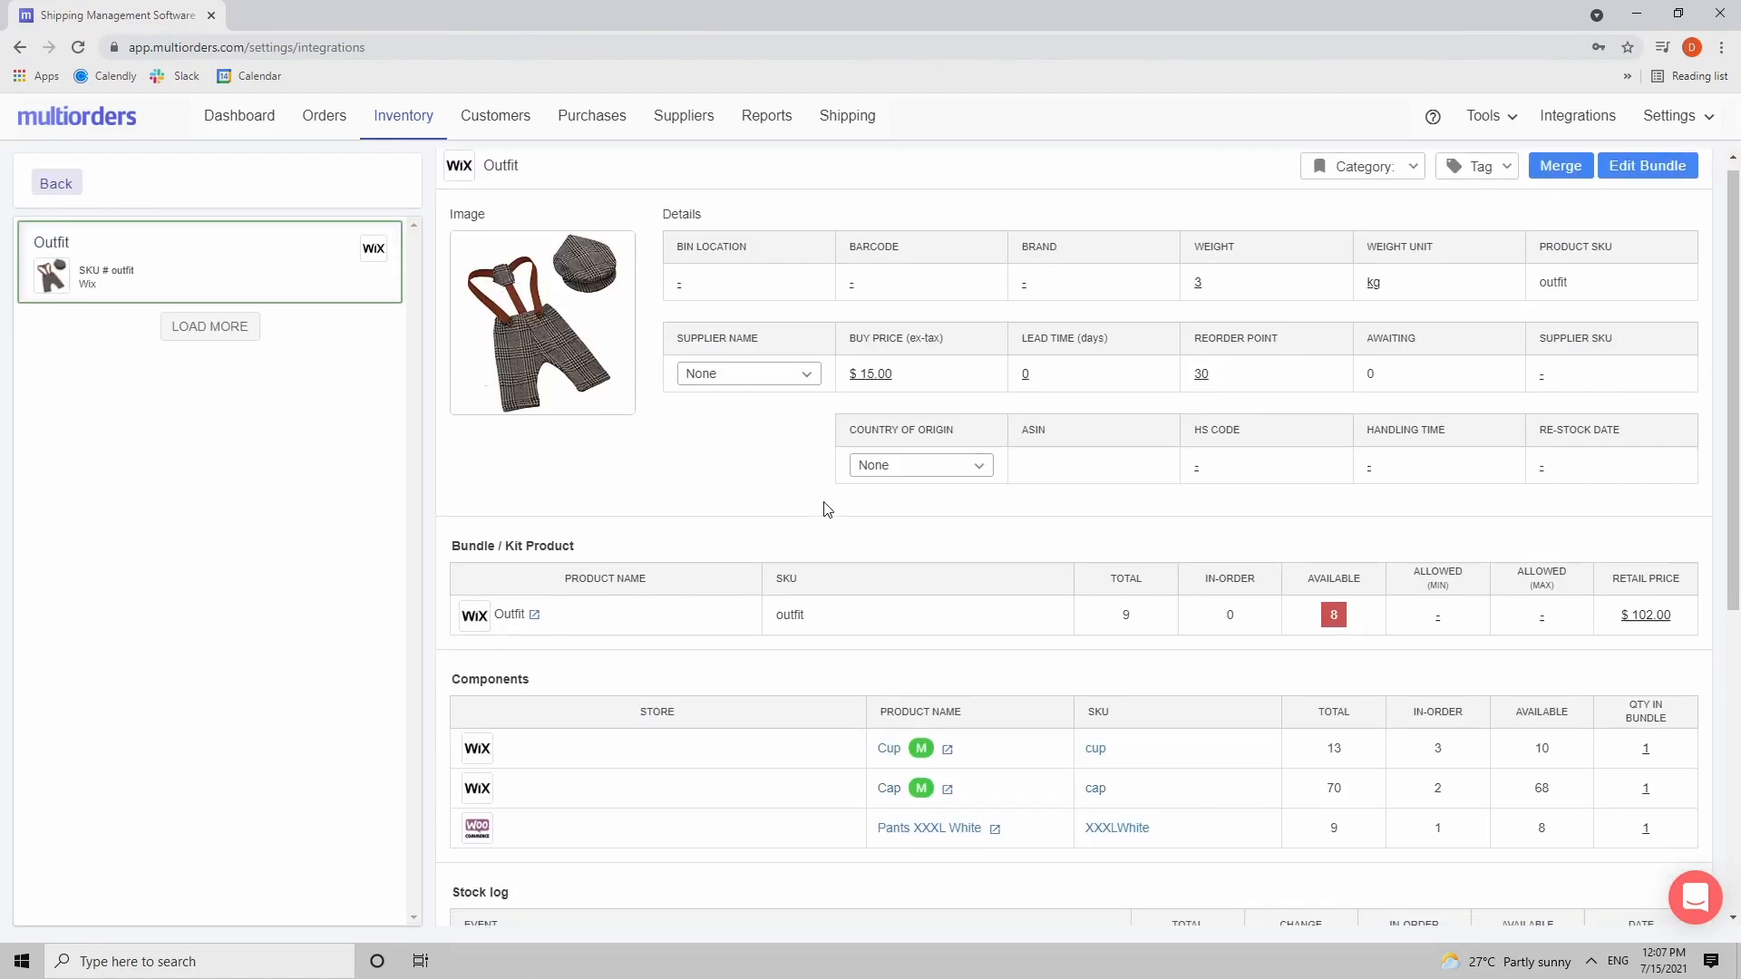
{"action": "scroll", "scroll_direction": "down", "scroll_amount": 3}
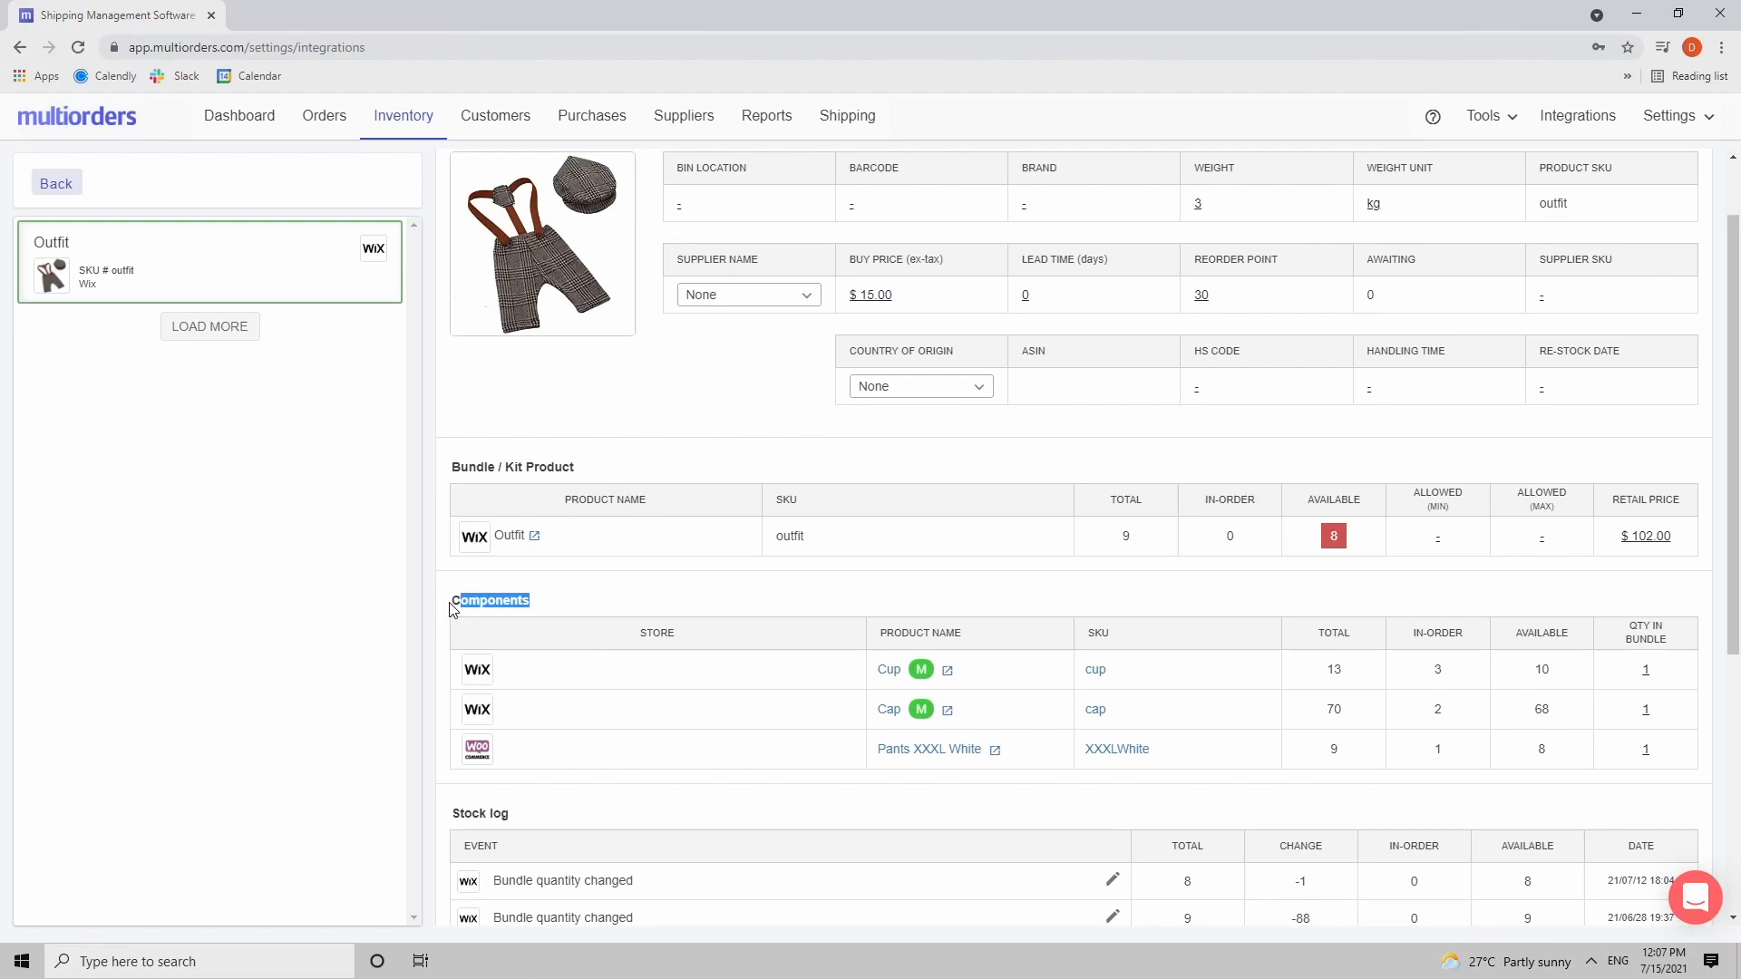
{"action": "scroll", "scroll_direction": "down", "scroll_amount": 3}
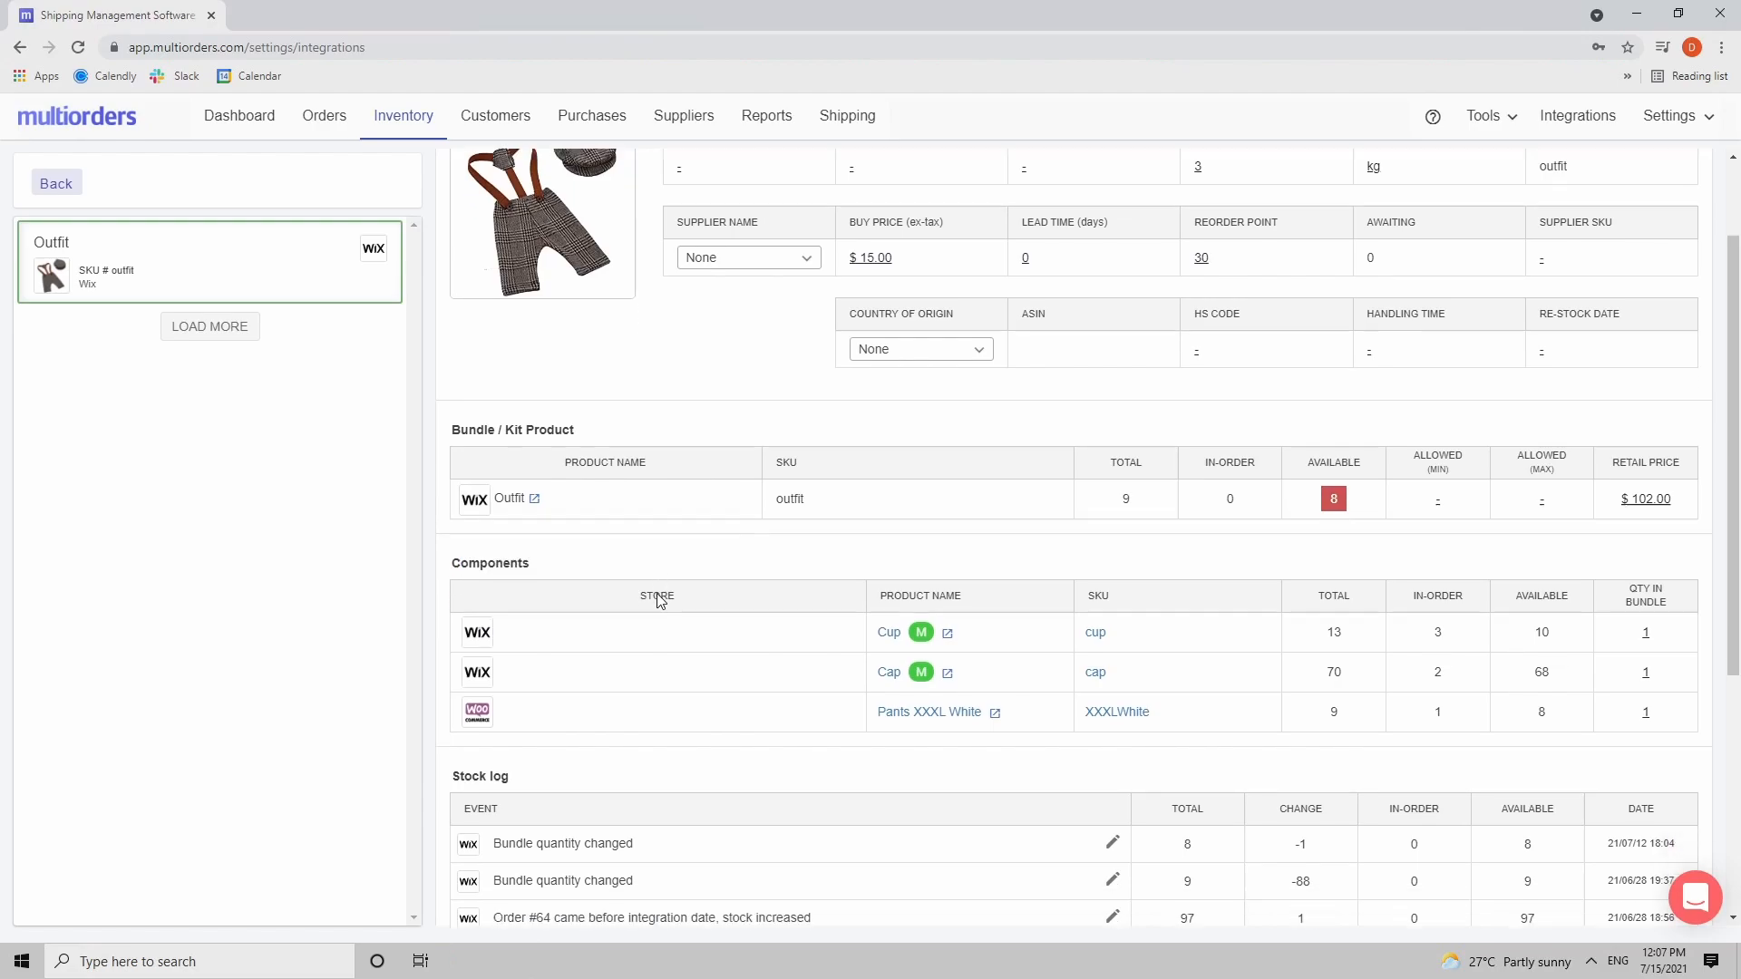
{"action": "scroll", "scroll_direction": "down", "scroll_amount": 3}
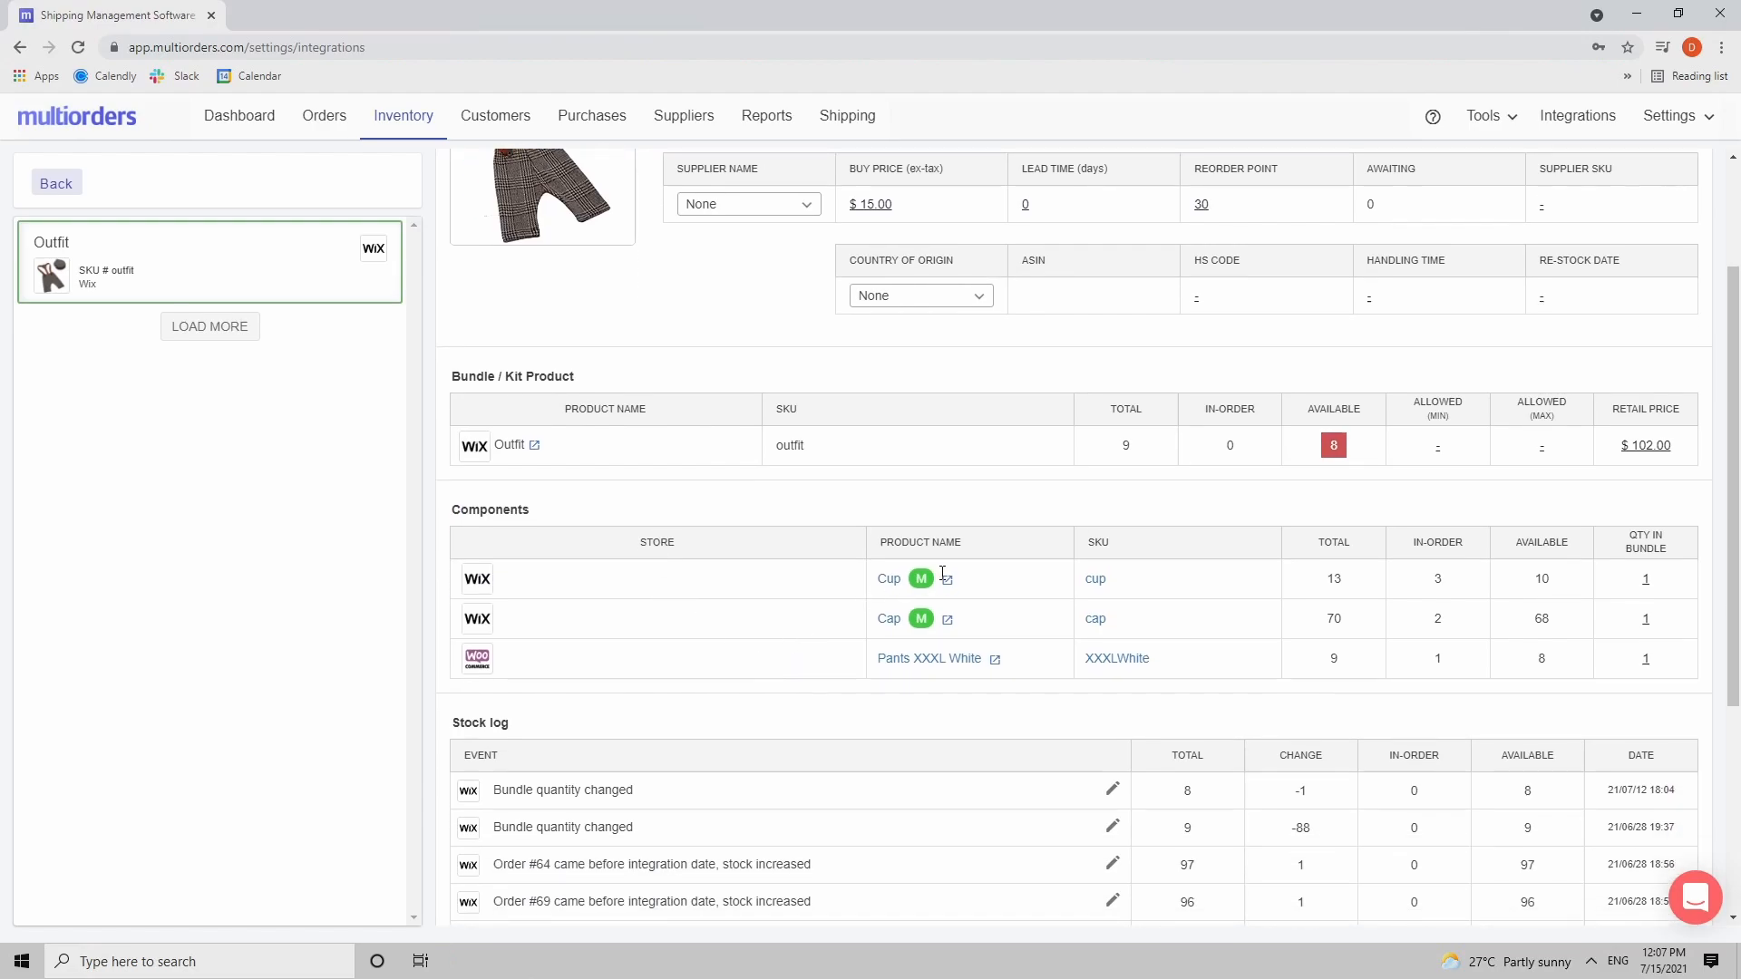
{"action": "mouse_move", "coordinate": [986, 711]}
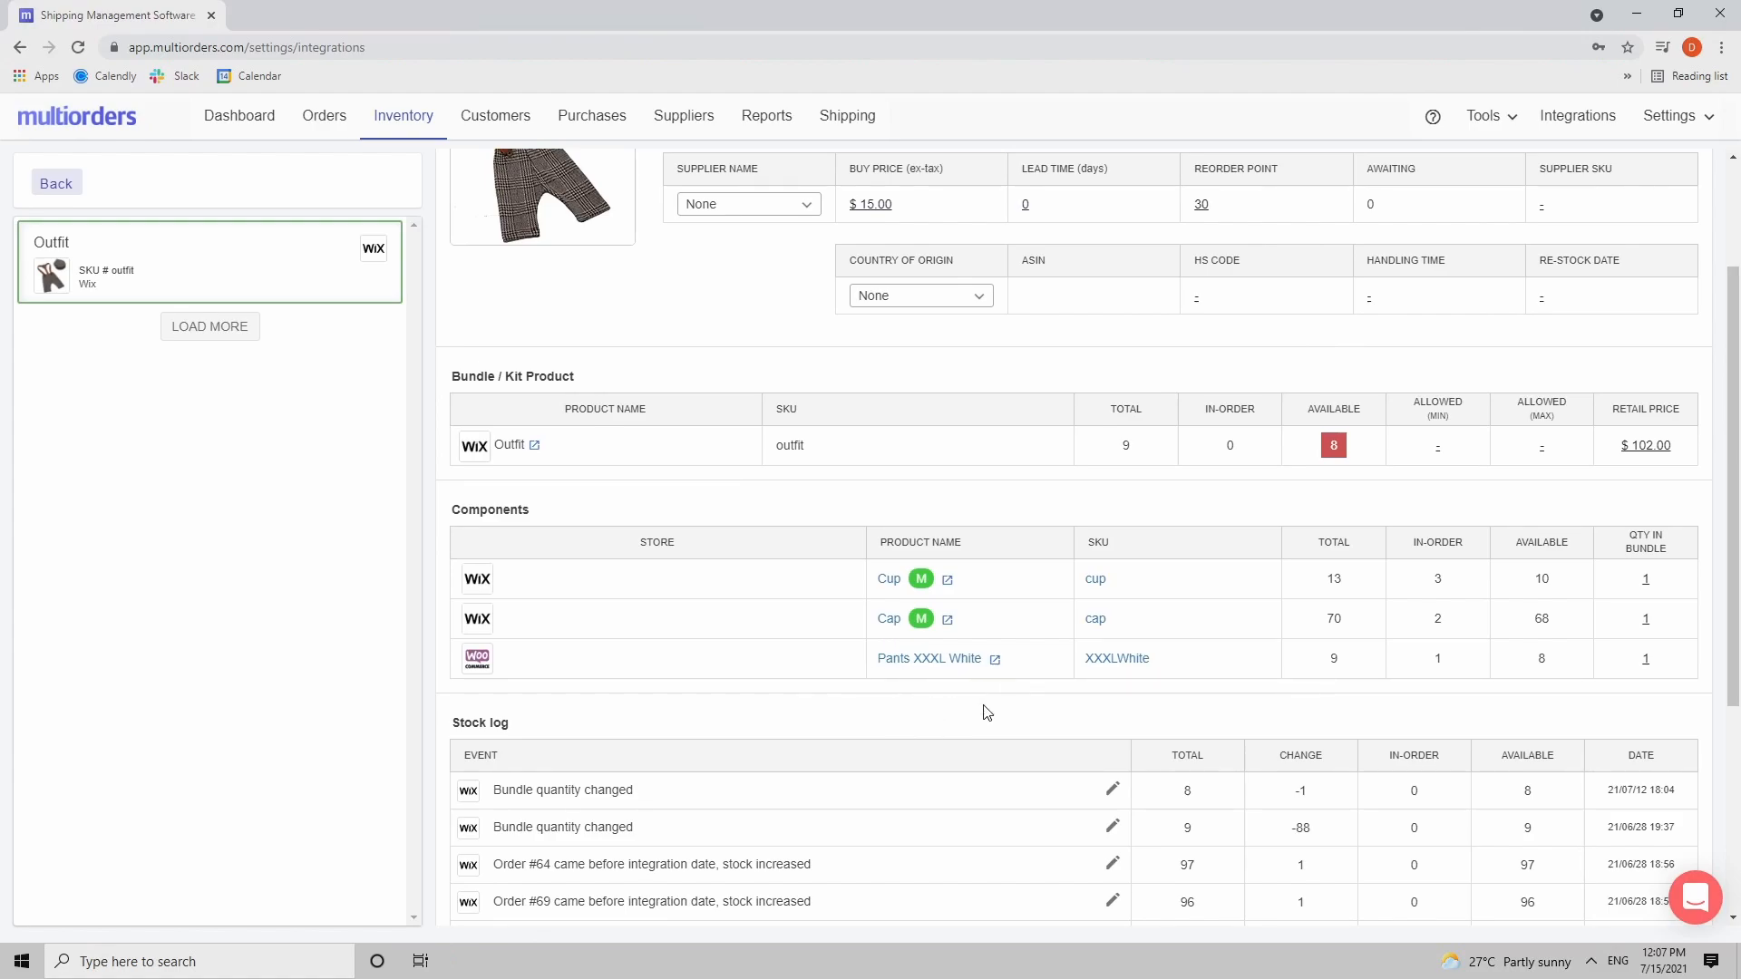
{"action": "scroll", "scroll_direction": "up", "scroll_amount": 3}
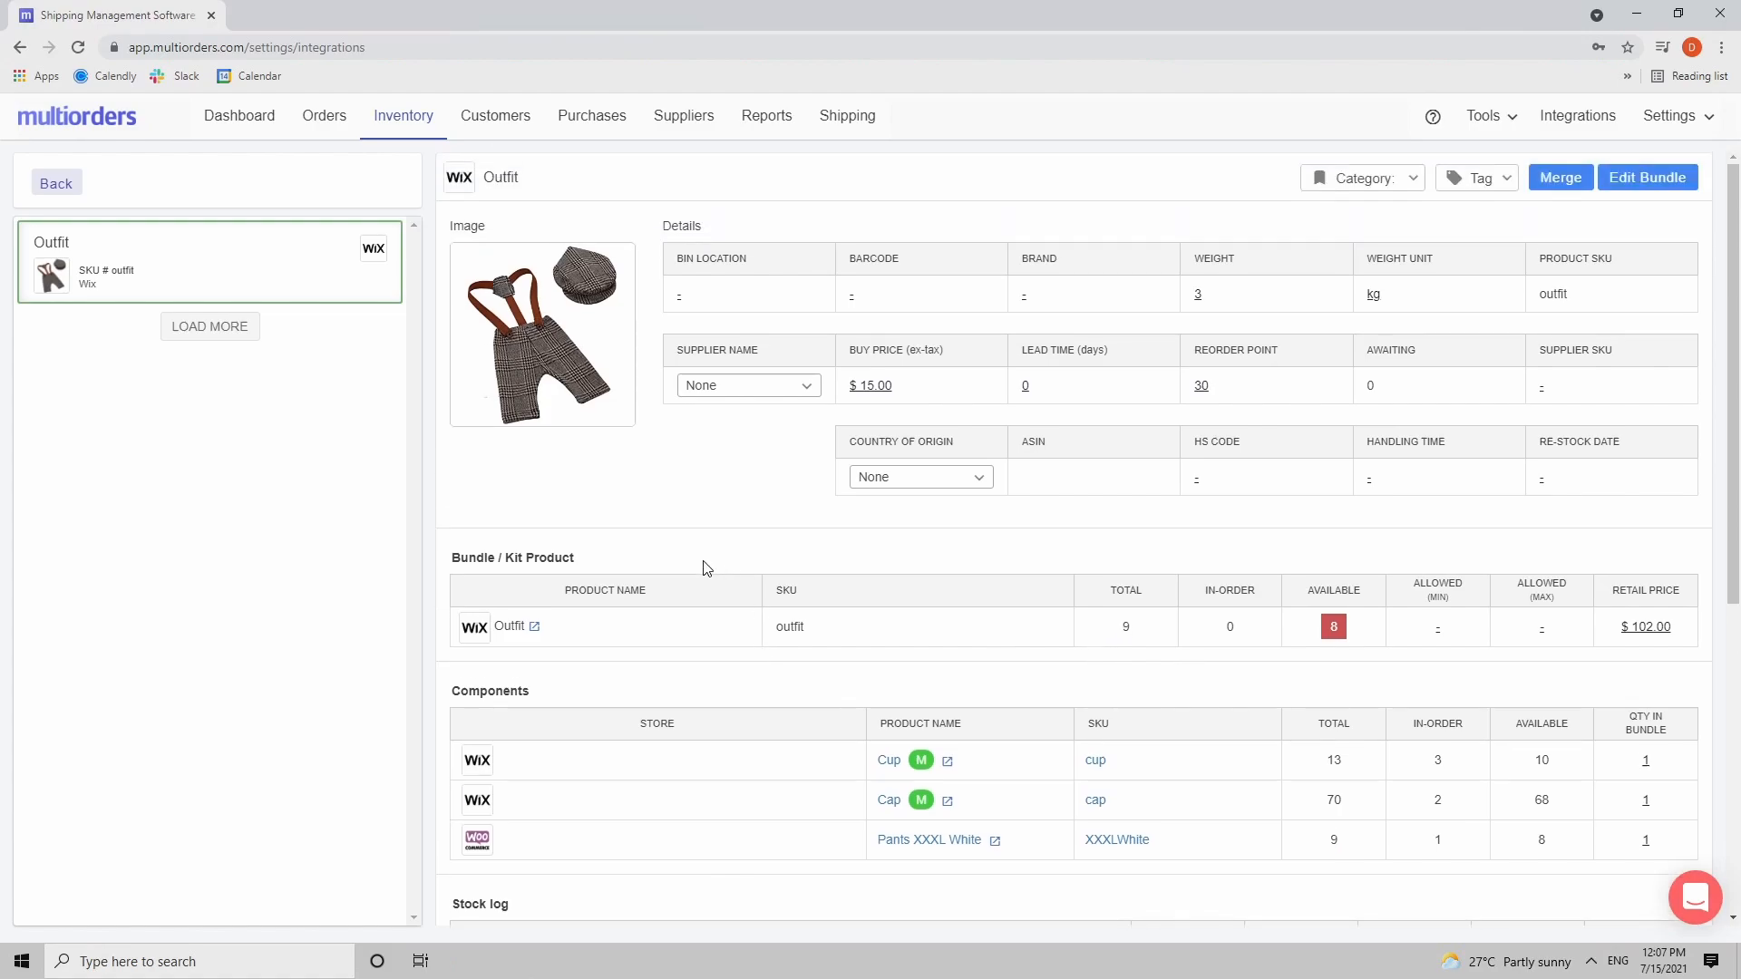
Step: Edit the Outfit bundle and remove its Cup and Cap components, confirming each removal
{"action": "left_click", "coordinate": [1646, 176]}
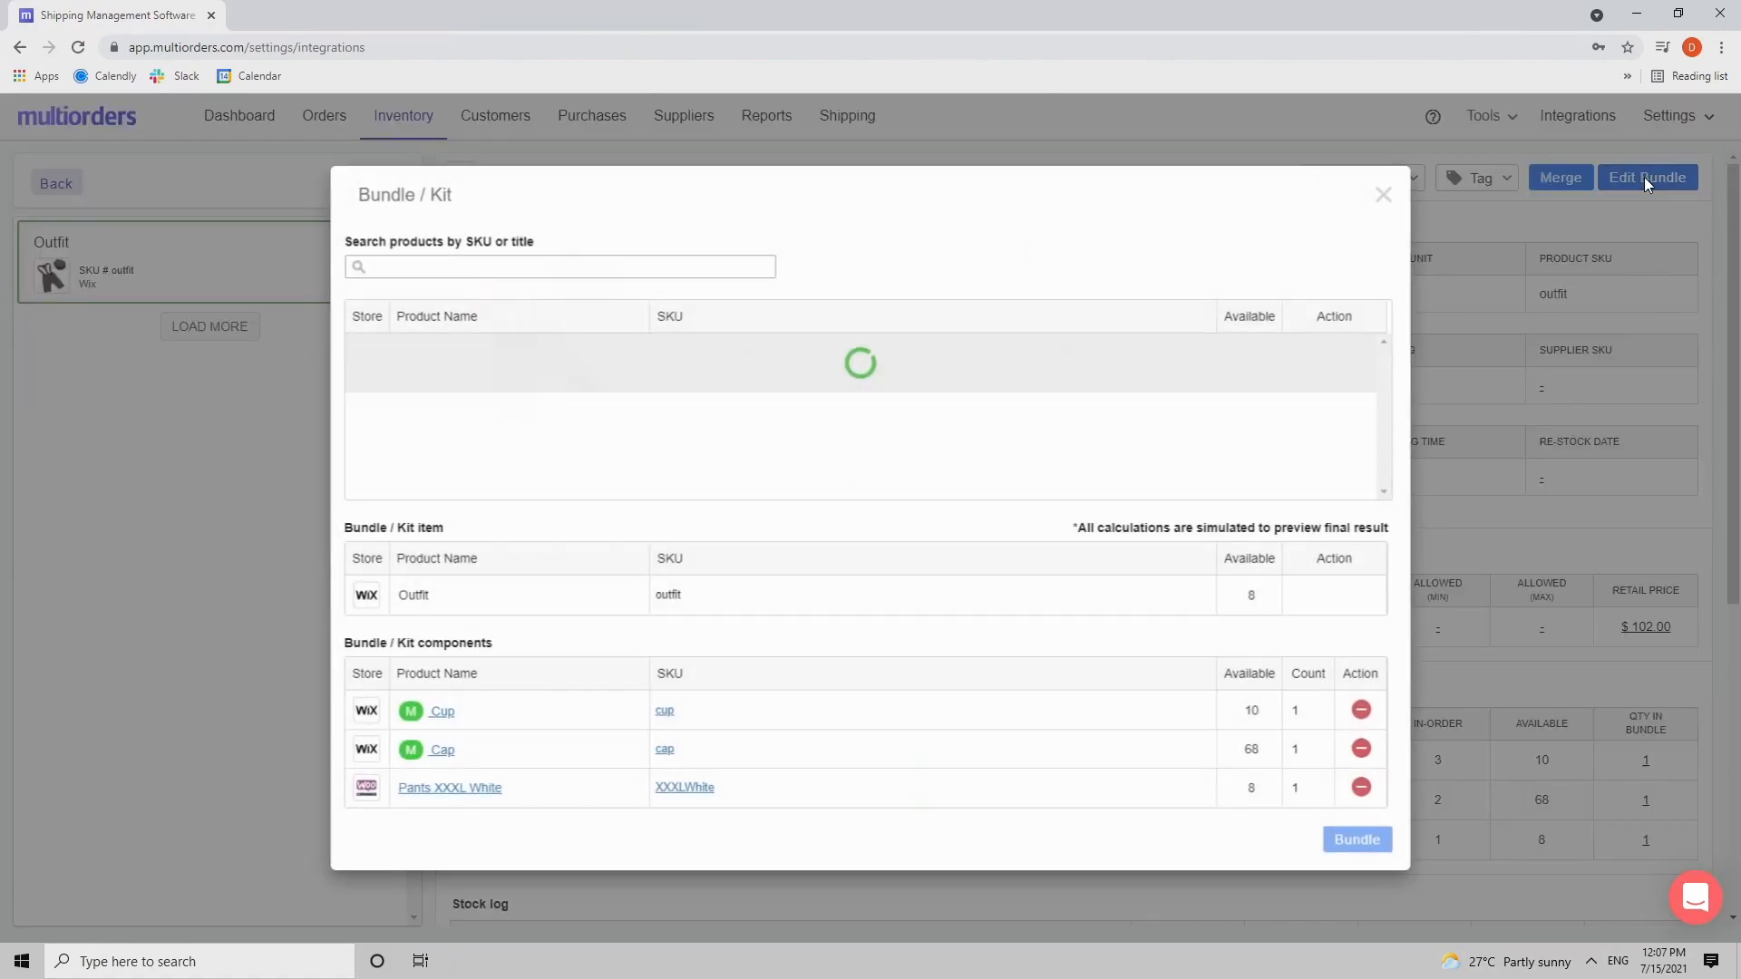
{"action": "left_click", "coordinate": [1358, 747]}
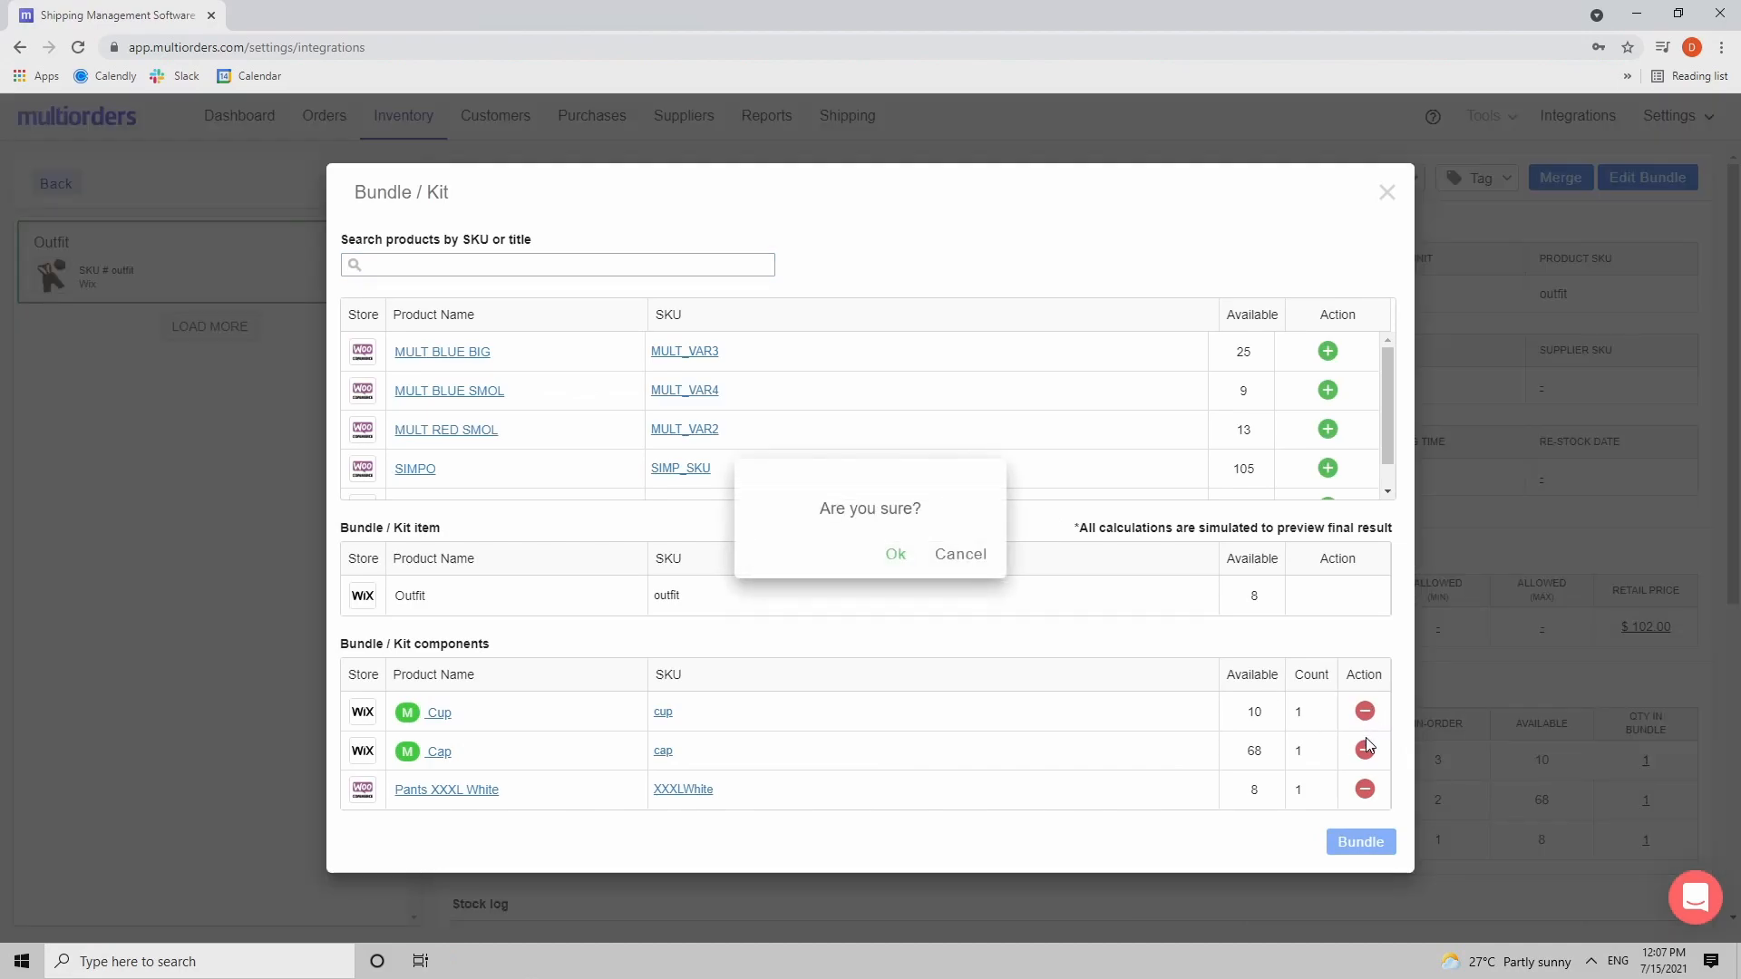
{"action": "left_click", "coordinate": [894, 555]}
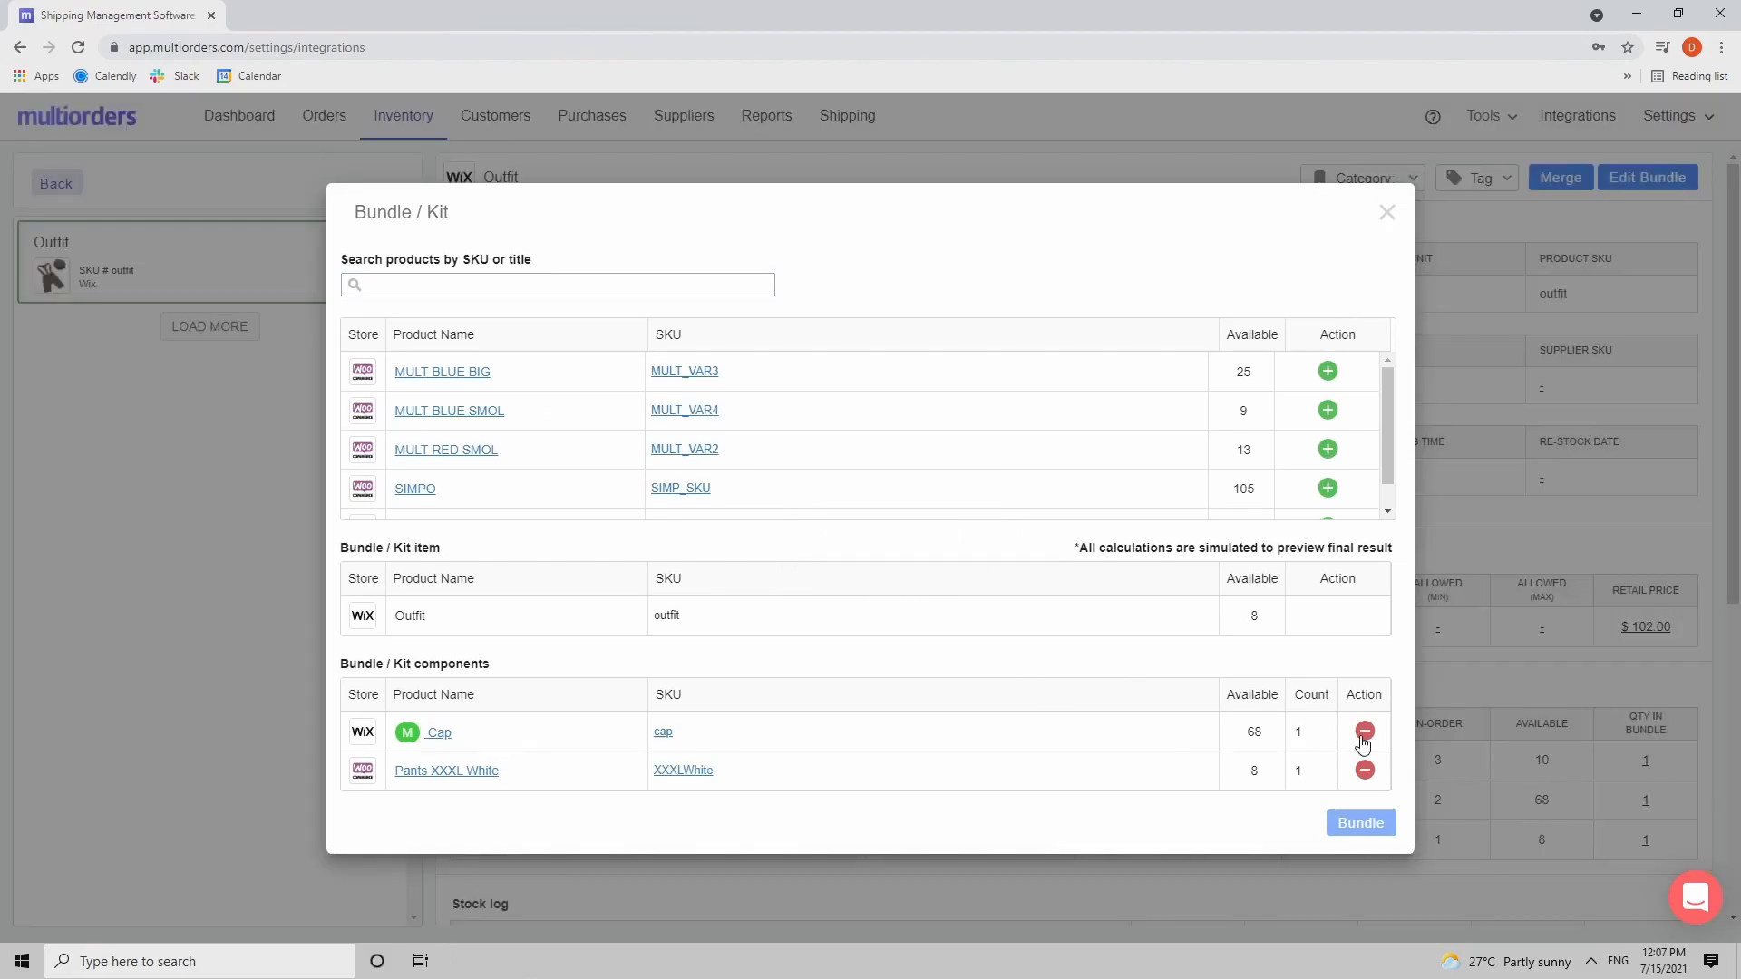
{"action": "left_click", "coordinate": [1363, 730]}
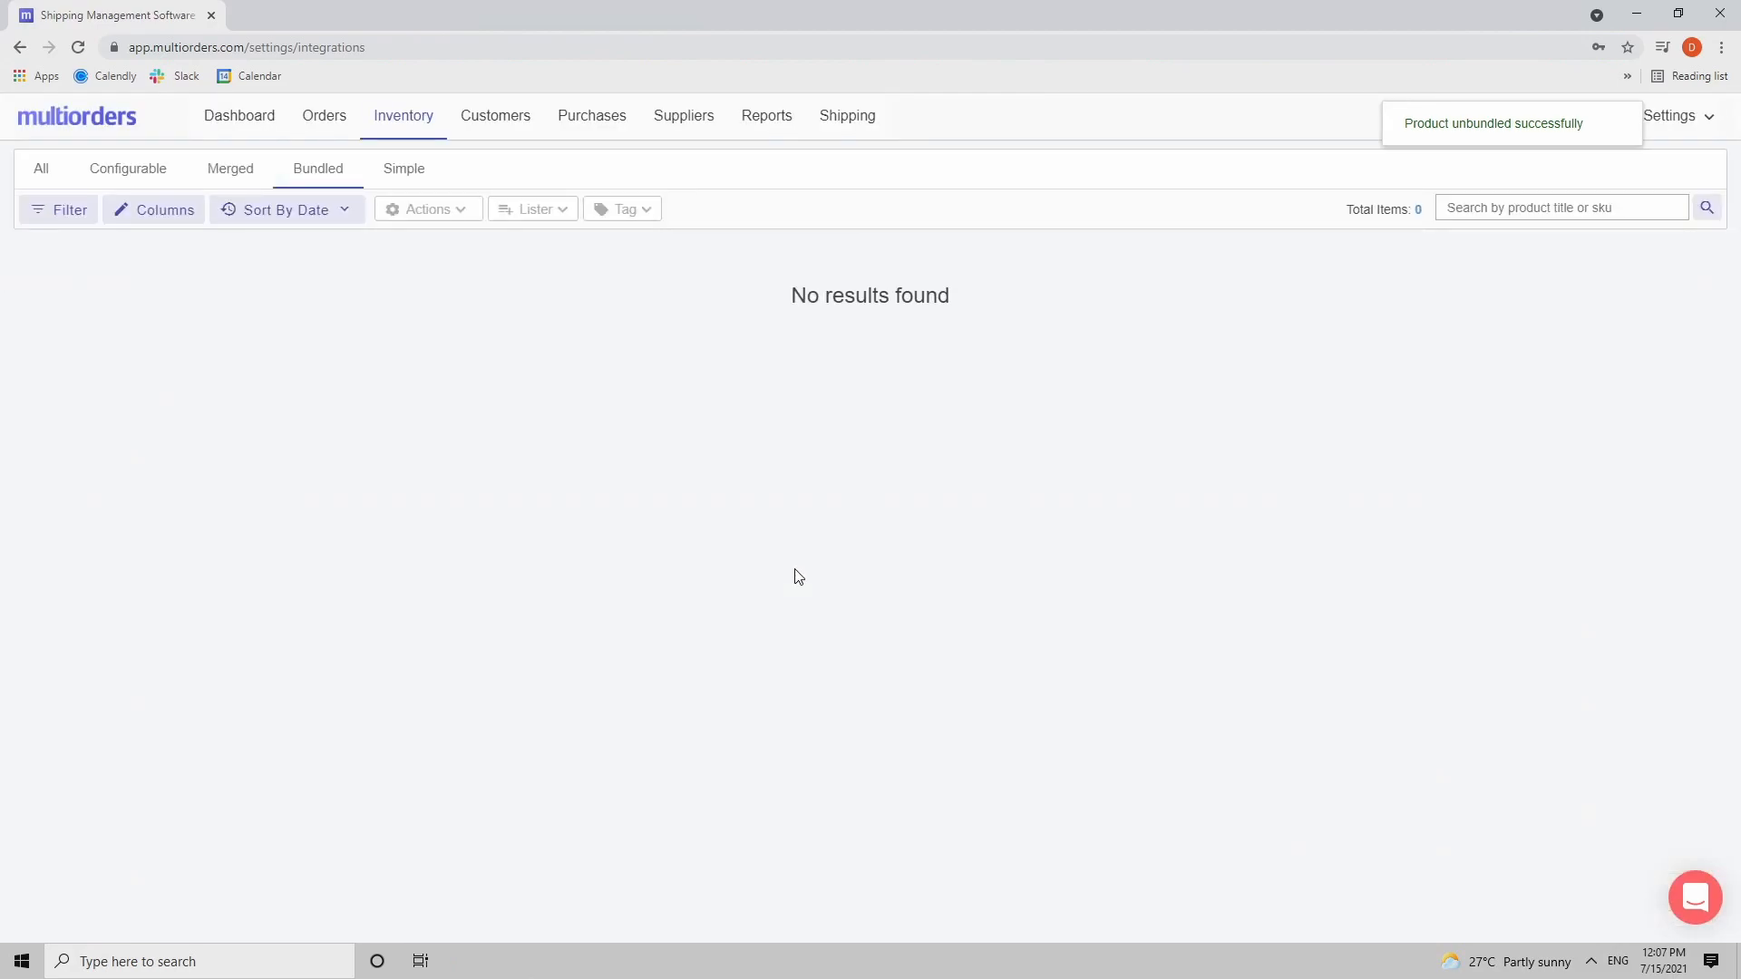
{"action": "mouse_move", "coordinate": [317, 167]}
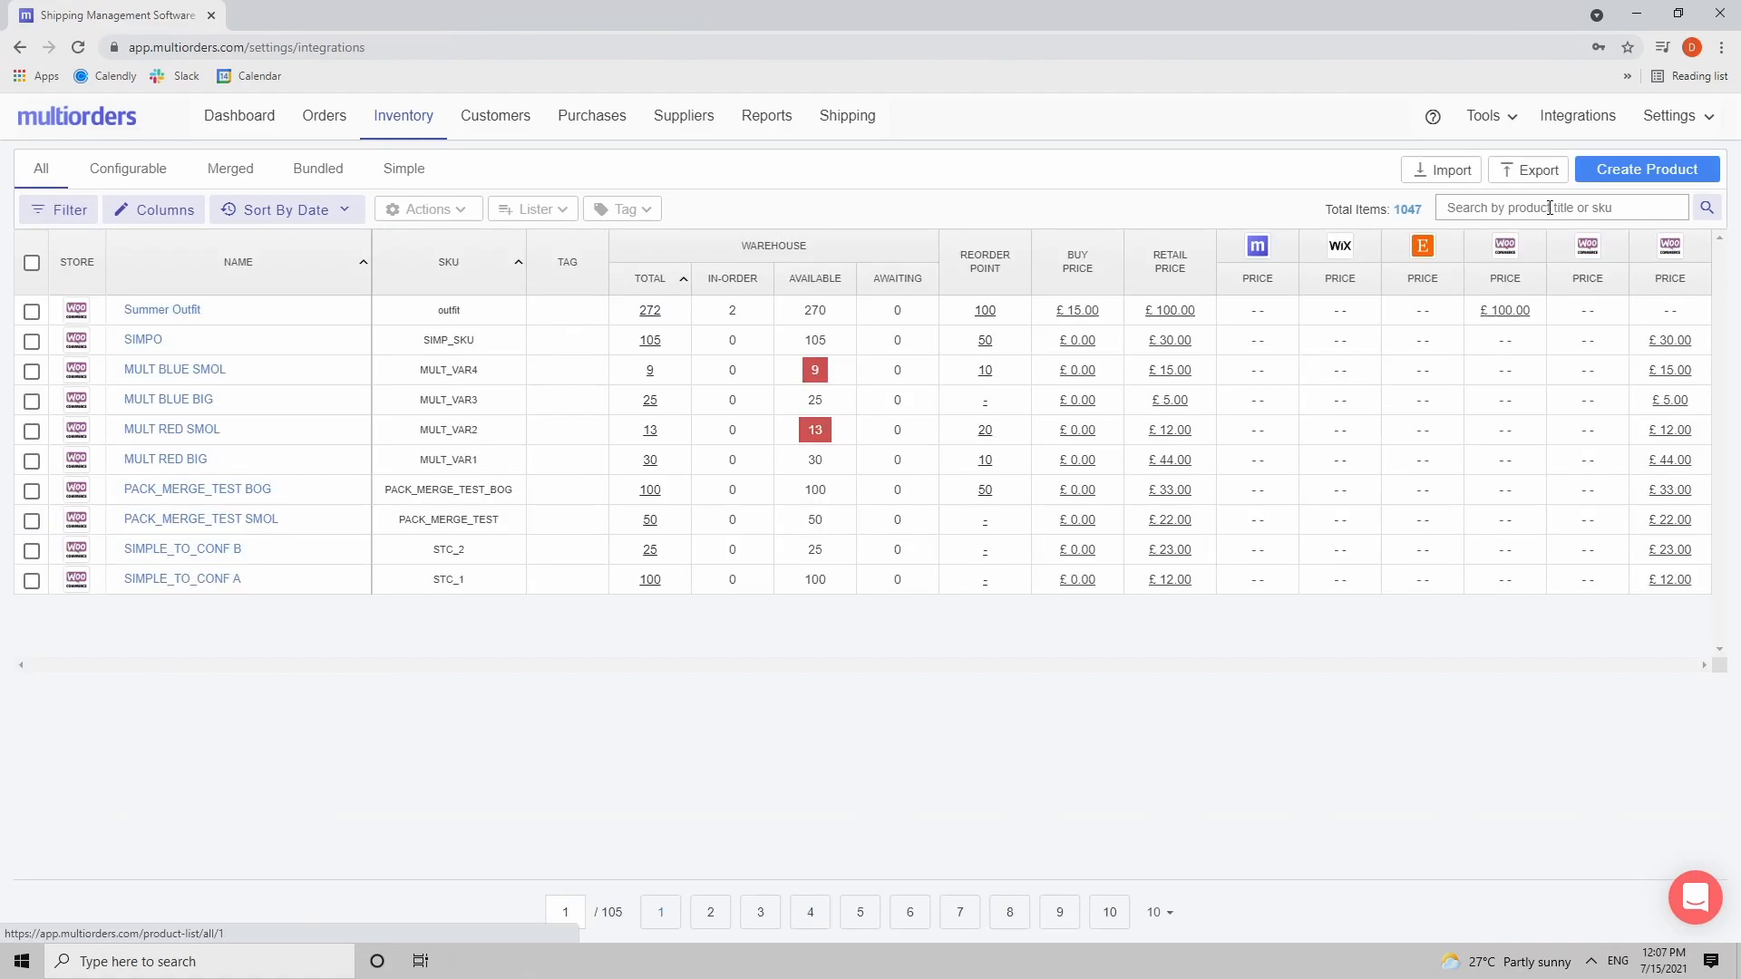
Step: Search the All inventory for 'outfit', matching Summer Outfit and the Outfit product
{"action": "type", "text": "o"}
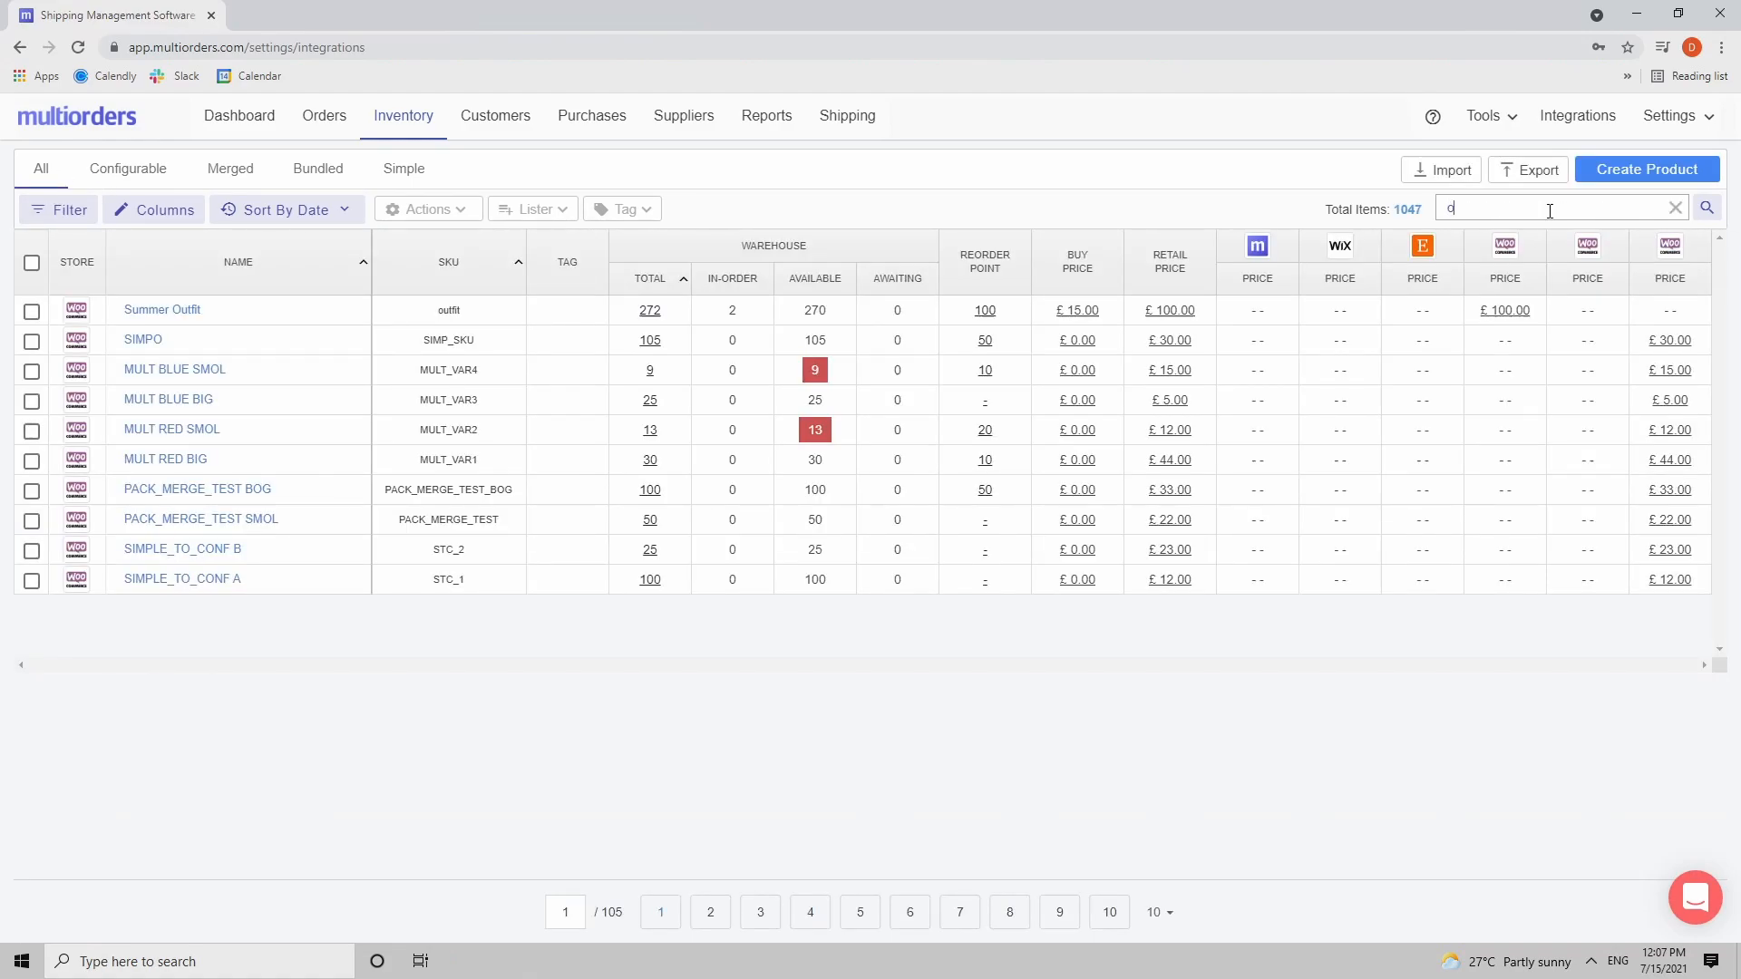
{"action": "type", "text": "utfit"}
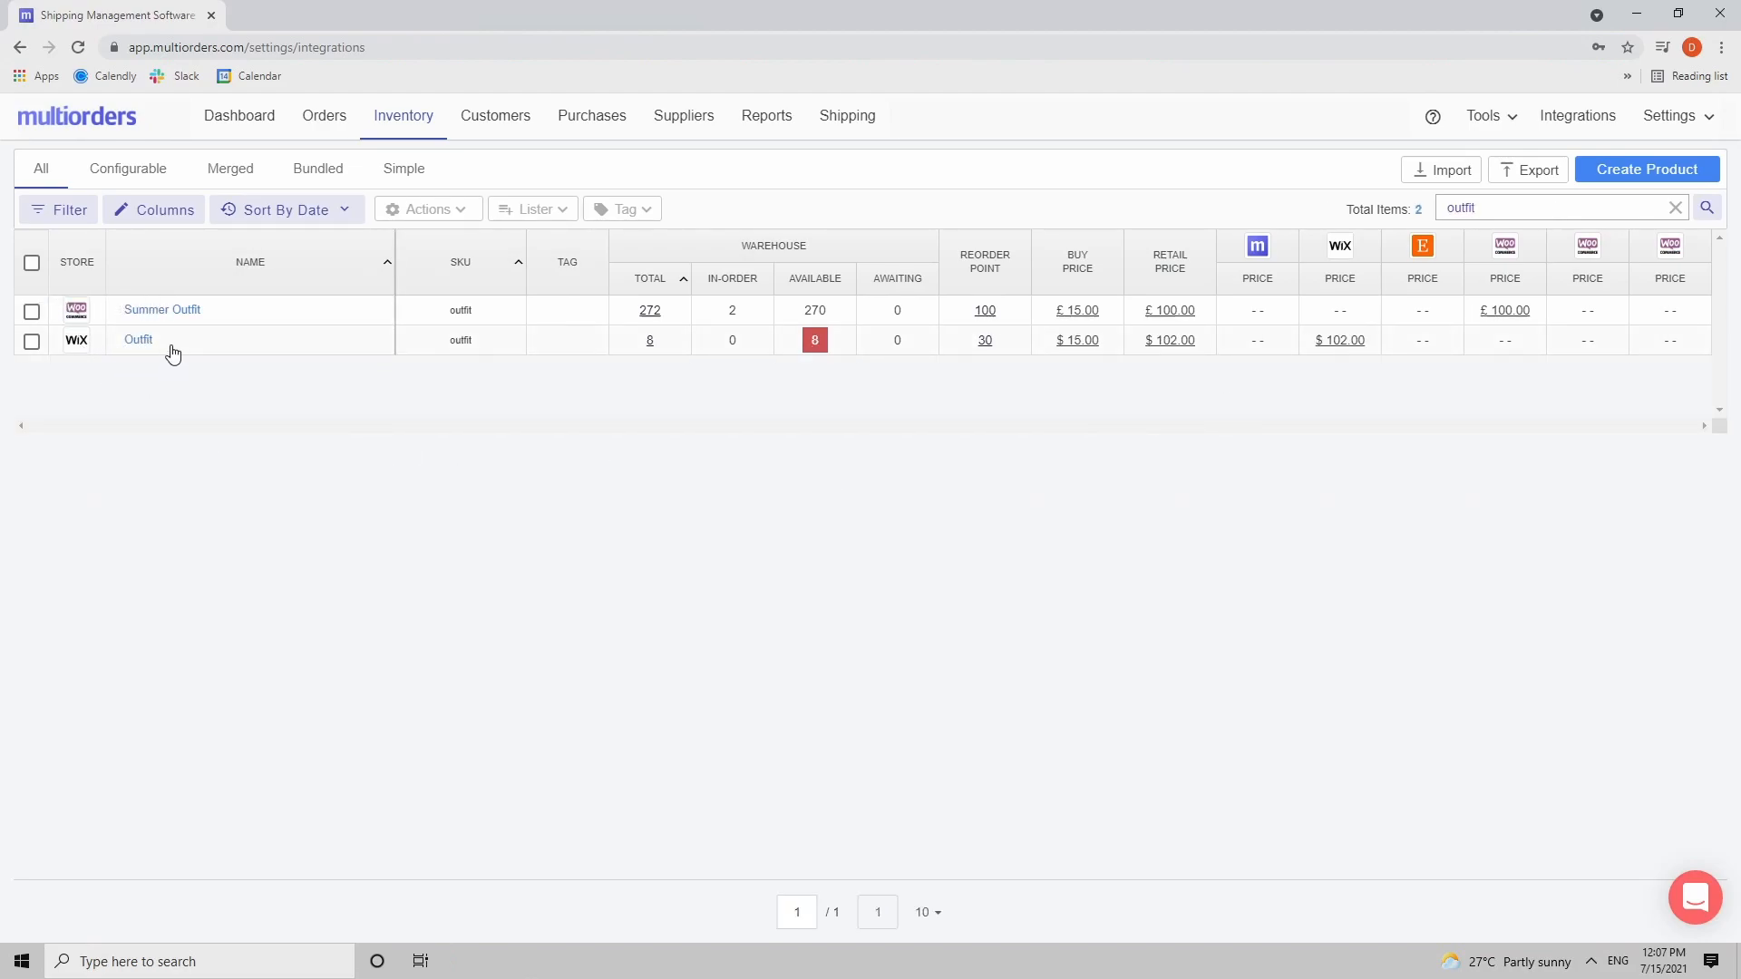
{"action": "mouse_move", "coordinate": [291, 386]}
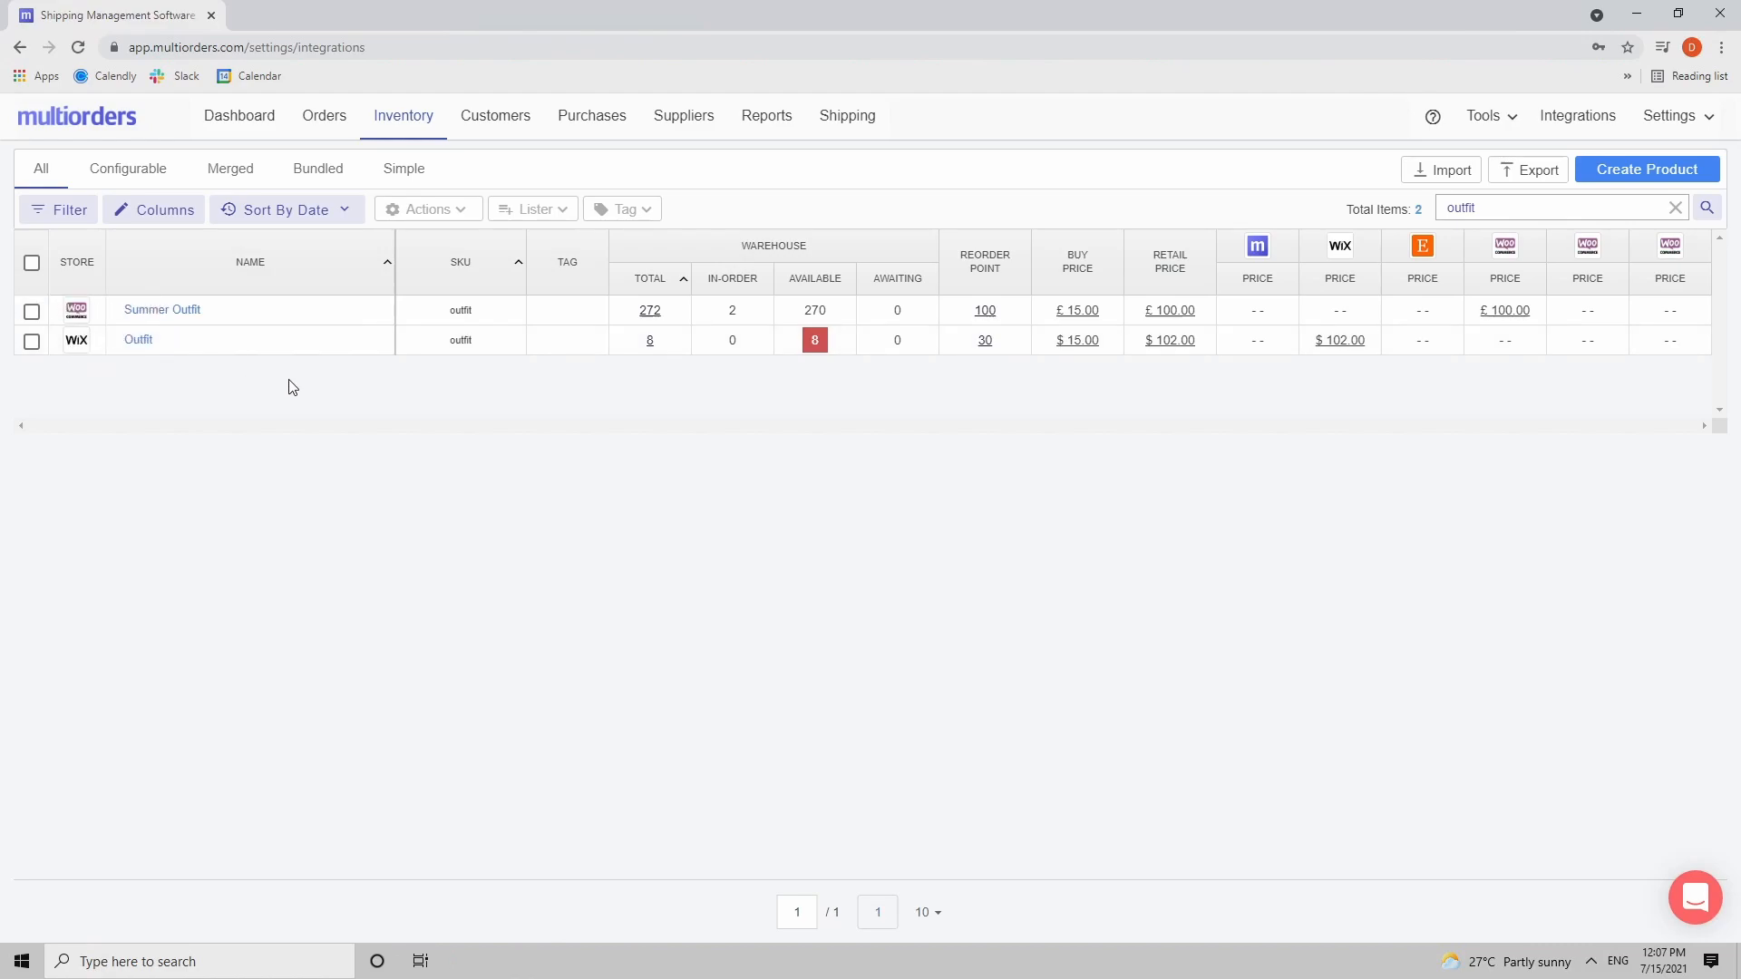
{"action": "mouse_move", "coordinate": [241, 375]}
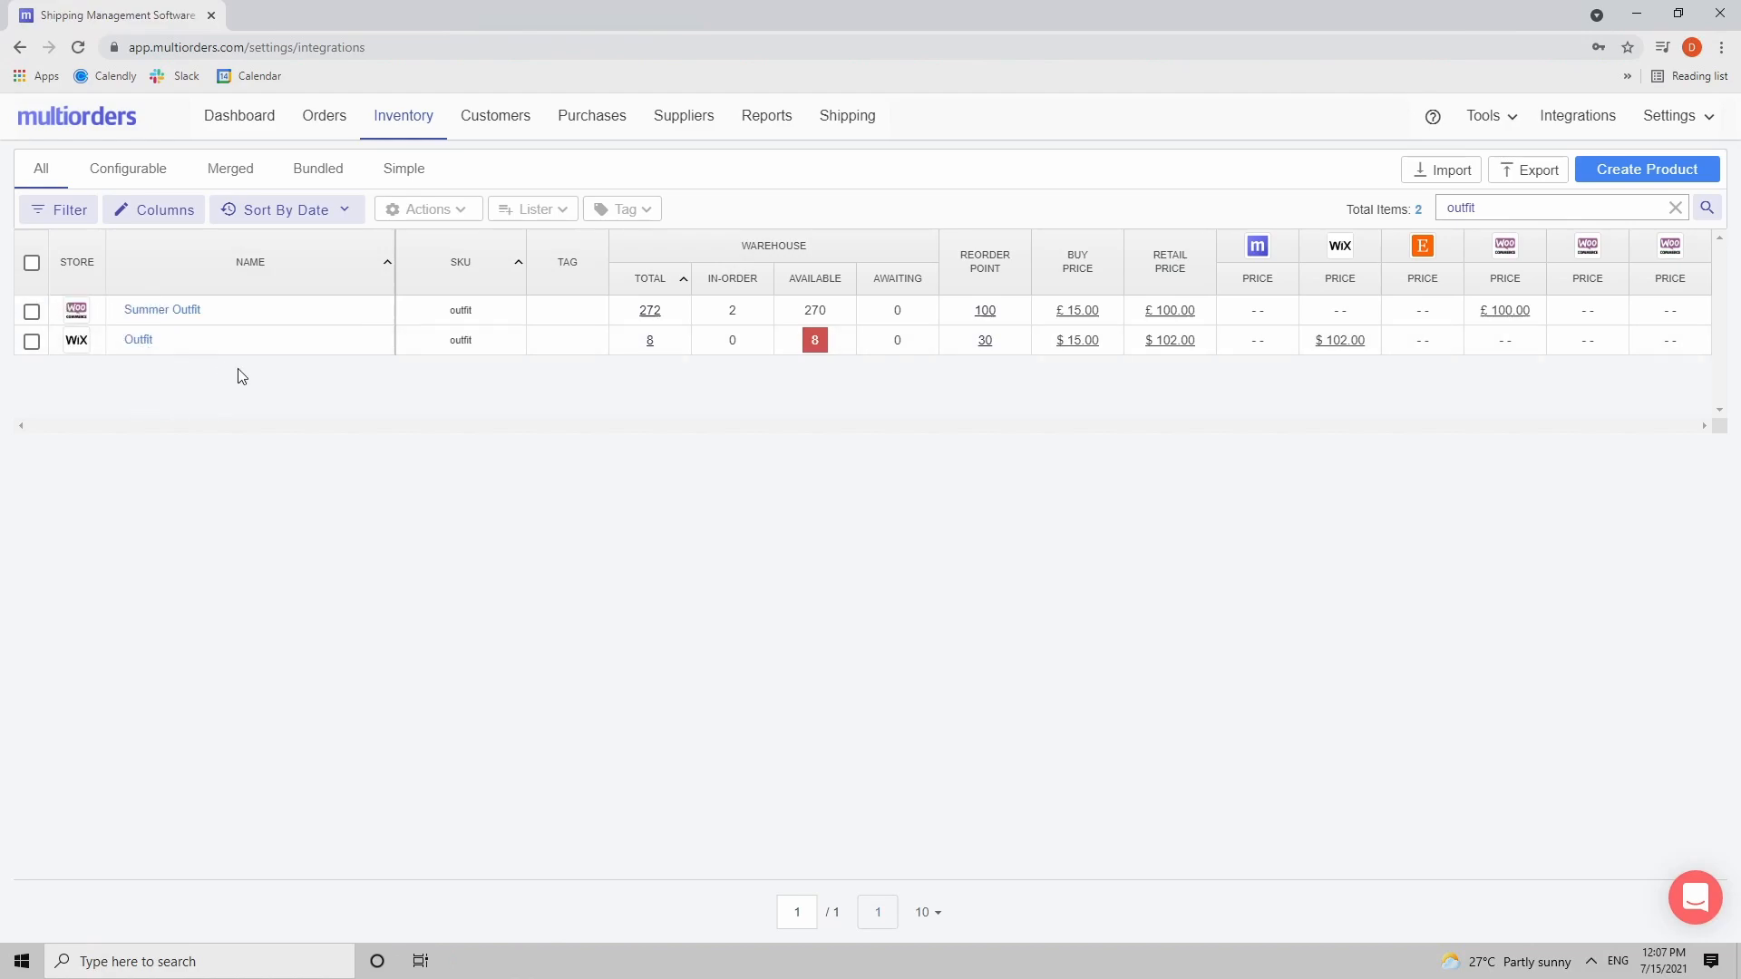
{"action": "mouse_move", "coordinate": [342, 397]}
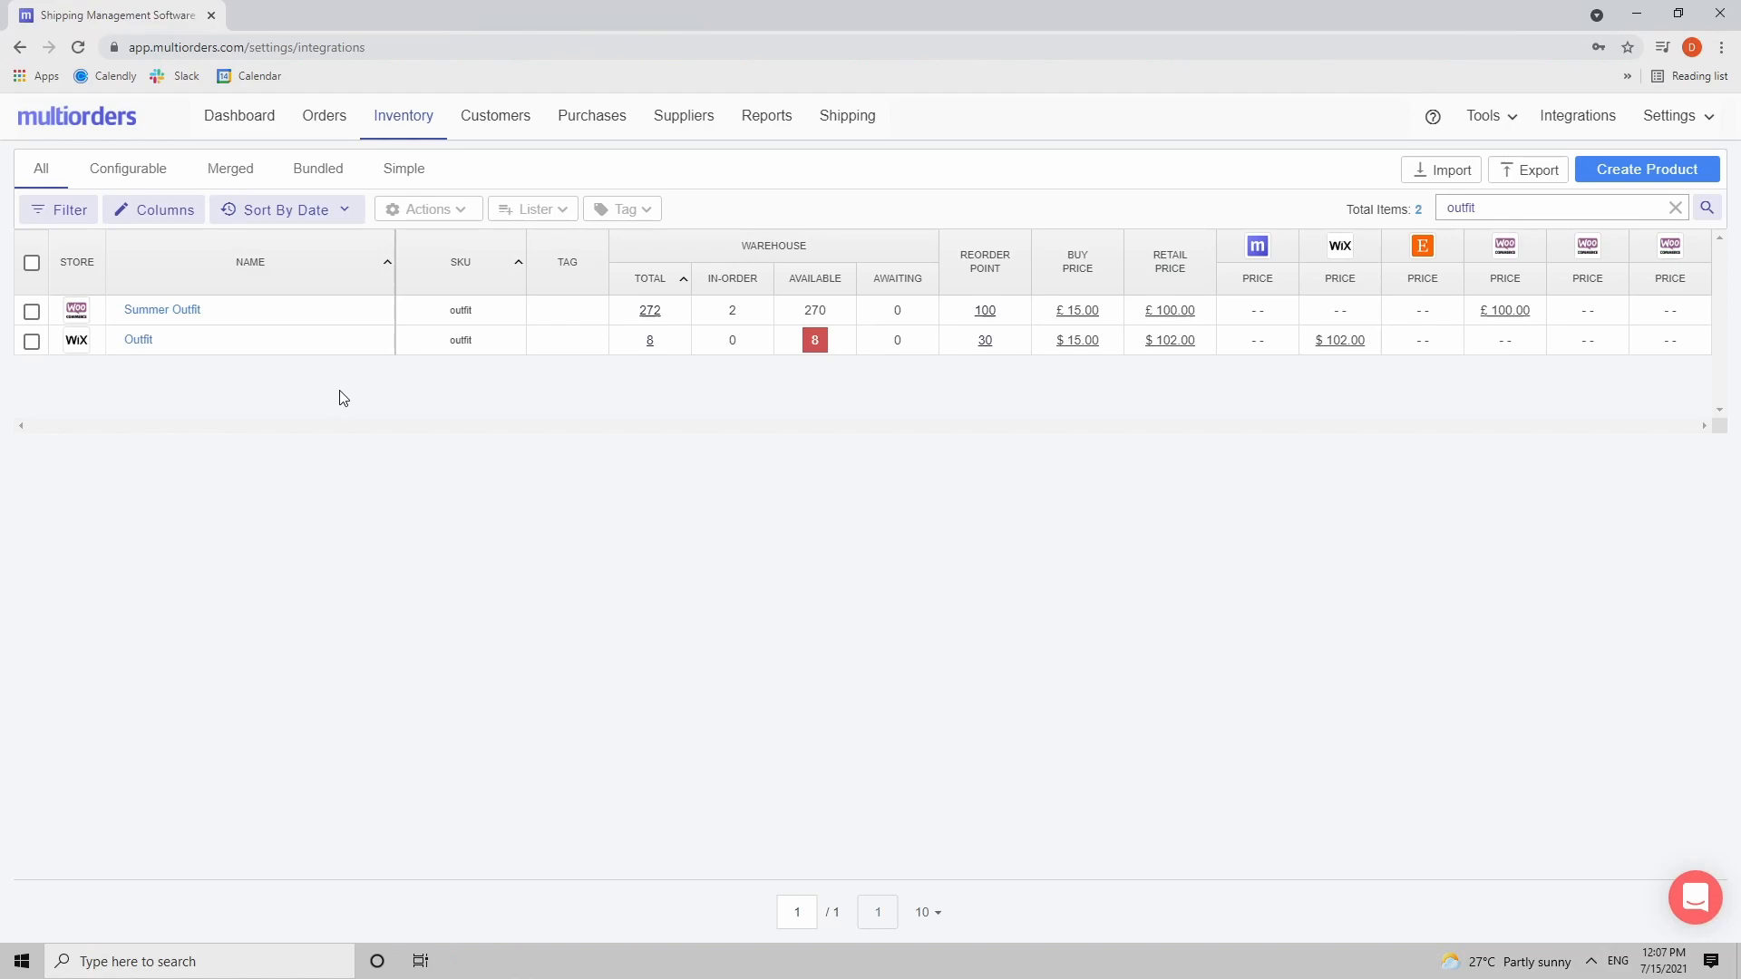
{"action": "mouse_move", "coordinate": [146, 419]}
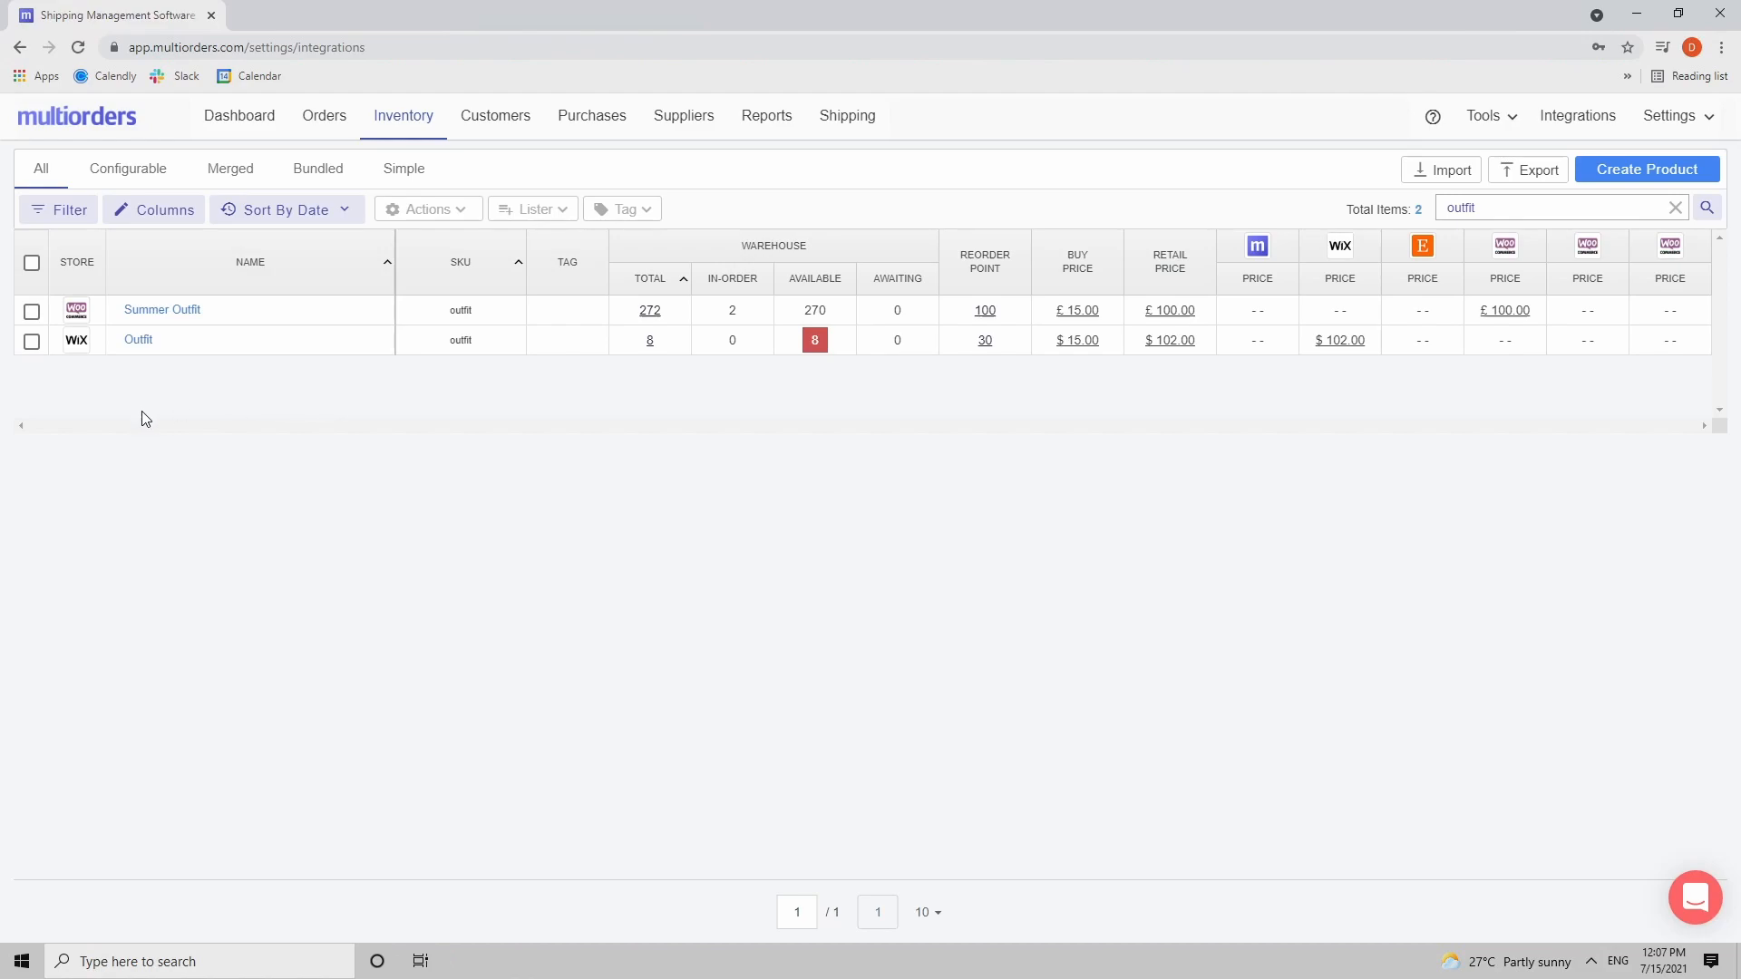
{"action": "left_click", "coordinate": [138, 339]}
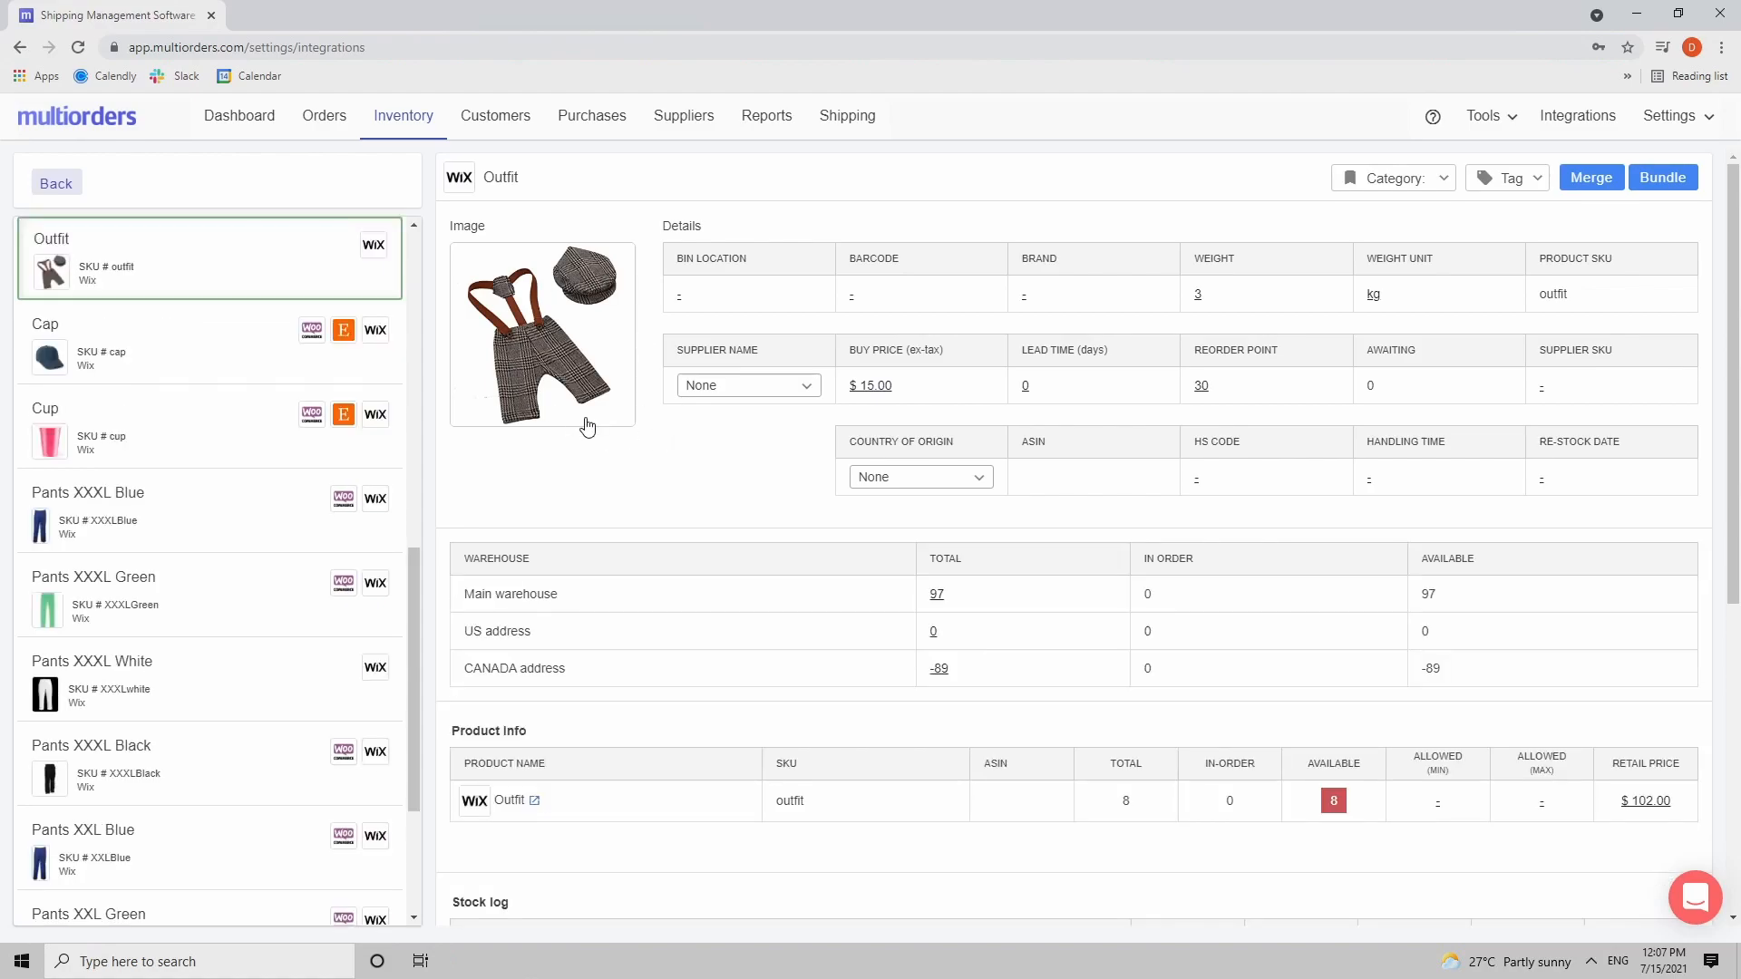
{"action": "scroll", "scroll_direction": "down", "scroll_amount": 3}
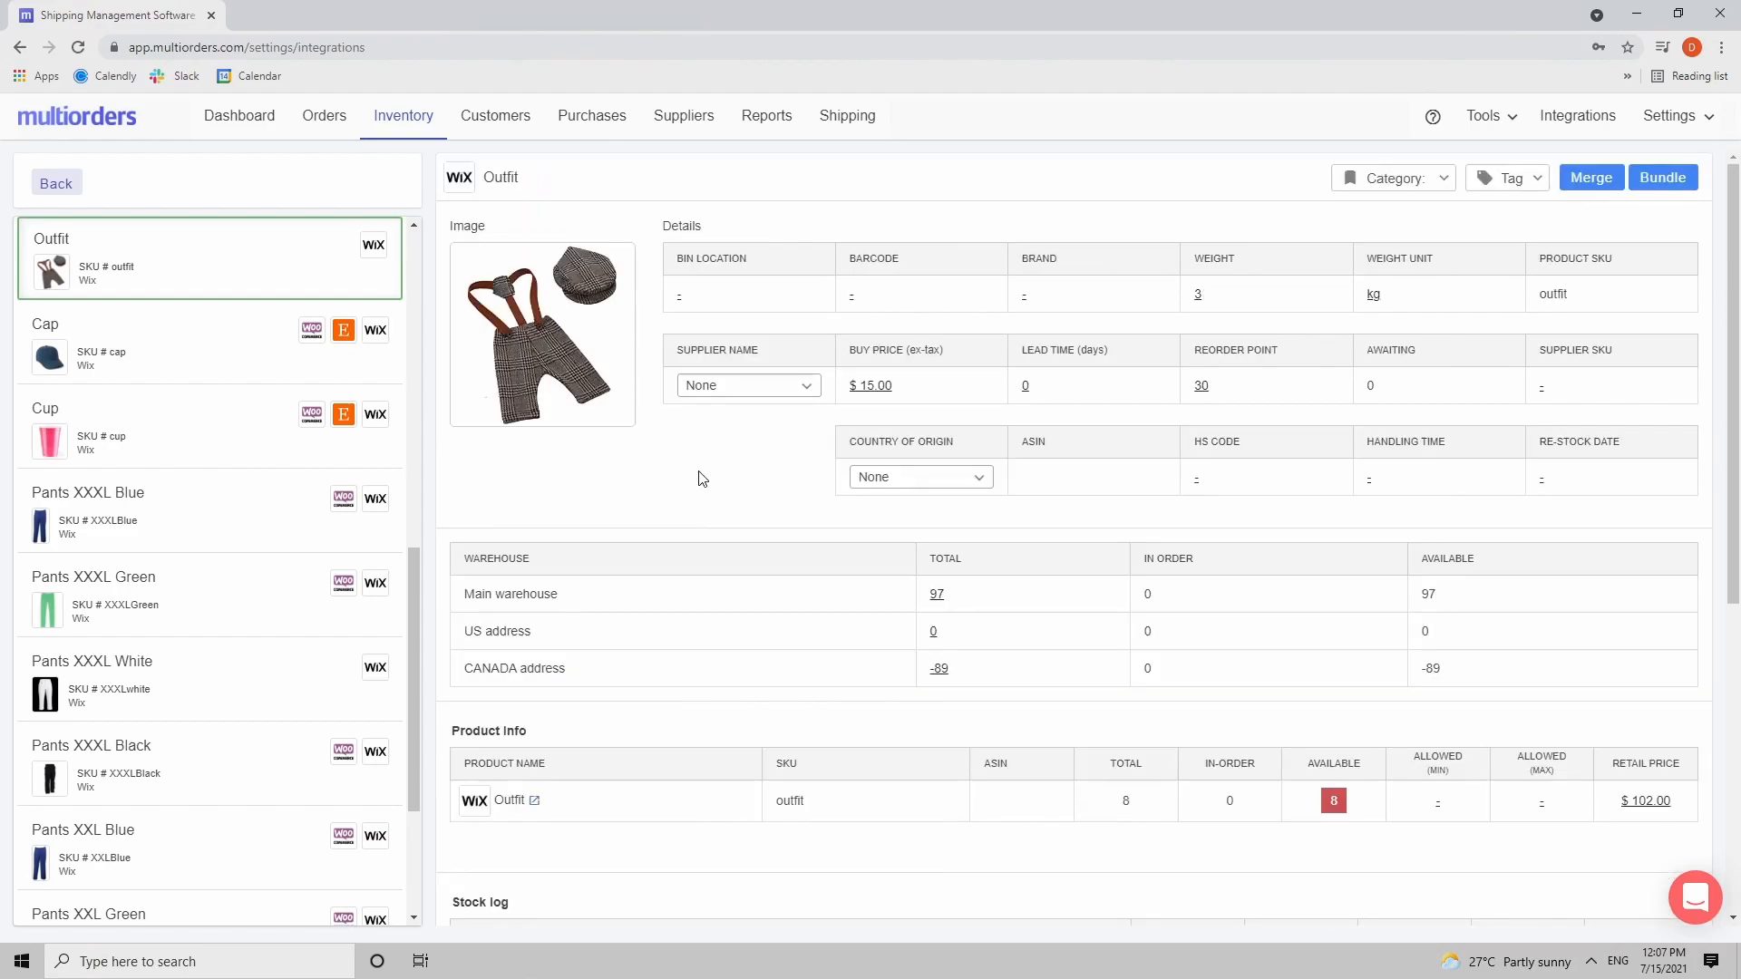
{"action": "mouse_move", "coordinate": [480, 751]}
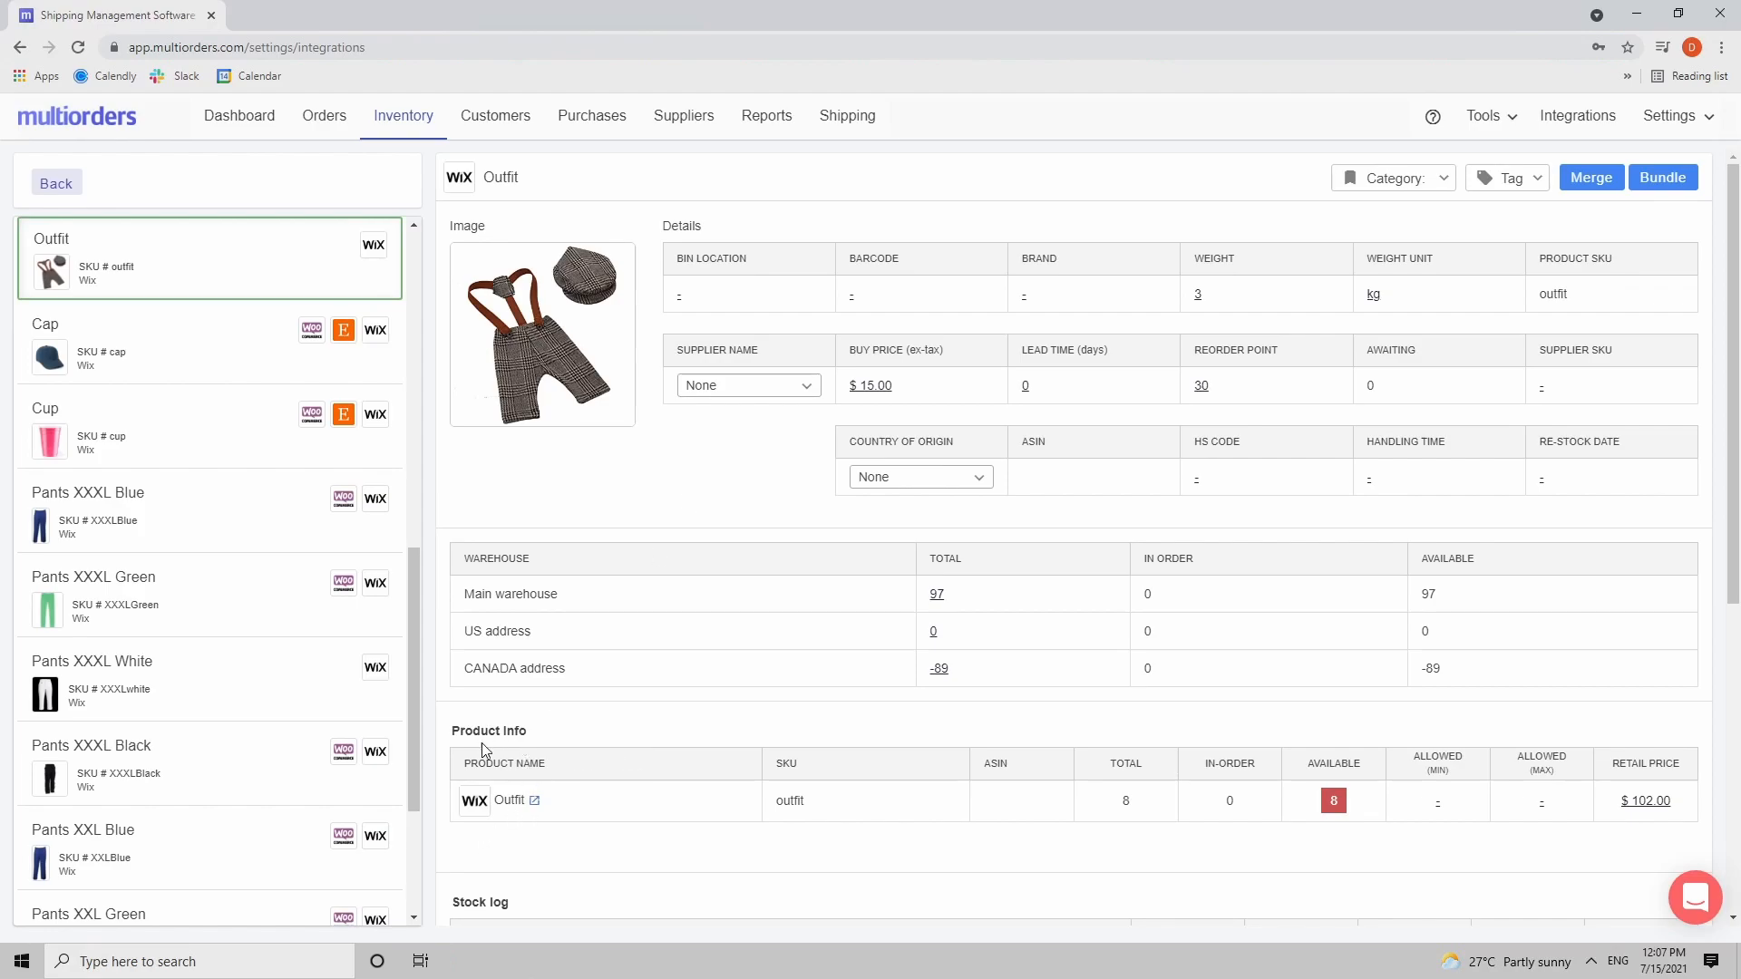
{"action": "mouse_move", "coordinate": [546, 454]}
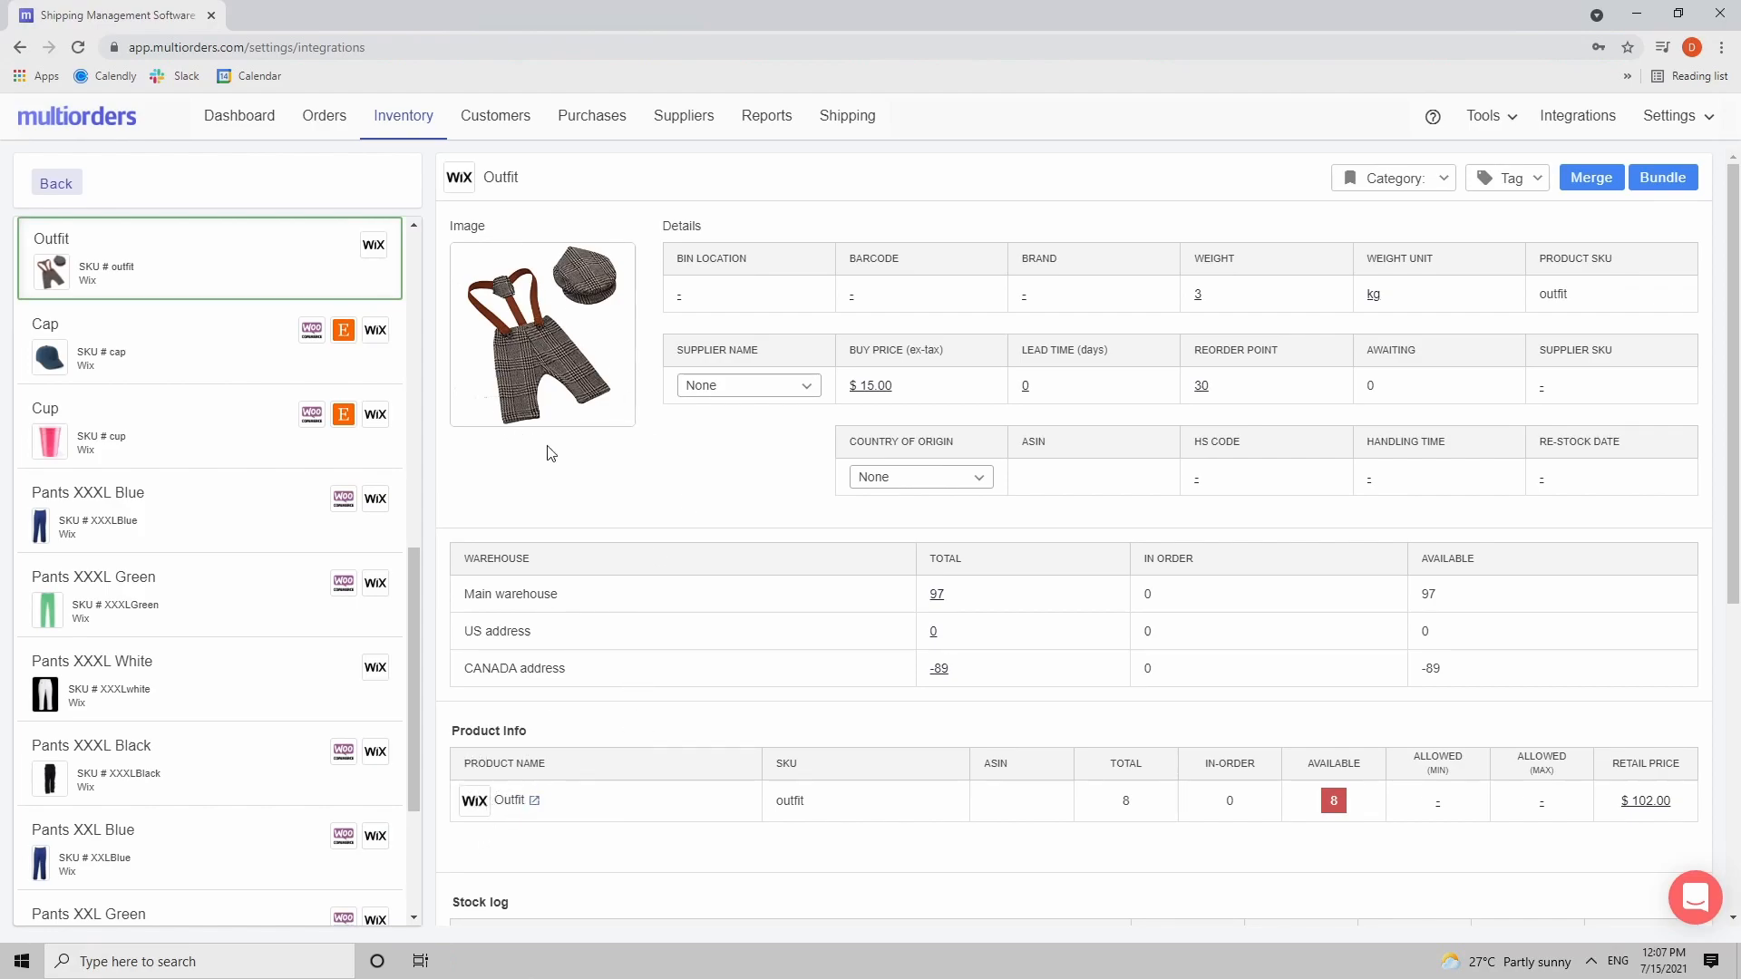
{"action": "mouse_move", "coordinate": [1679, 152]}
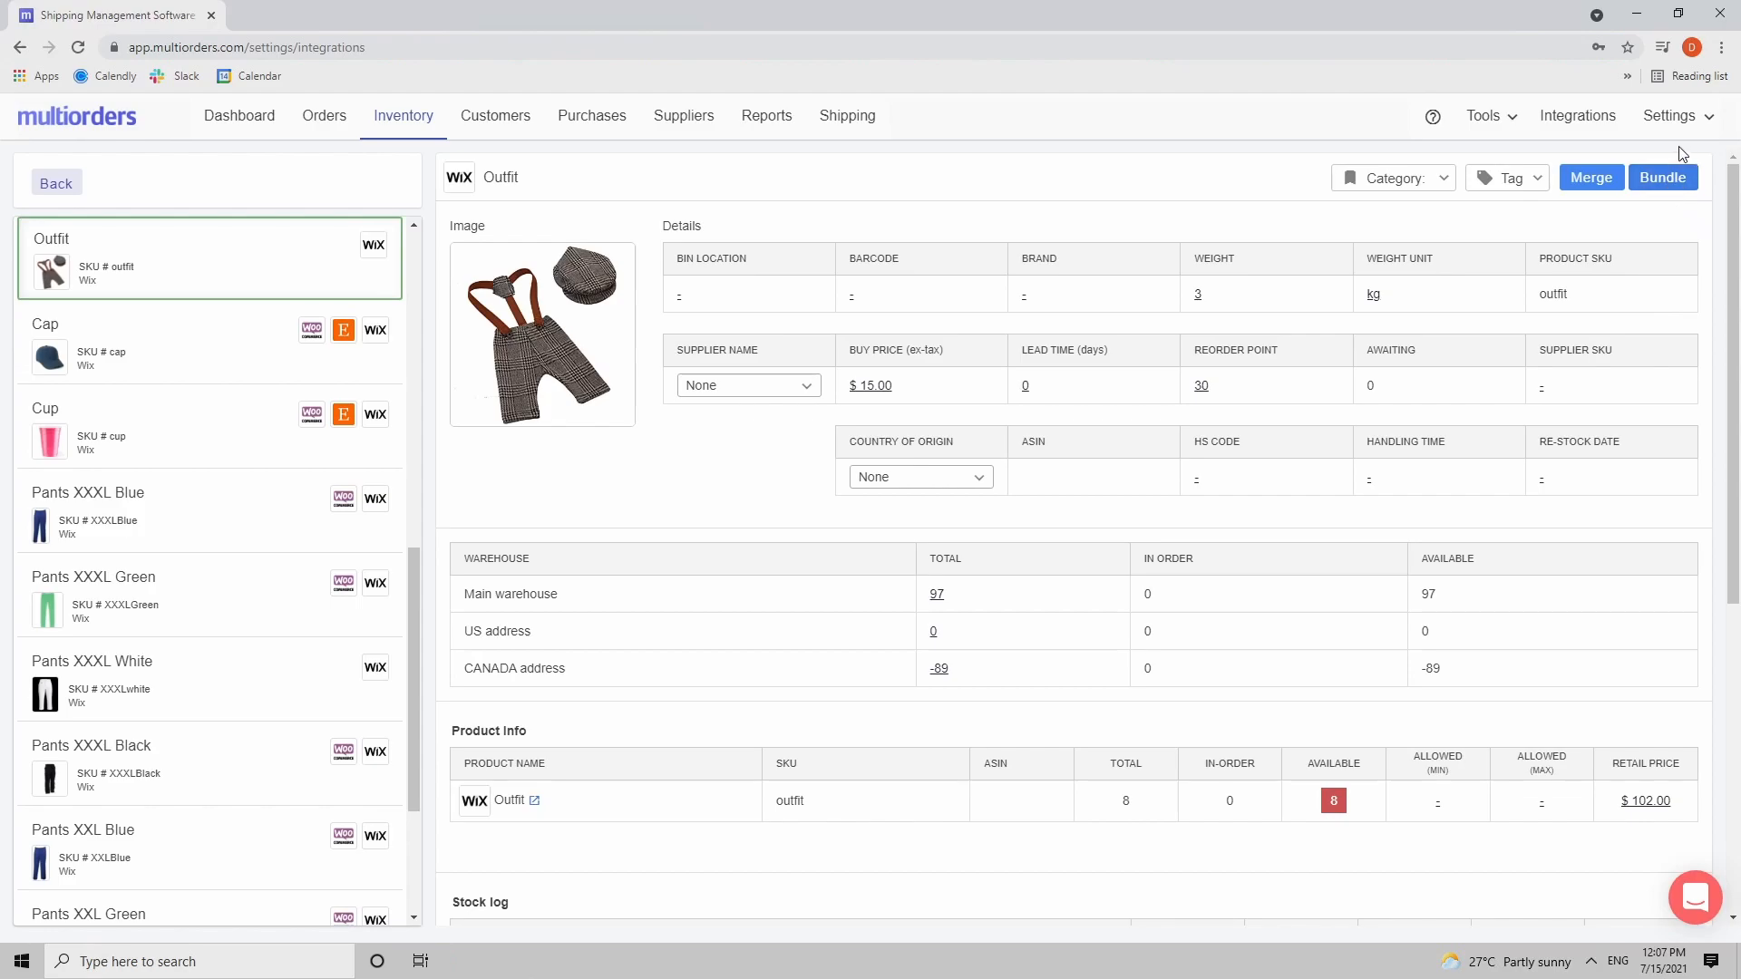
{"action": "mouse_move", "coordinate": [1716, 203]}
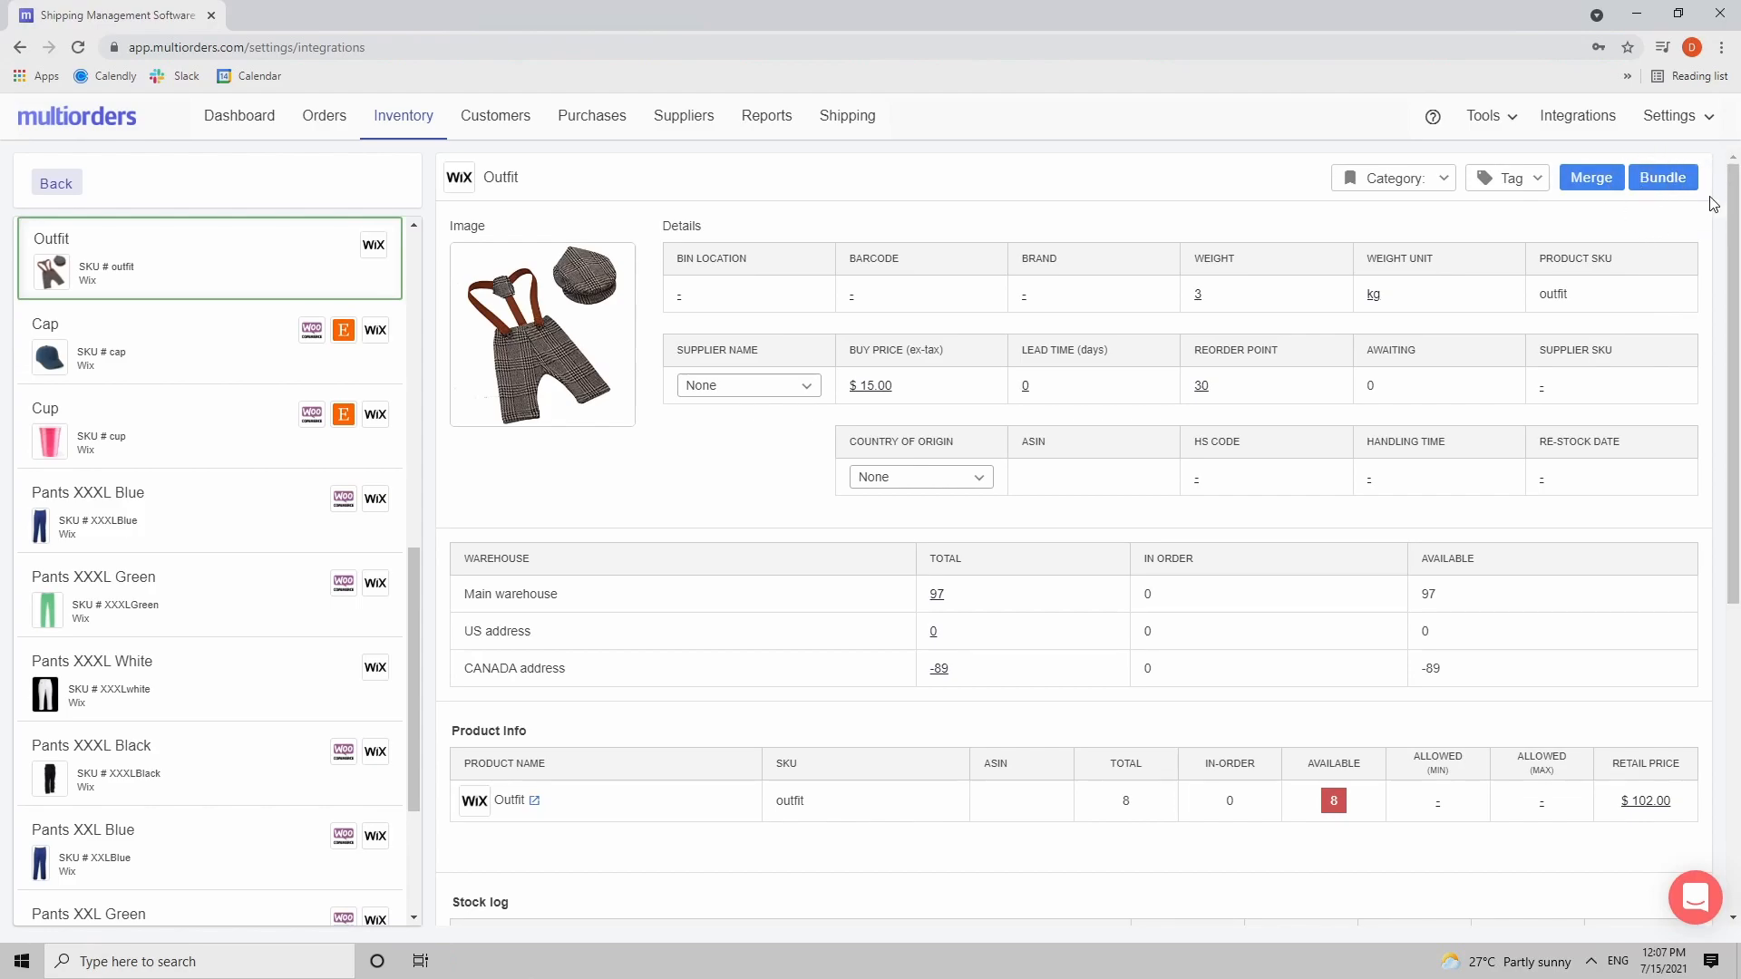
Step: Start bundling Outfit and add Pants XXXL White as a component via a 'pants' search
{"action": "left_click", "coordinate": [1662, 176]}
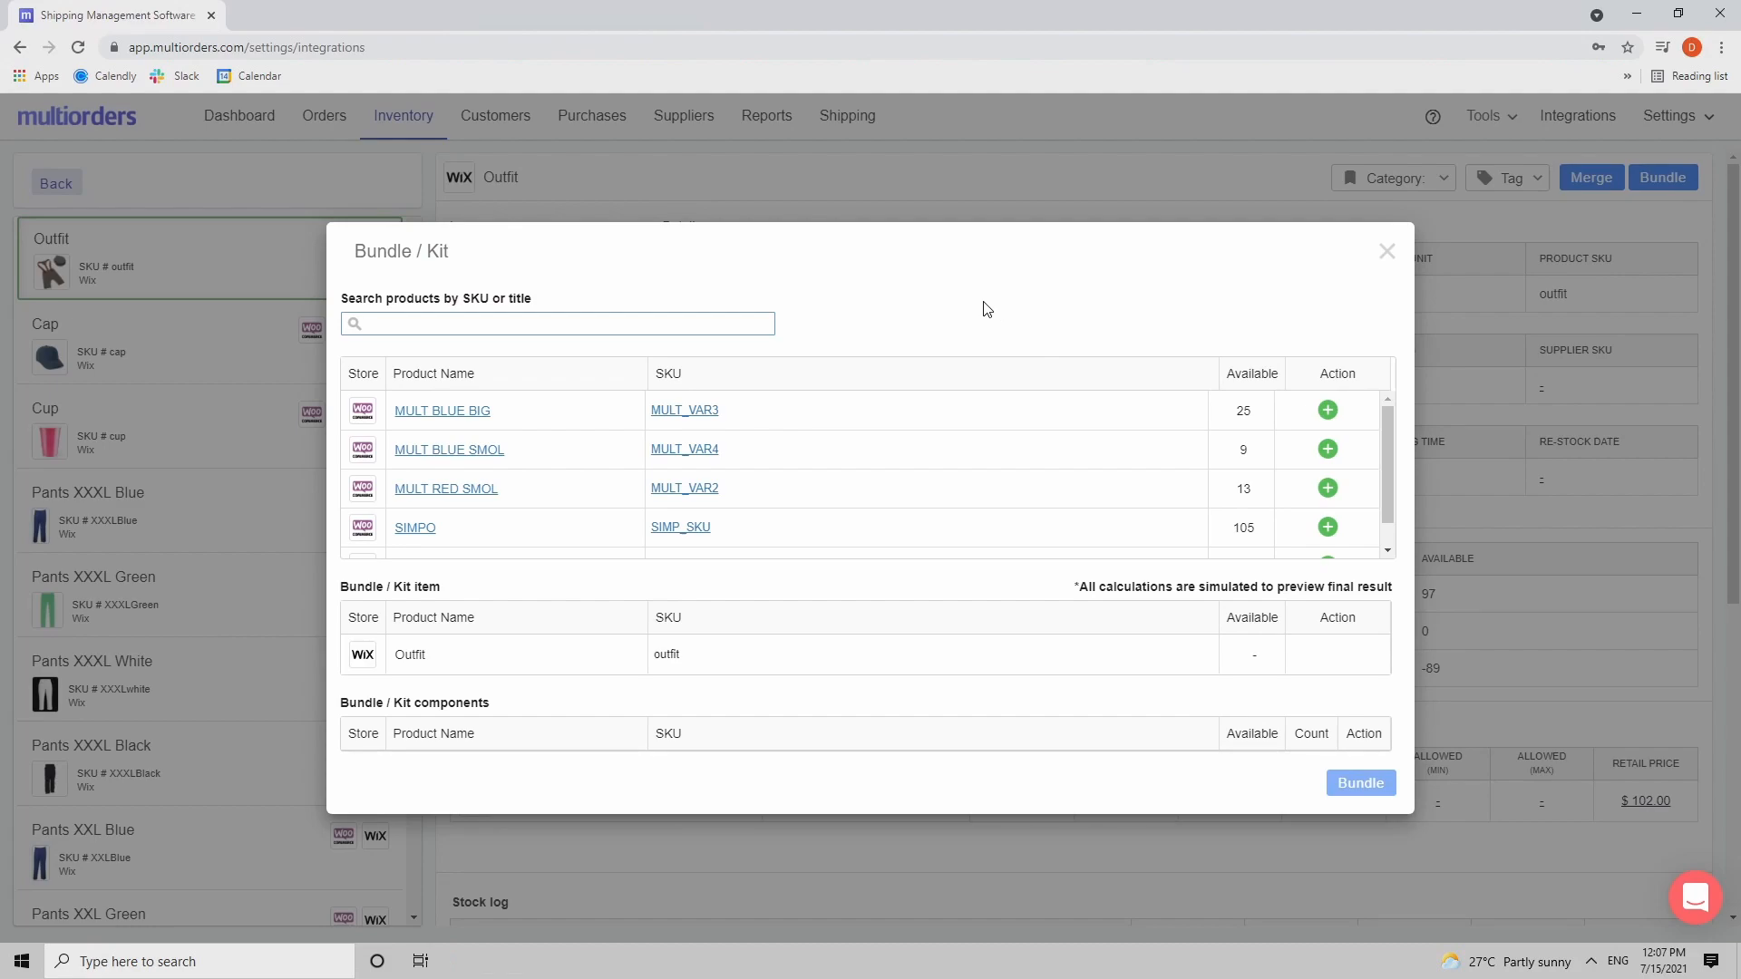
{"action": "mouse_move", "coordinate": [649, 357]}
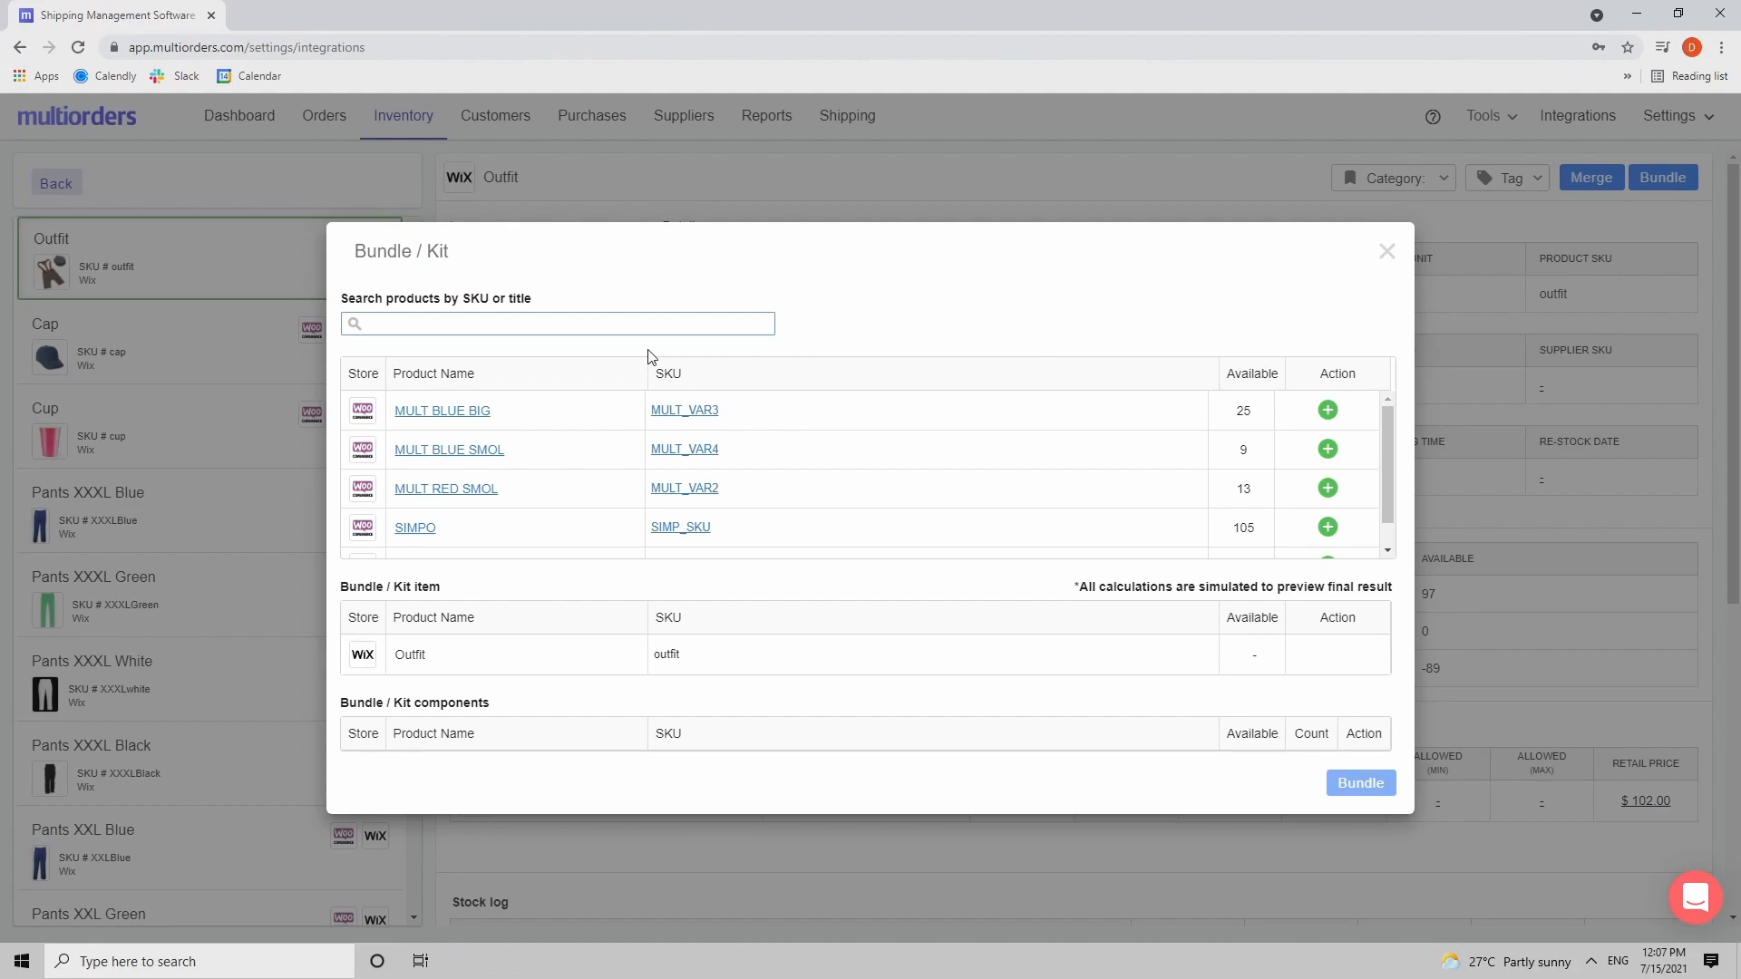
{"action": "left_click", "coordinate": [555, 322]}
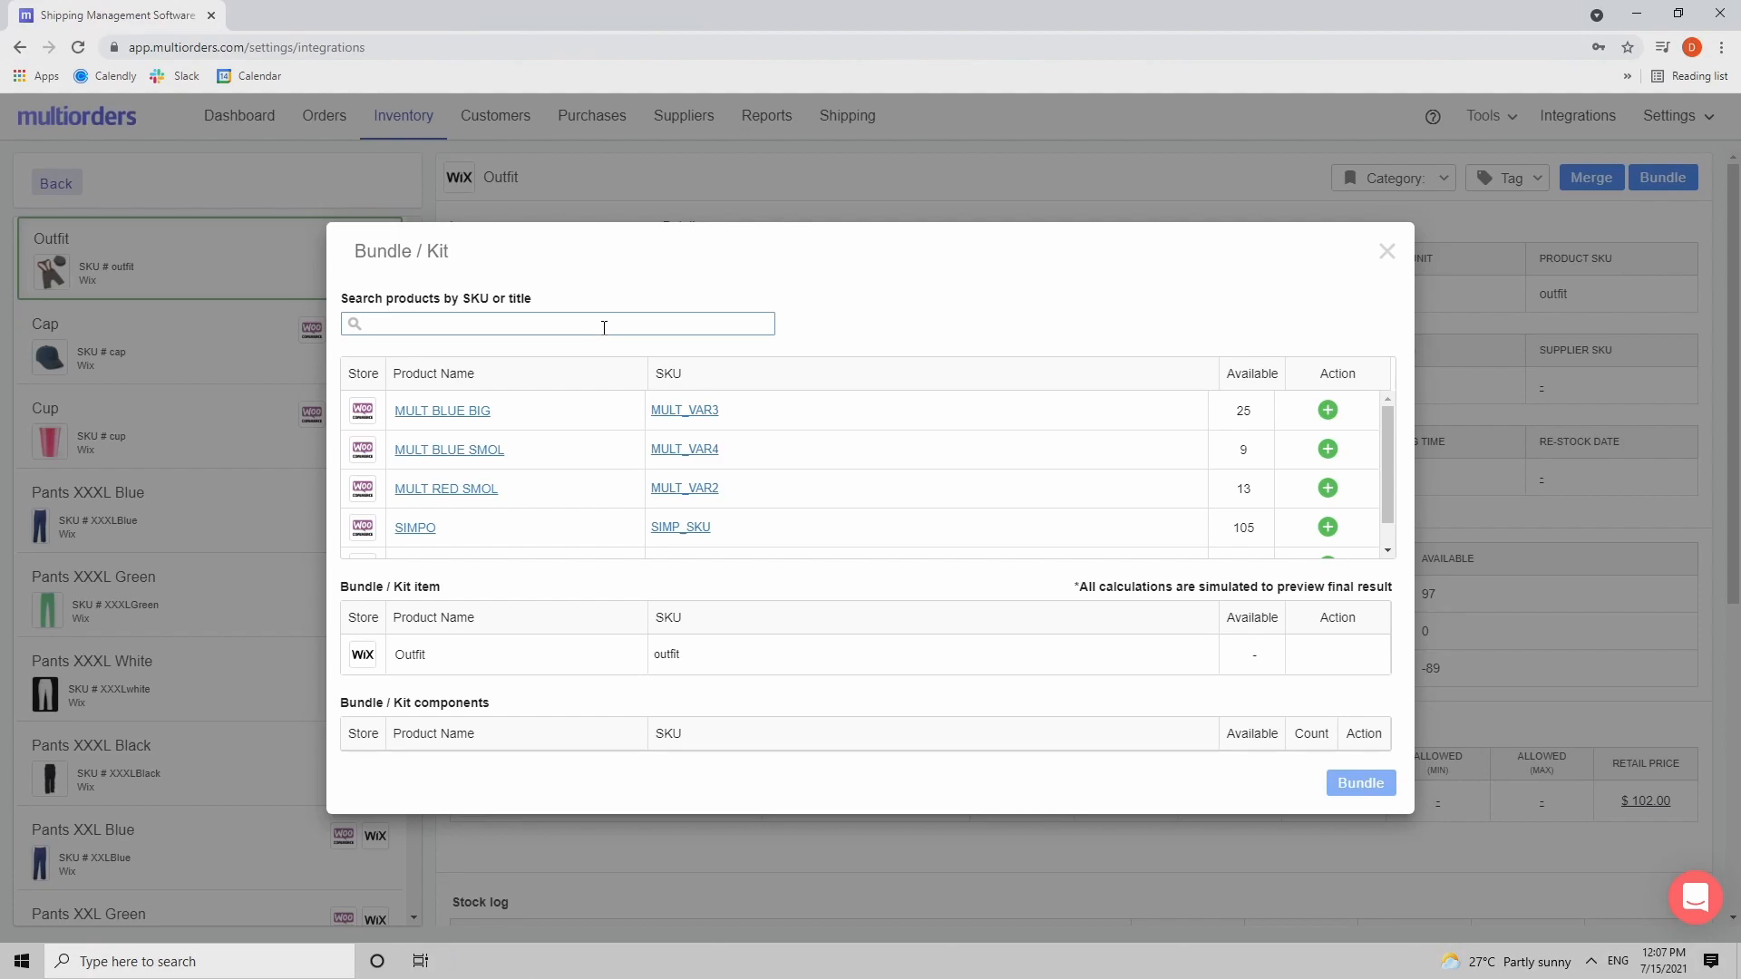
{"action": "type", "text": "pants"}
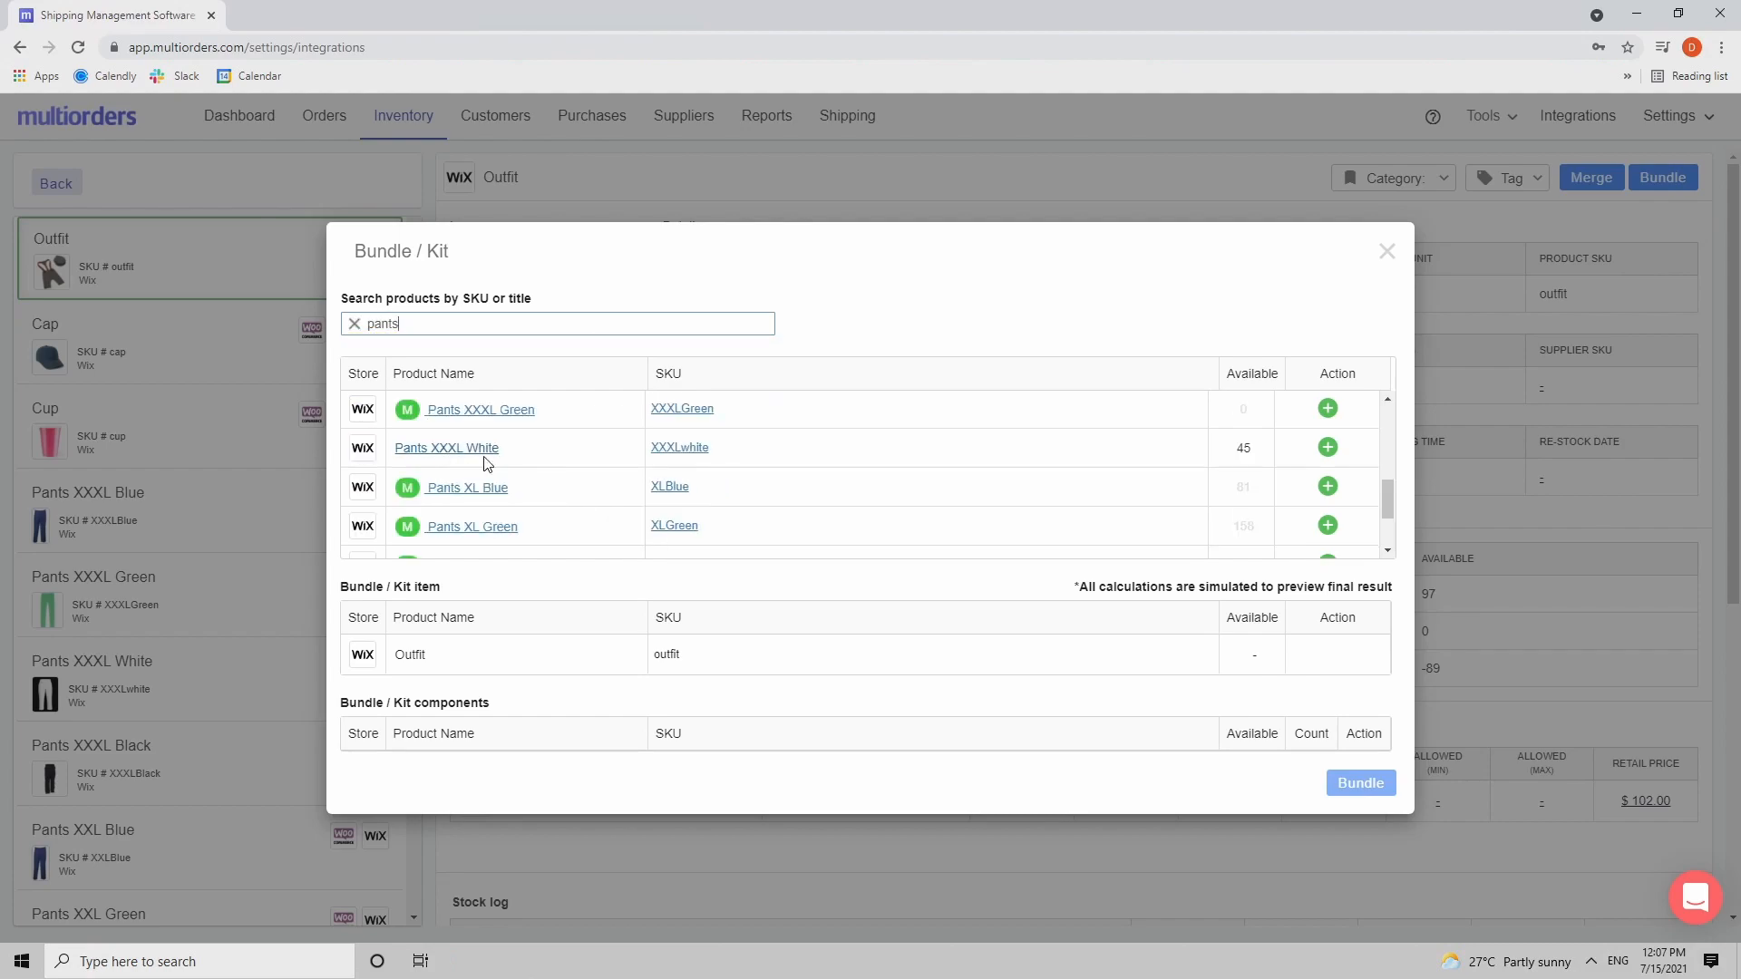
{"action": "left_click", "coordinate": [1326, 447]}
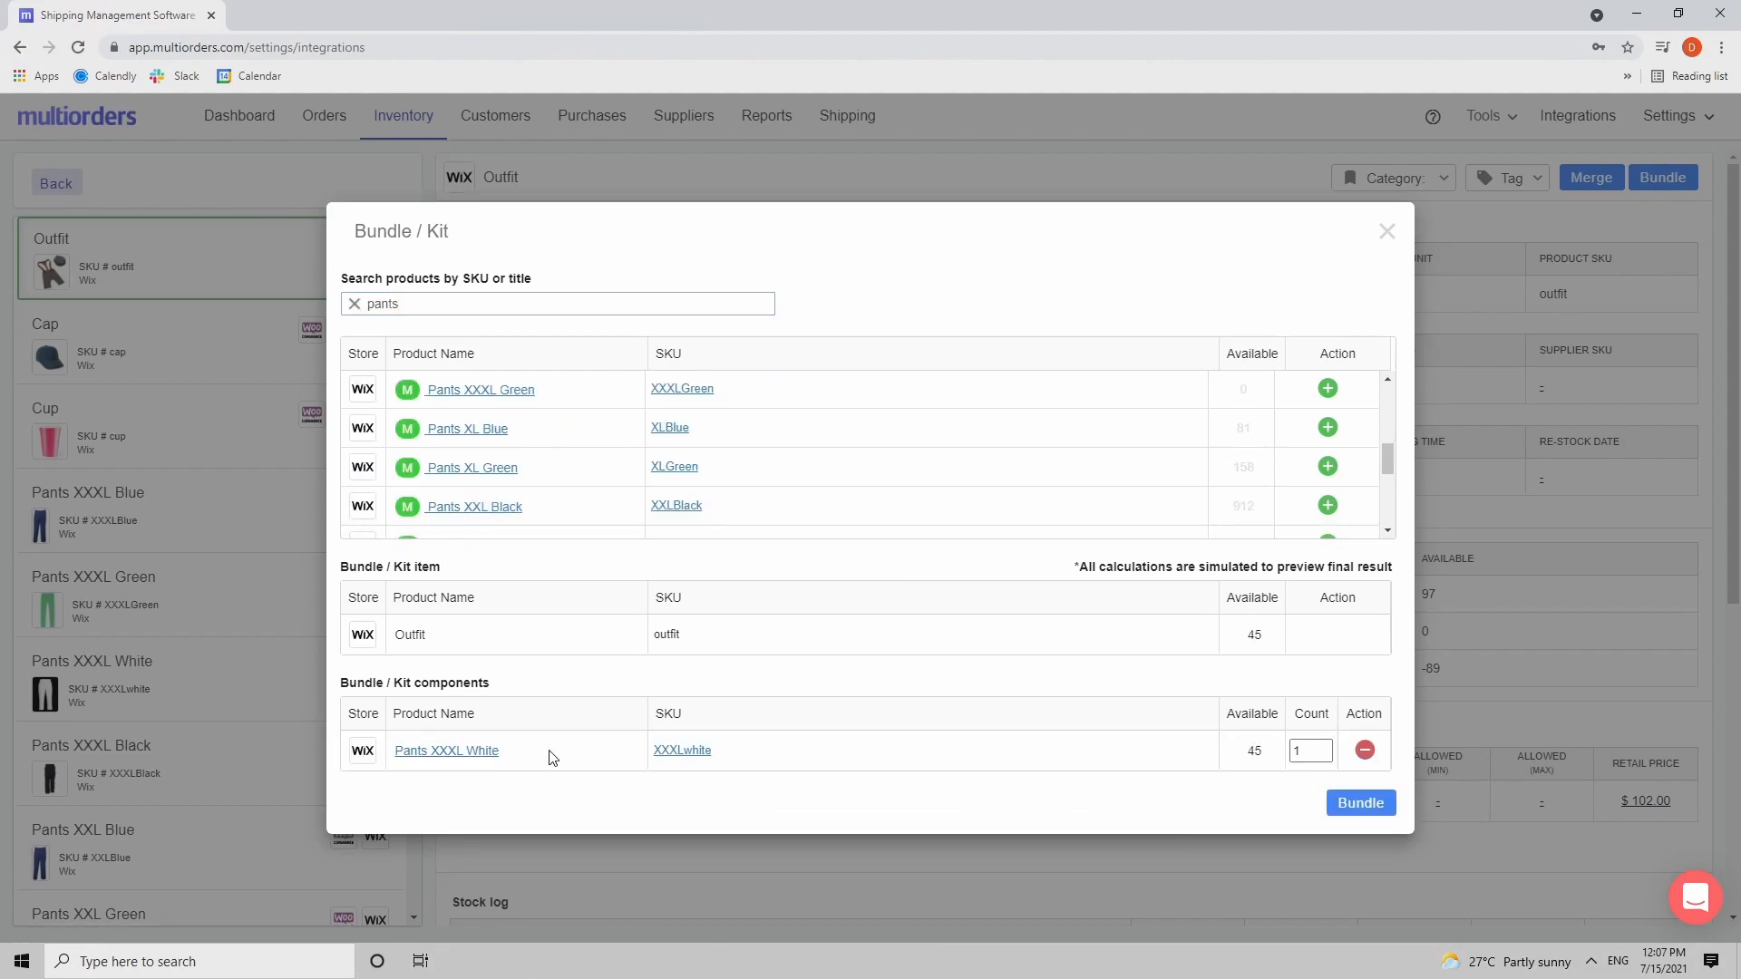
{"action": "mouse_move", "coordinate": [629, 497]}
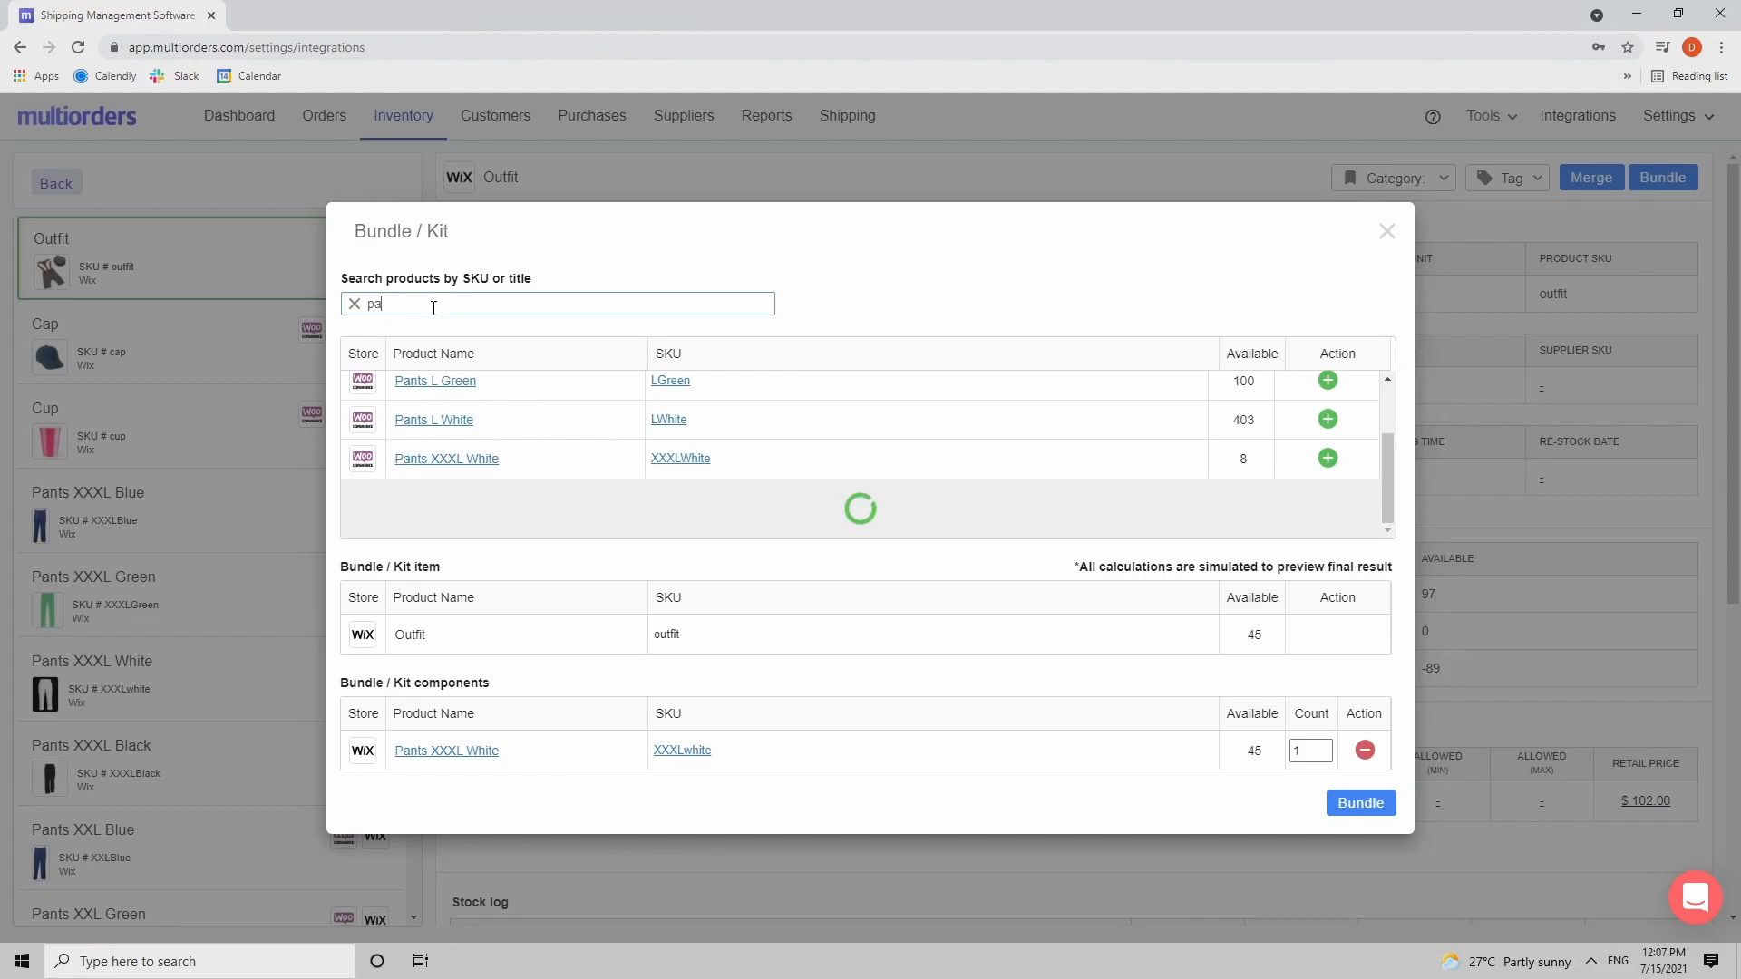
Step: Add Cap as the second component via a 'cap' search
{"action": "type", "text": "cap"}
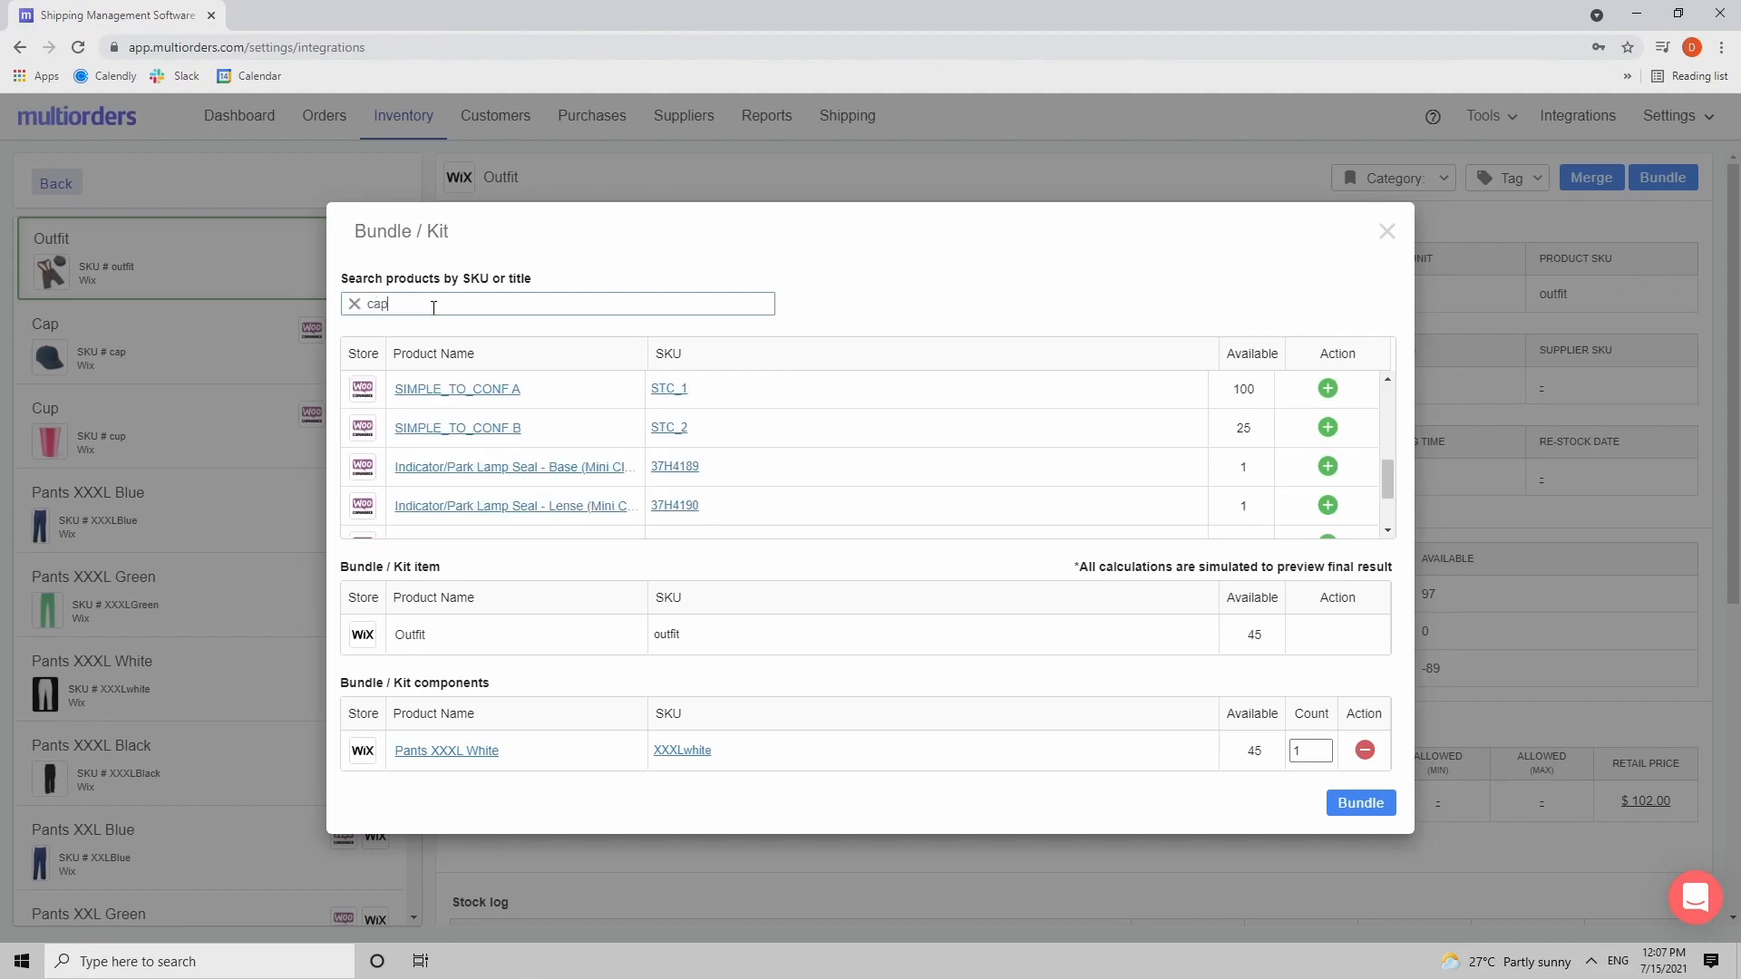
{"action": "scroll", "scroll_direction": "down", "scroll_amount": 3}
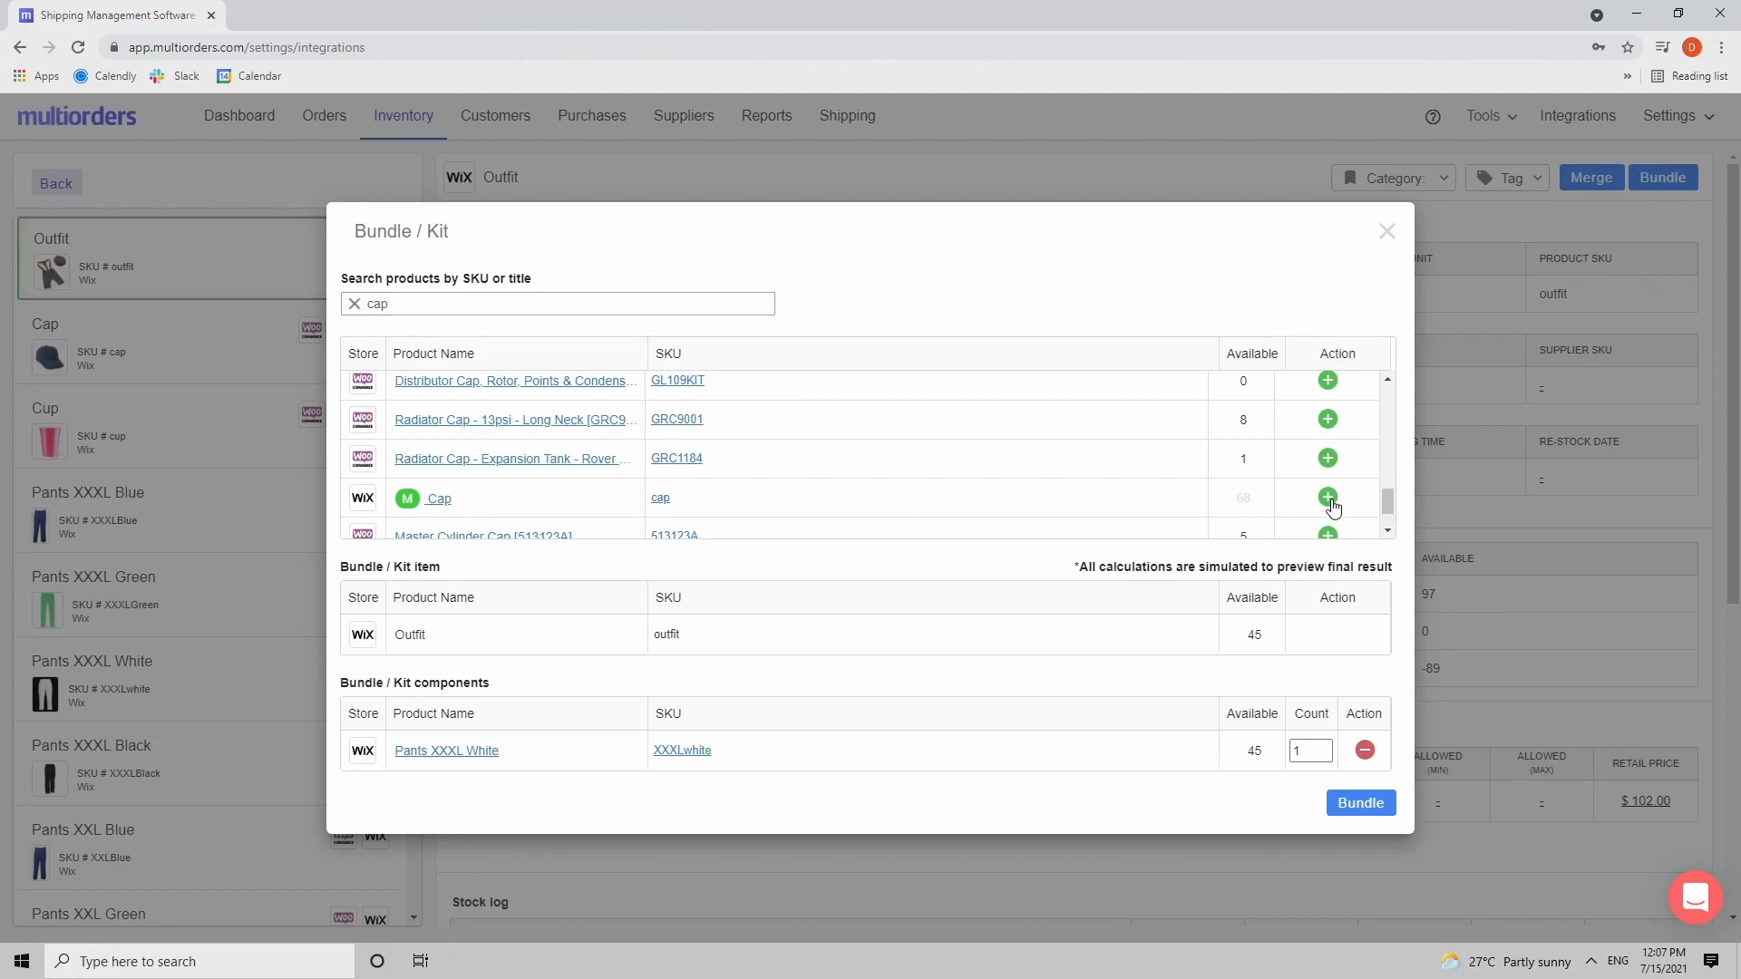
{"action": "left_click", "coordinate": [1327, 496]}
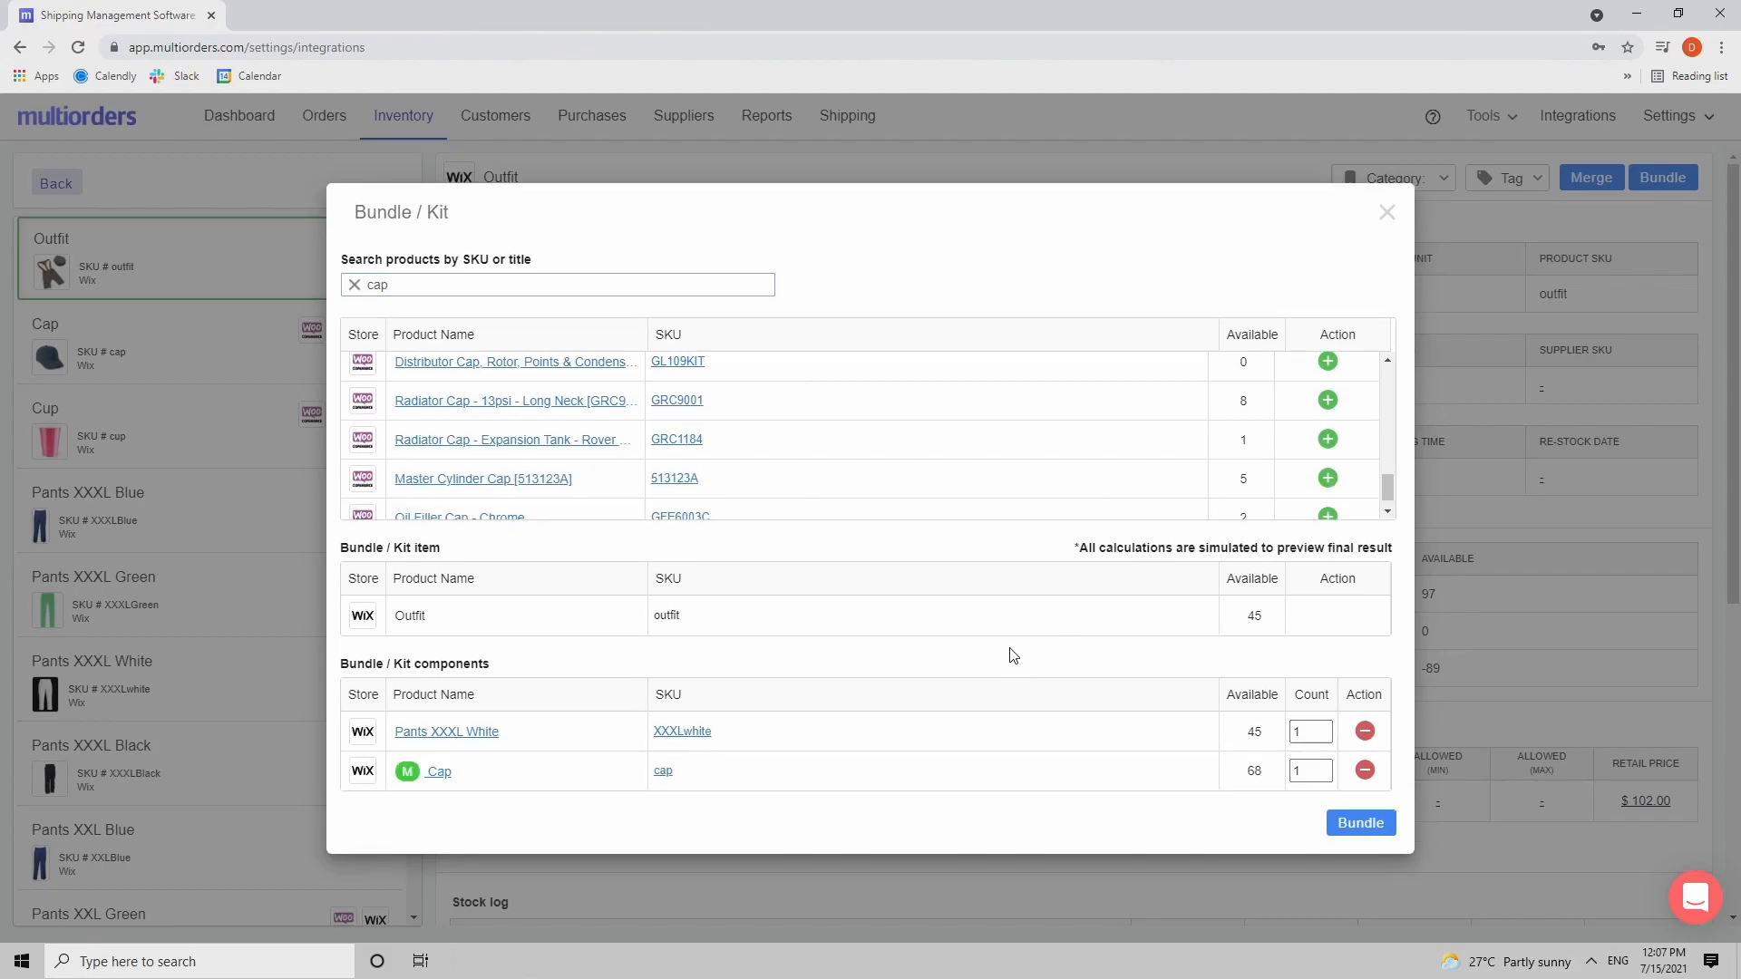
{"action": "mouse_move", "coordinate": [1244, 785]}
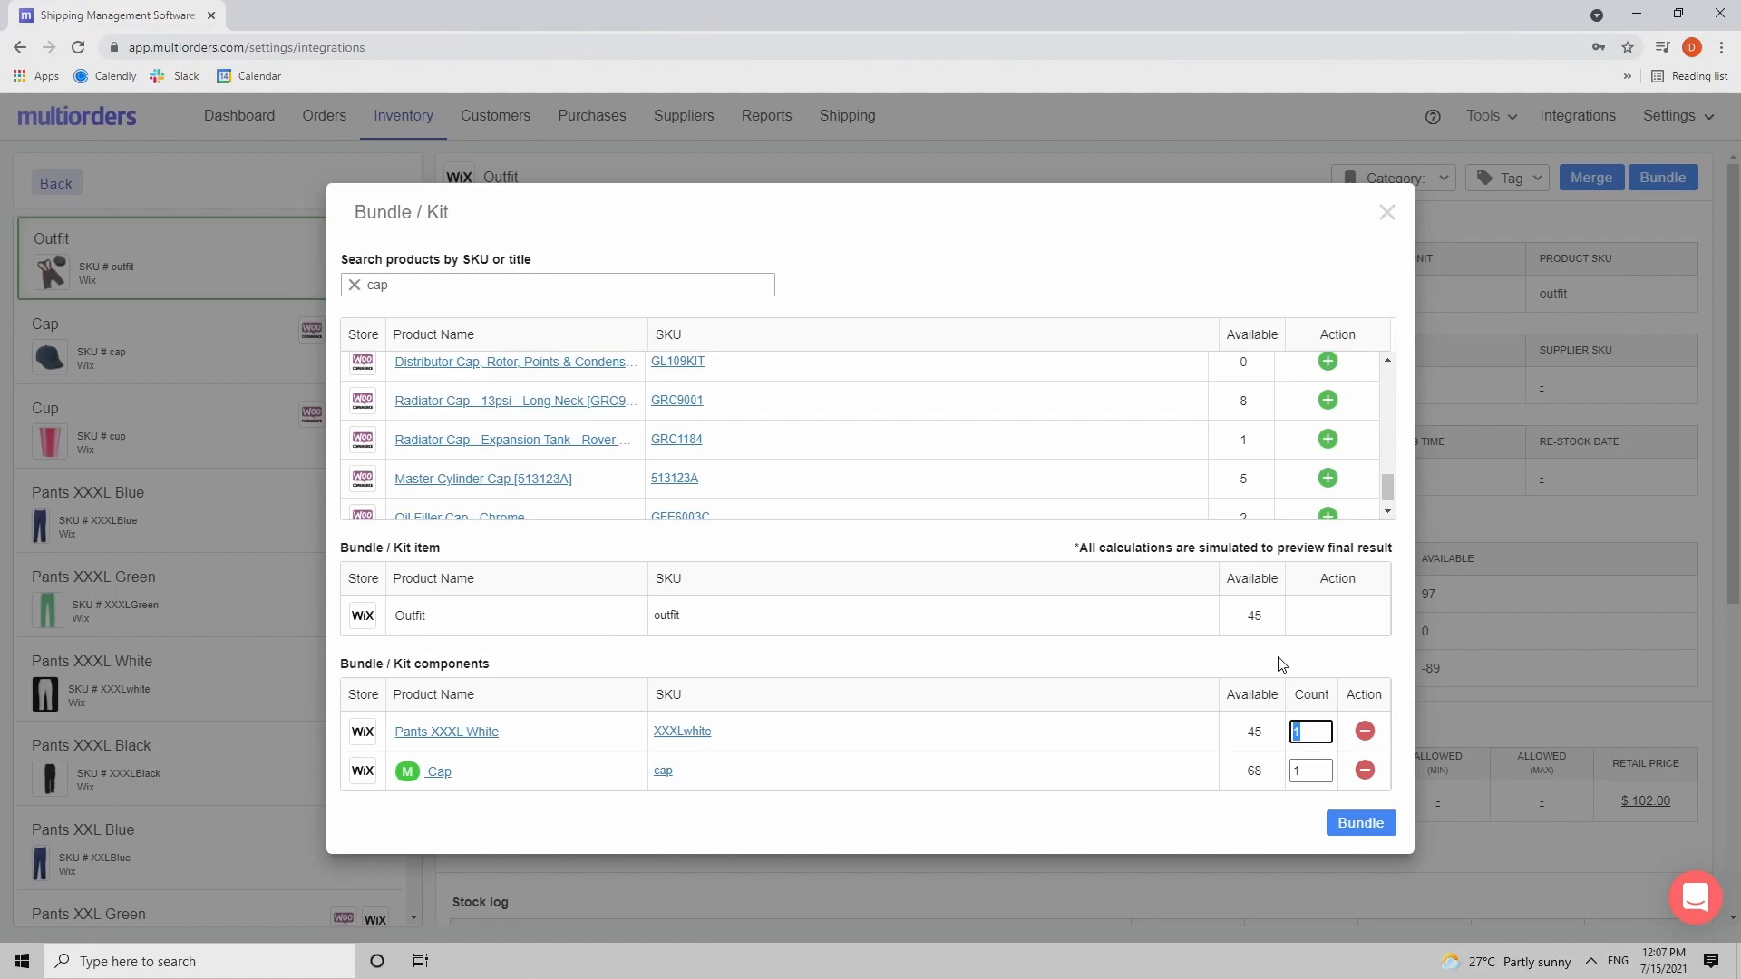
Step: Try count 3 for both components, revert to 1 each, and save the Outfit bundle
{"action": "type", "text": "3"}
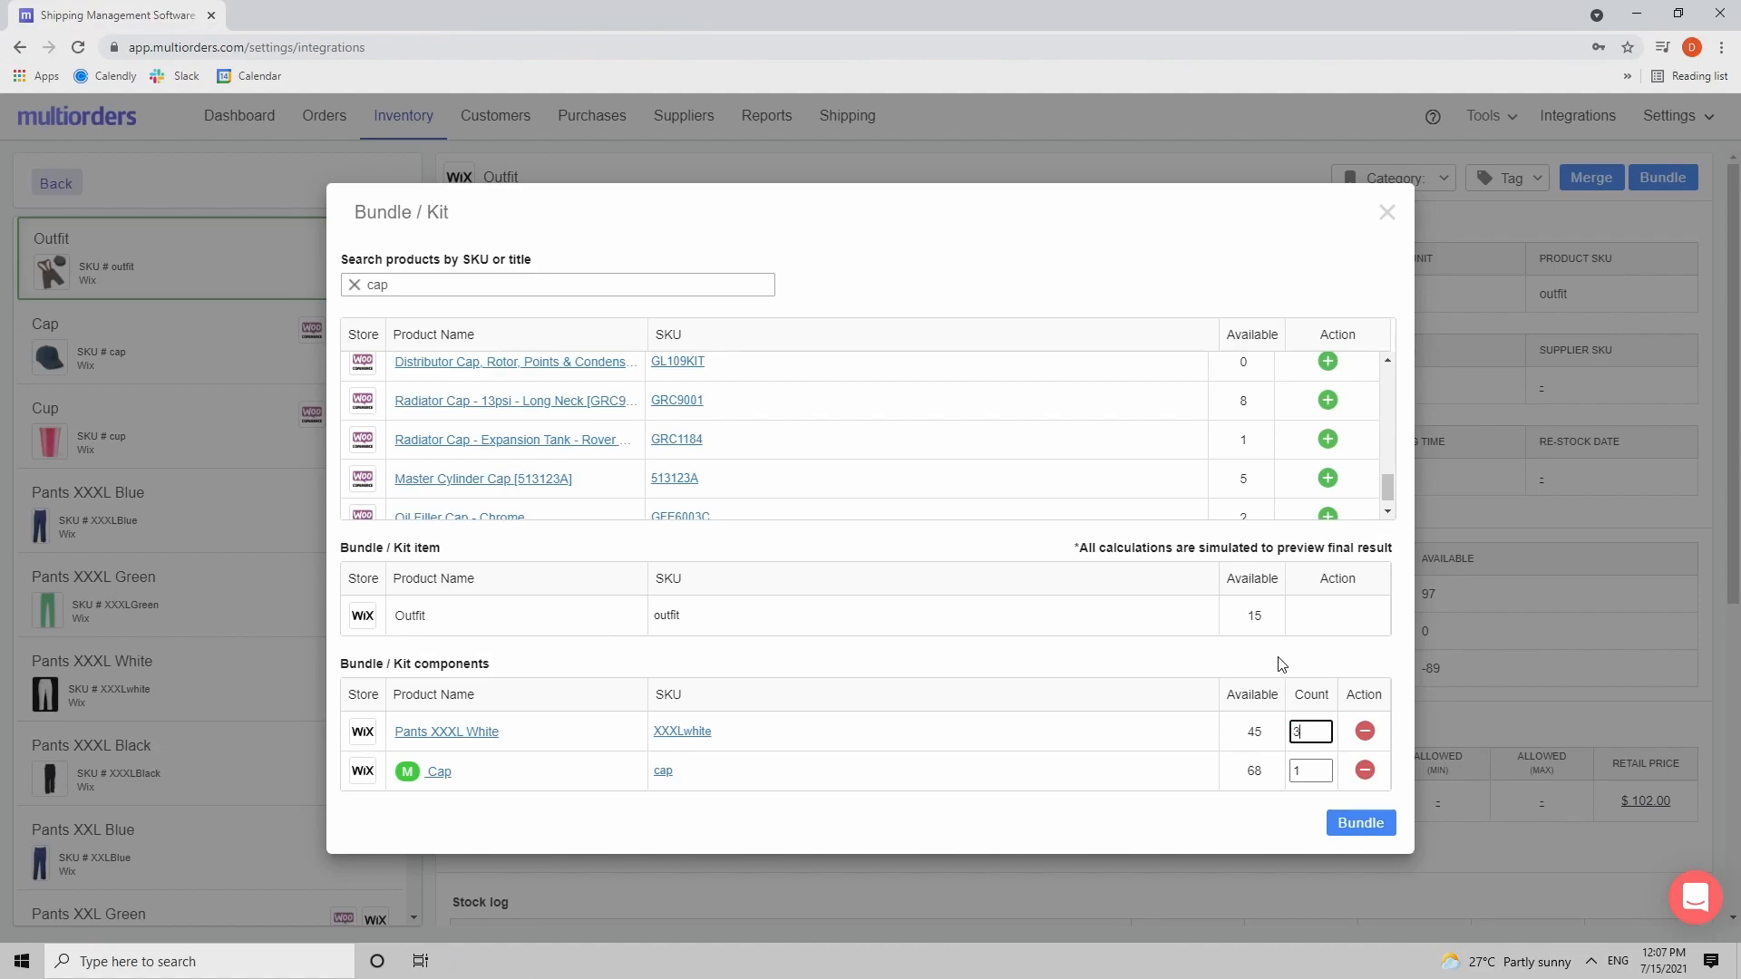
{"action": "left_click", "coordinate": [1310, 771]}
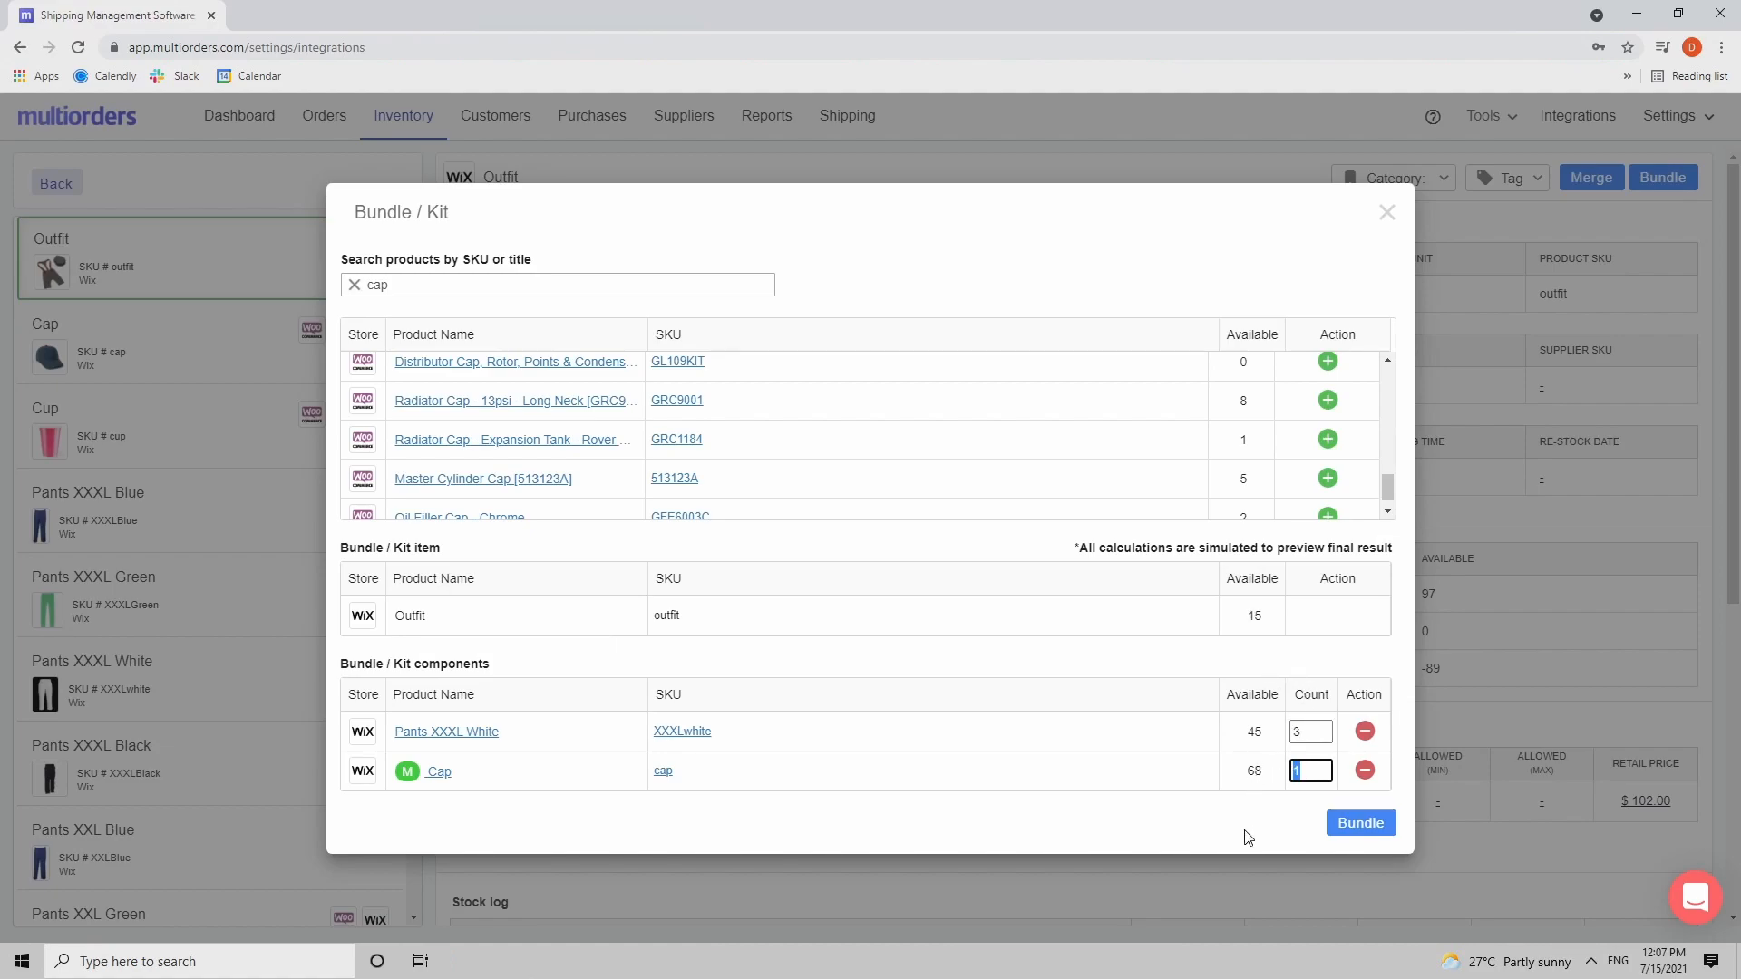
{"action": "type", "text": "3"}
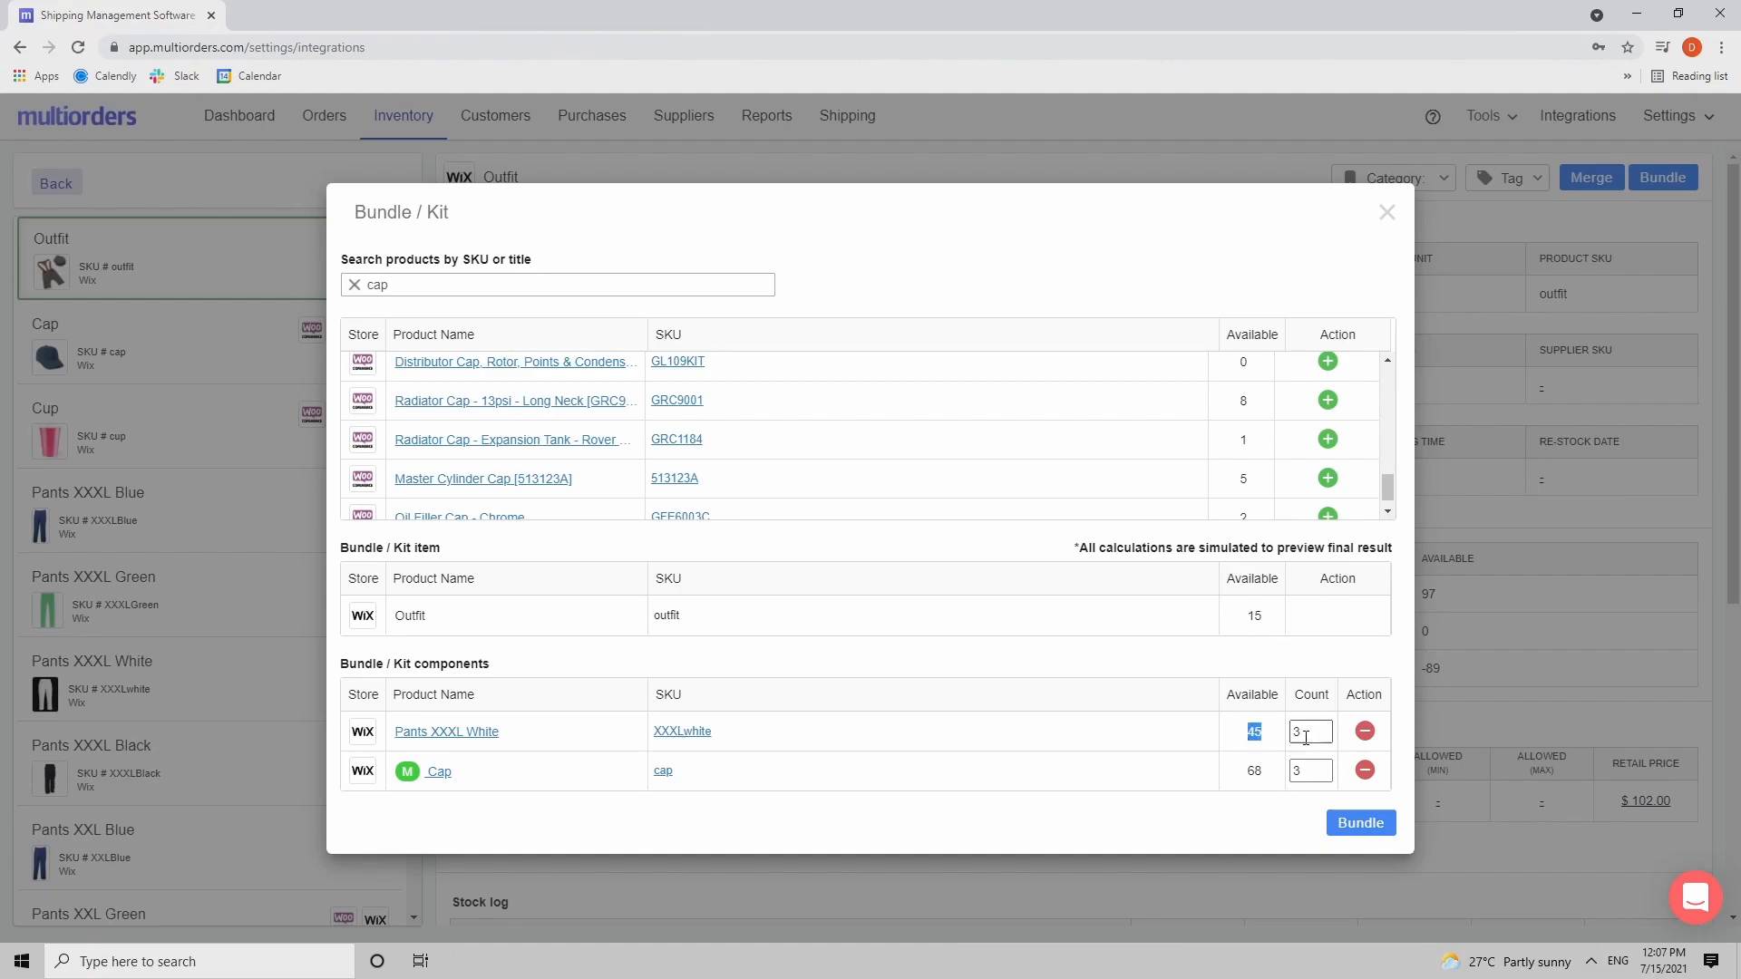
{"action": "mouse_move", "coordinate": [1286, 691]}
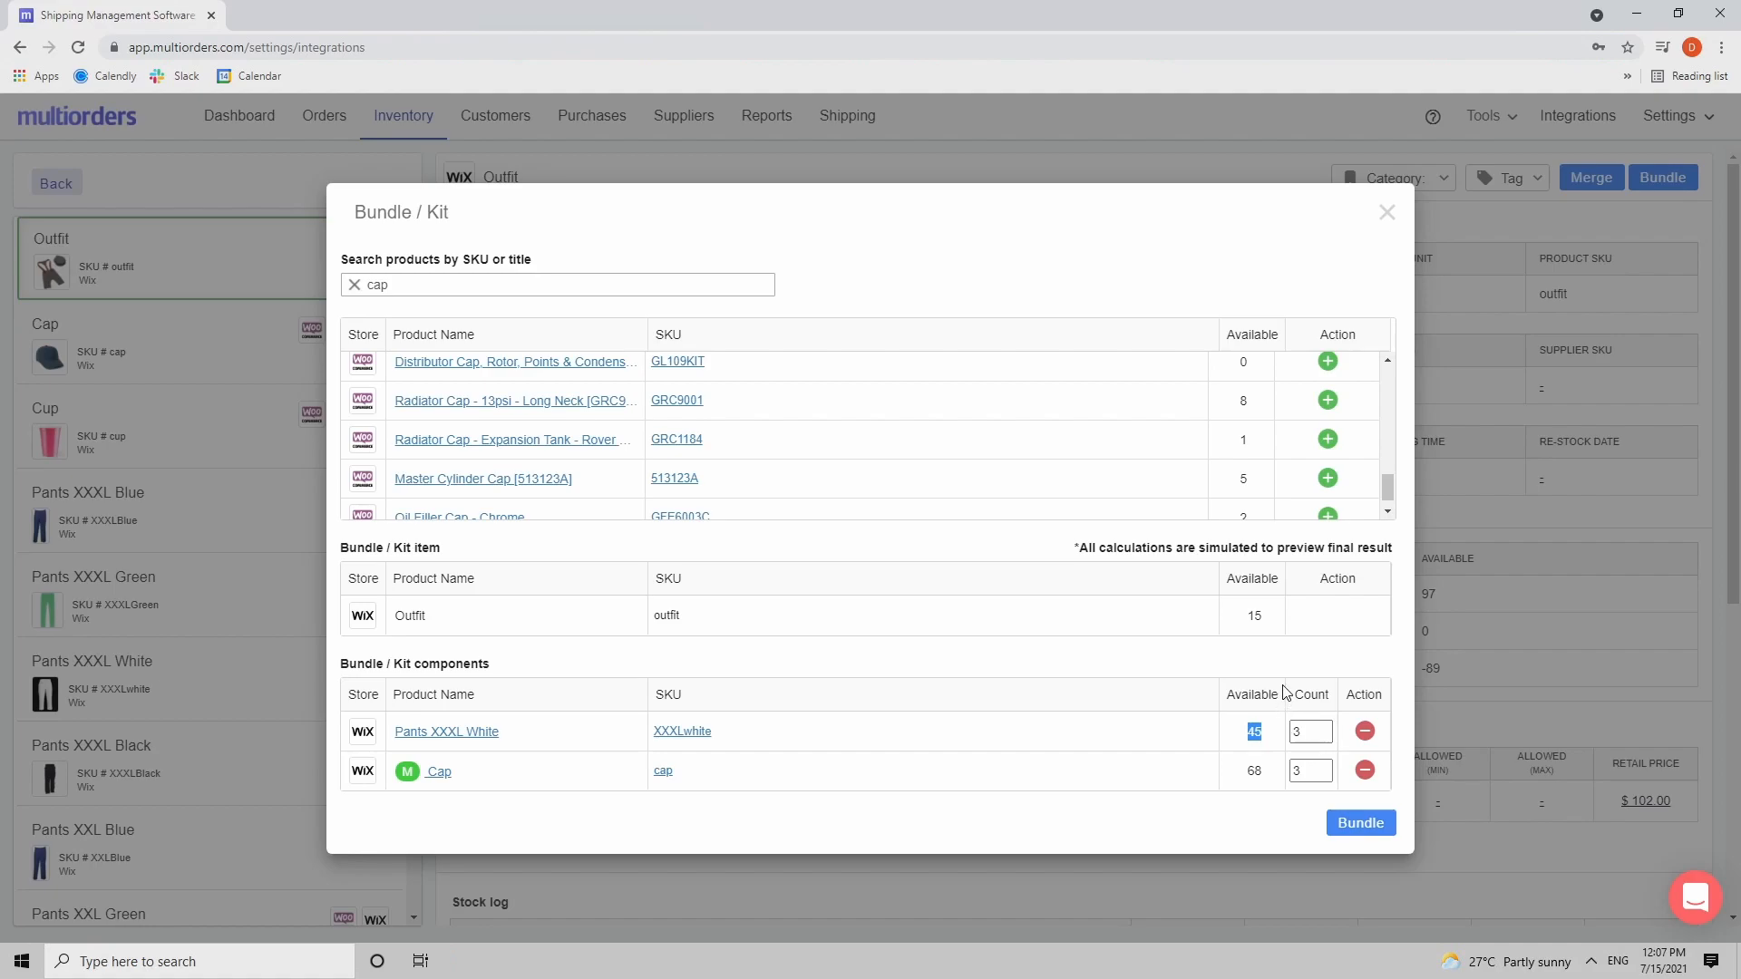
{"action": "type", "text": "1"}
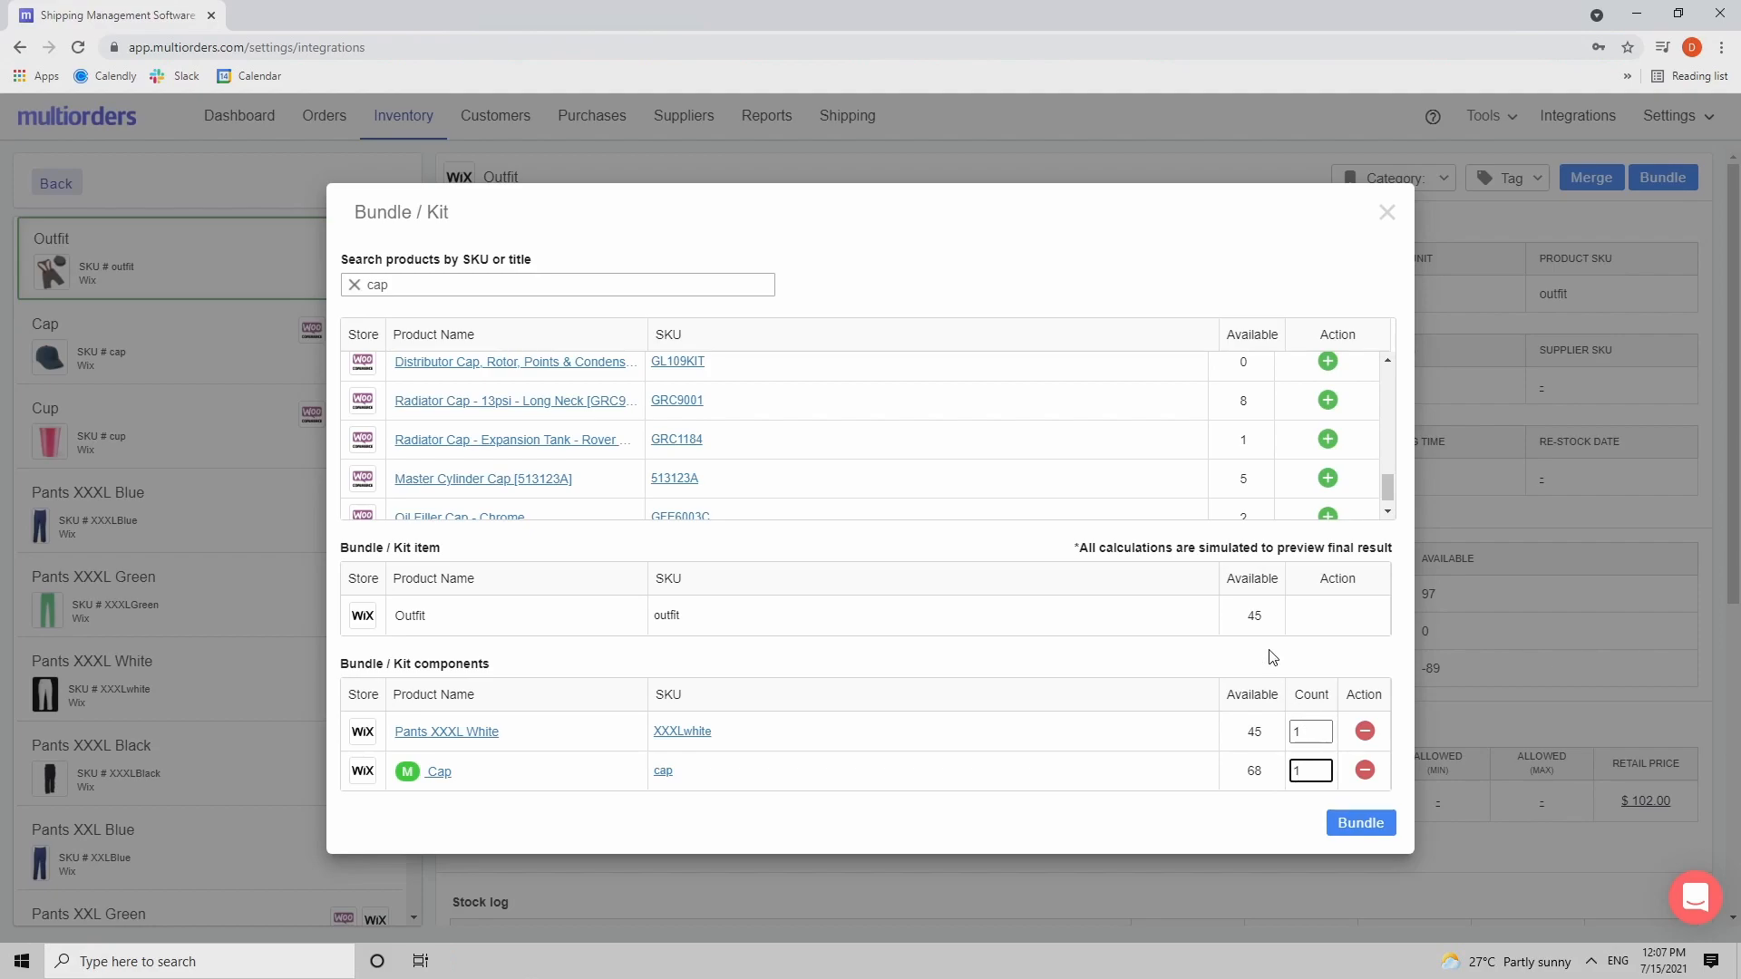
{"action": "left_click", "coordinate": [1358, 823]}
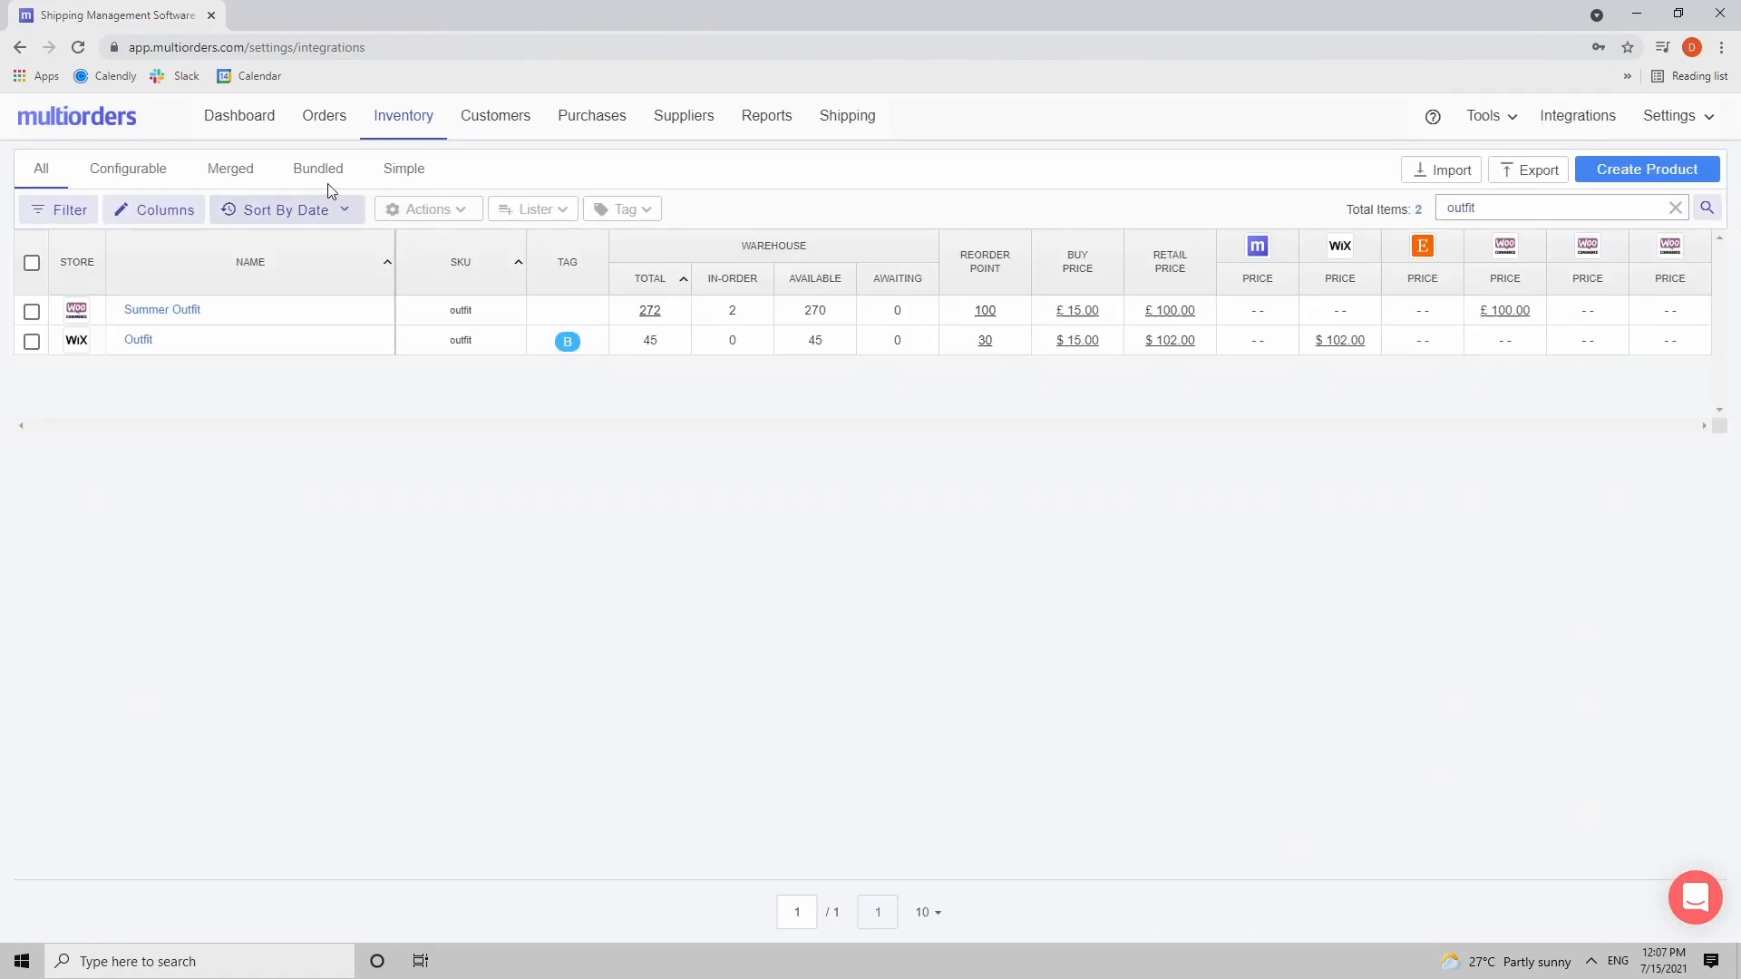
{"action": "left_click", "coordinate": [318, 167]}
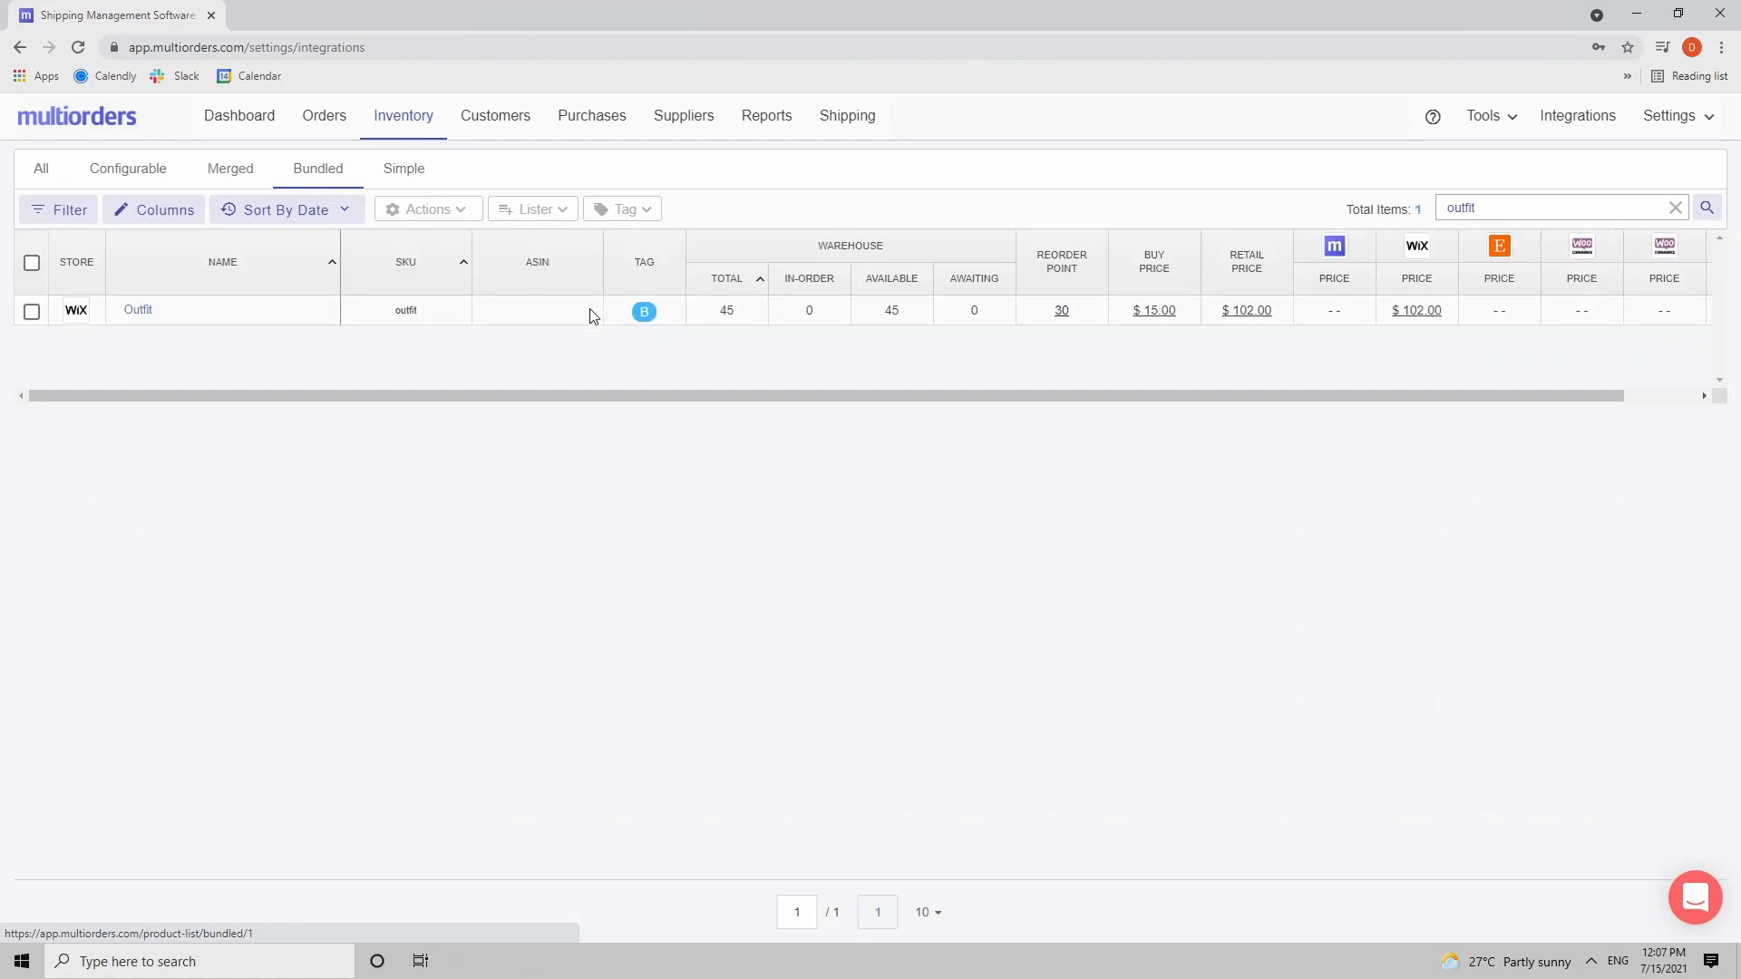
{"action": "mouse_move", "coordinate": [138, 310]}
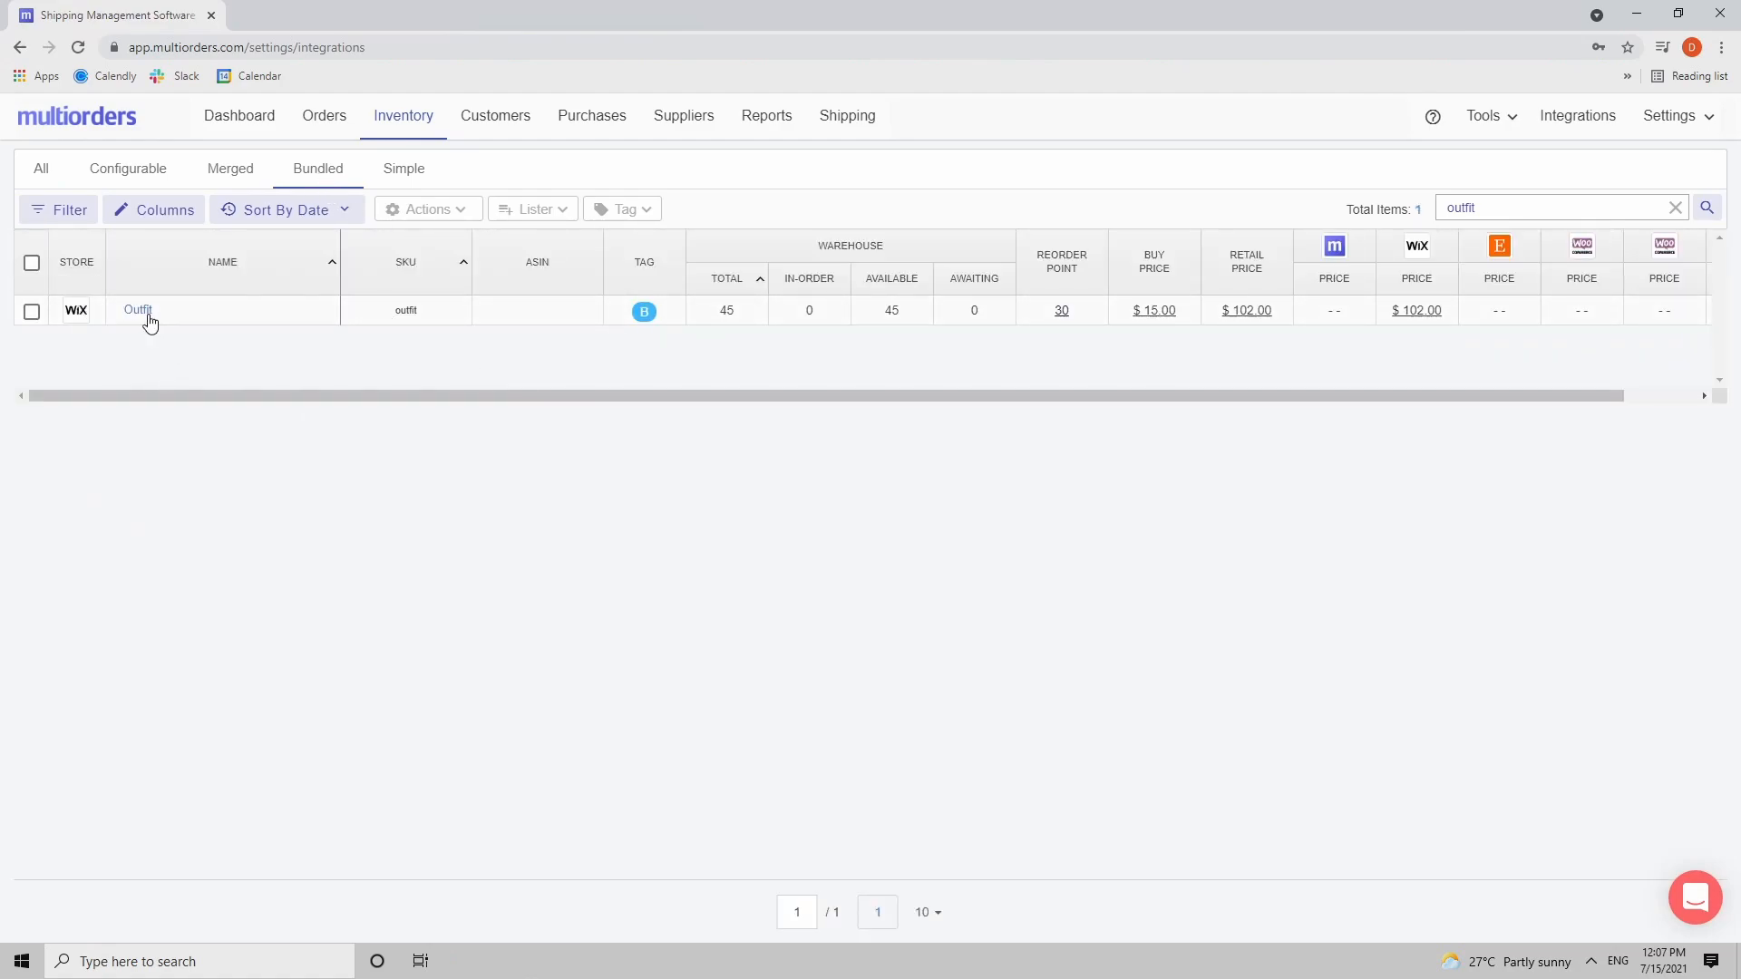
{"action": "left_click", "coordinate": [138, 310]}
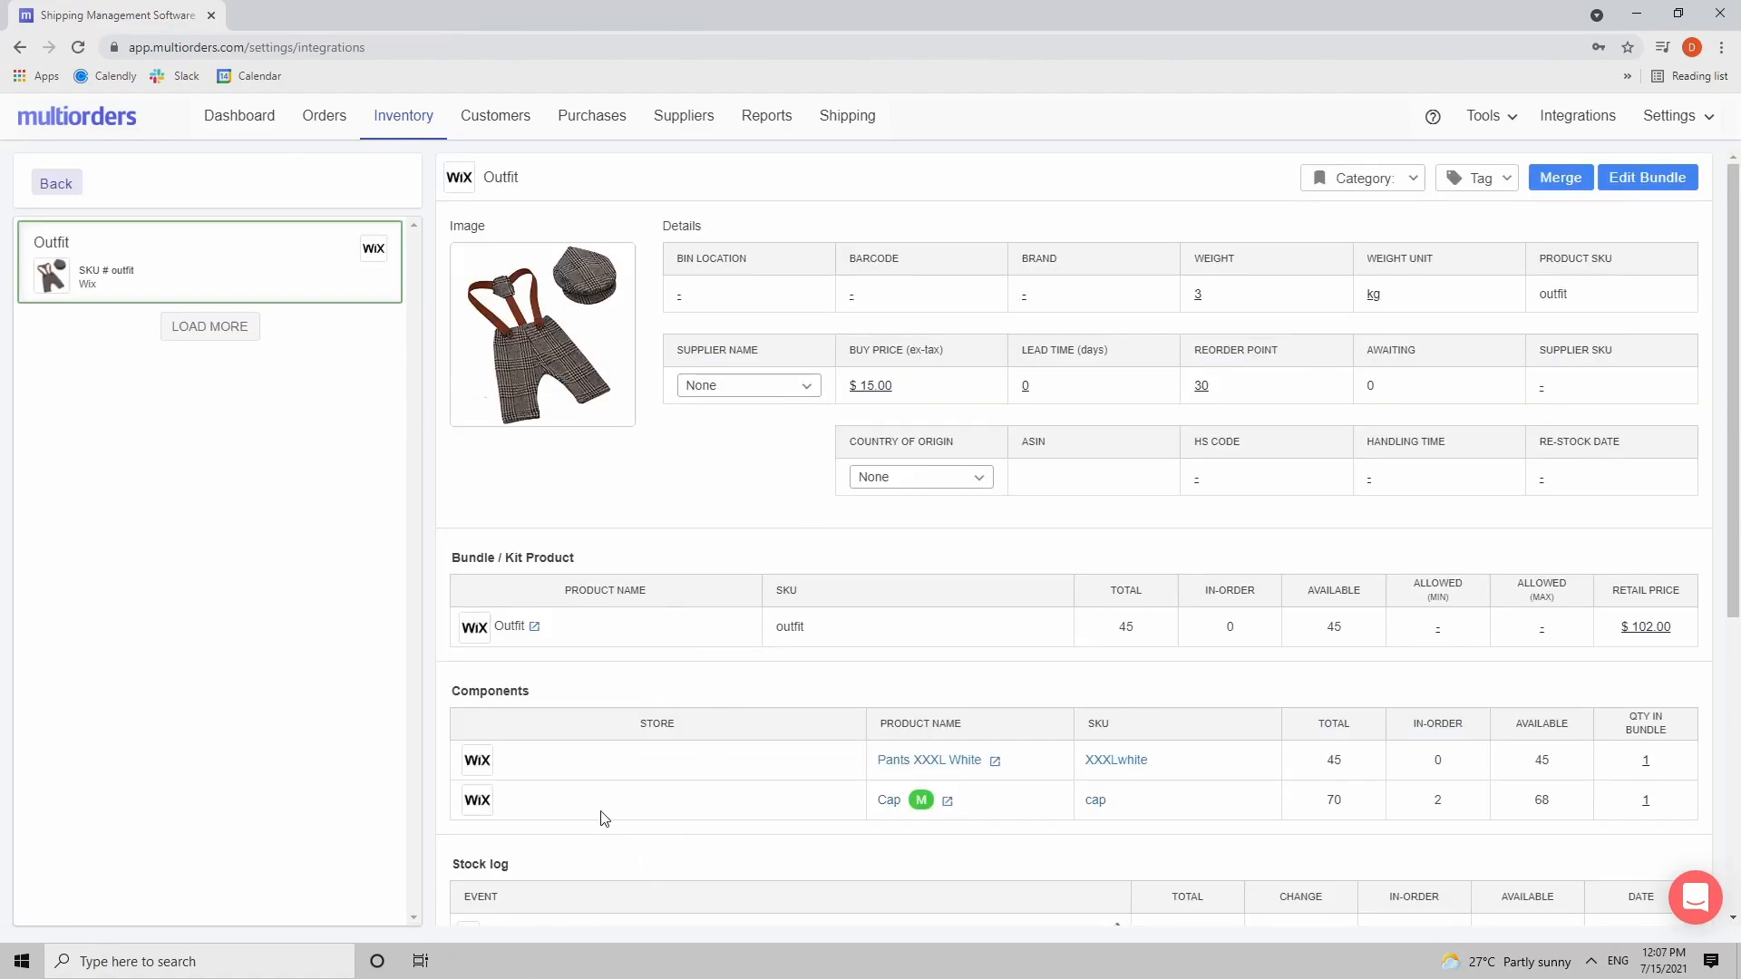
{"action": "mouse_move", "coordinate": [1023, 802]}
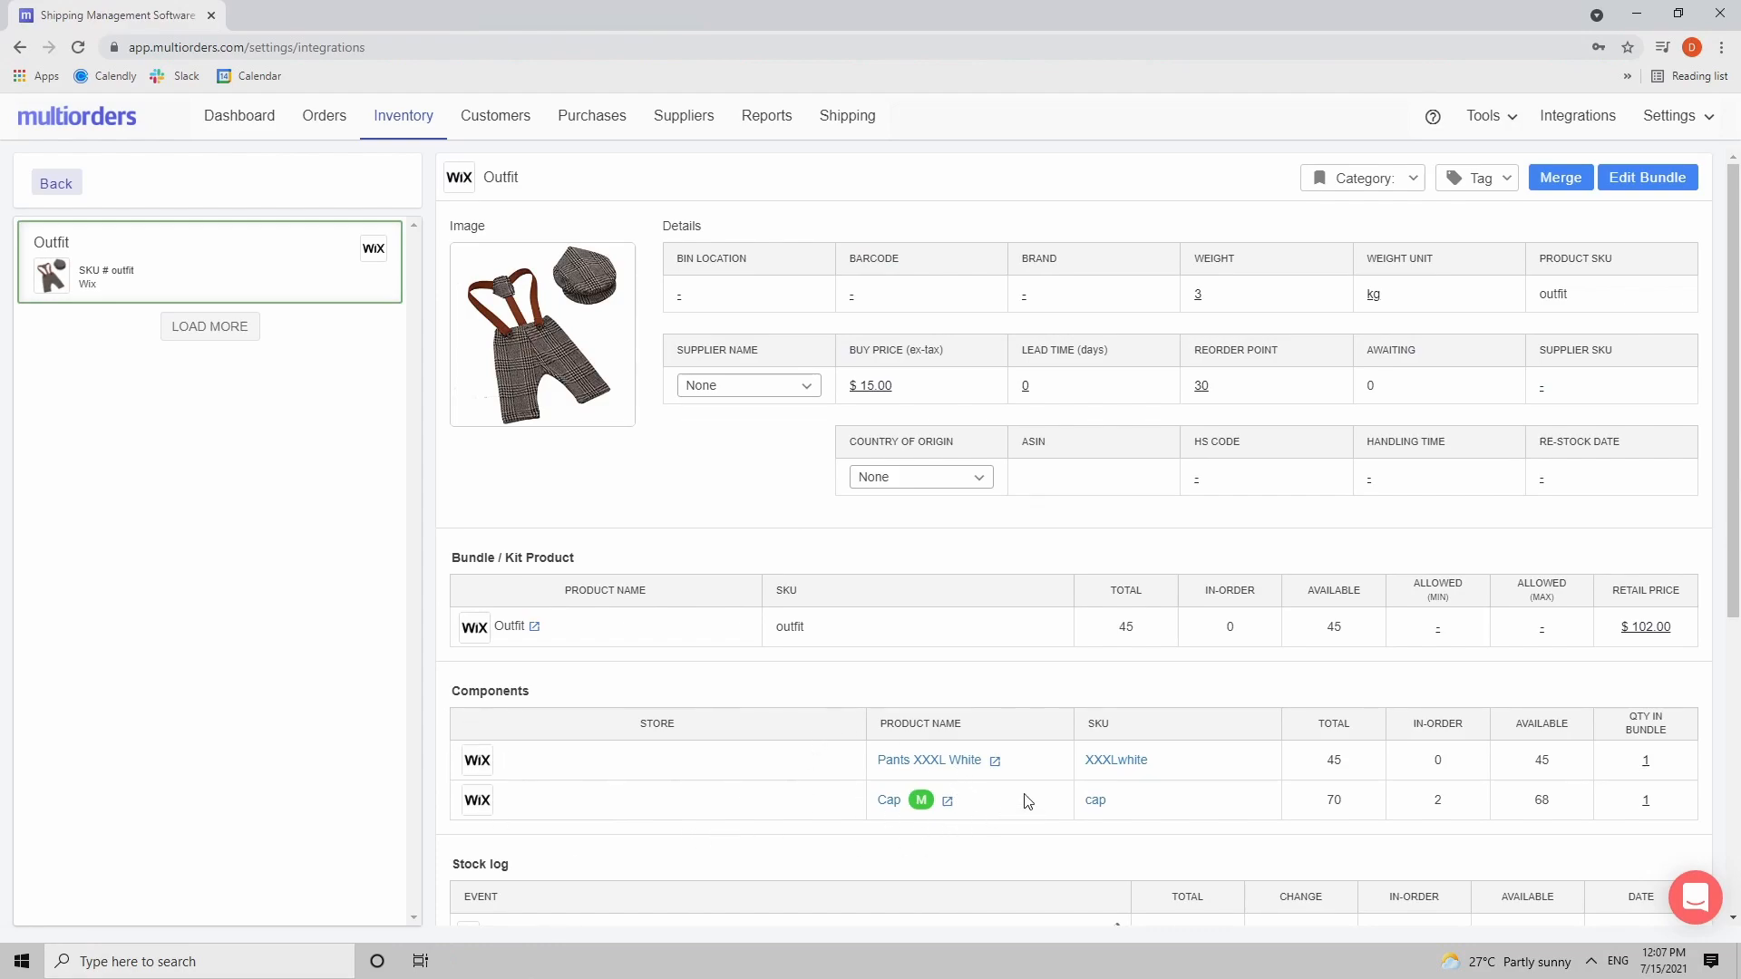
{"action": "mouse_move", "coordinate": [704, 680]}
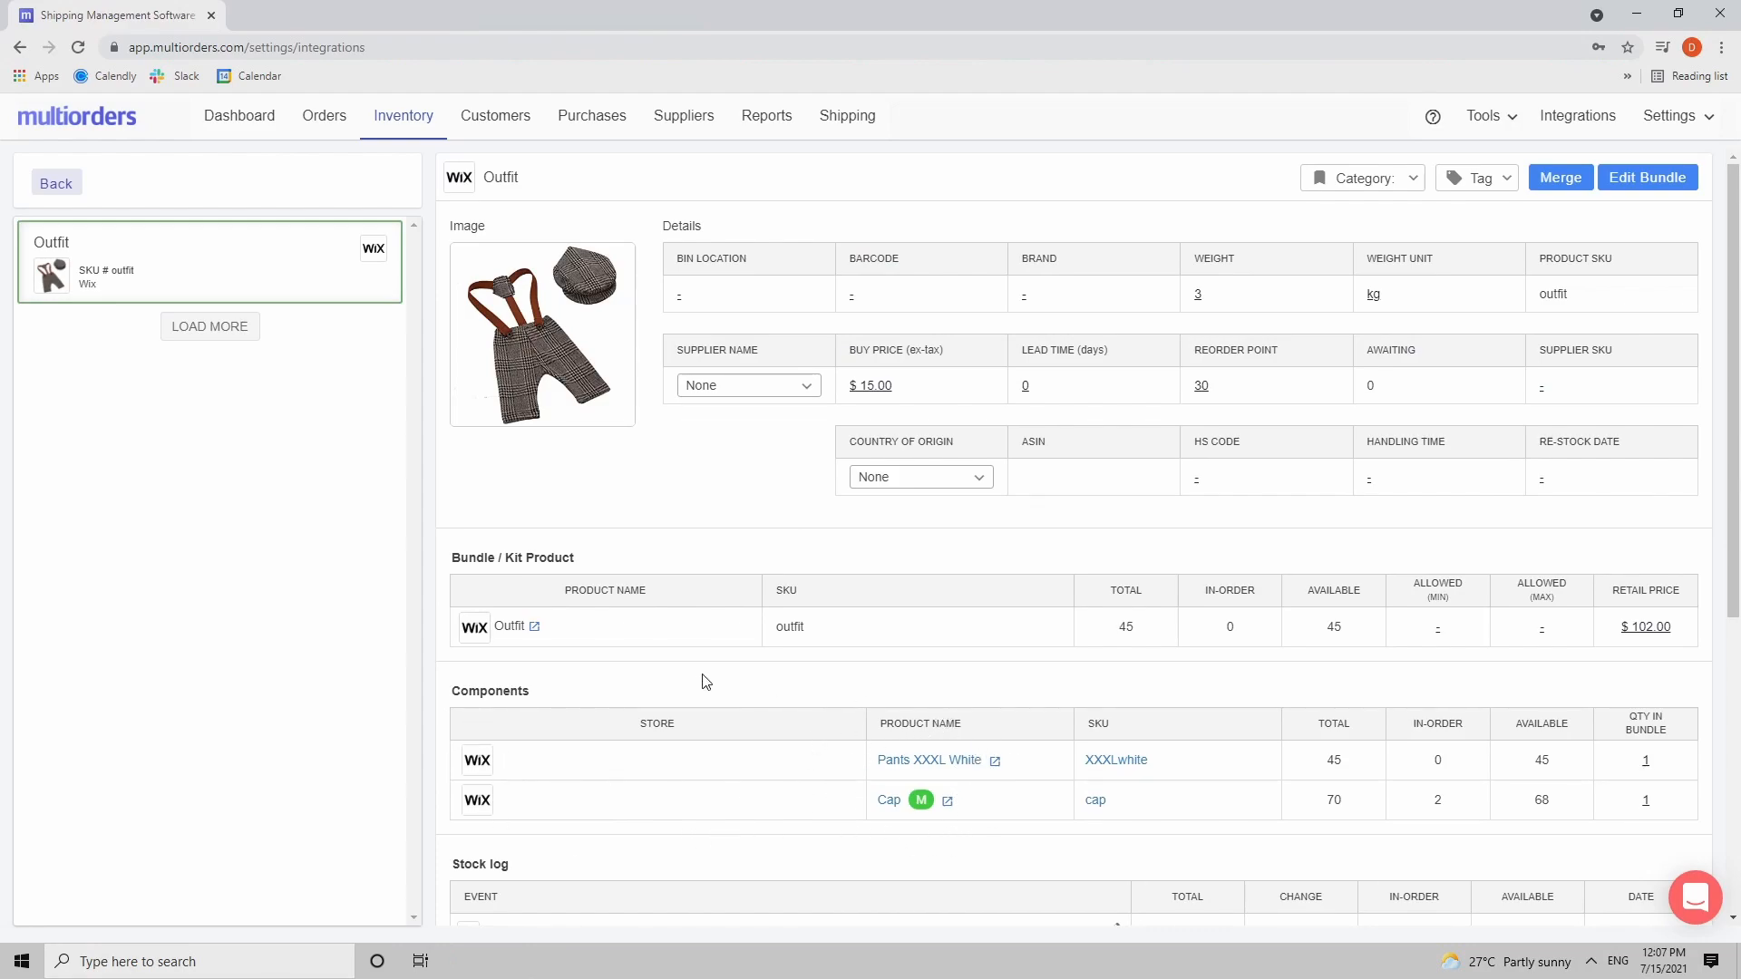
{"action": "mouse_move", "coordinate": [738, 497]}
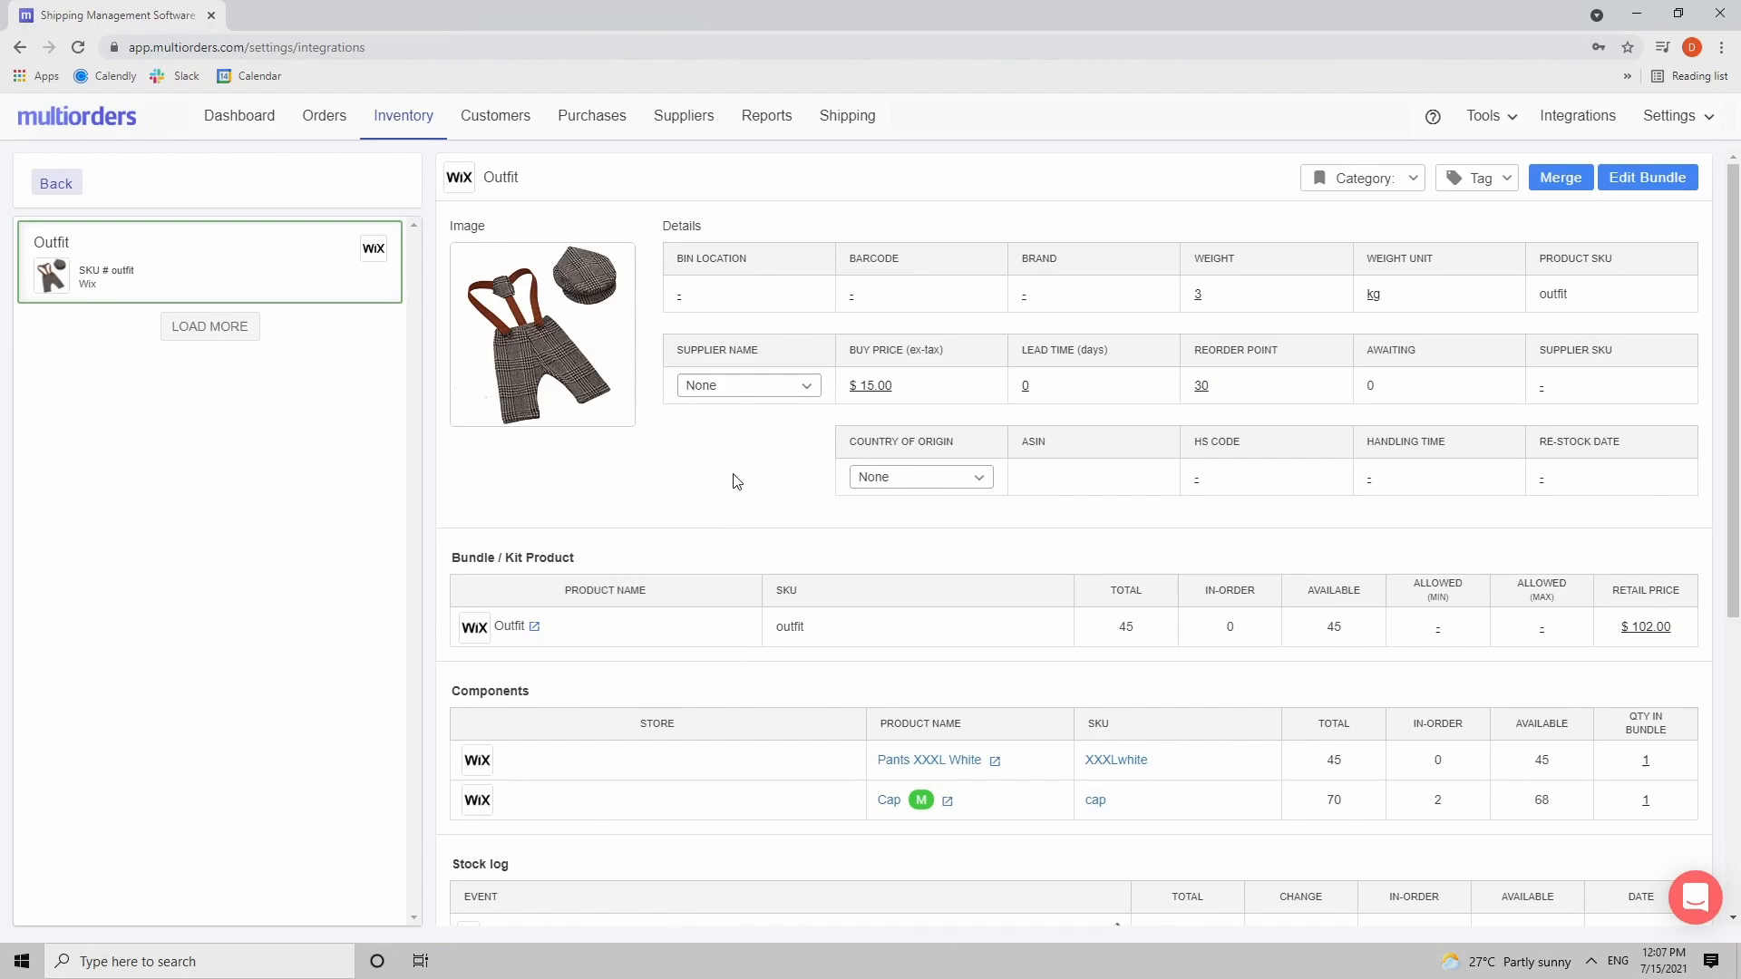
{"action": "mouse_move", "coordinate": [826, 537]}
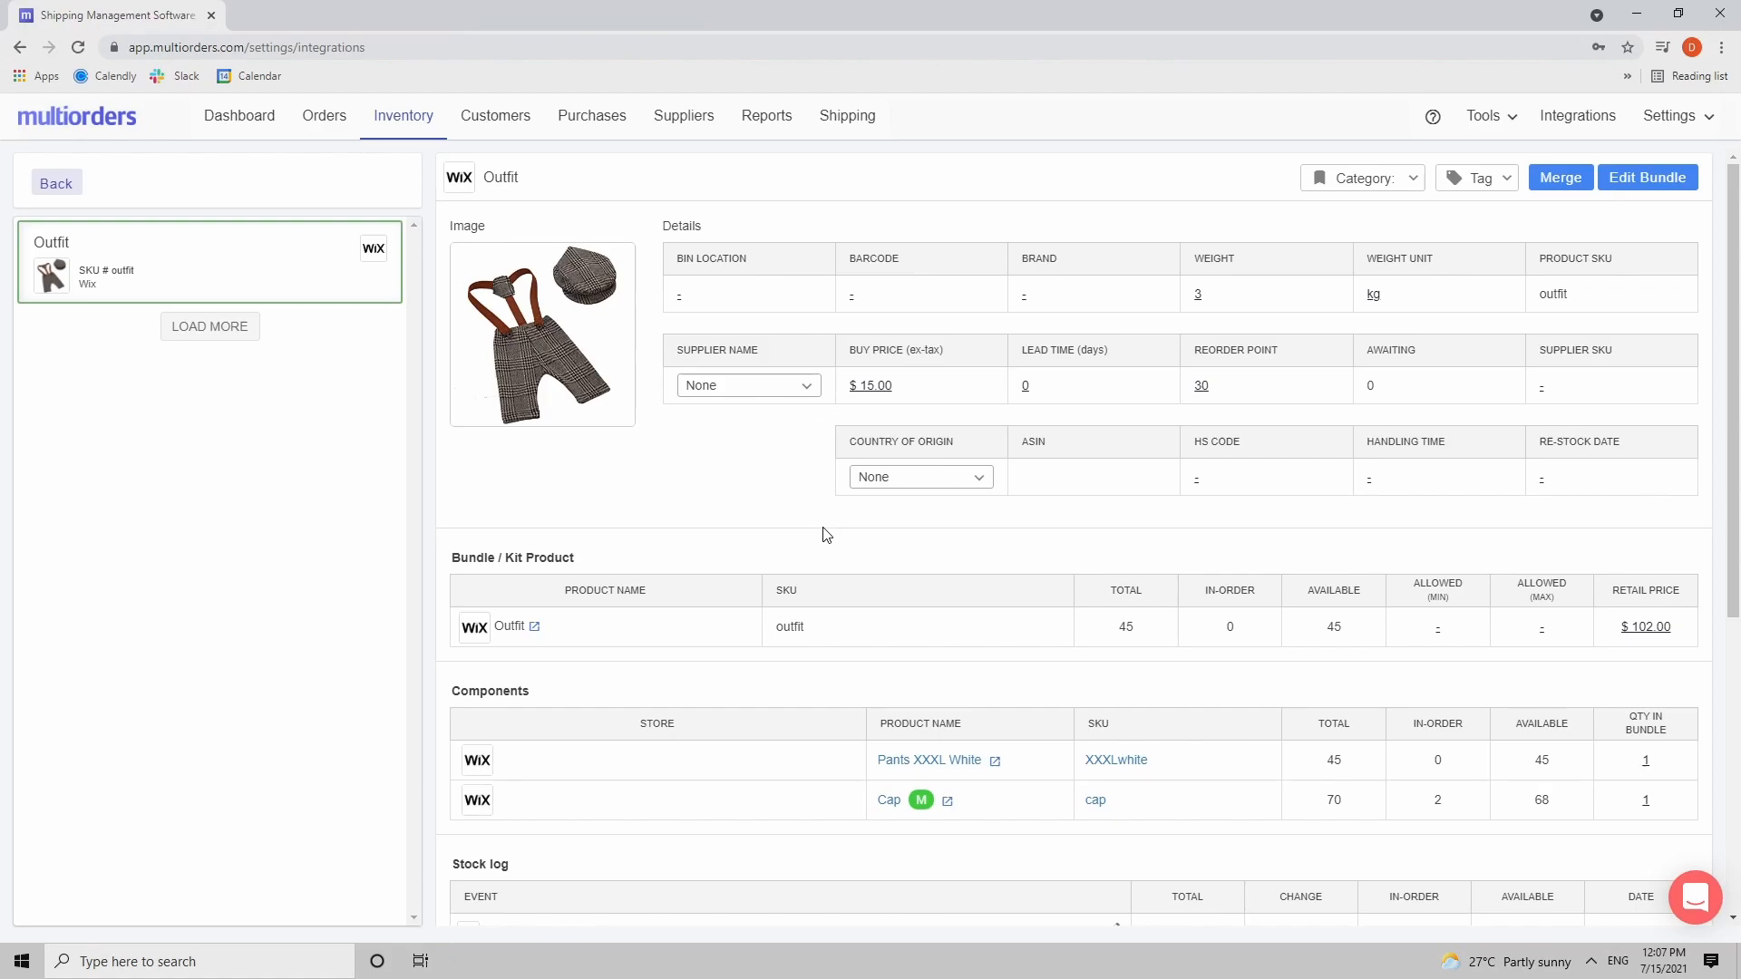
{"action": "mouse_move", "coordinate": [562, 702]}
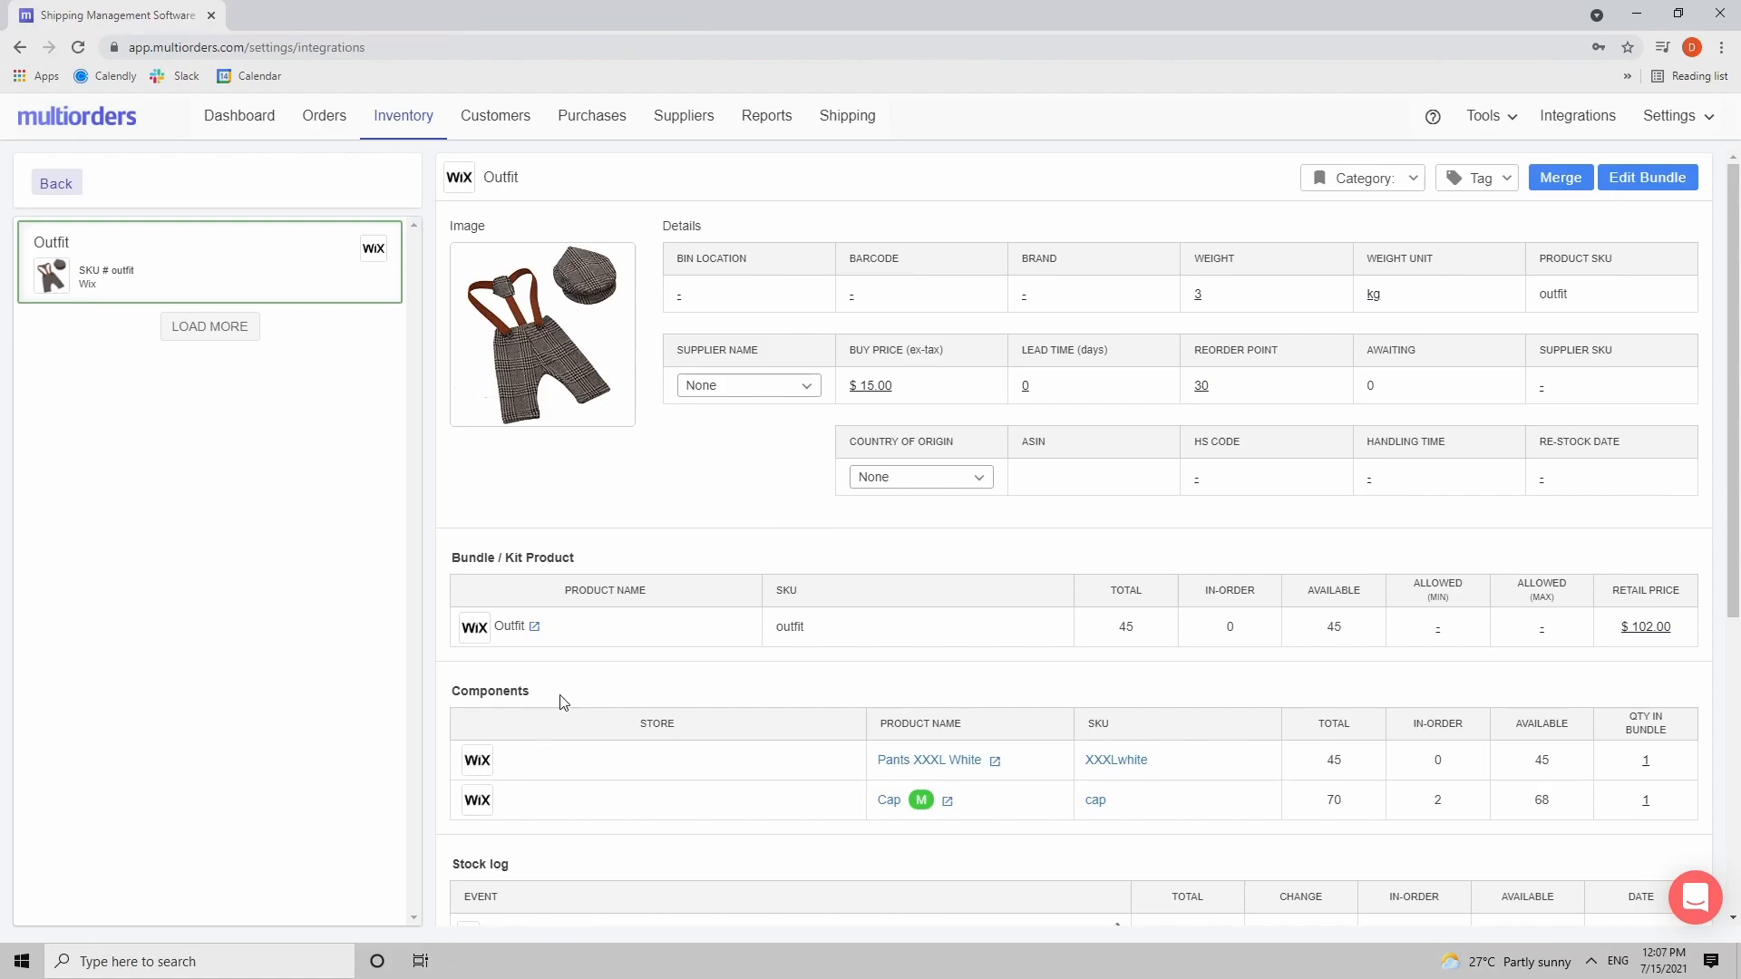
{"action": "double_click", "coordinate": [490, 691]}
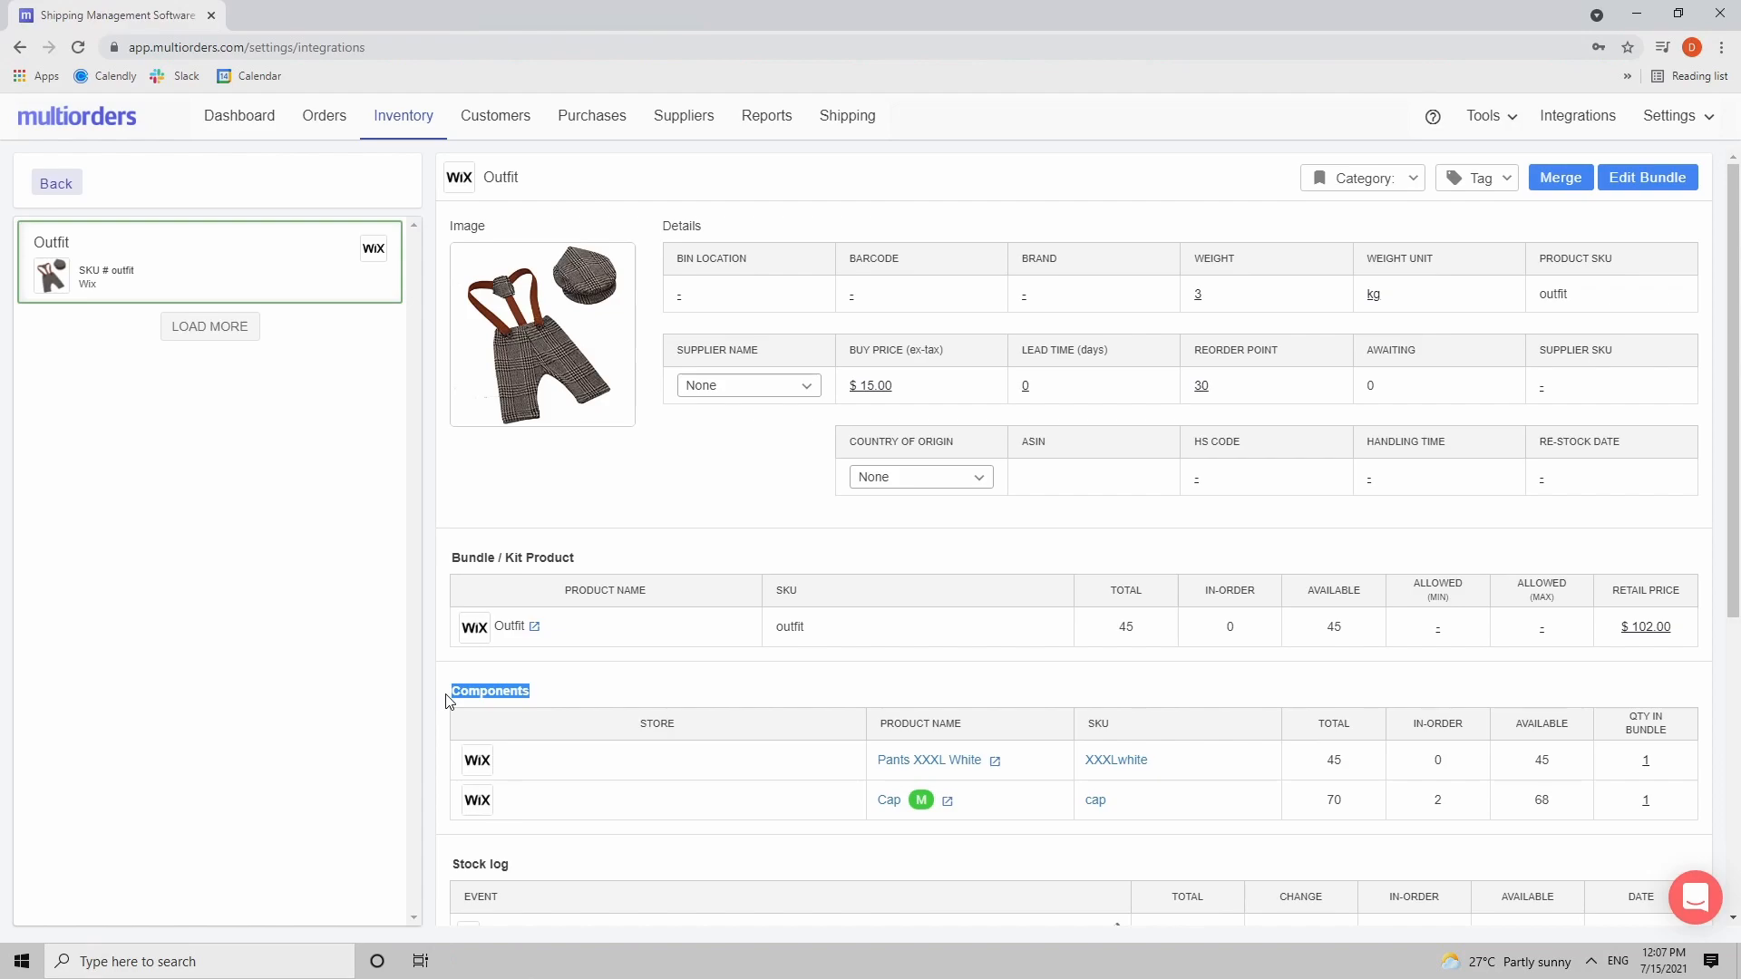
{"action": "mouse_move", "coordinate": [567, 781]}
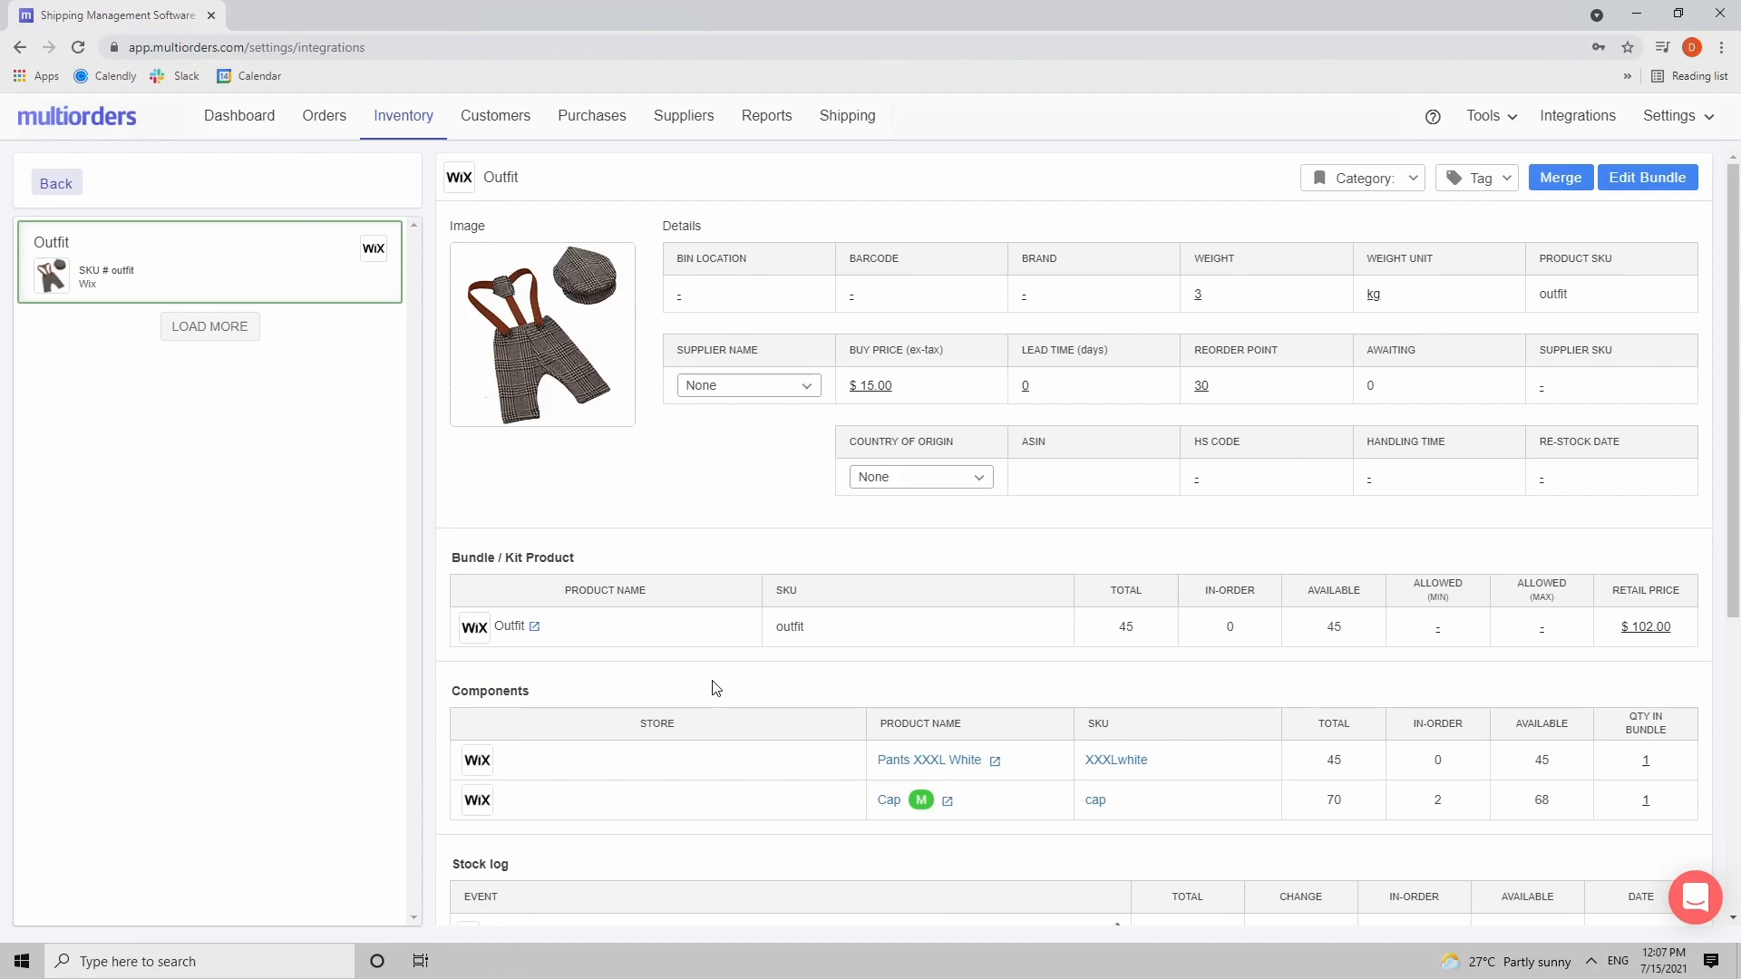
{"action": "mouse_move", "coordinate": [570, 868]}
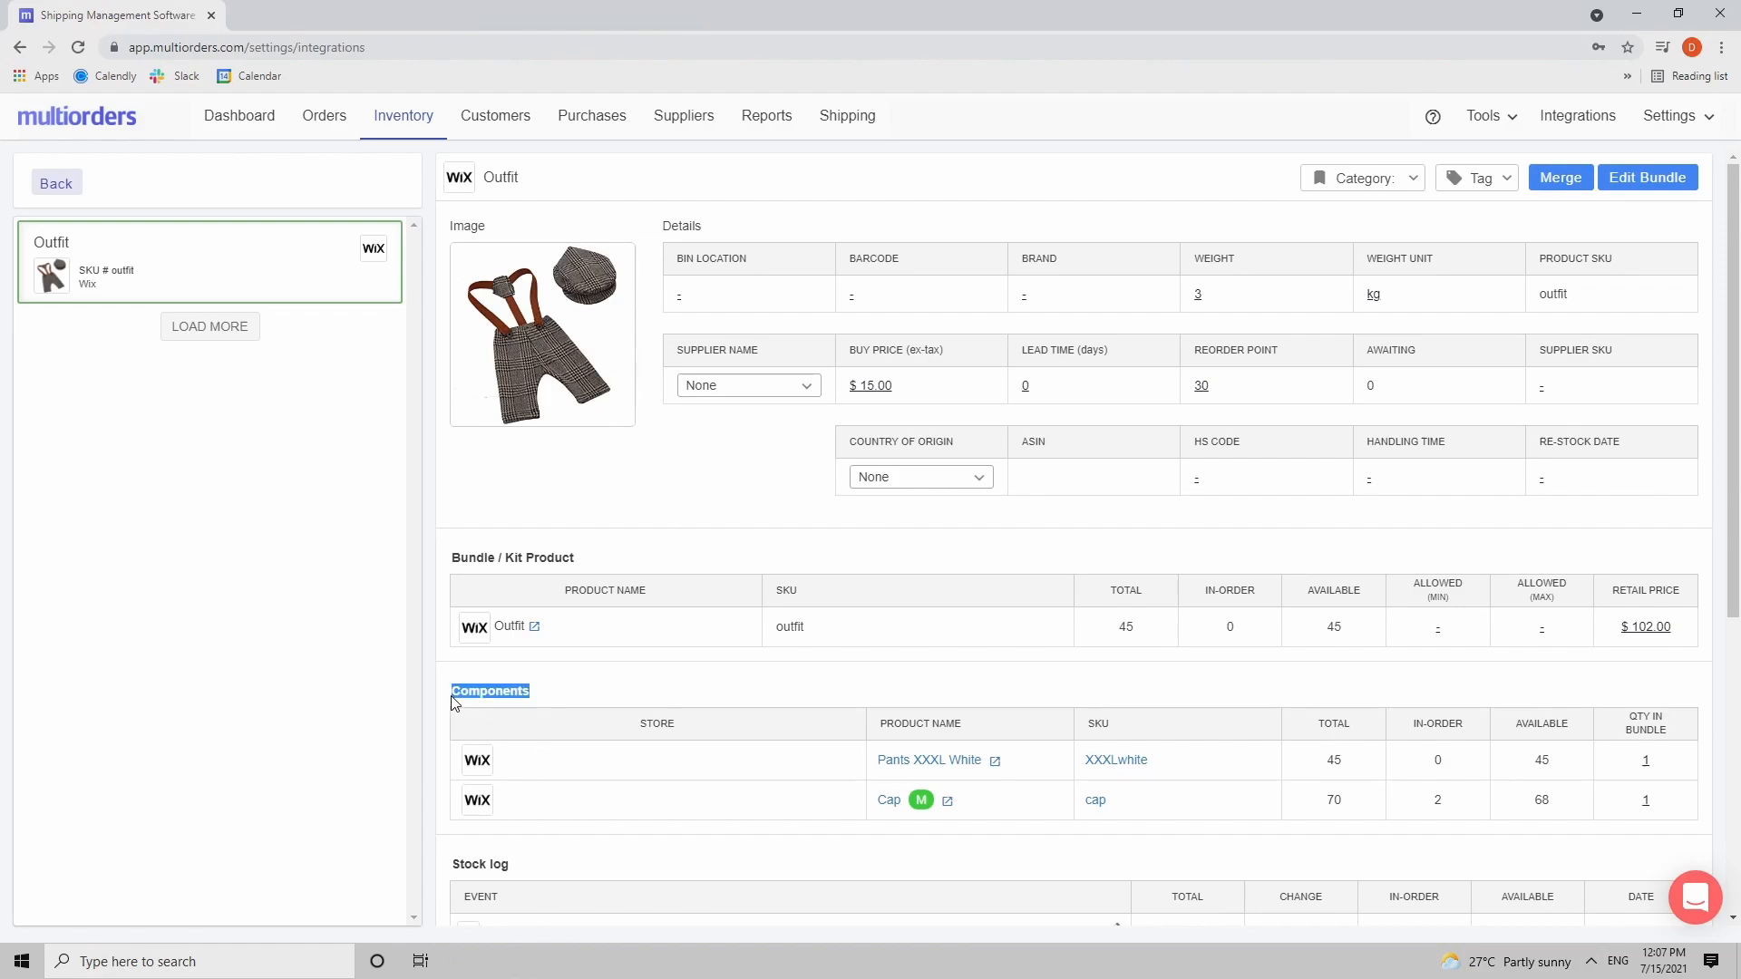
{"action": "mouse_move", "coordinate": [624, 790]}
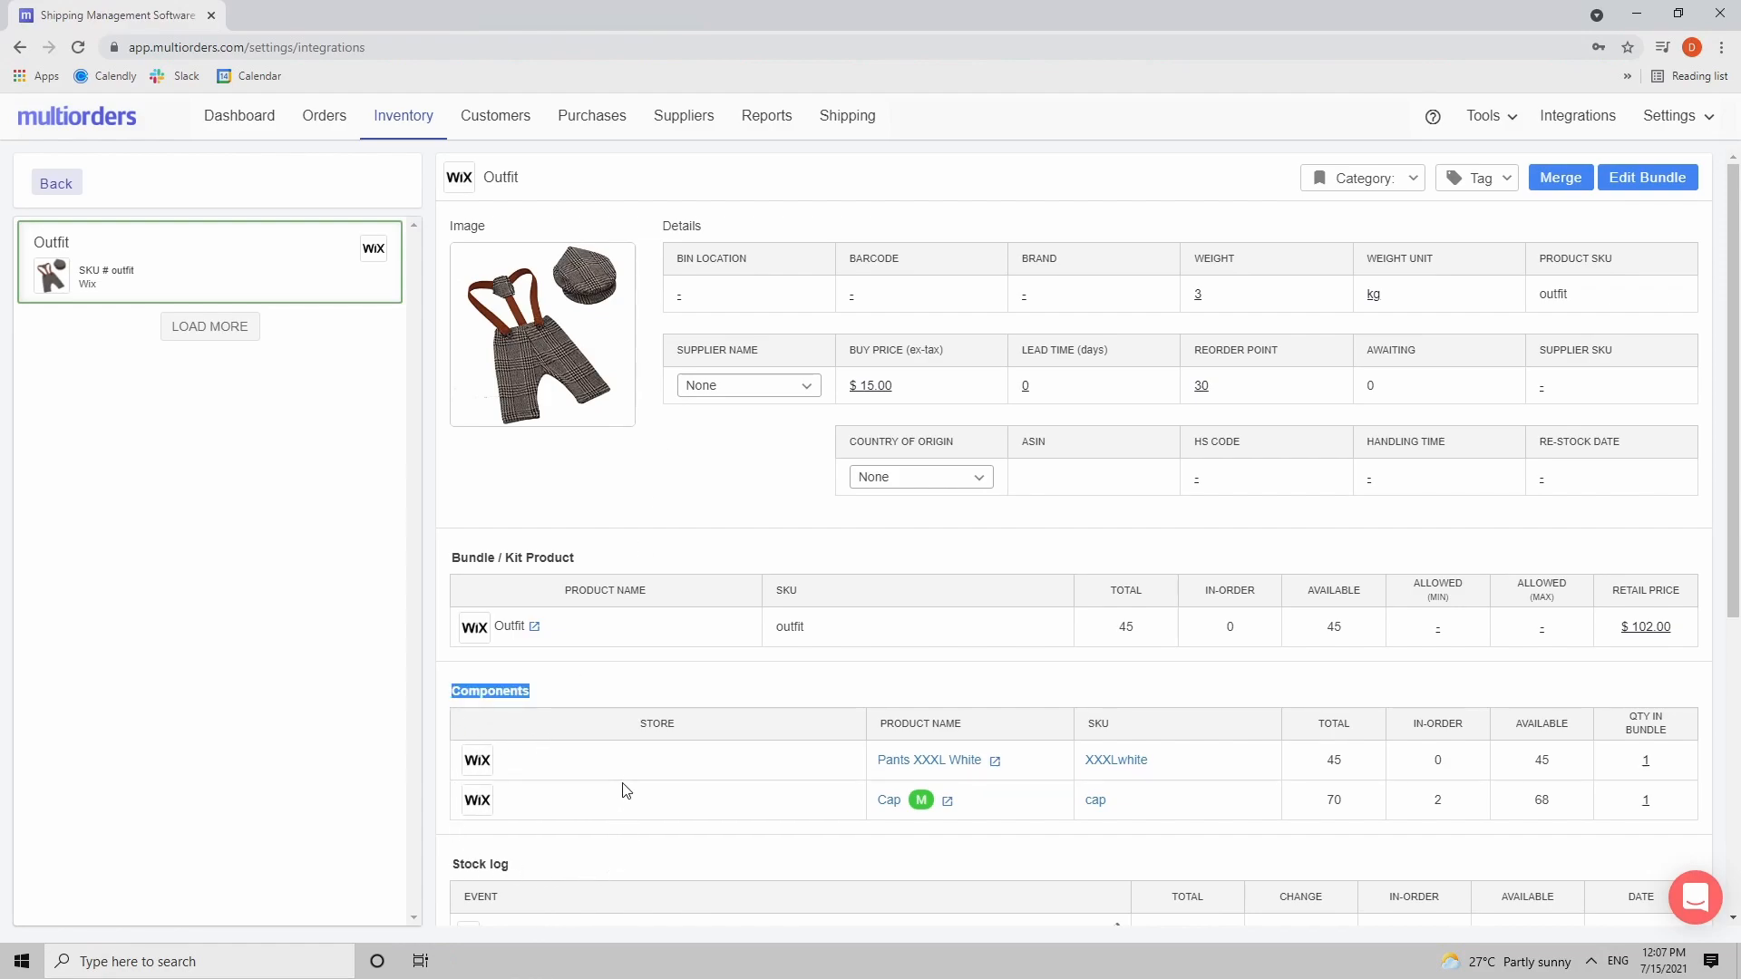
{"action": "mouse_move", "coordinate": [691, 515]}
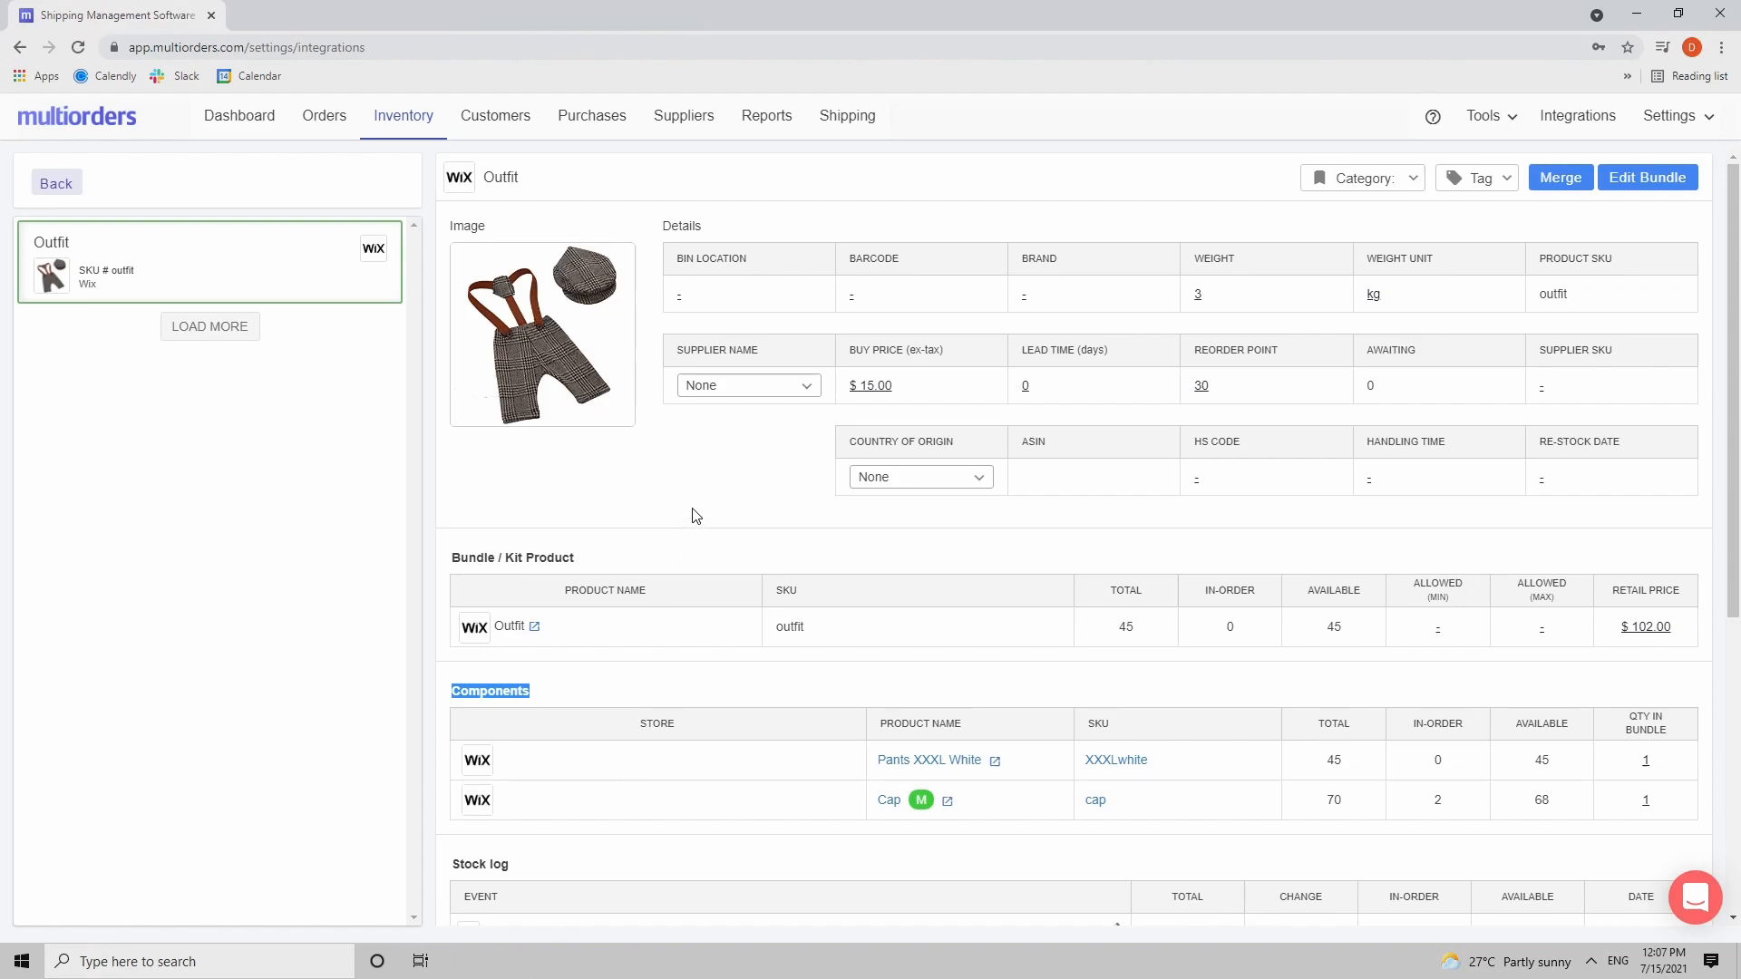
{"action": "mouse_move", "coordinate": [695, 500]}
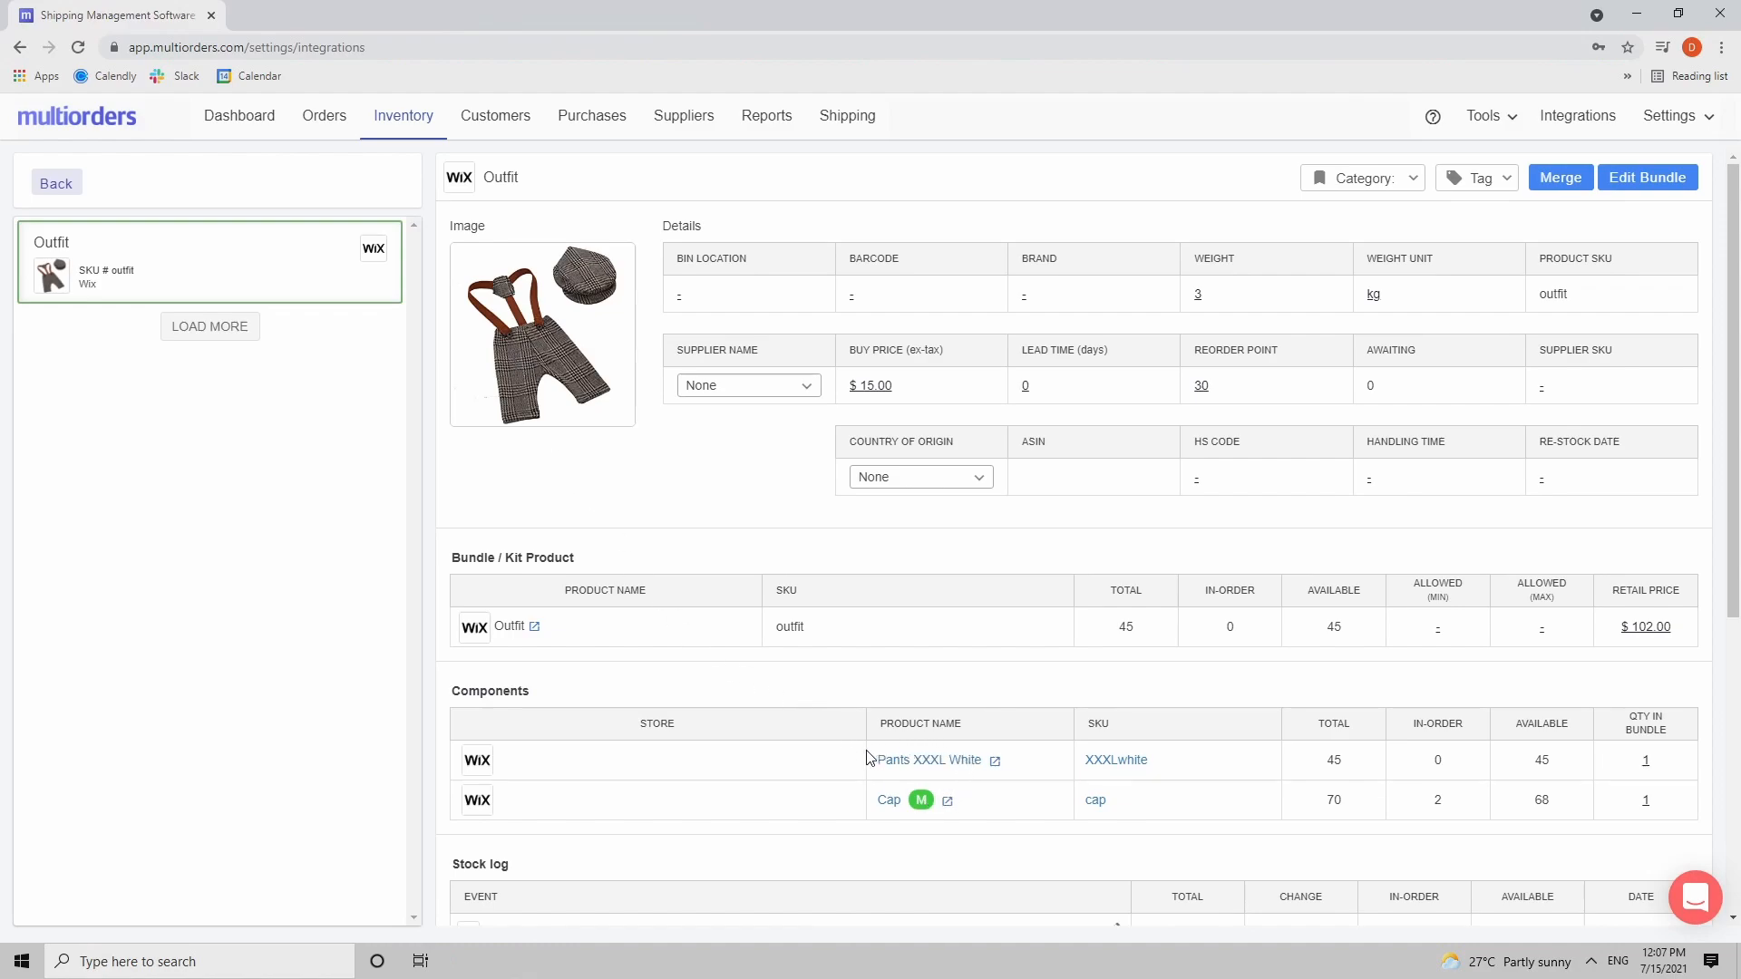
{"action": "mouse_move", "coordinate": [854, 765]}
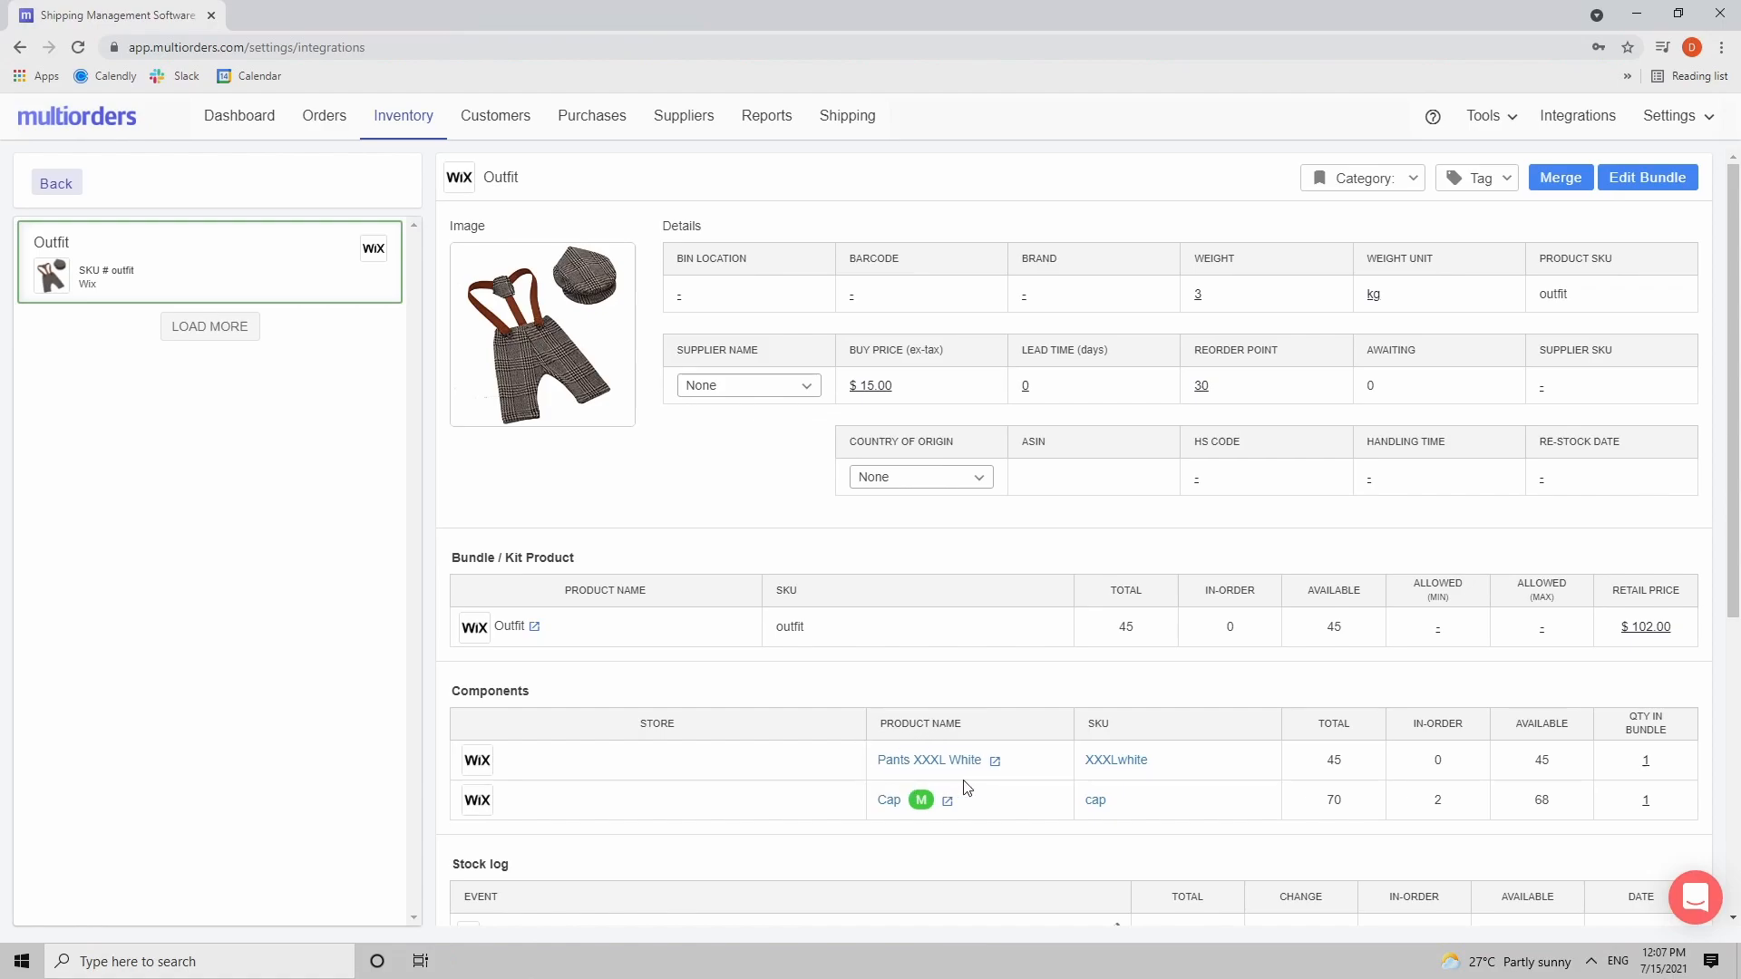
{"action": "mouse_move", "coordinate": [997, 758]}
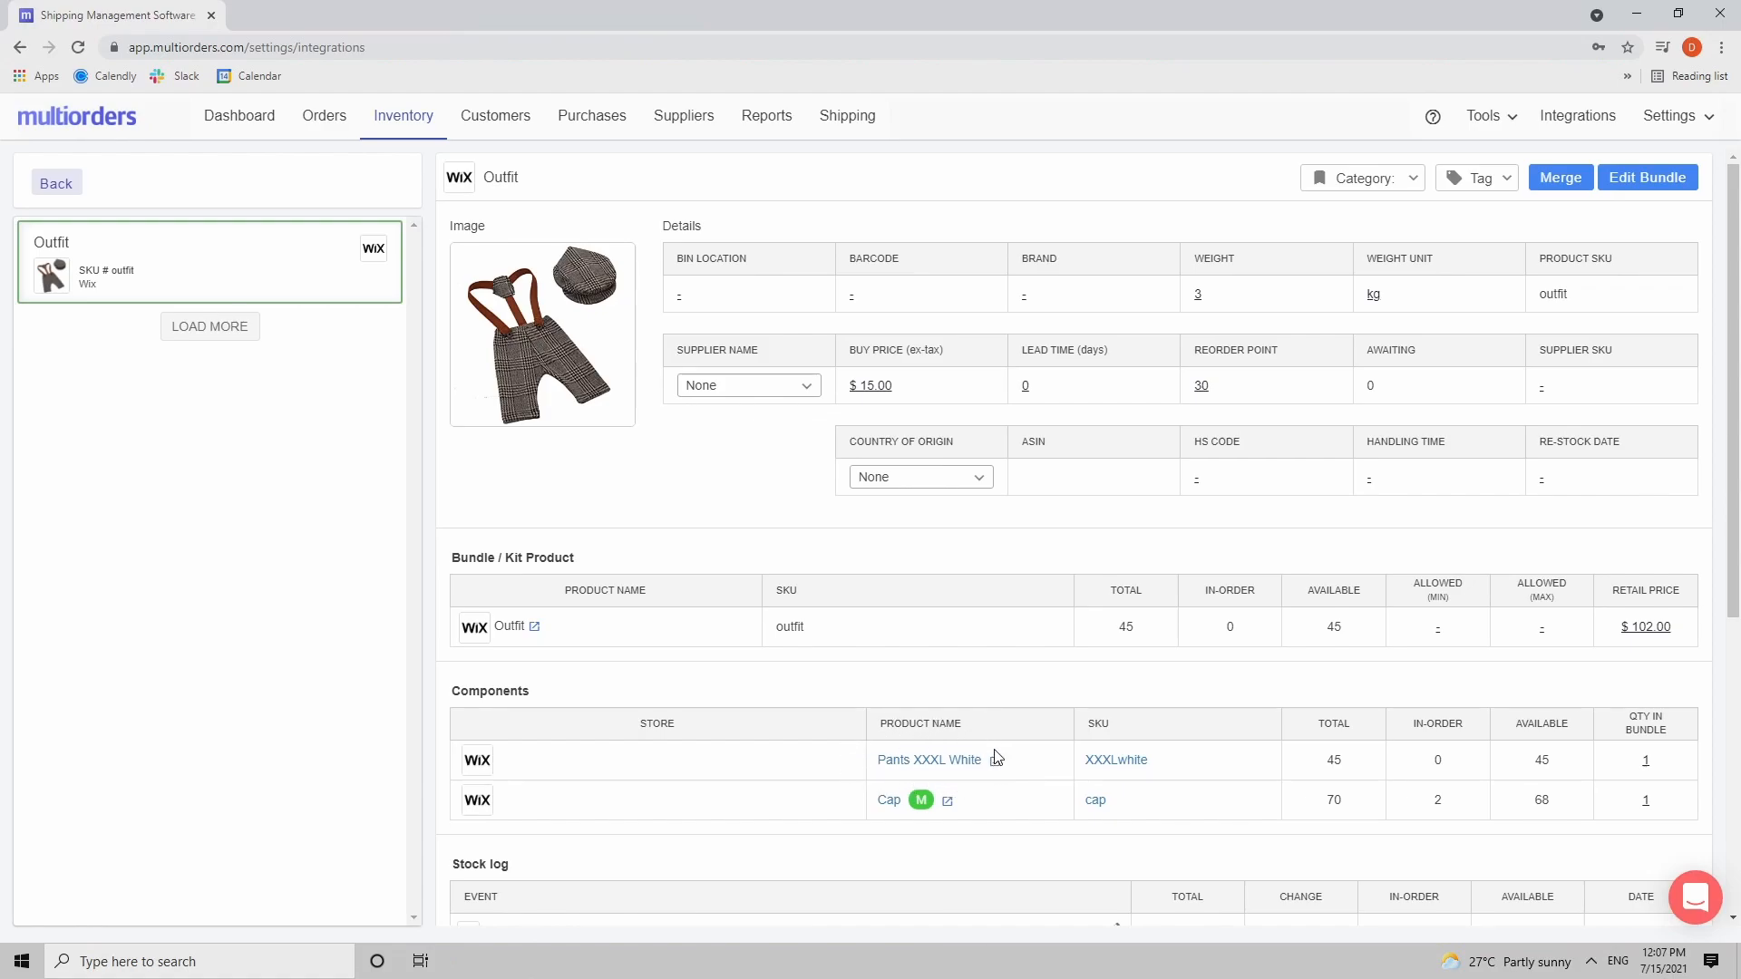
{"action": "mouse_move", "coordinate": [983, 693]}
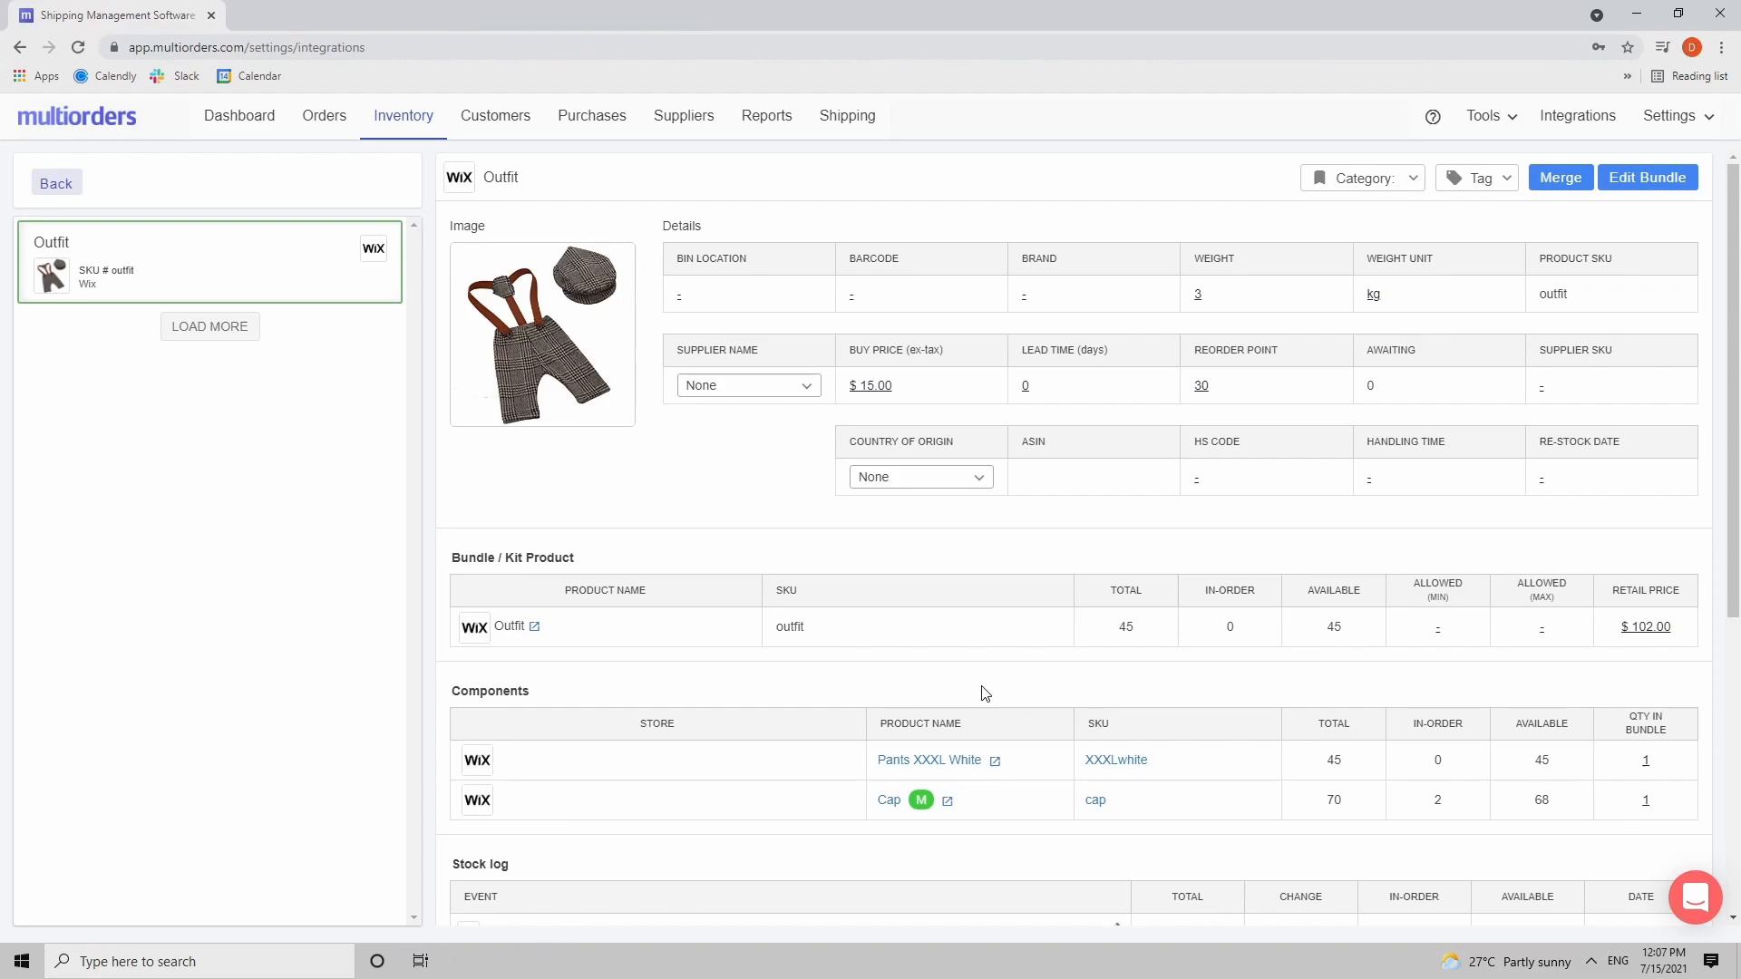
{"action": "mouse_move", "coordinate": [976, 760]}
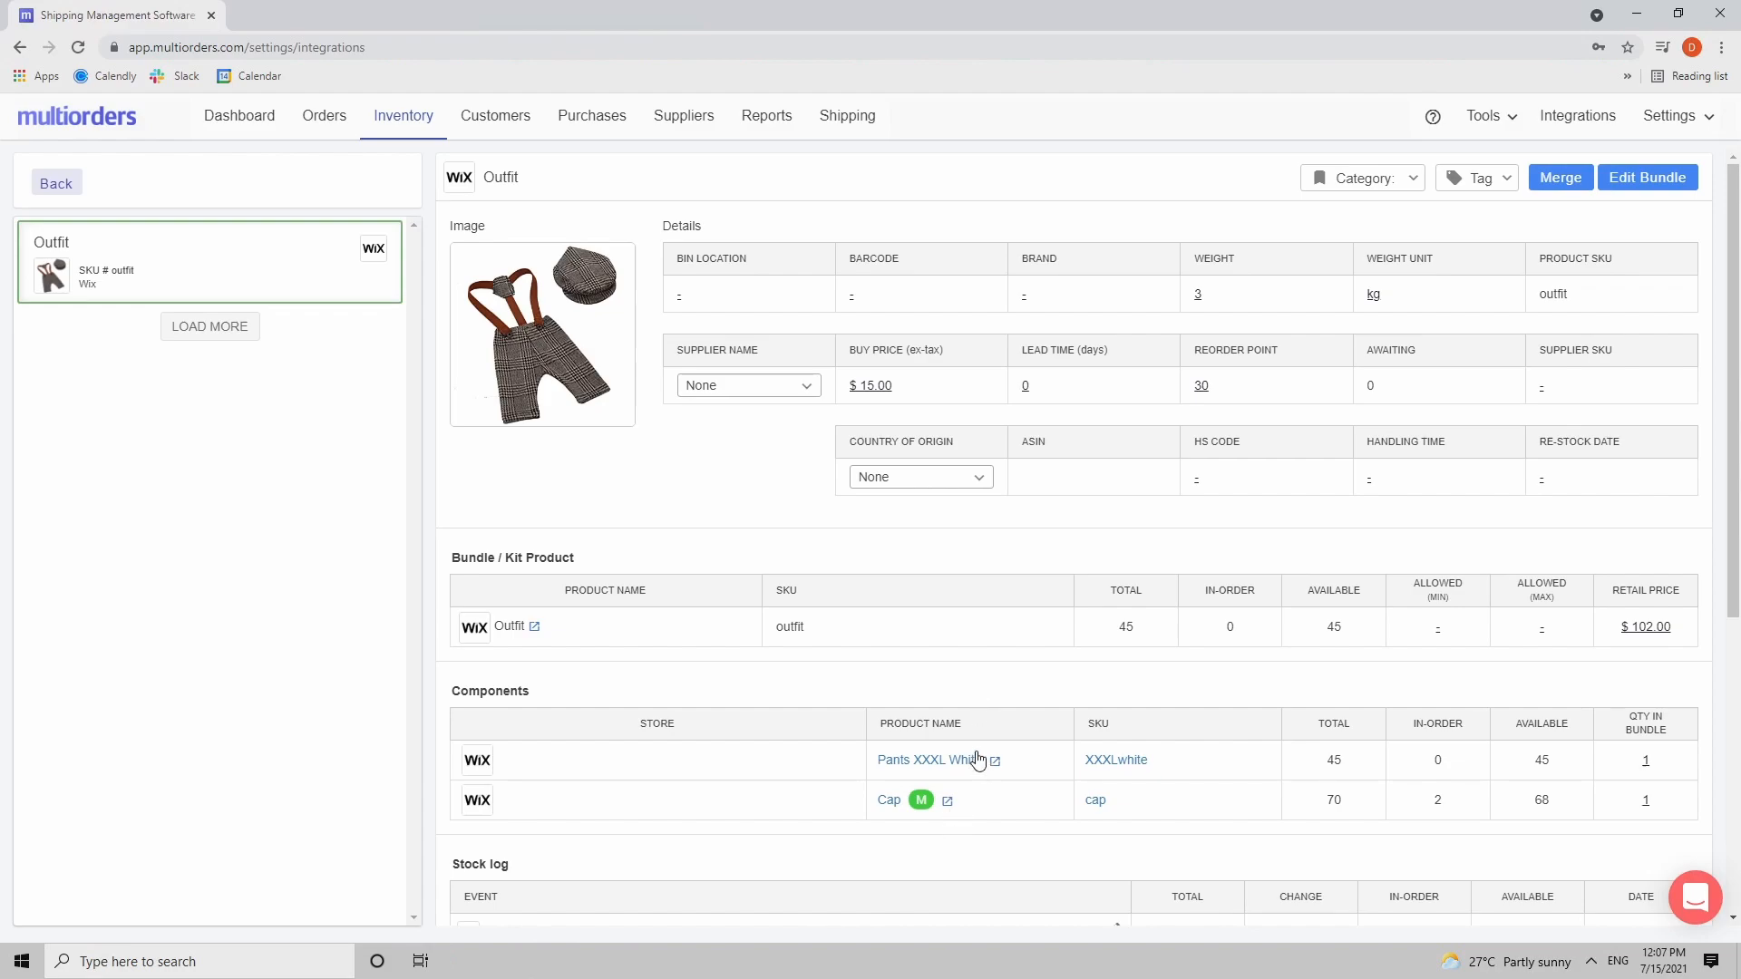
{"action": "mouse_move", "coordinate": [941, 703]}
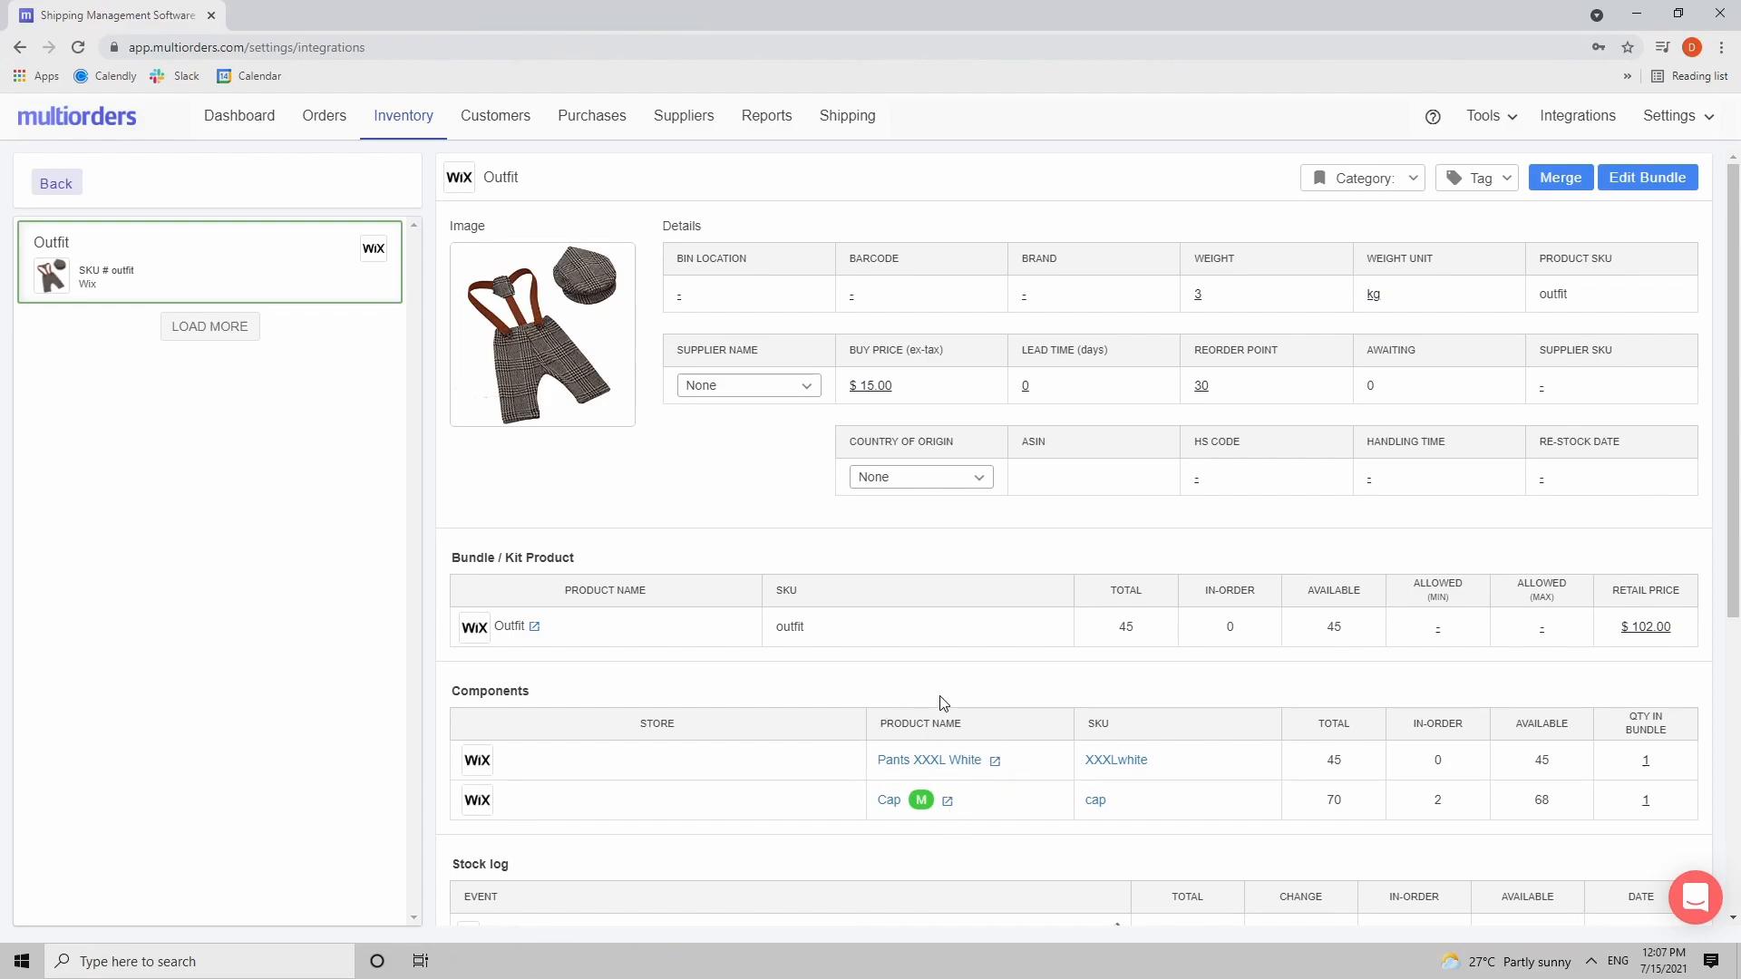
{"action": "mouse_move", "coordinate": [962, 731]}
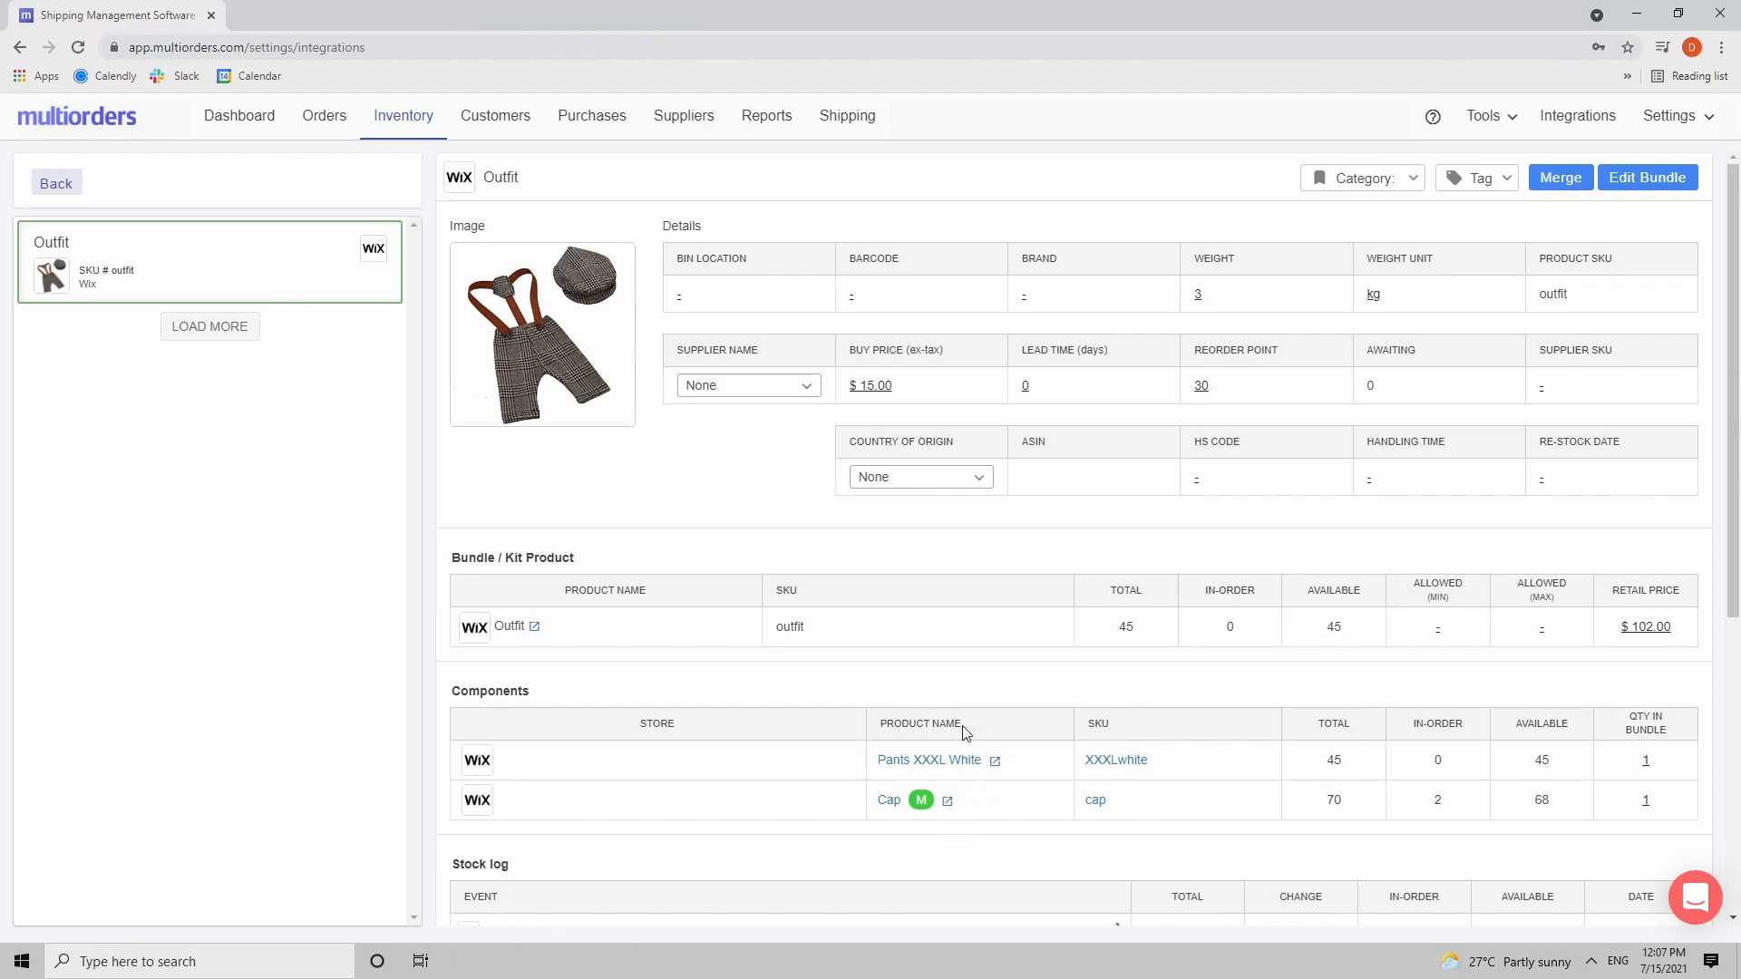
{"action": "mouse_move", "coordinate": [818, 759]}
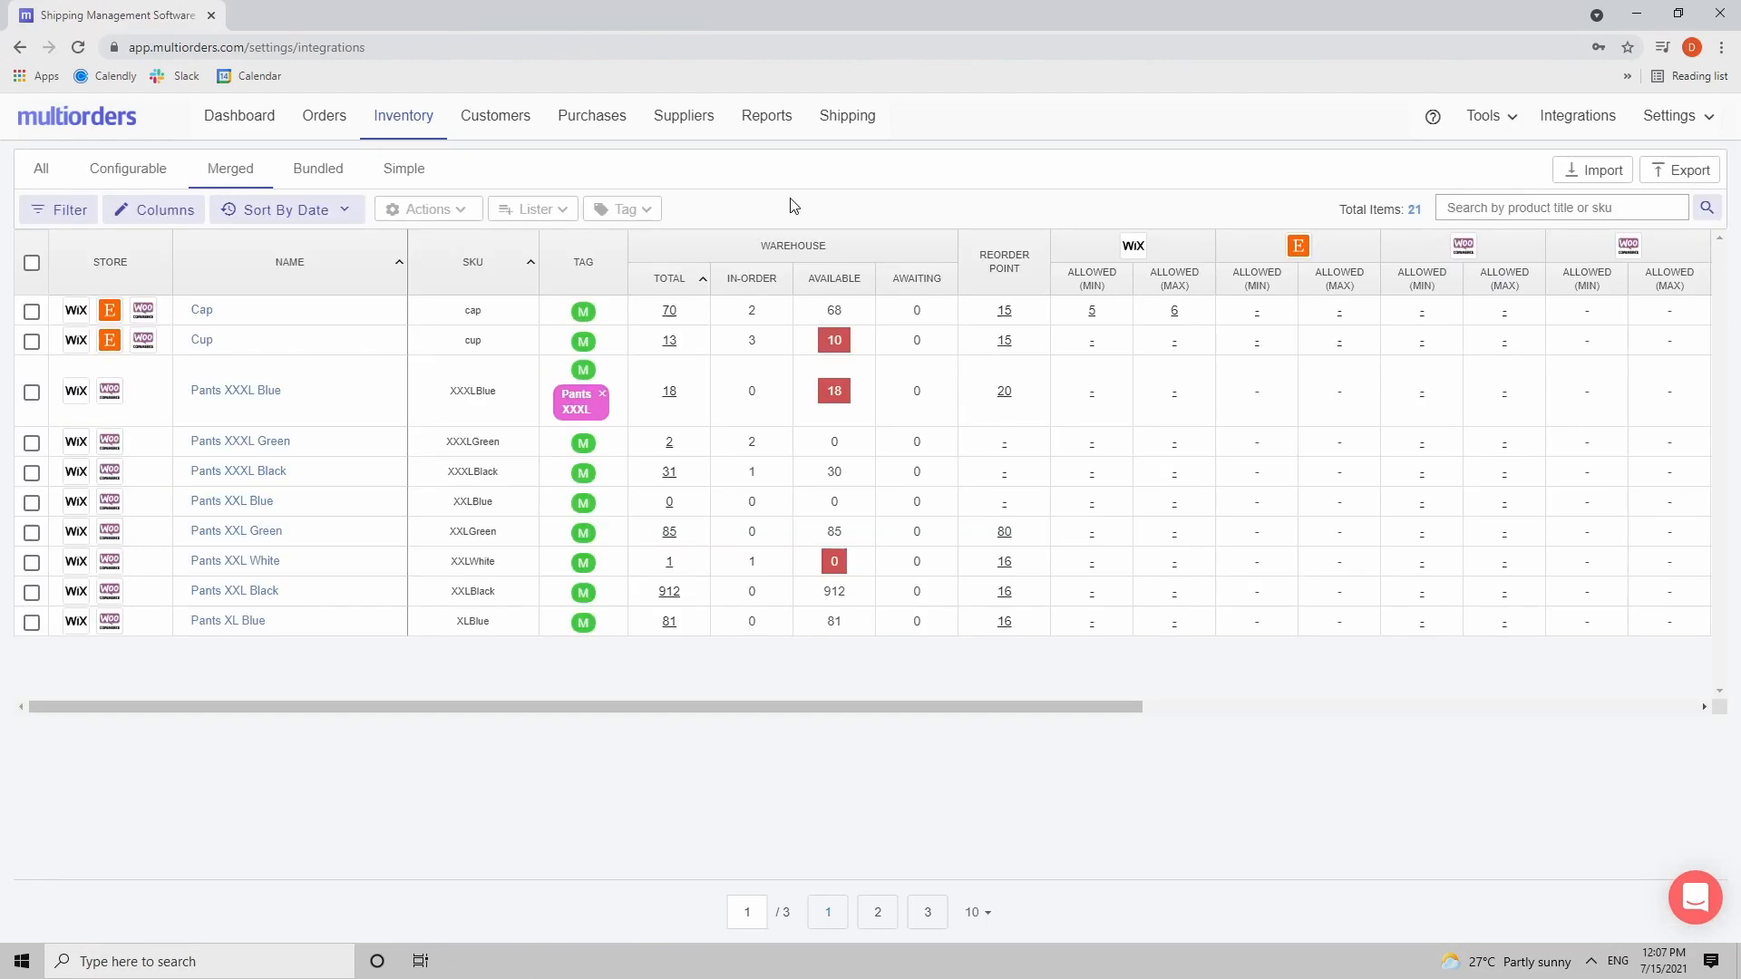
{"action": "mouse_move", "coordinate": [775, 261]}
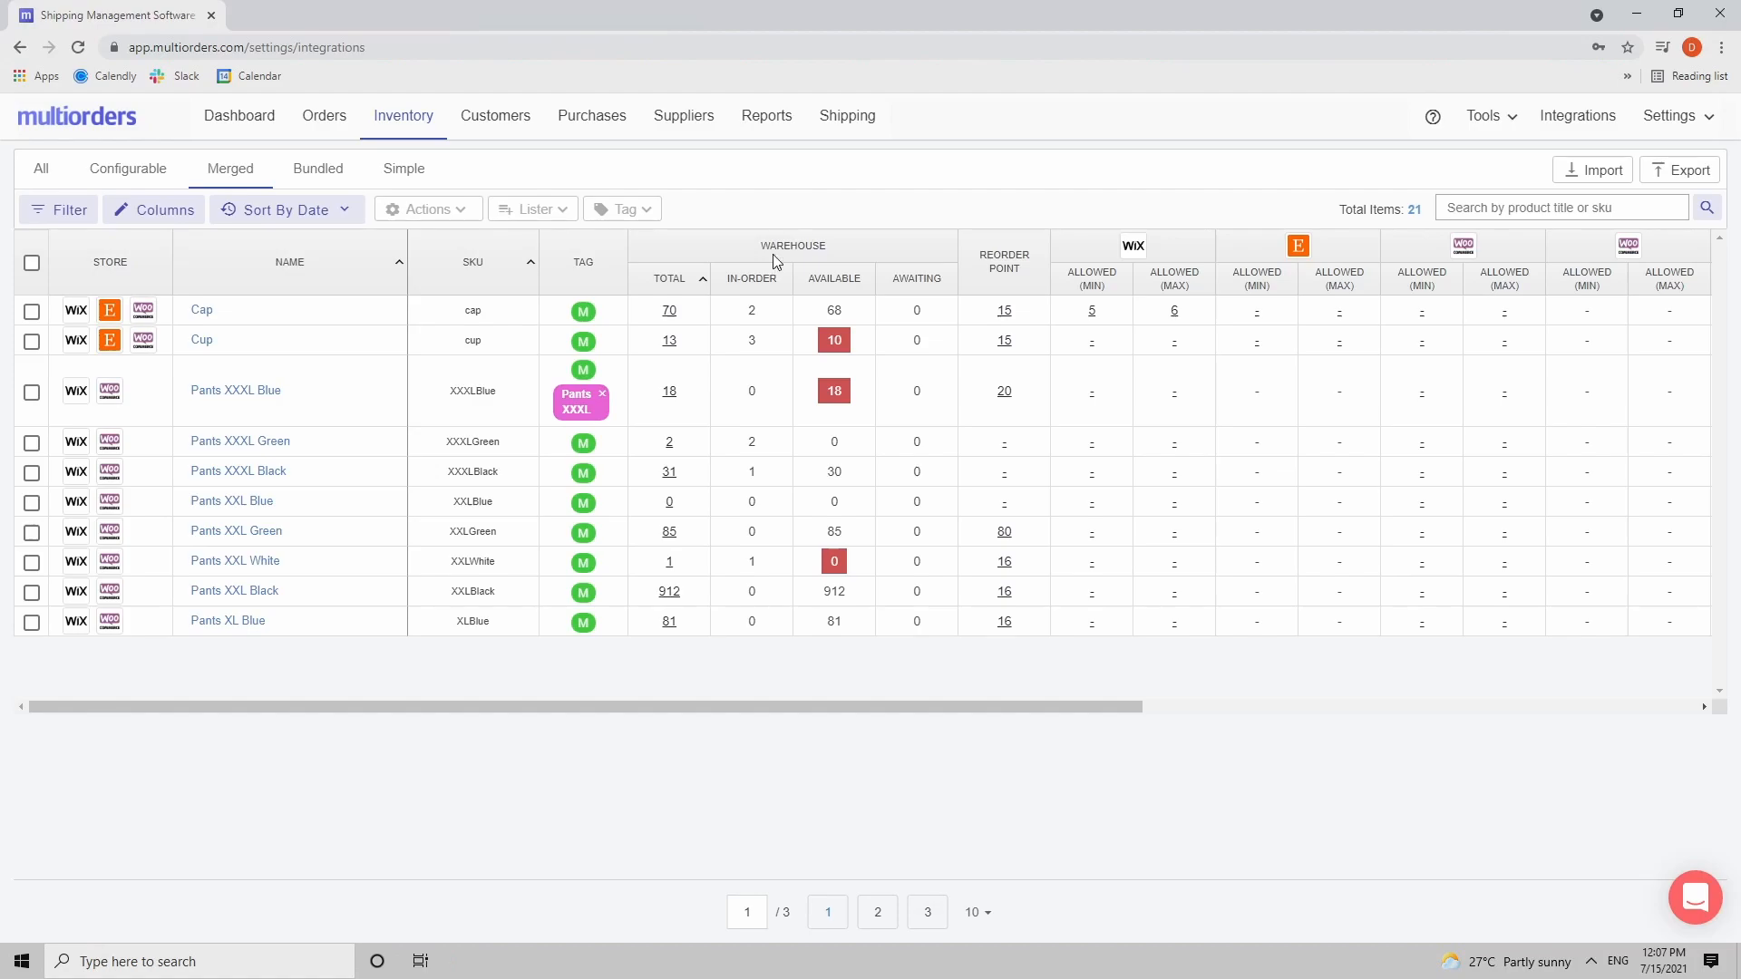
{"action": "mouse_move", "coordinate": [669, 310]}
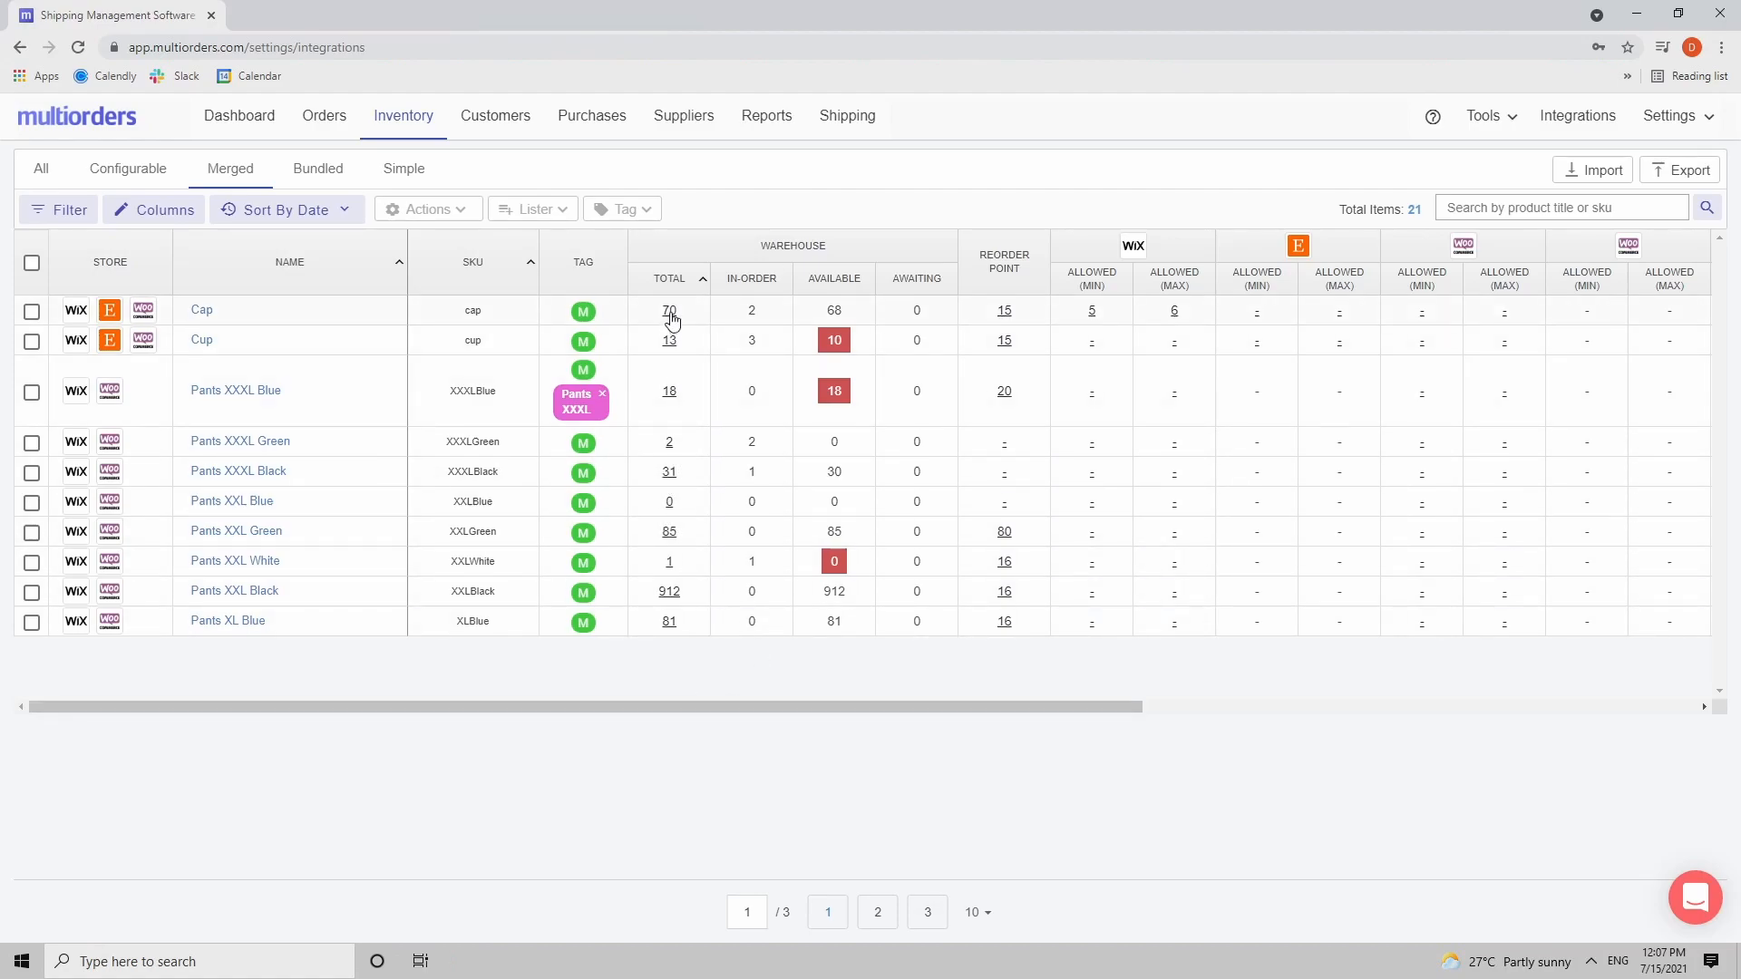
{"action": "mouse_move", "coordinate": [689, 519]}
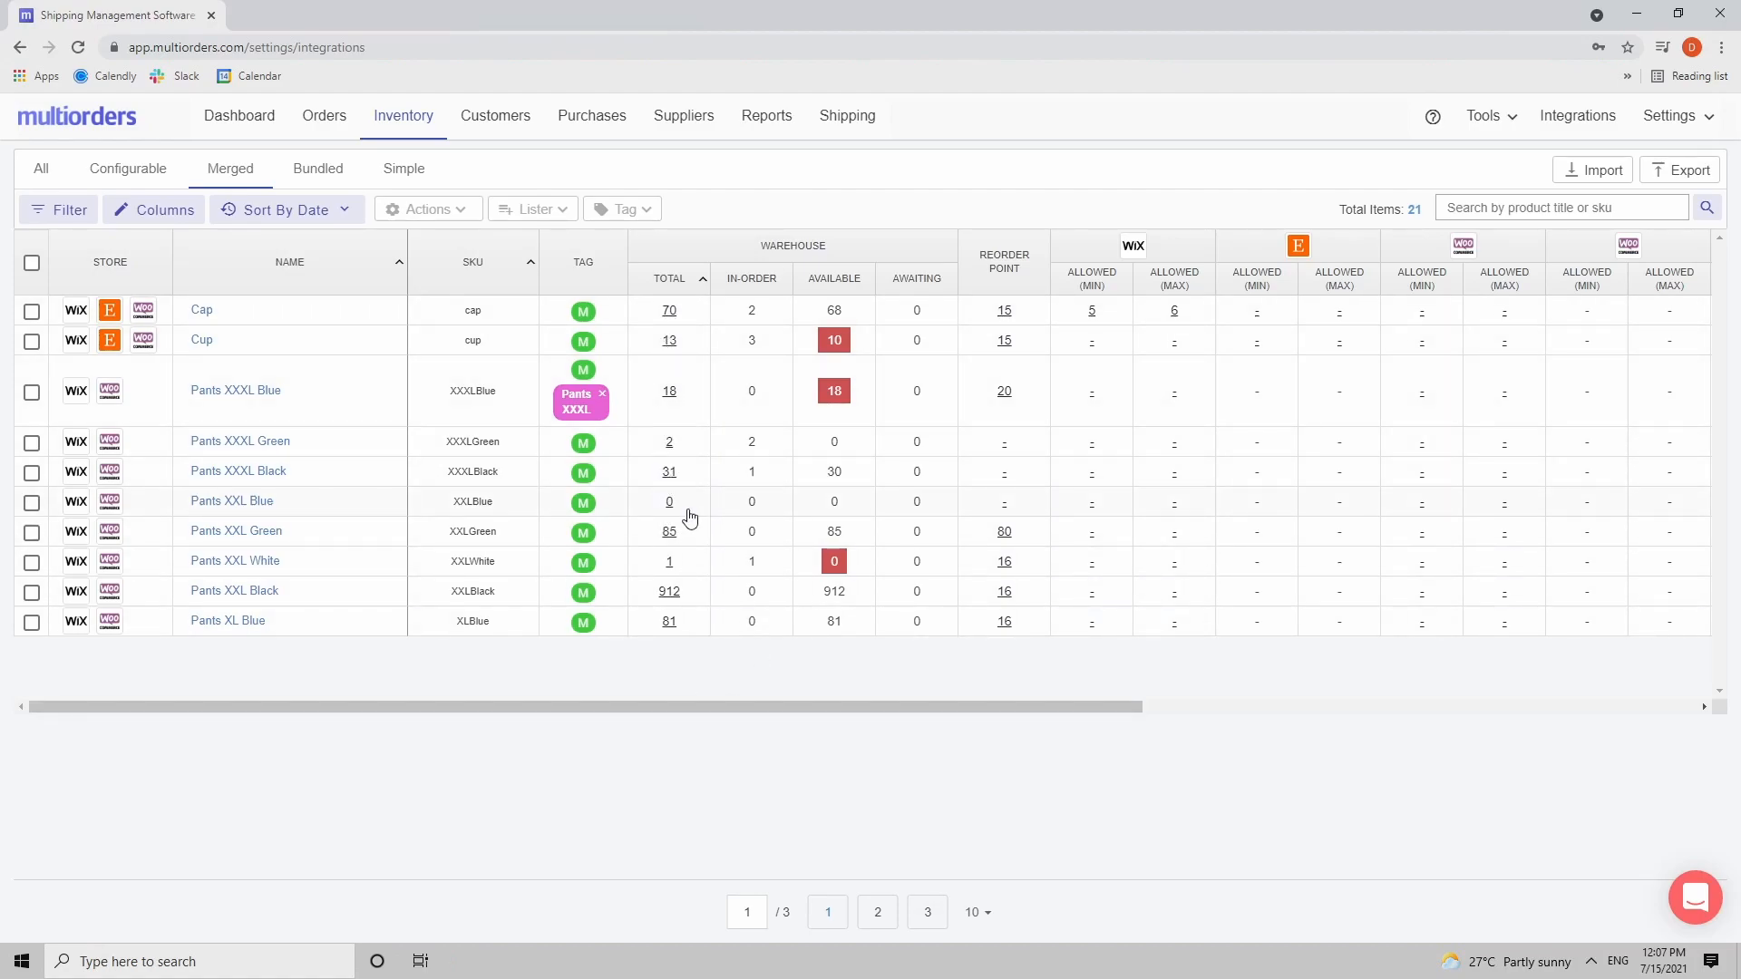
{"action": "mouse_move", "coordinate": [624, 492]}
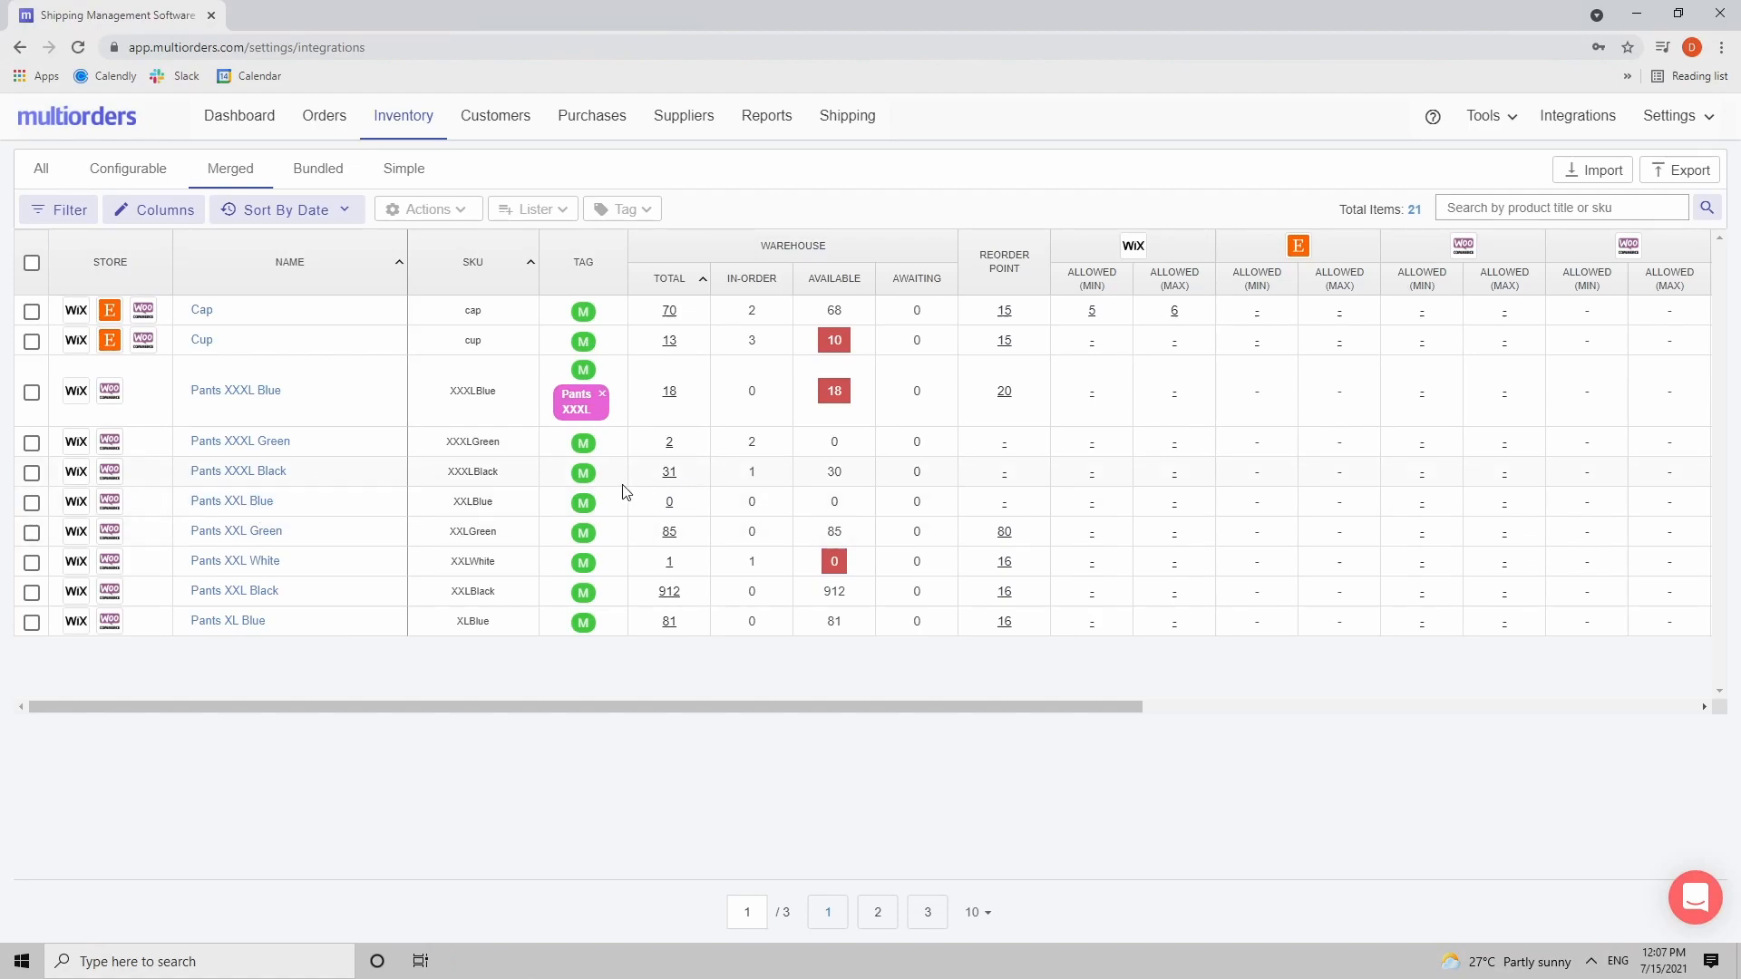
Step: Set Pants XXXL Black's main warehouse stock total to 50
{"action": "left_click", "coordinate": [238, 471]}
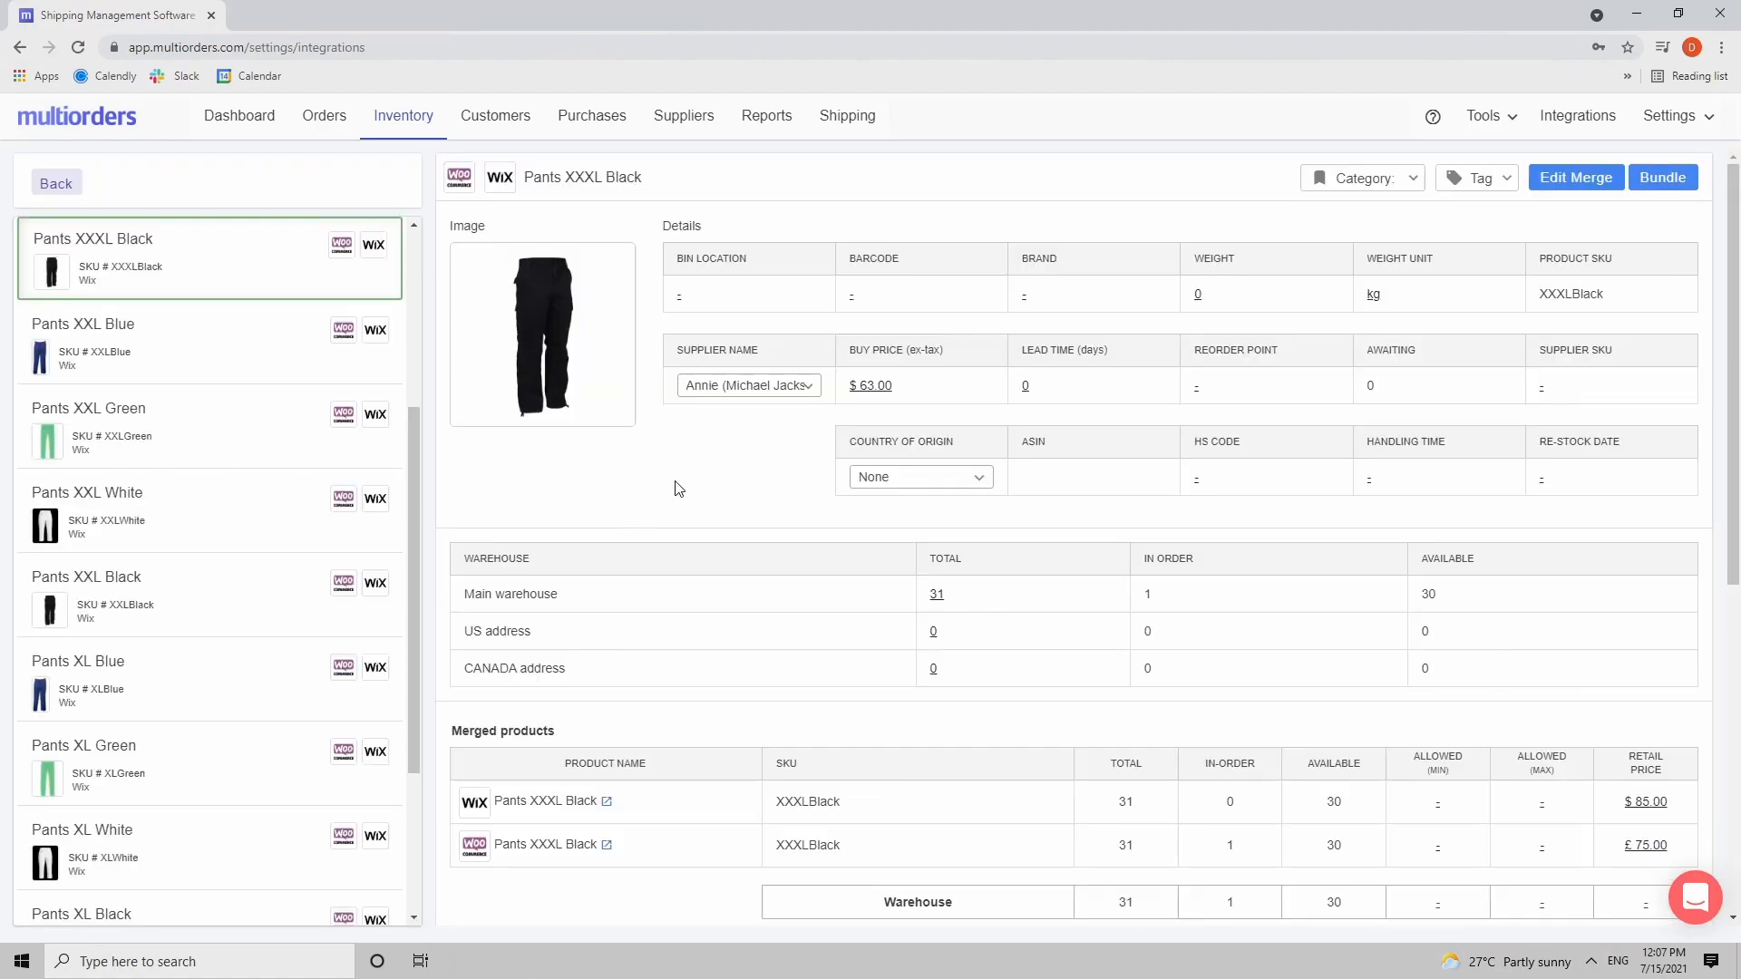
{"action": "left_click", "coordinate": [936, 595]}
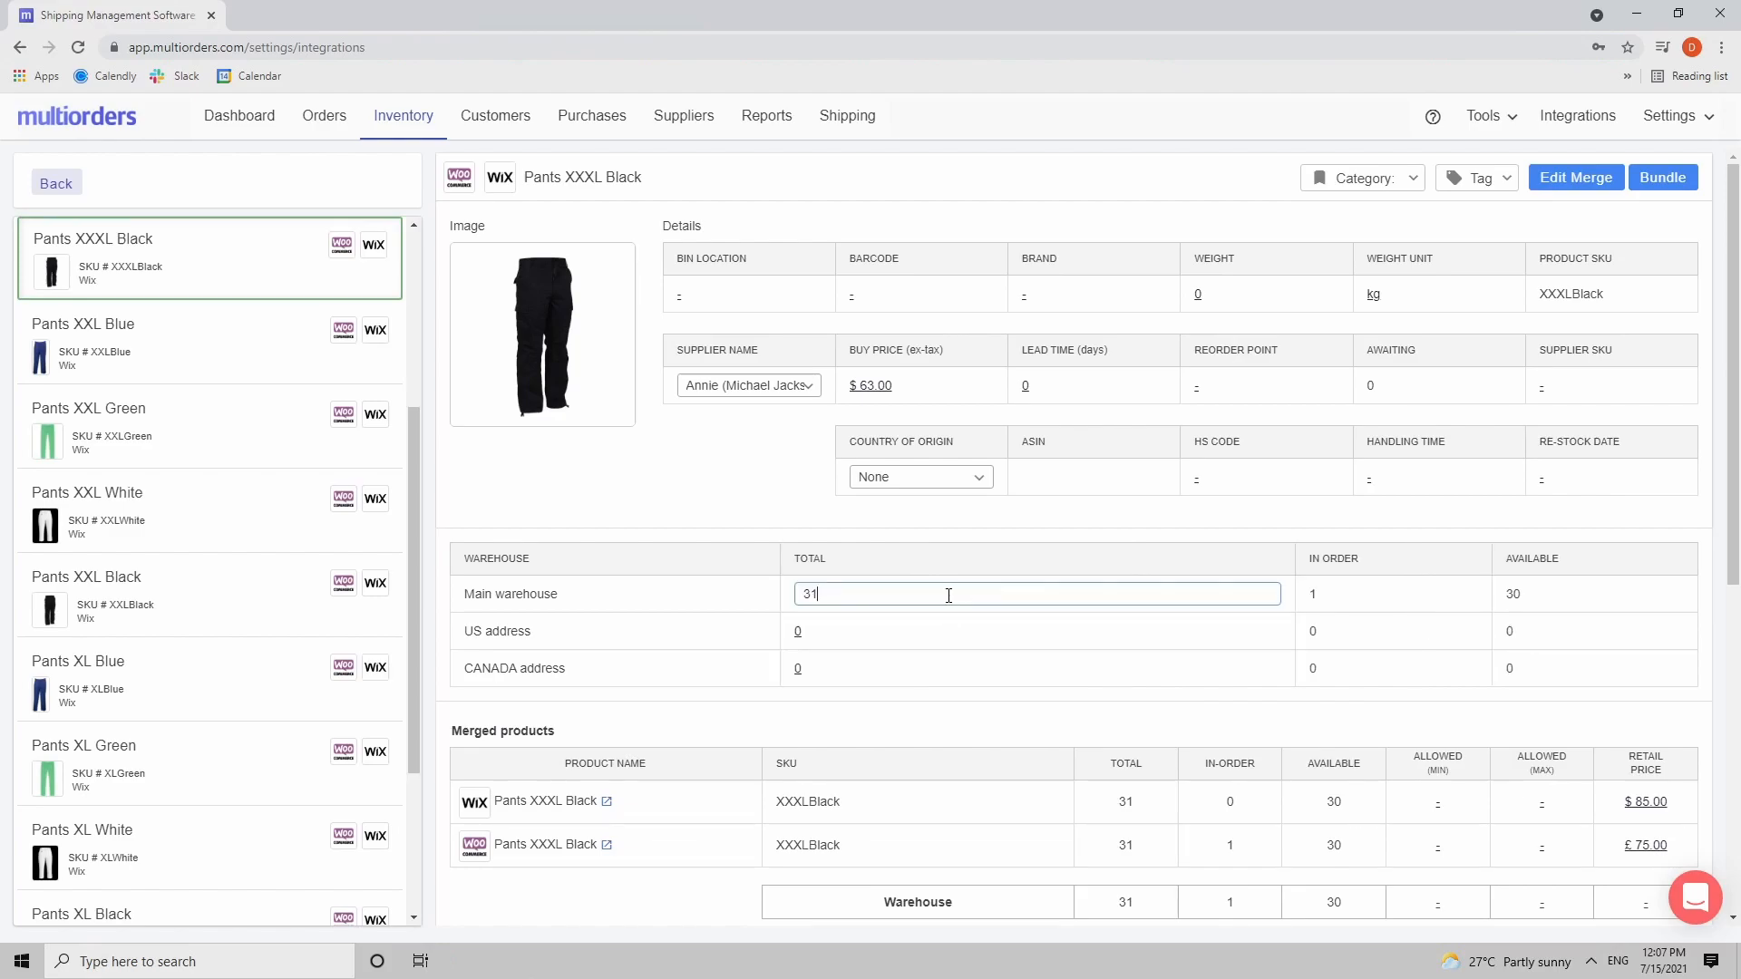
{"action": "type", "text": "50"}
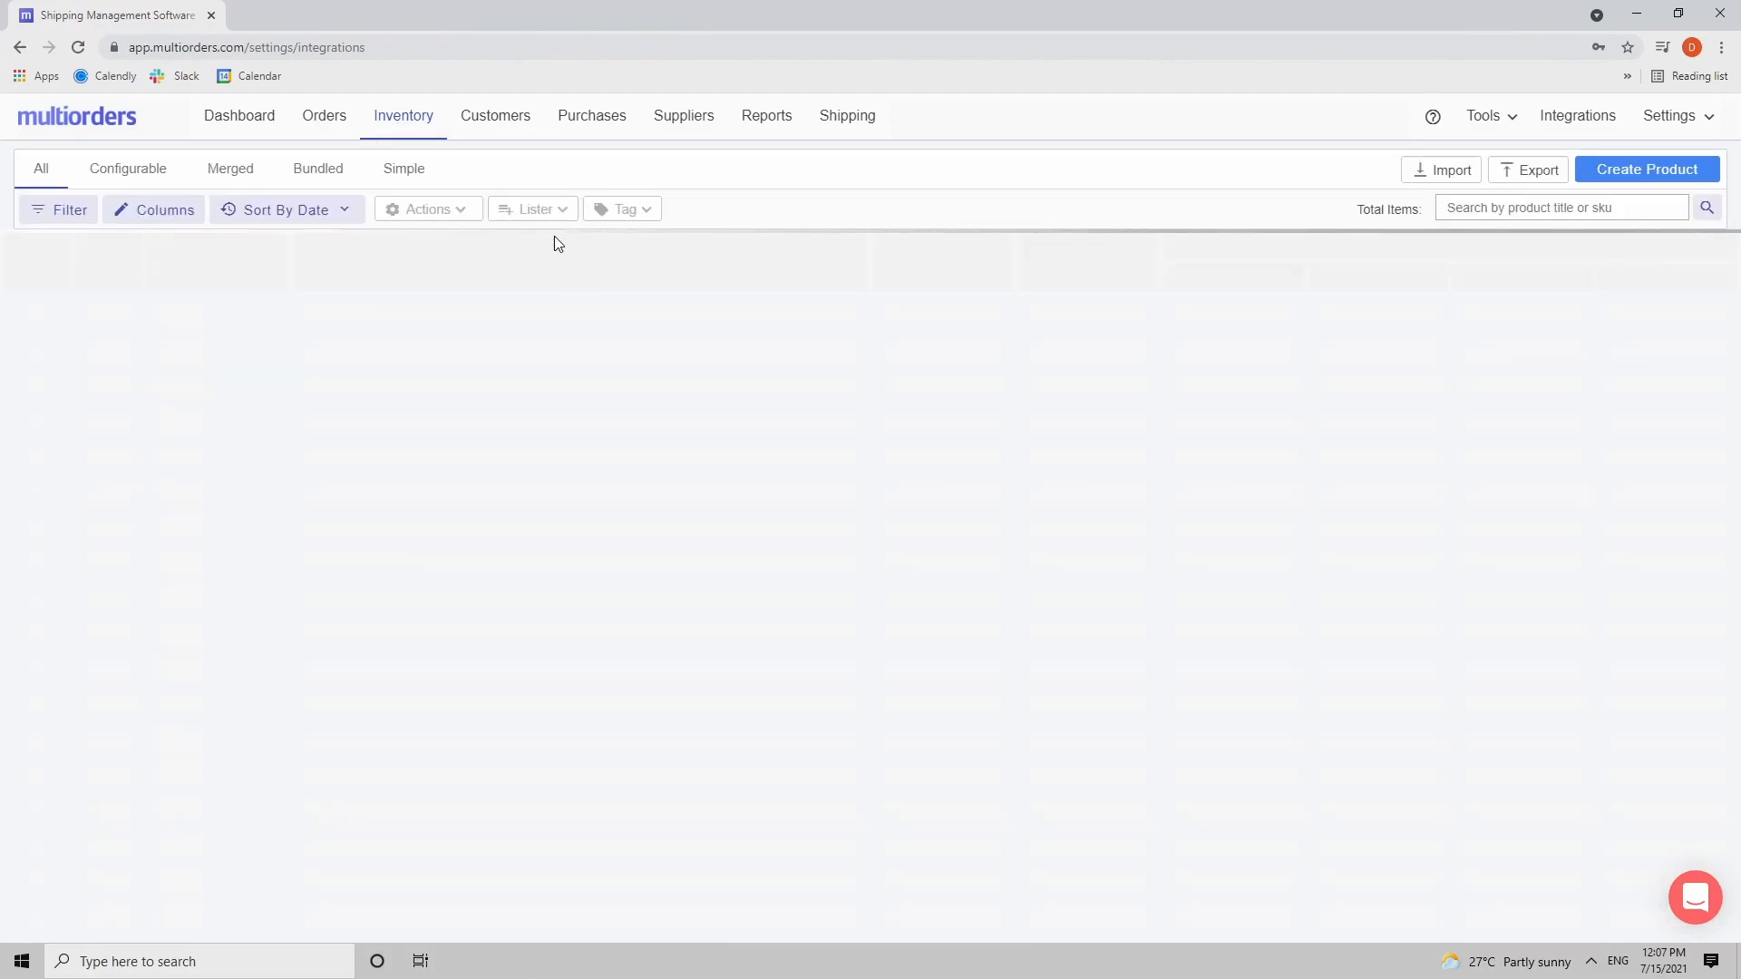
Step: Open Outfit from the Bundled list, highlight its total of 45, and view the stock log
{"action": "left_click", "coordinate": [319, 166]}
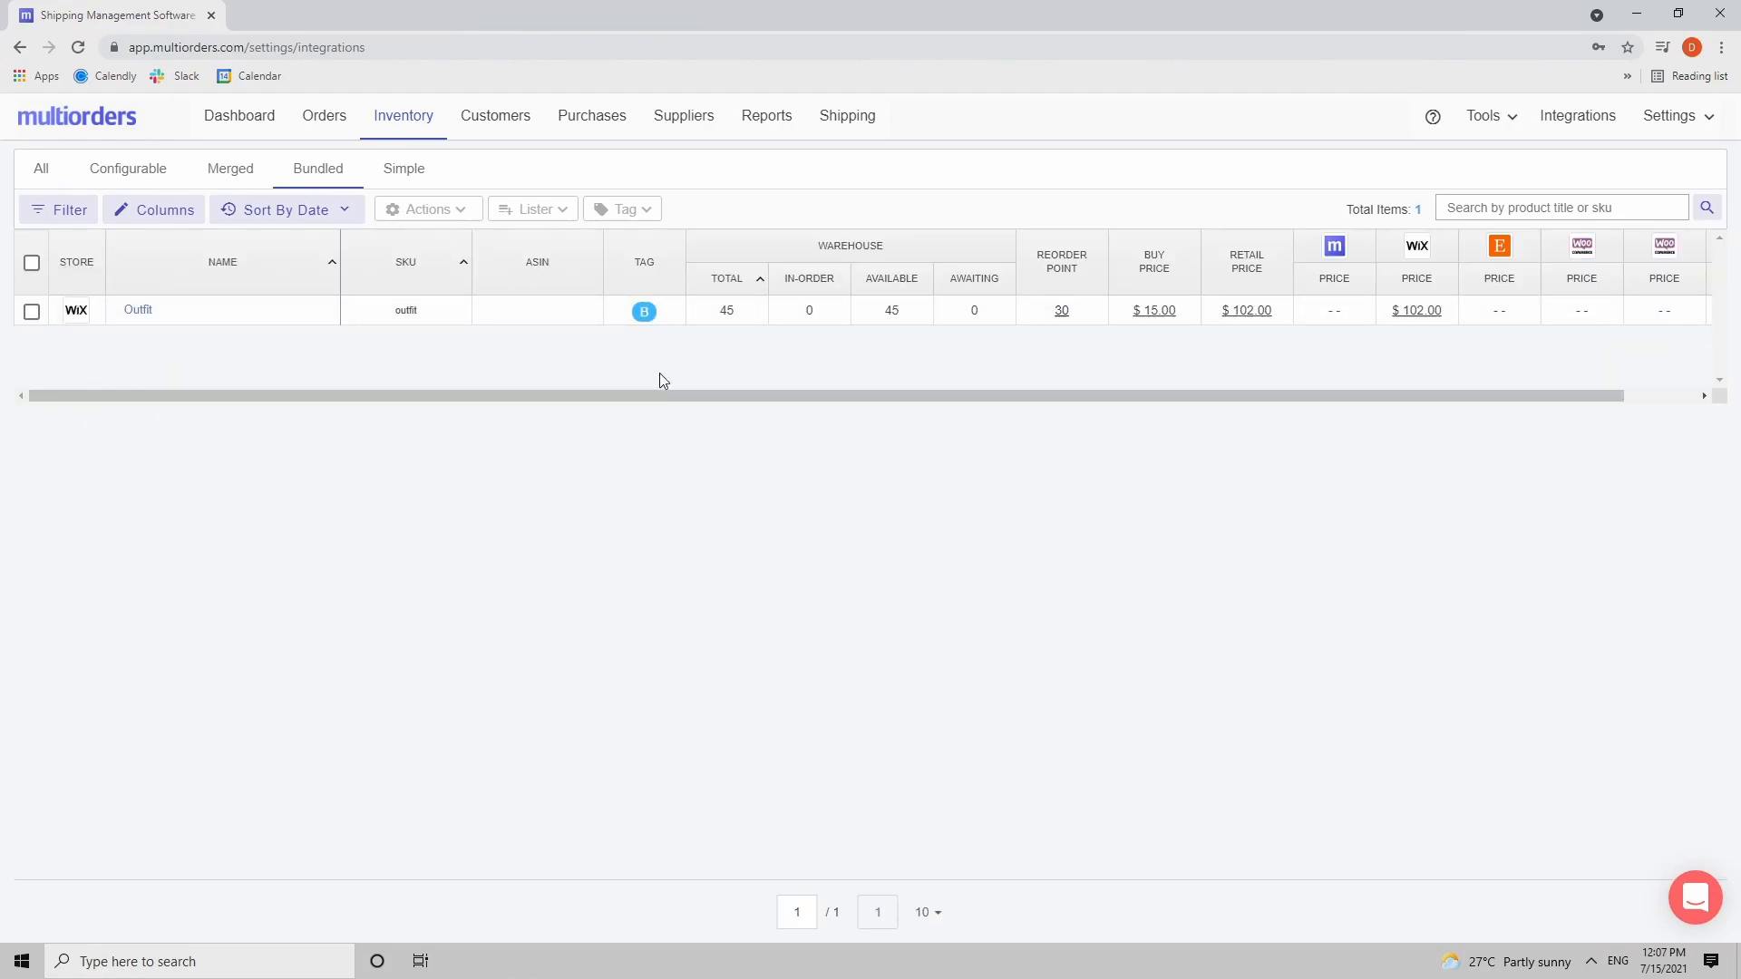
{"action": "mouse_move", "coordinate": [138, 310]}
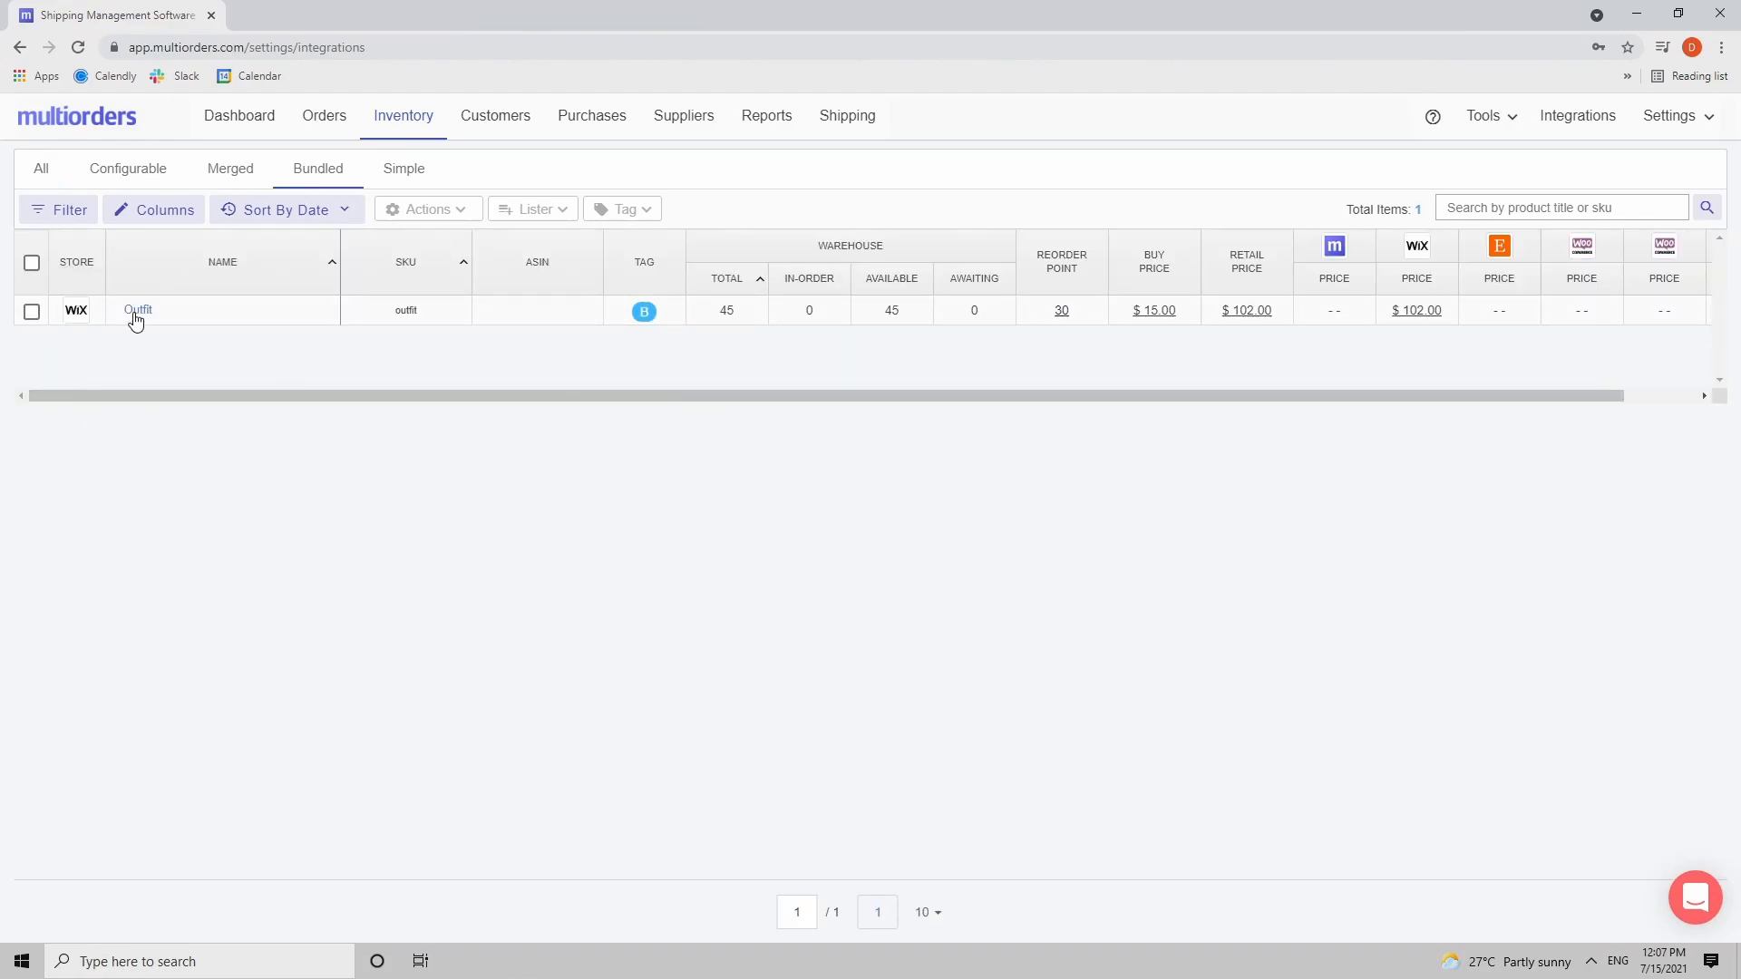
{"action": "left_click", "coordinate": [138, 310]}
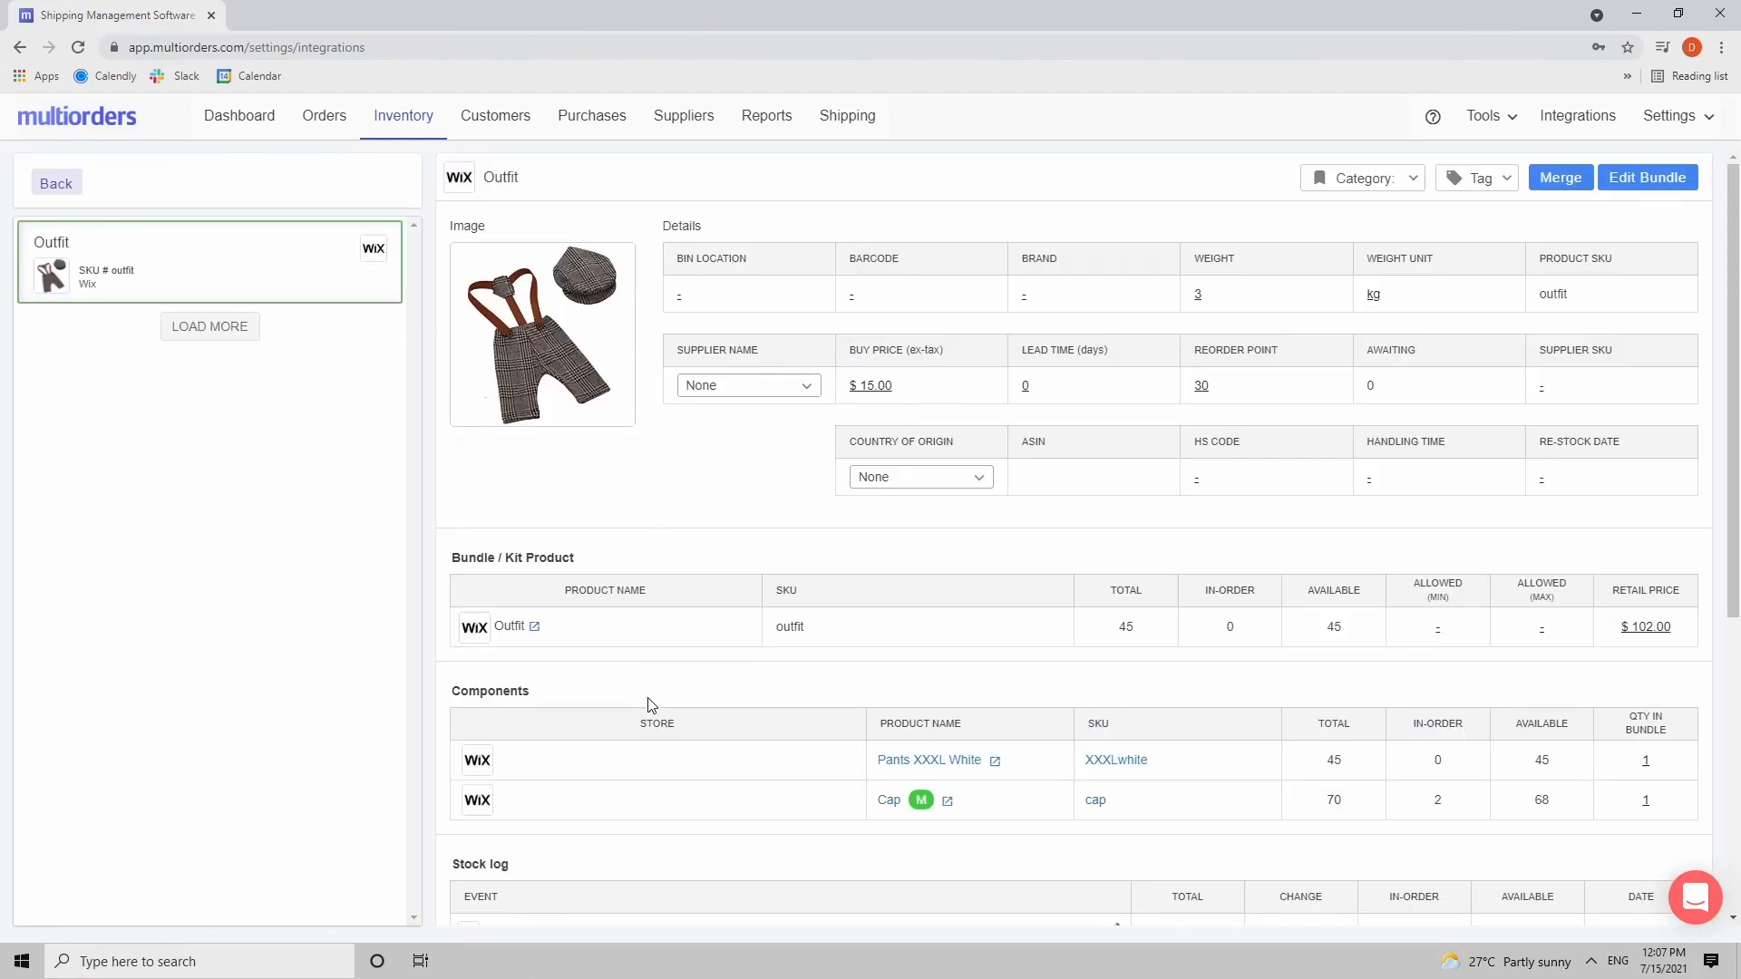
{"action": "double_click", "coordinate": [490, 691]}
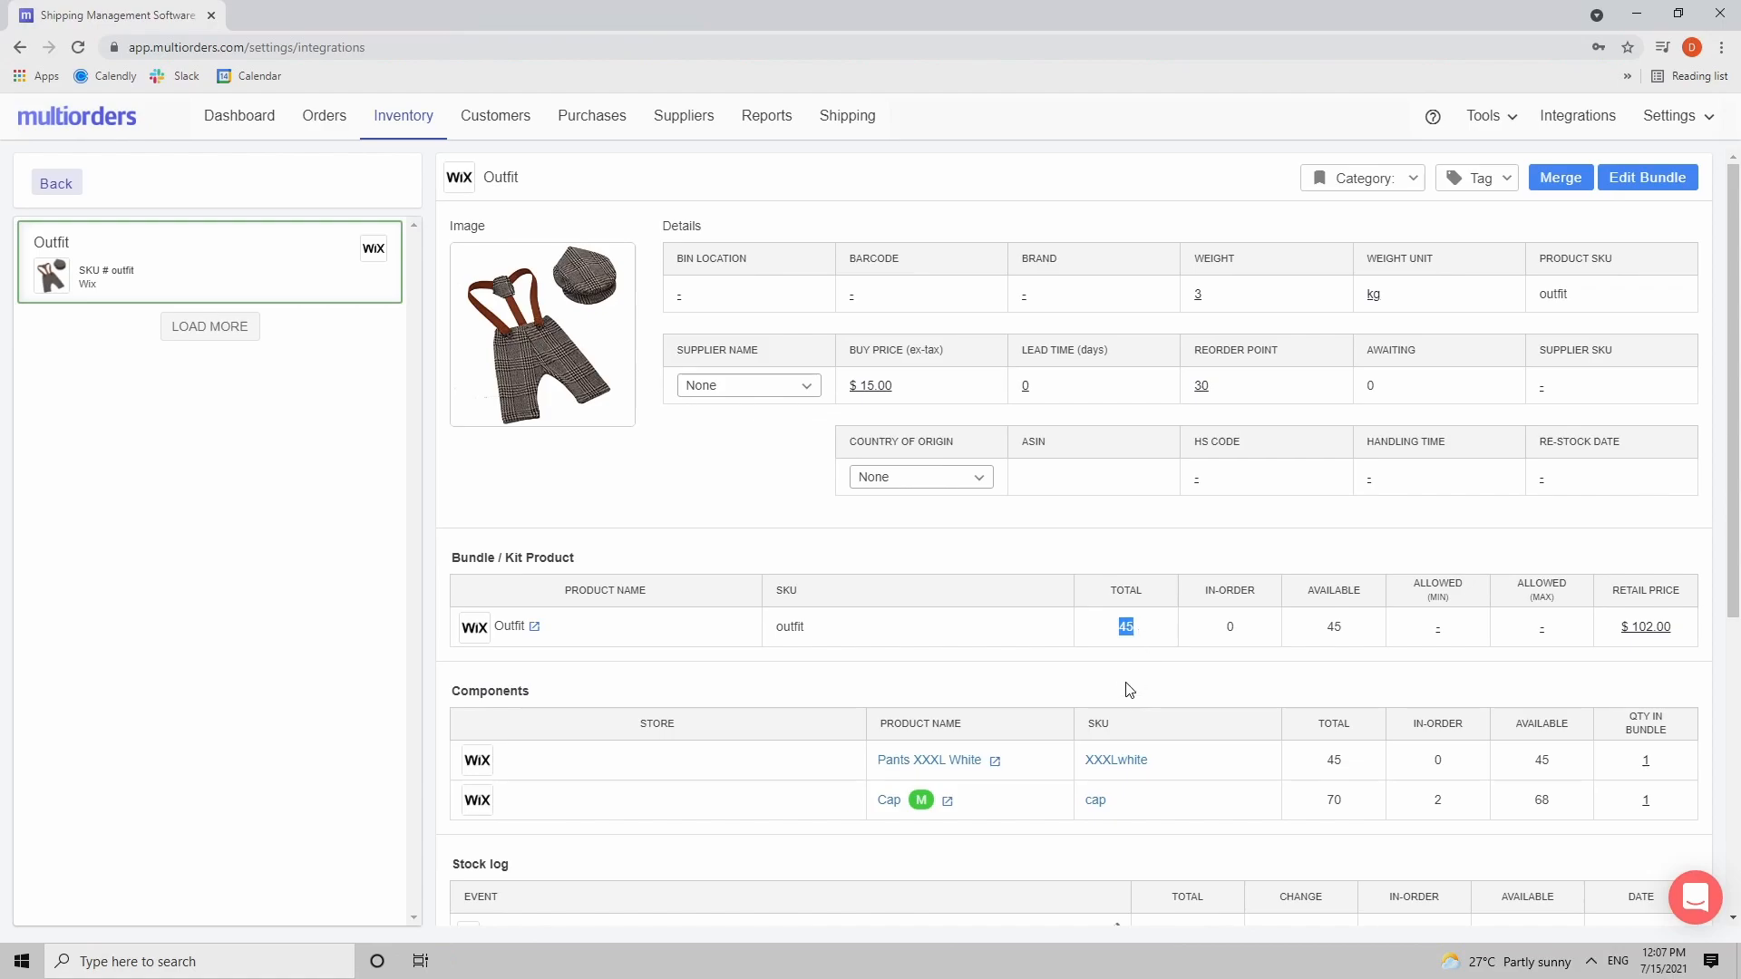
{"action": "left_click", "coordinate": [1125, 626]}
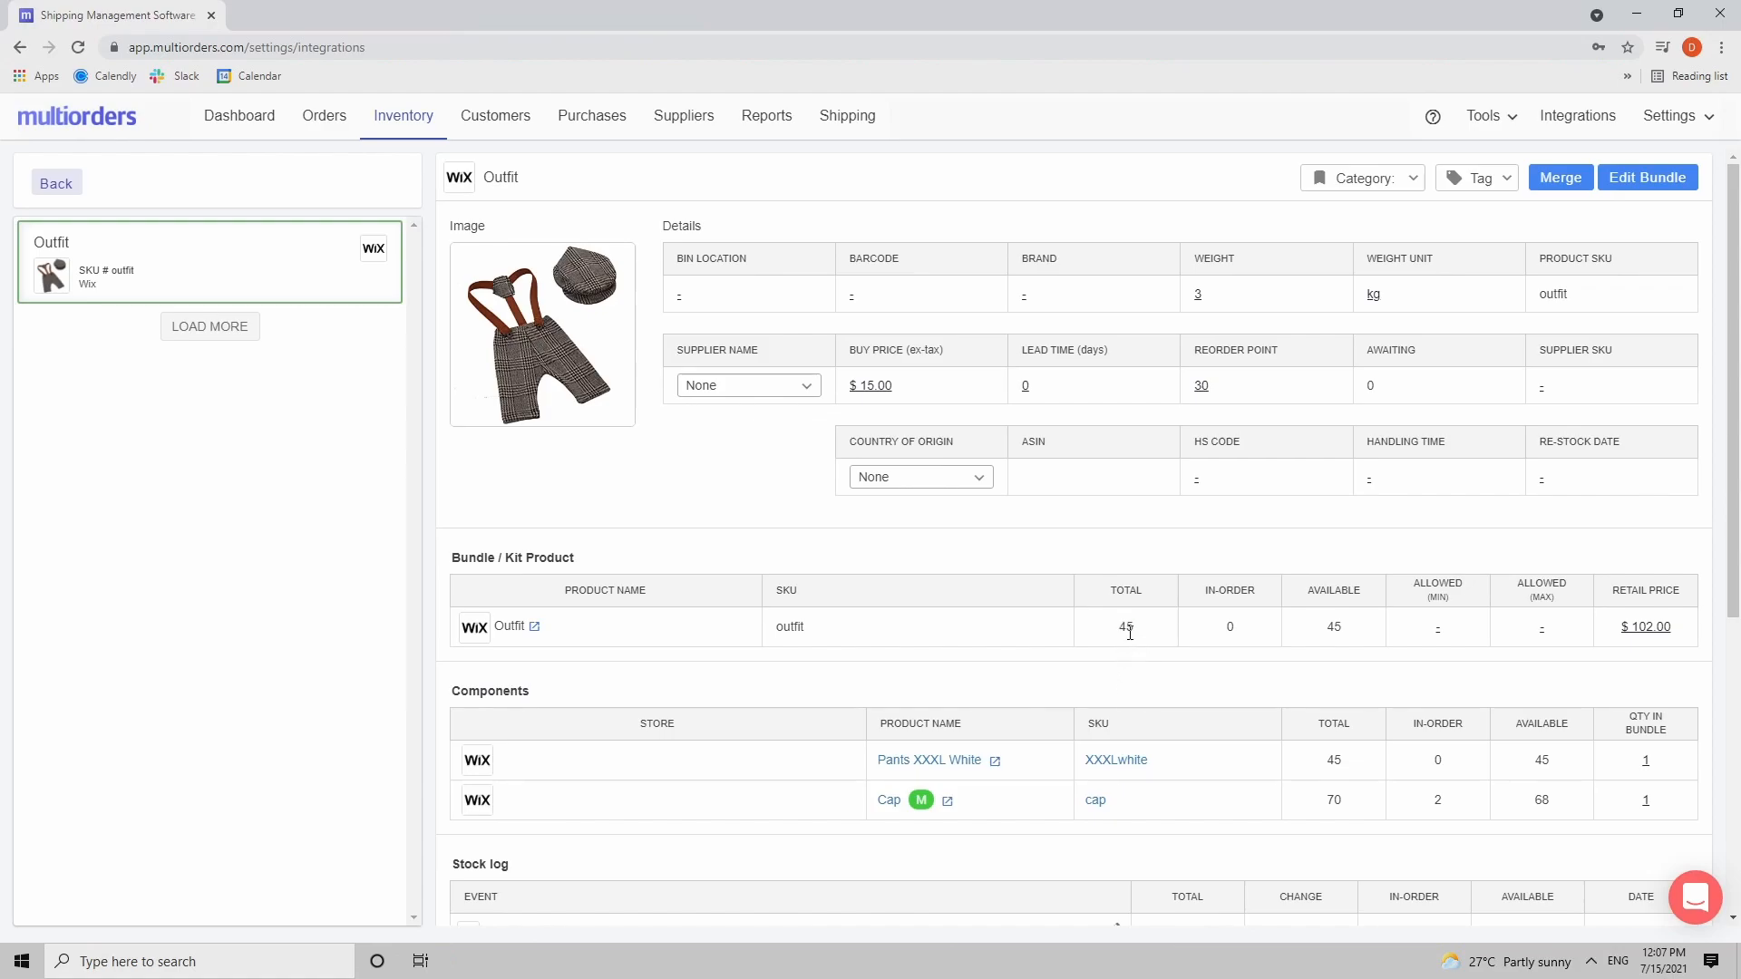
{"action": "mouse_move", "coordinate": [1353, 772]}
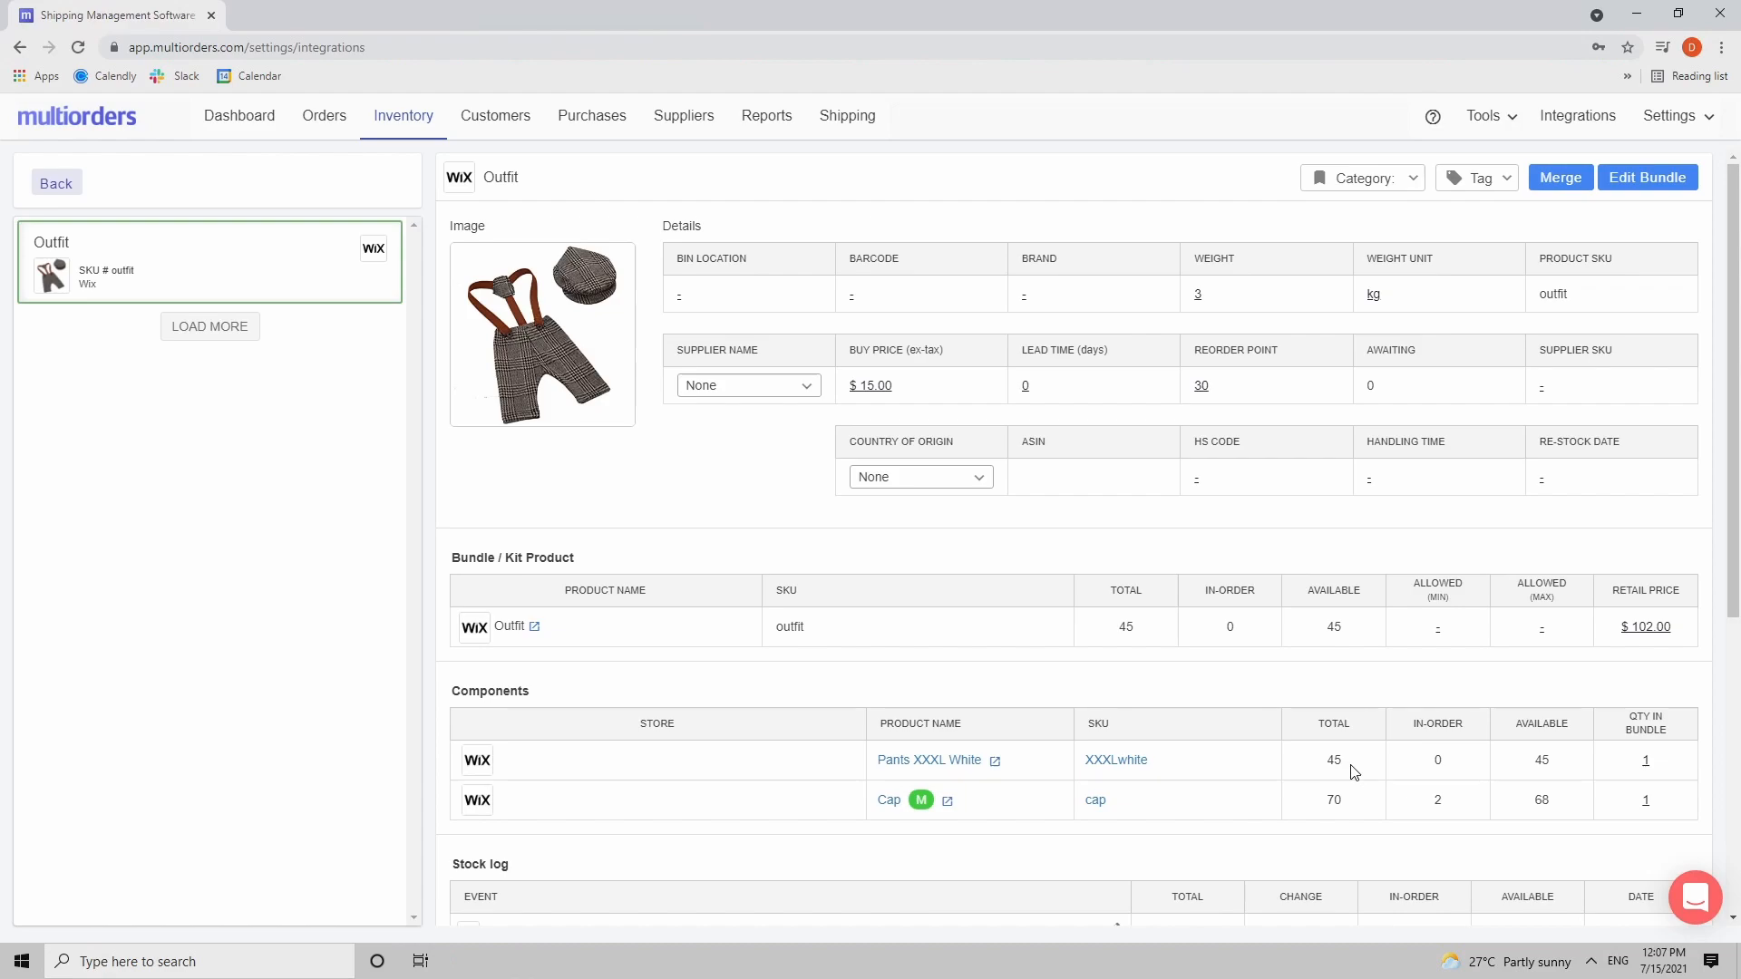
{"action": "double_click", "coordinate": [1332, 800]}
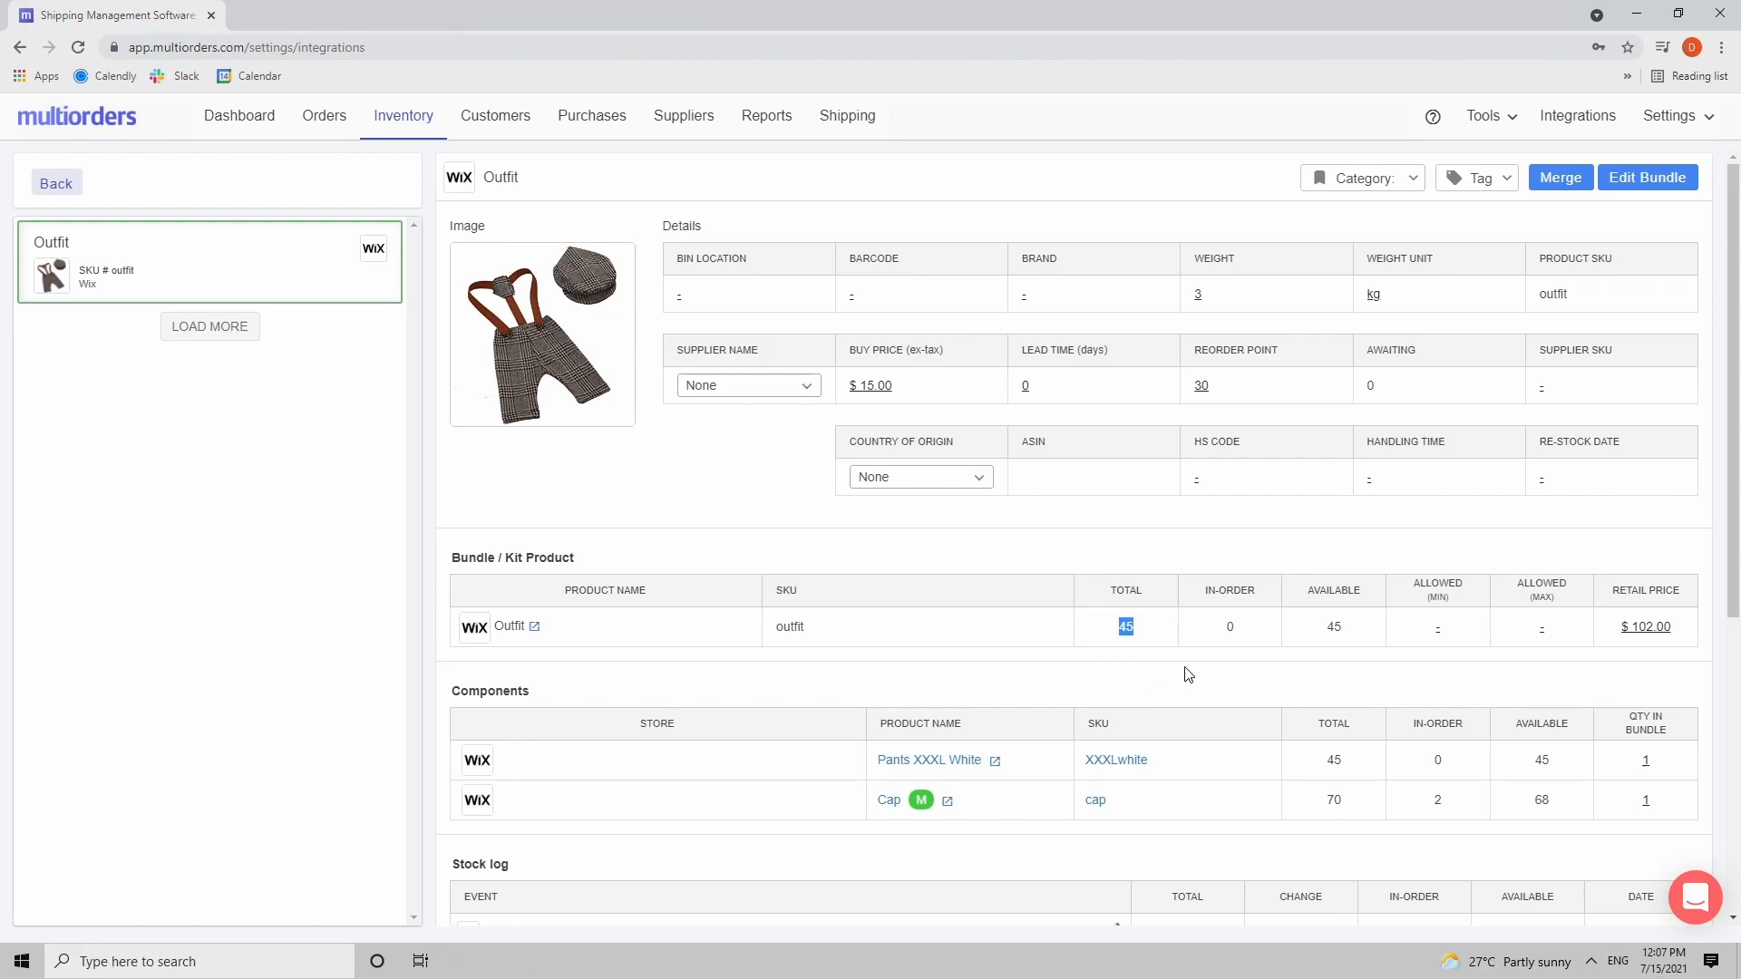
{"action": "scroll", "scroll_direction": "down", "scroll_amount": 3}
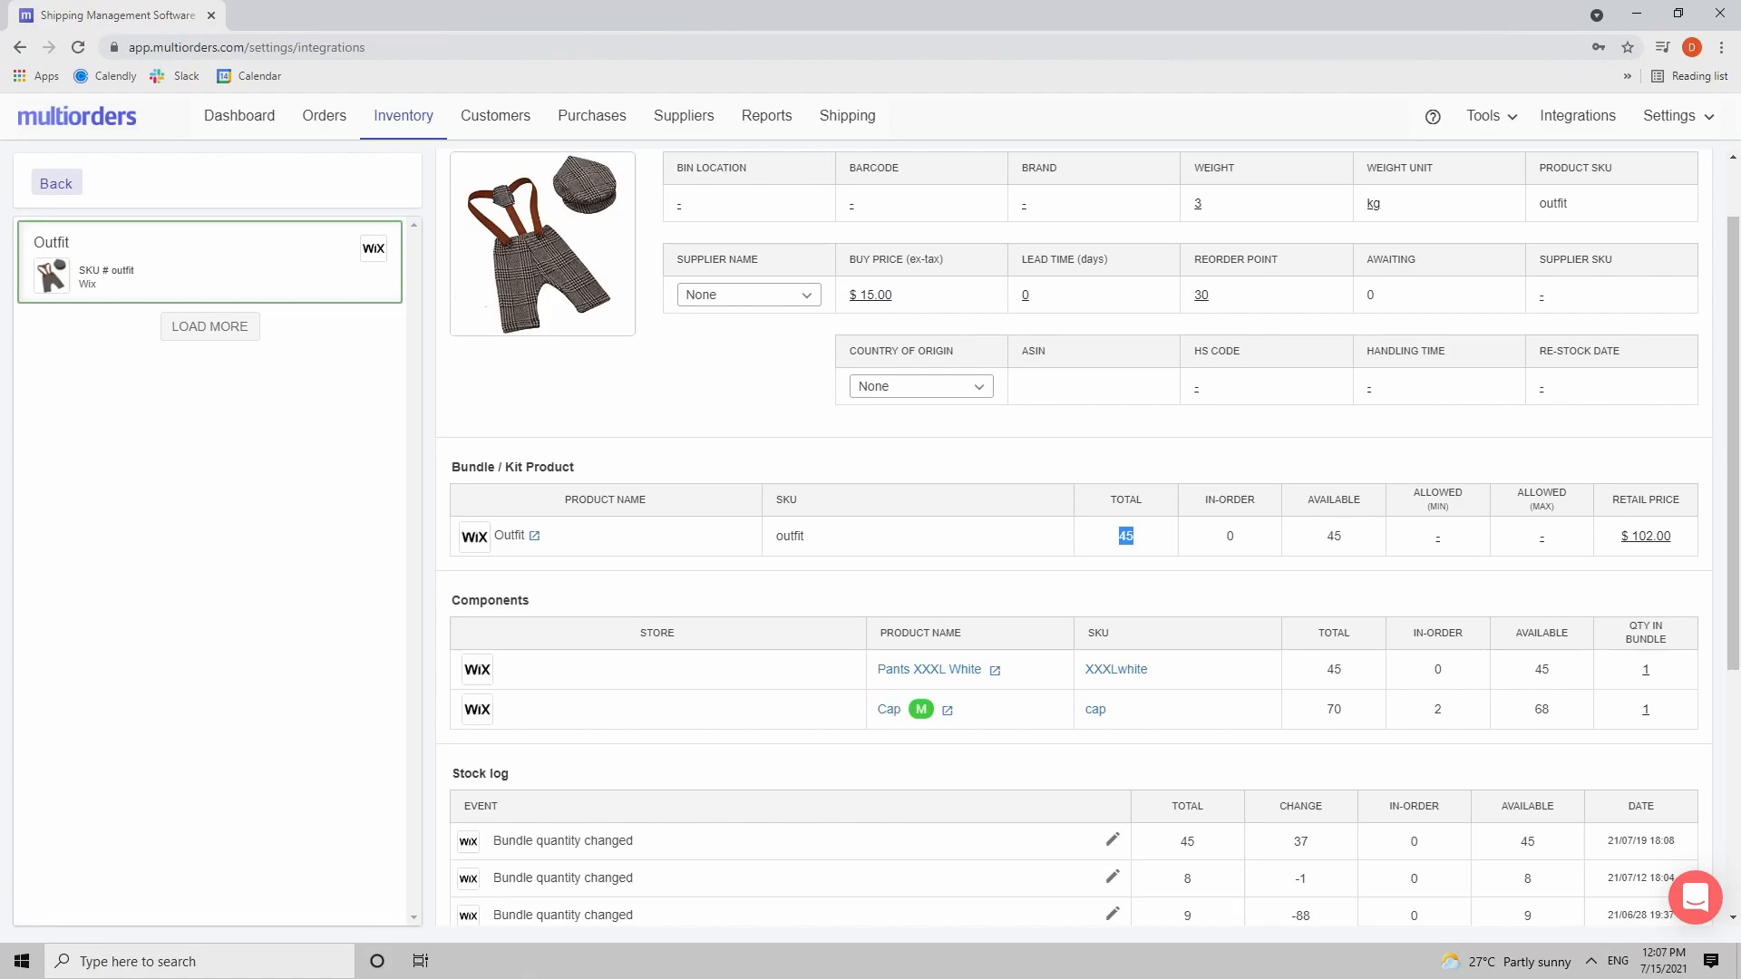
Step: Open the Pants XXXL White component and raise its main warehouse stock so its total is 95
{"action": "left_click", "coordinate": [930, 669]}
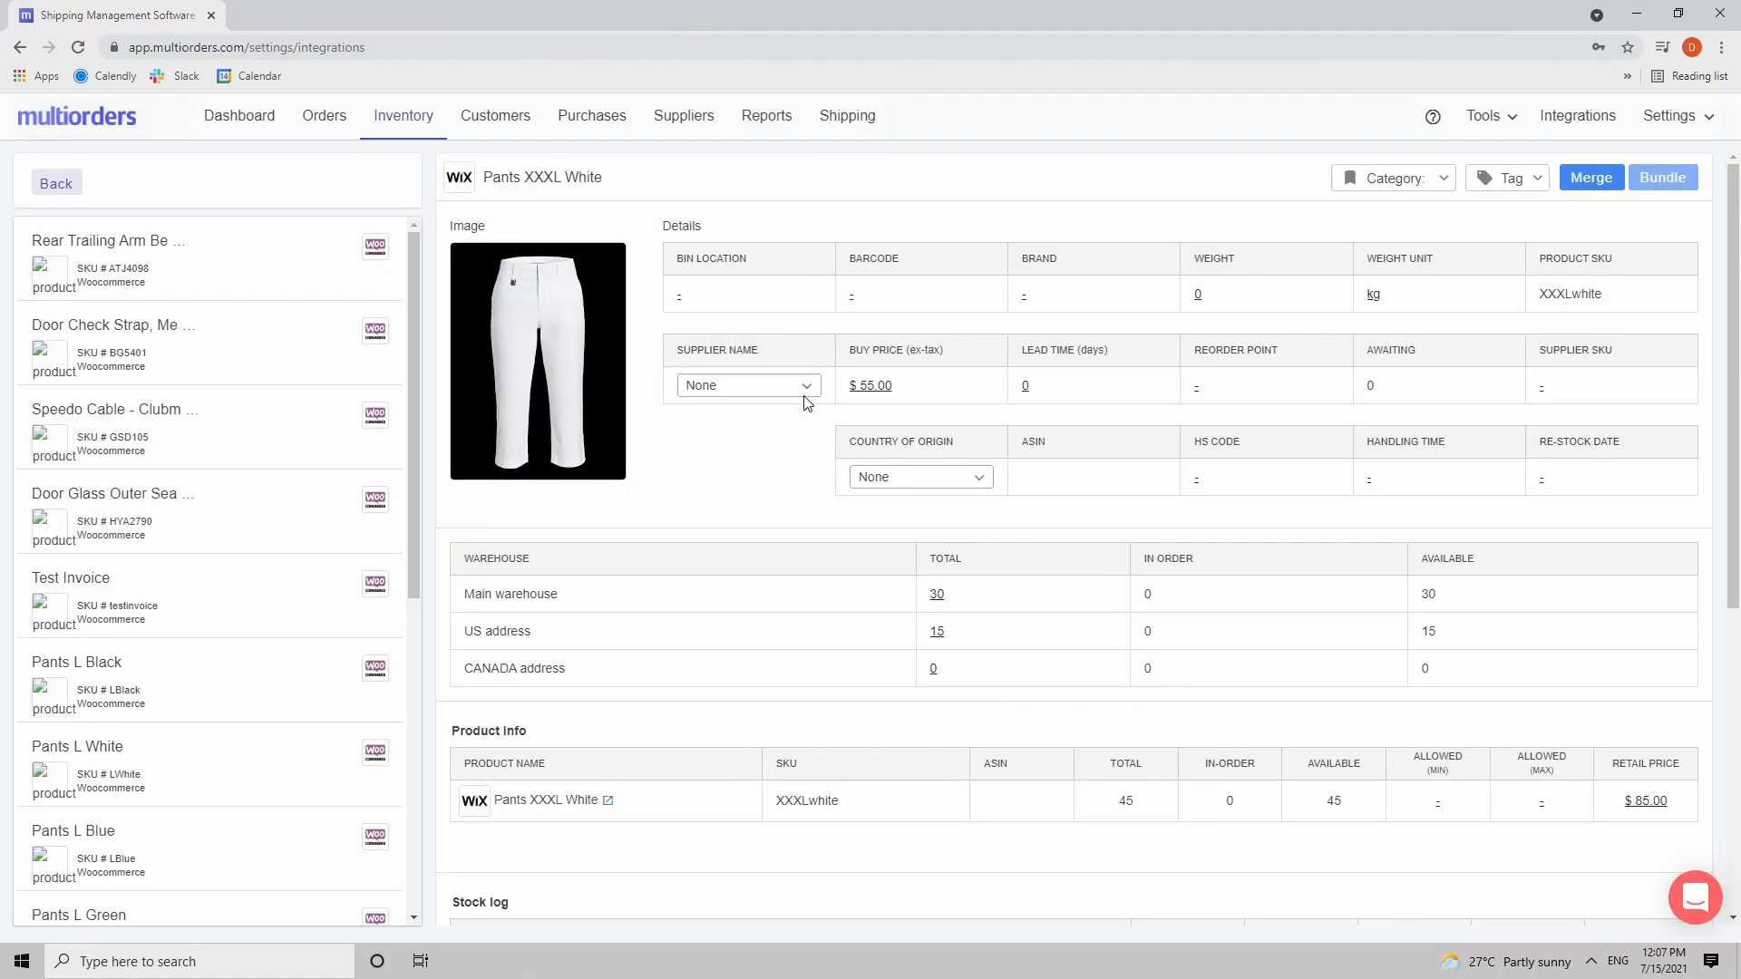
{"action": "mouse_move", "coordinate": [1004, 640]}
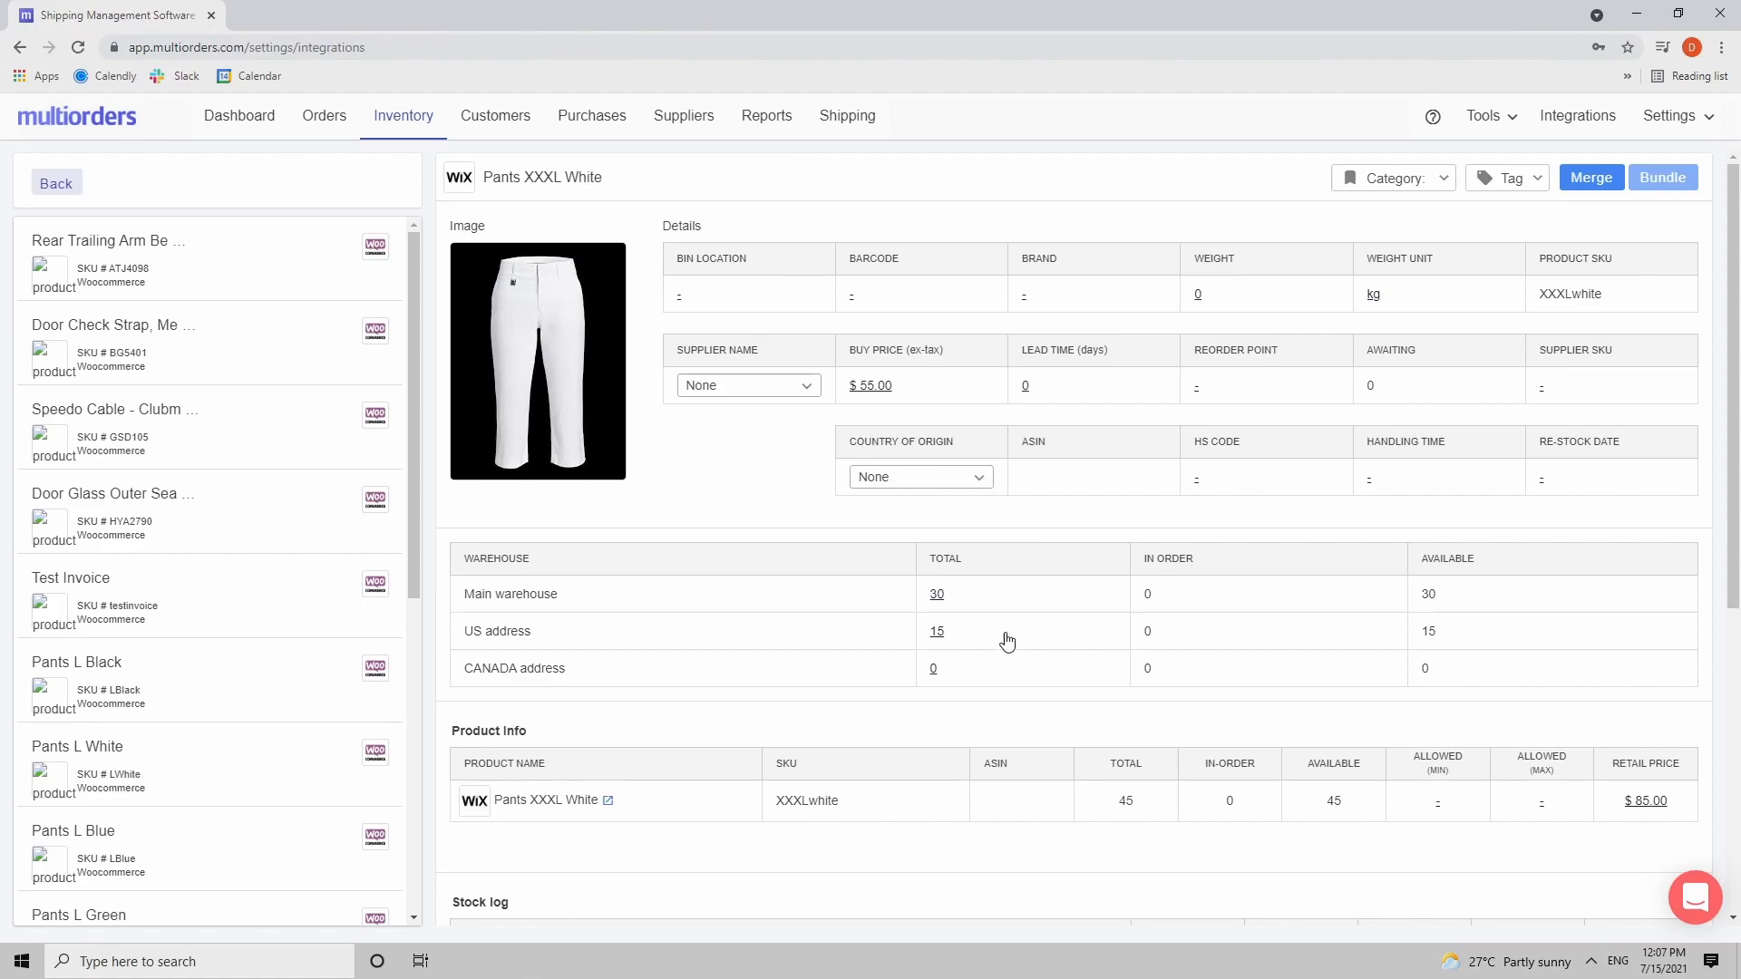
{"action": "left_click", "coordinate": [938, 595]}
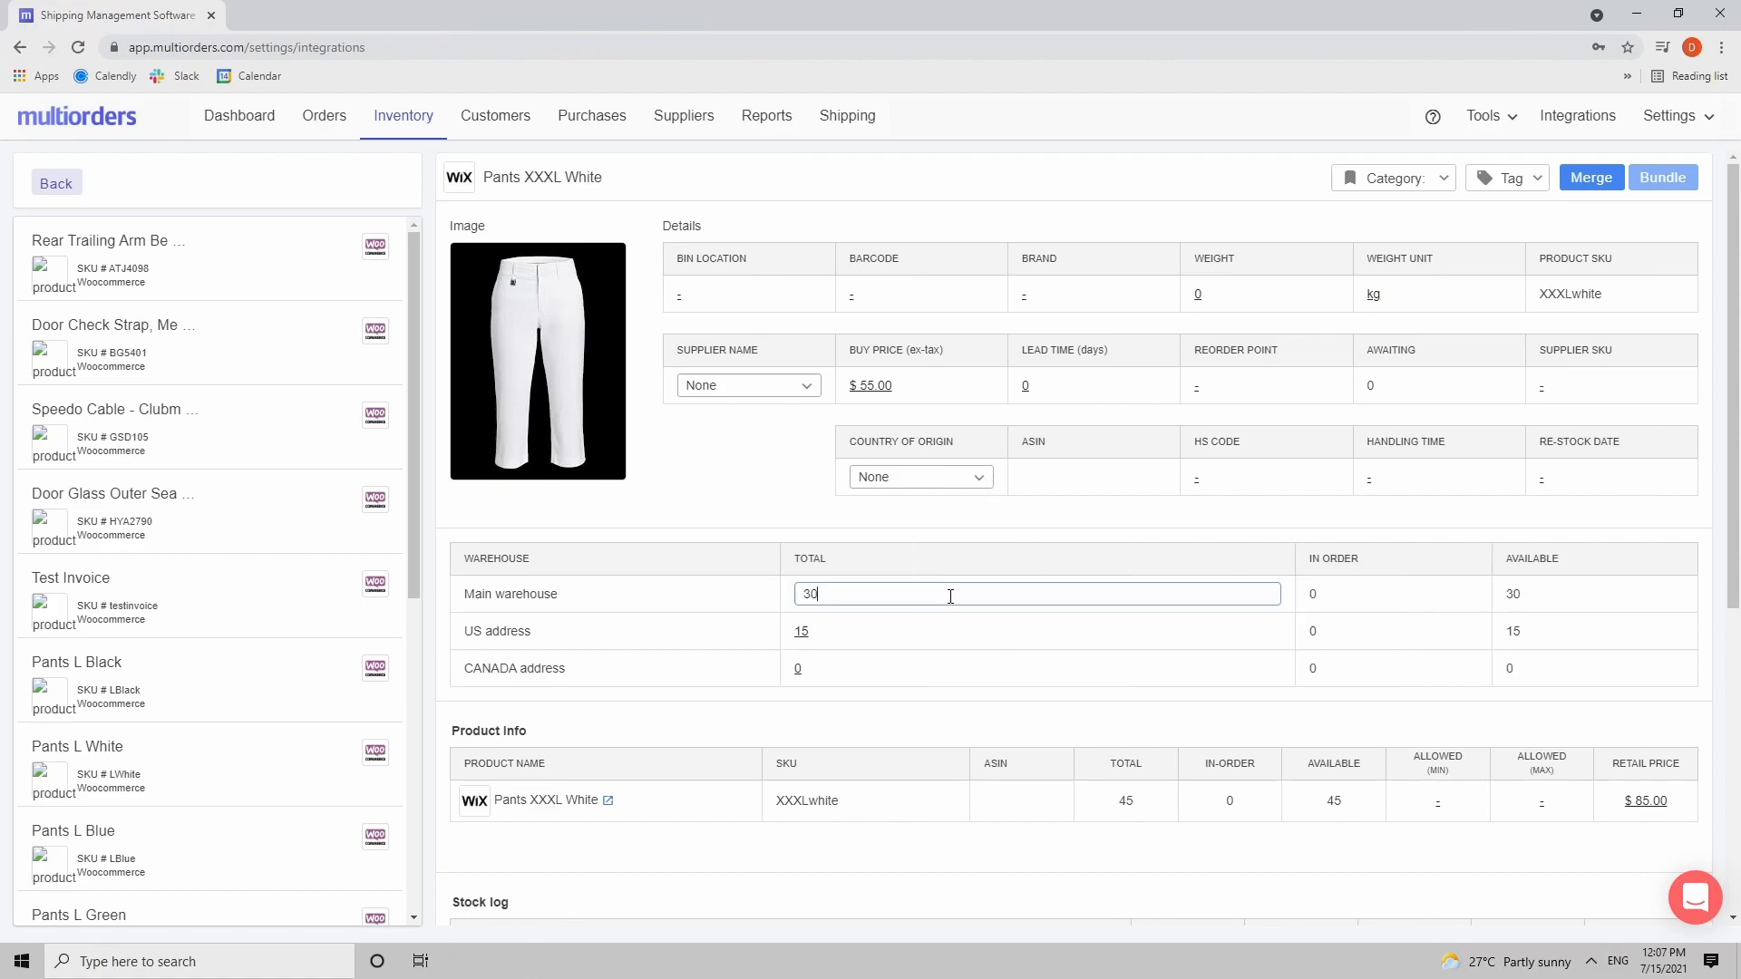
{"action": "type", "text": "8"}
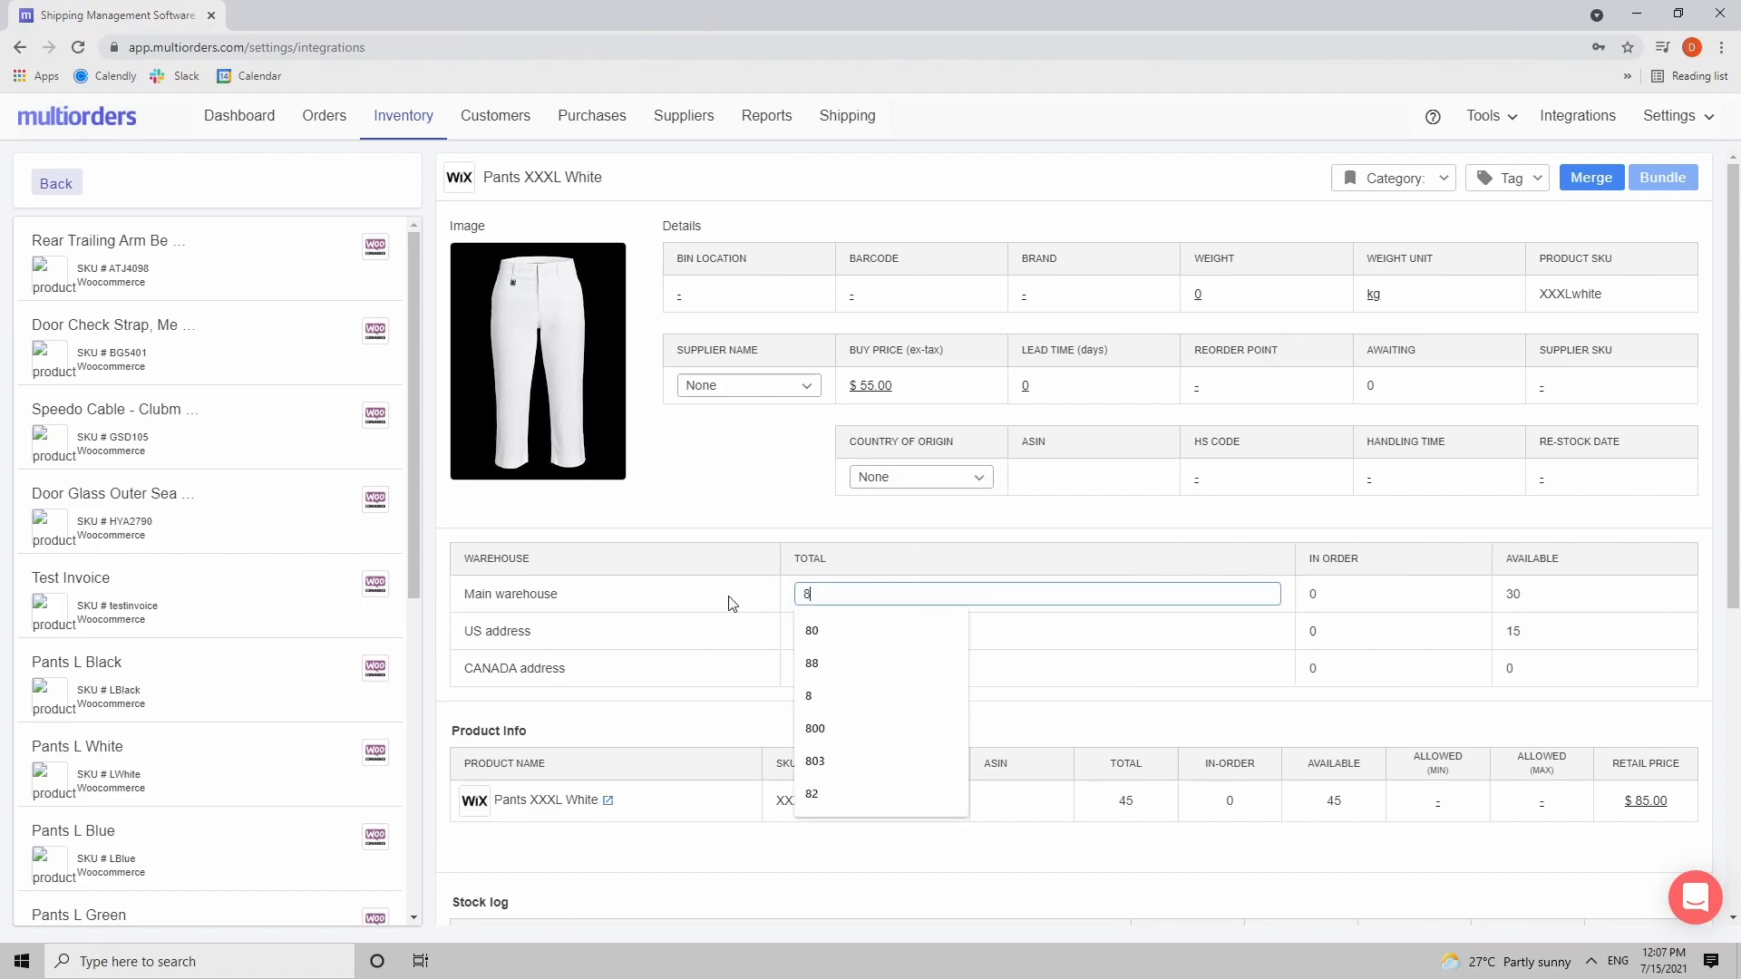
{"action": "left_click", "coordinate": [812, 629]}
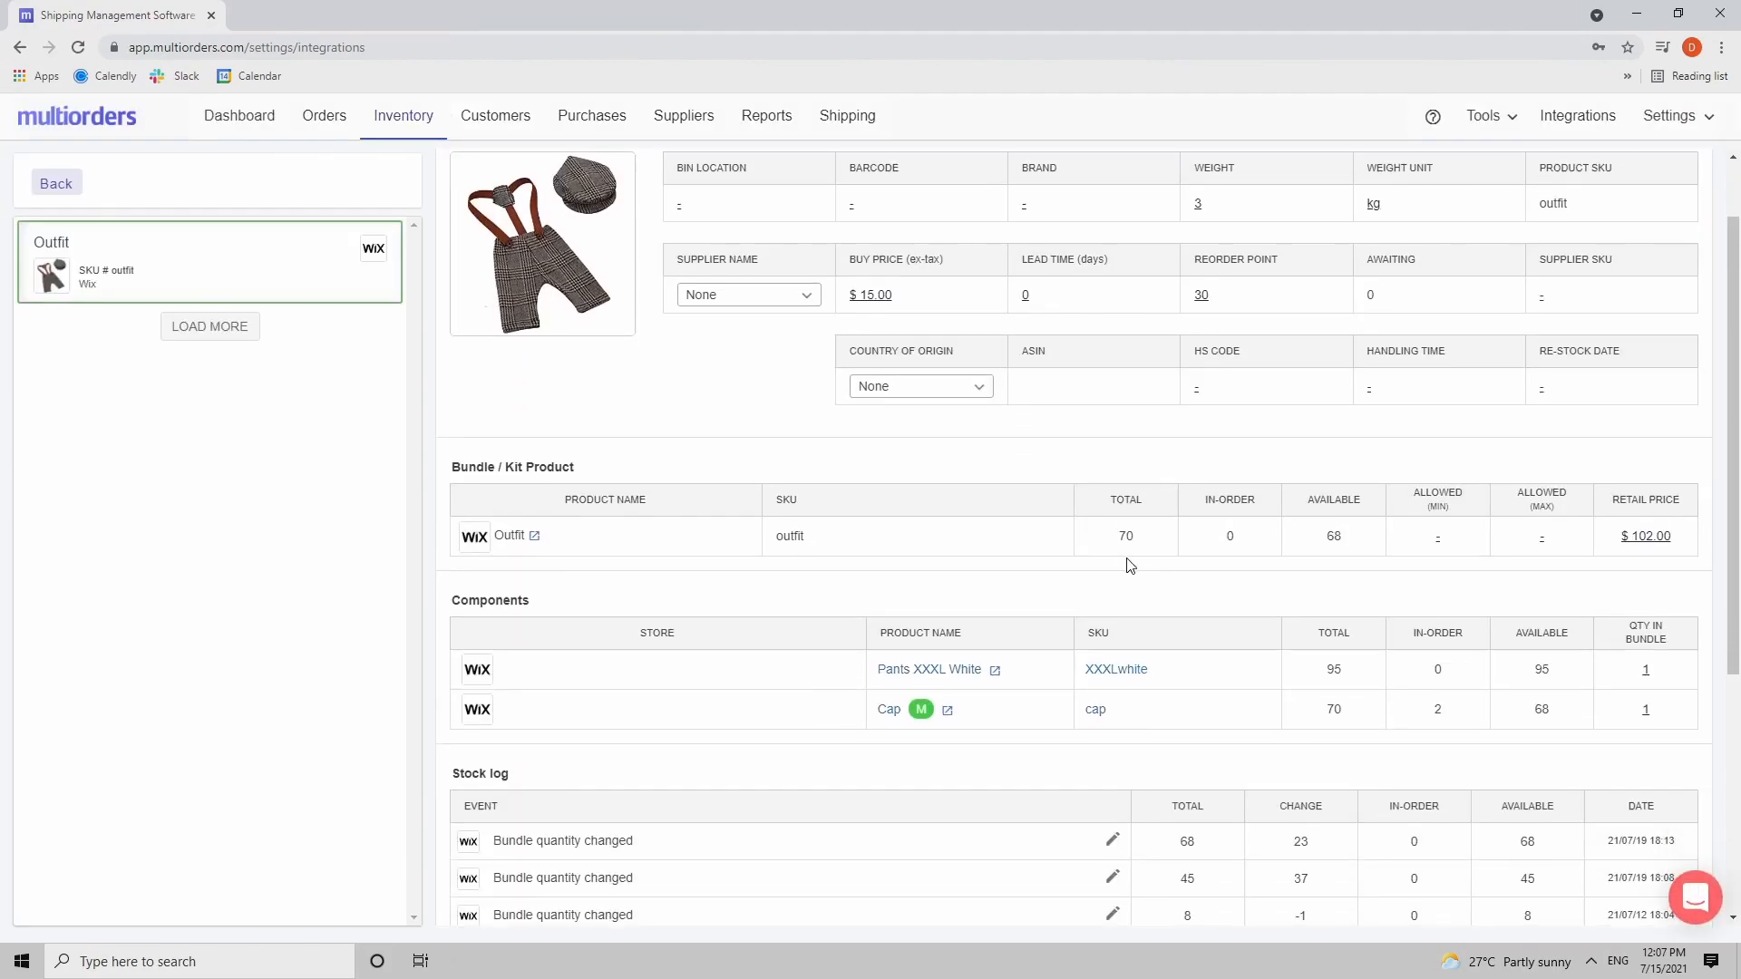
{"action": "double_click", "coordinate": [1124, 537]}
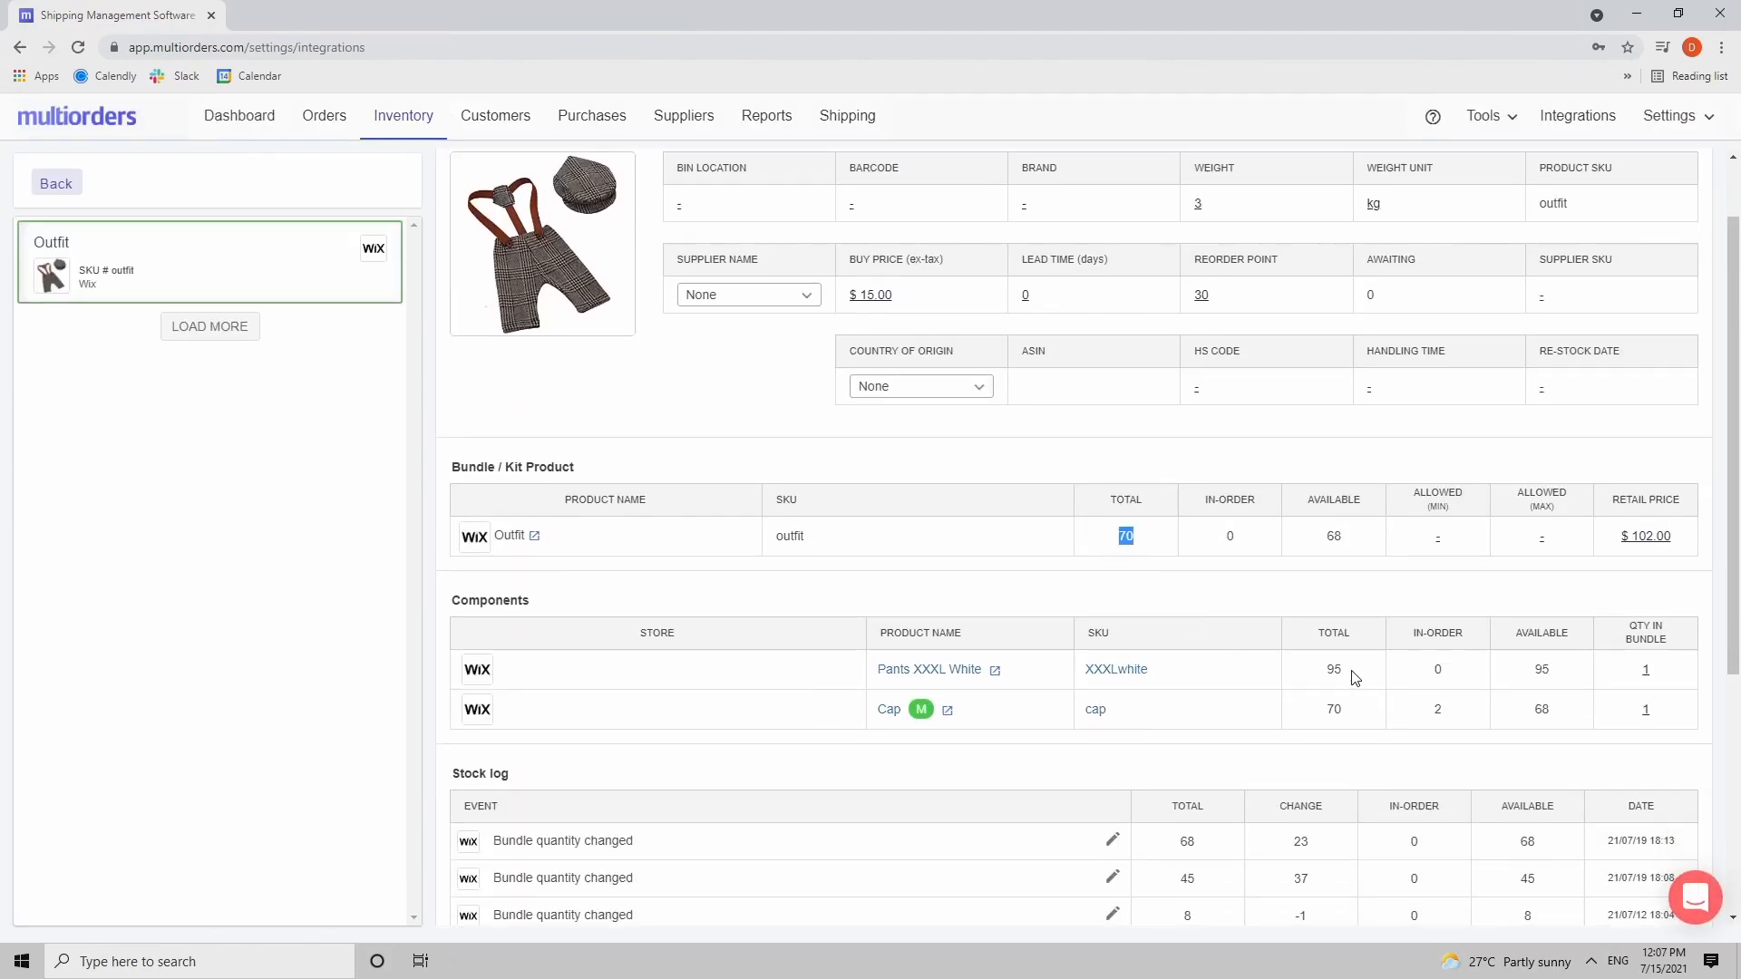
{"action": "left_click", "coordinate": [1332, 669]}
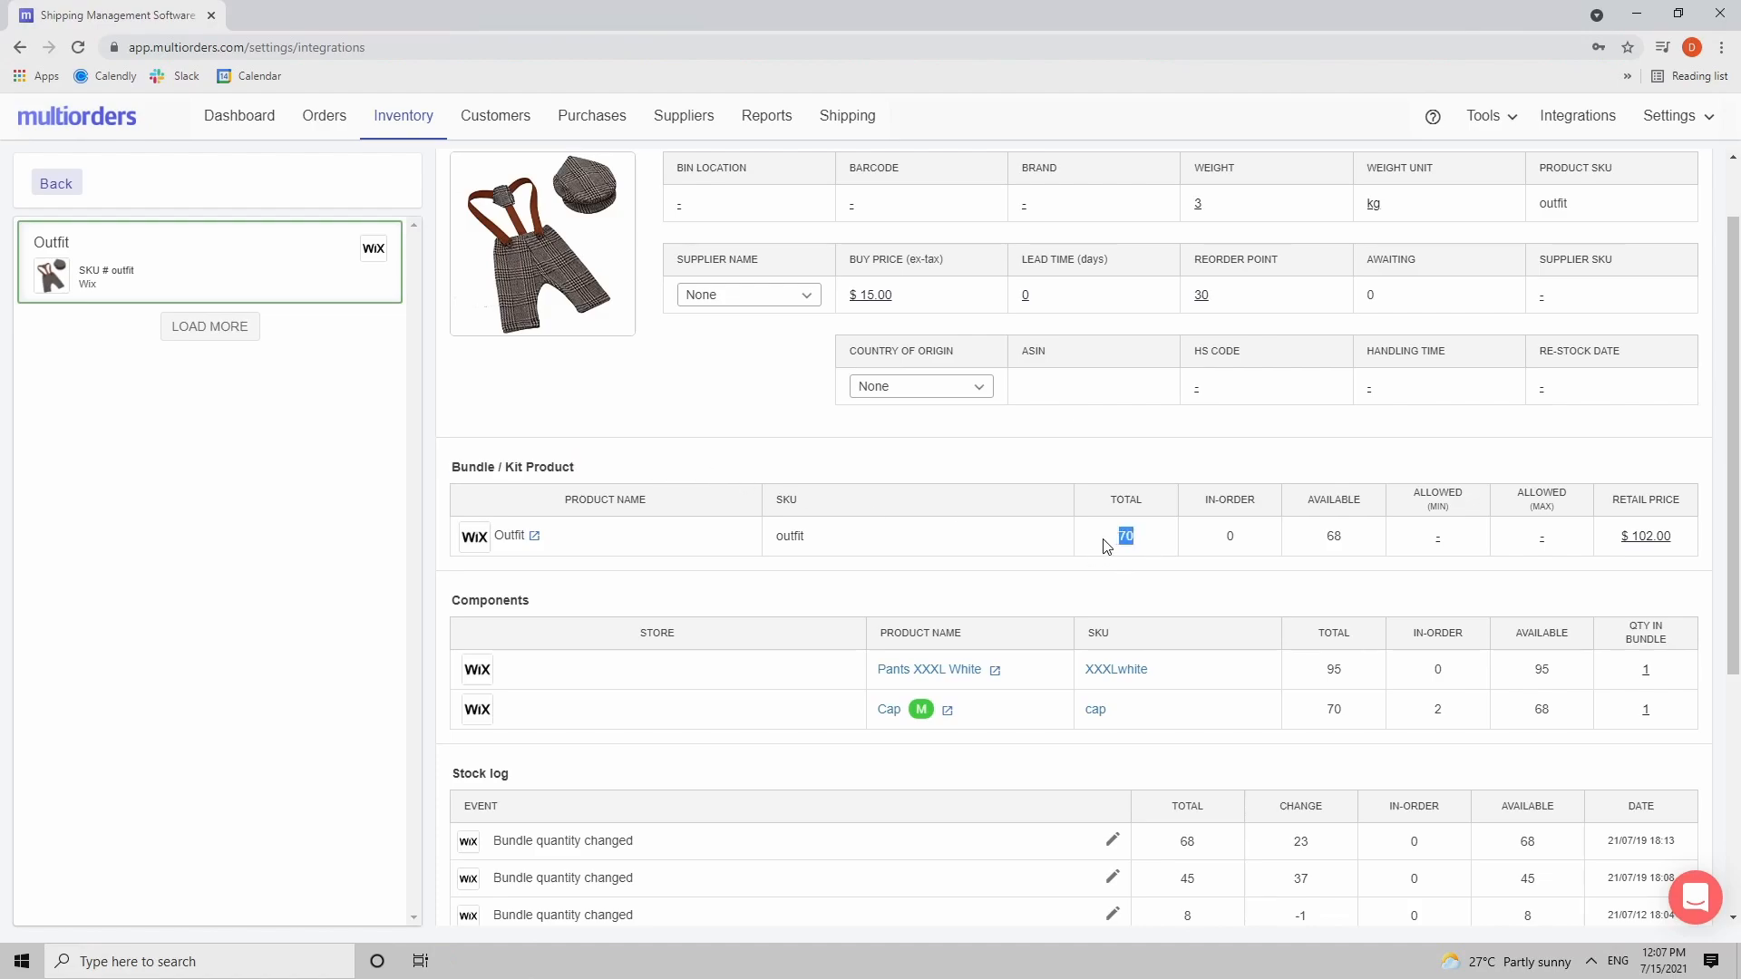
{"action": "mouse_move", "coordinate": [1349, 666]}
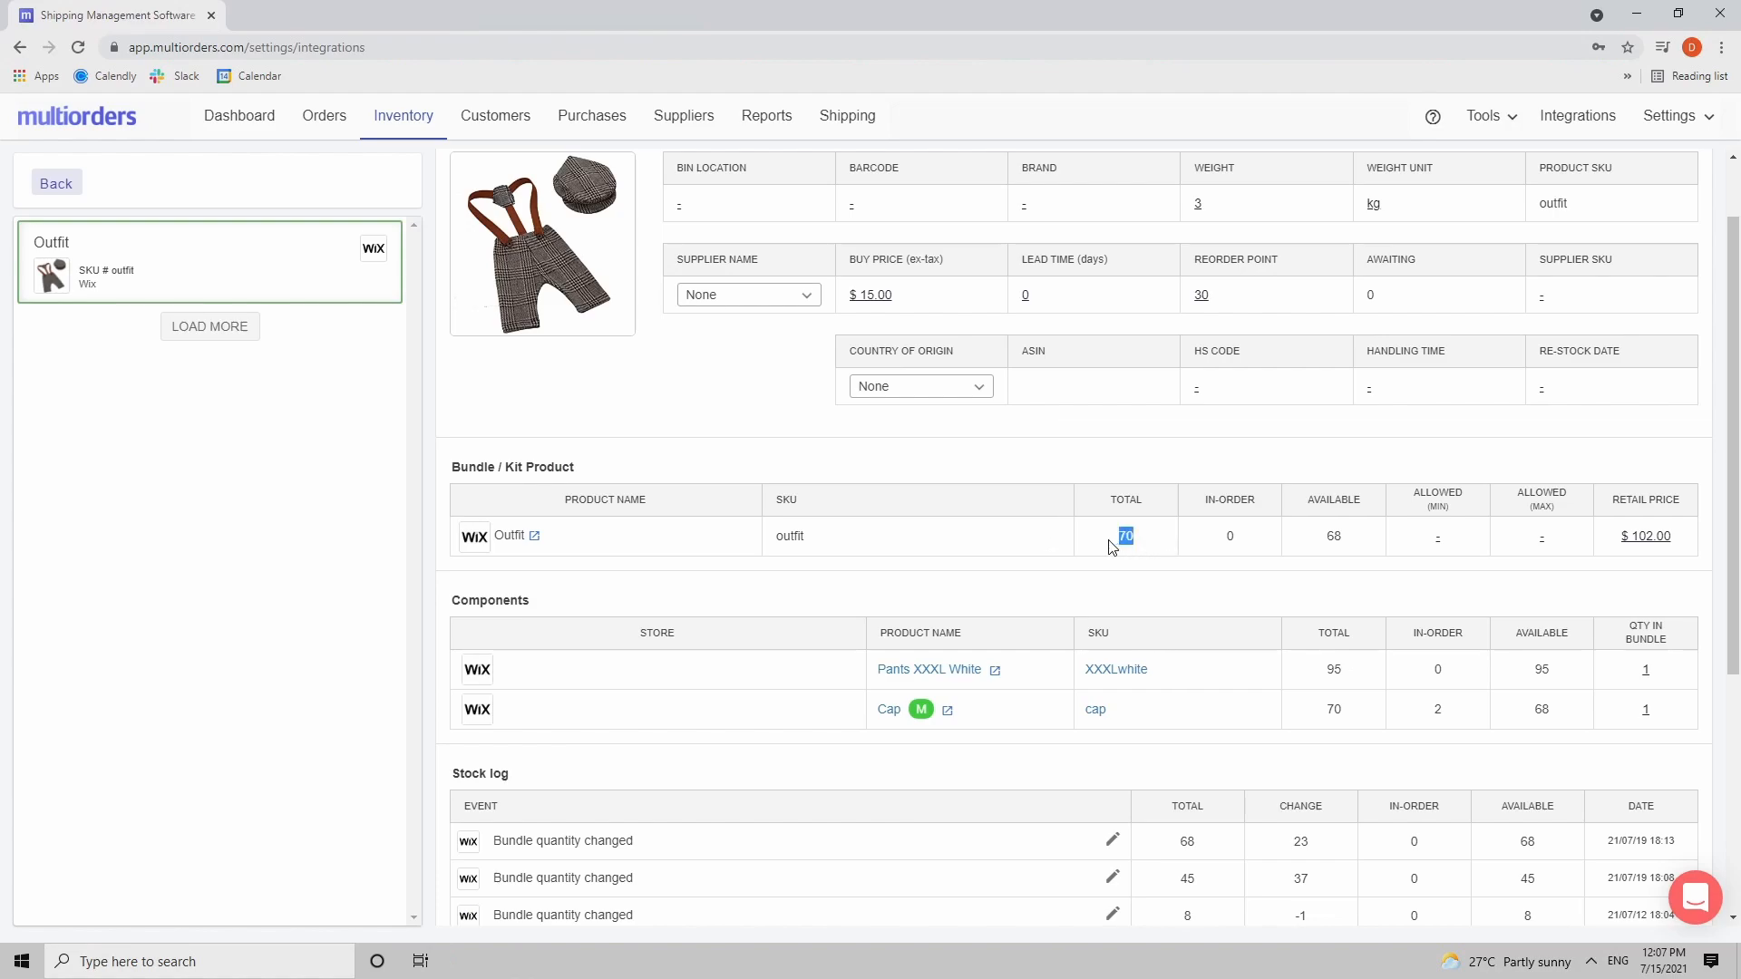
{"action": "mouse_move", "coordinate": [1044, 616]}
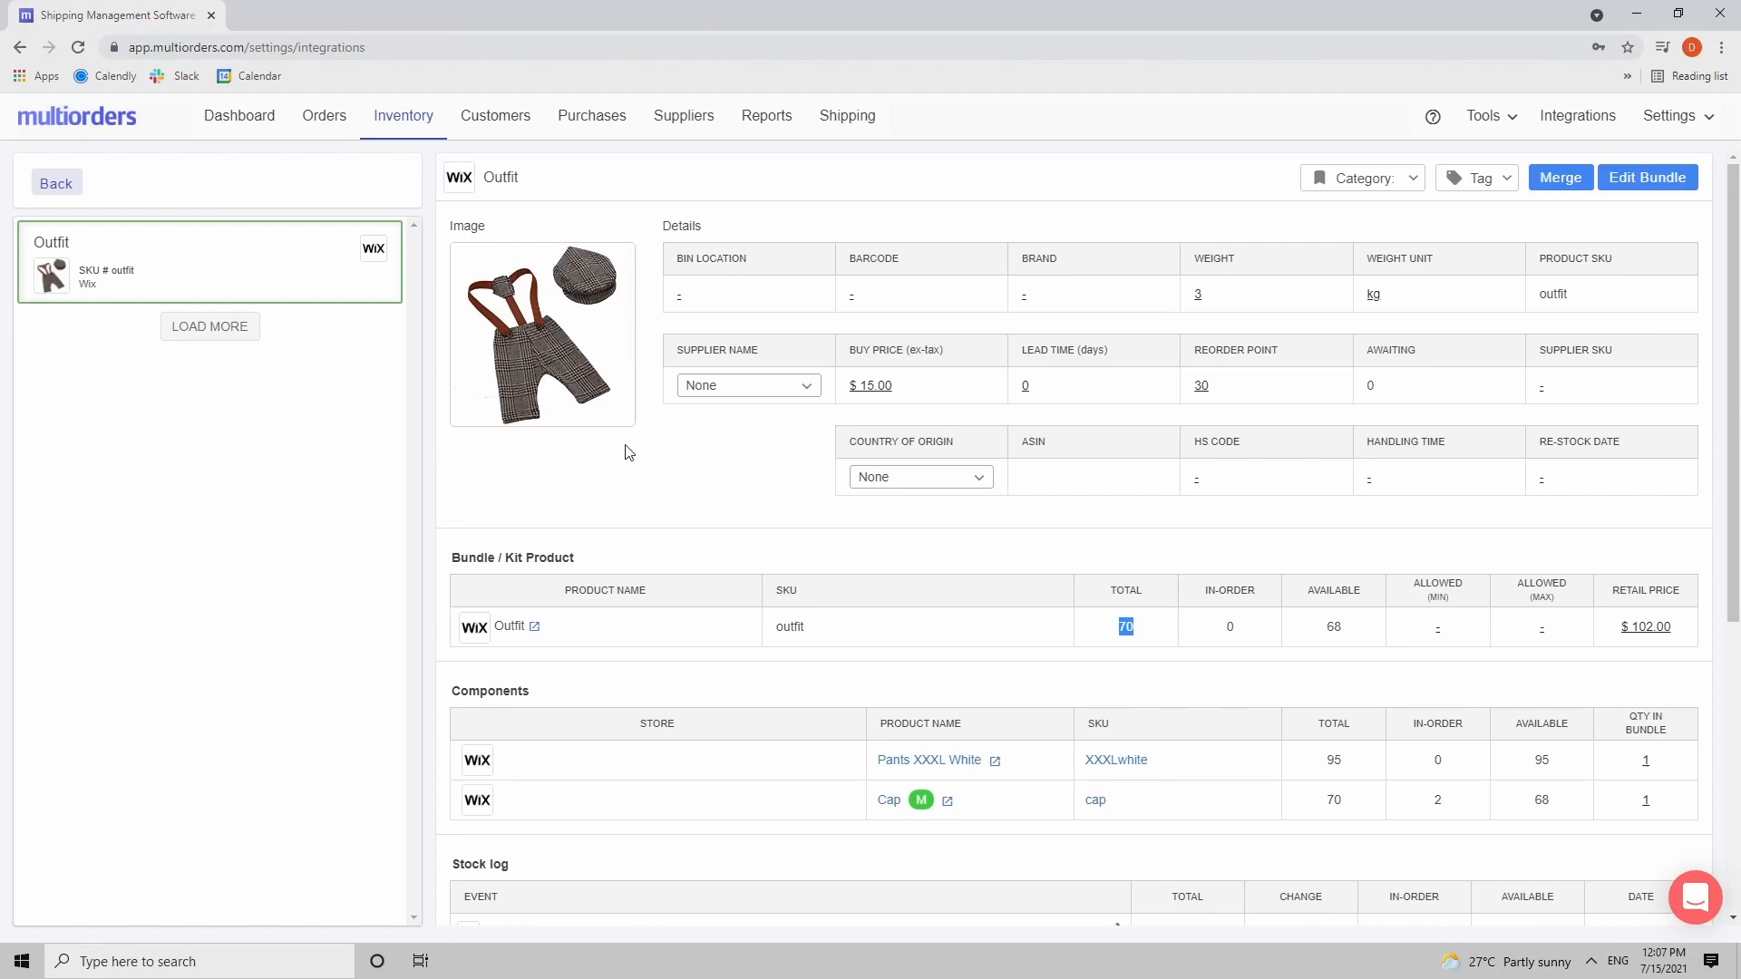
{"action": "mouse_move", "coordinate": [840, 287]}
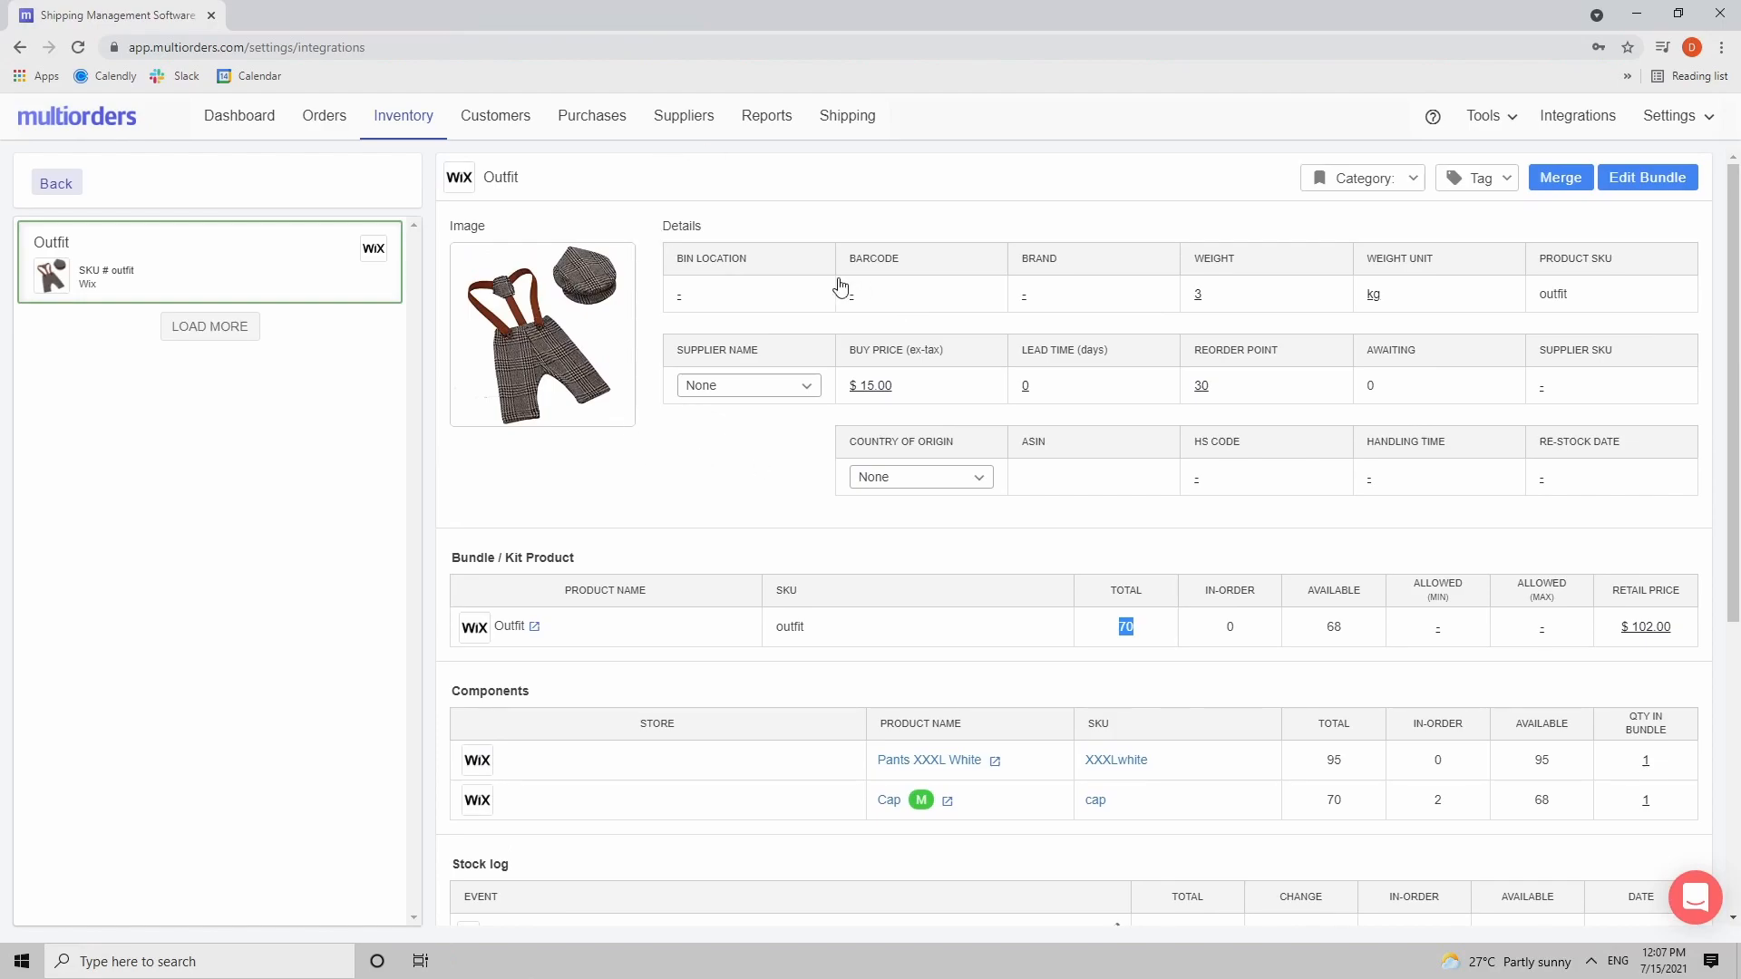
{"action": "mouse_move", "coordinate": [1699, 277]}
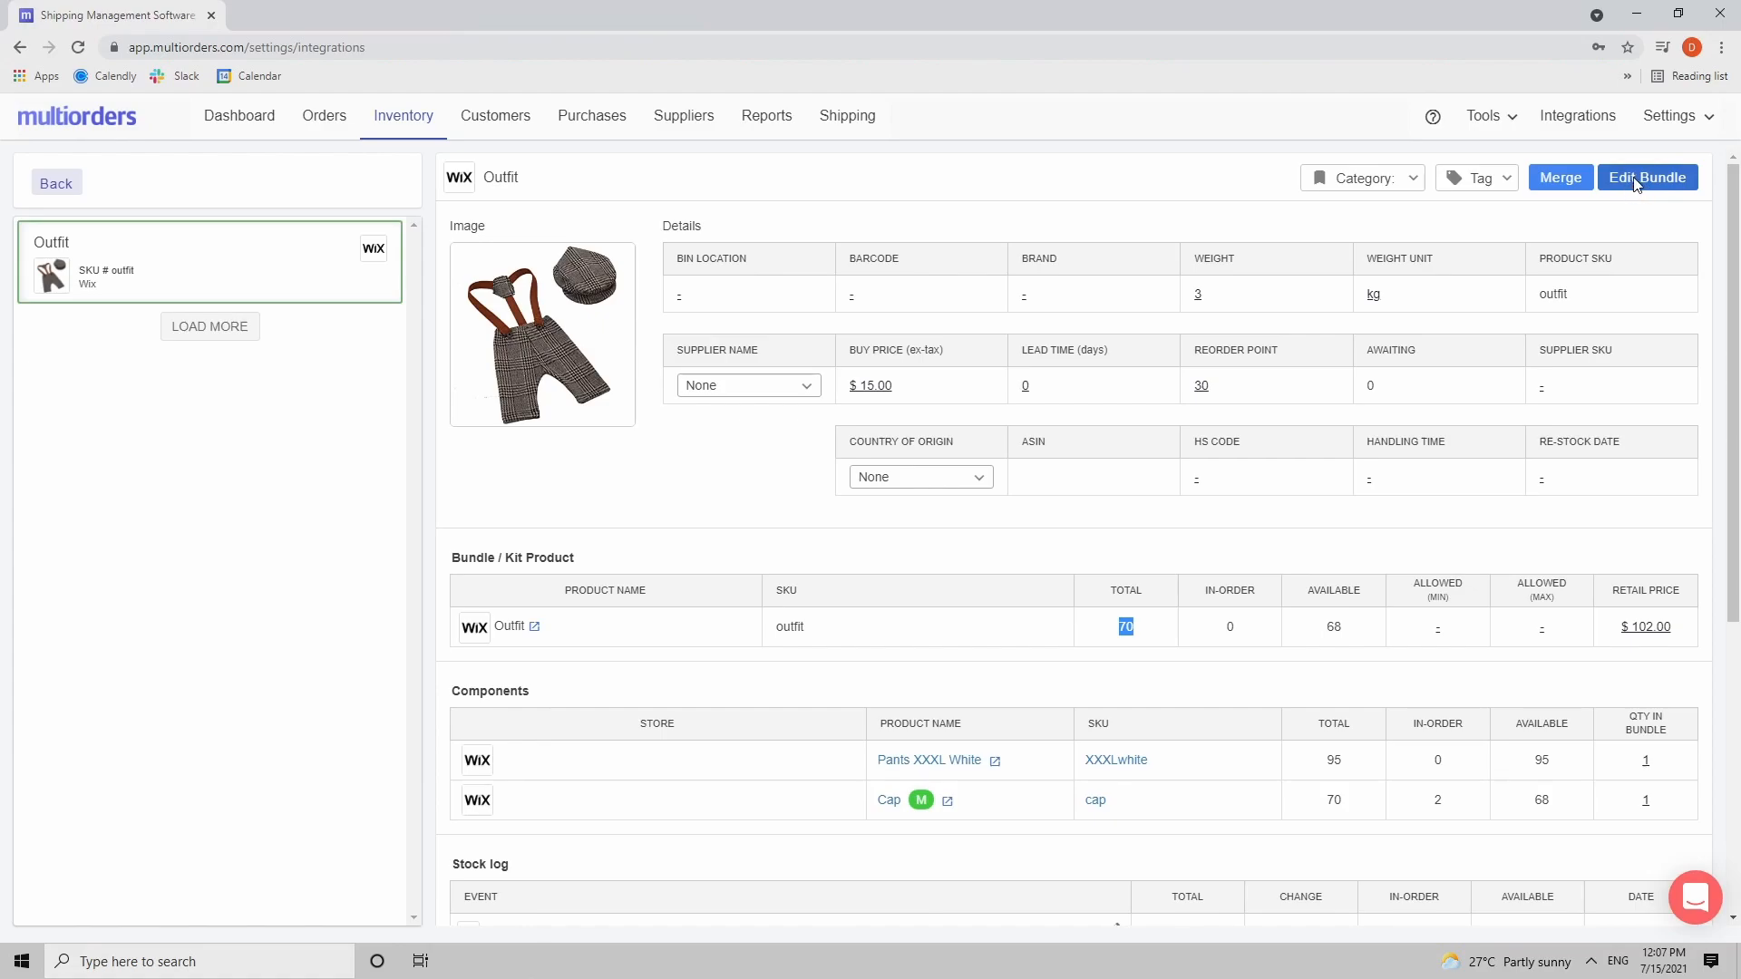
{"action": "left_click", "coordinate": [1646, 176]}
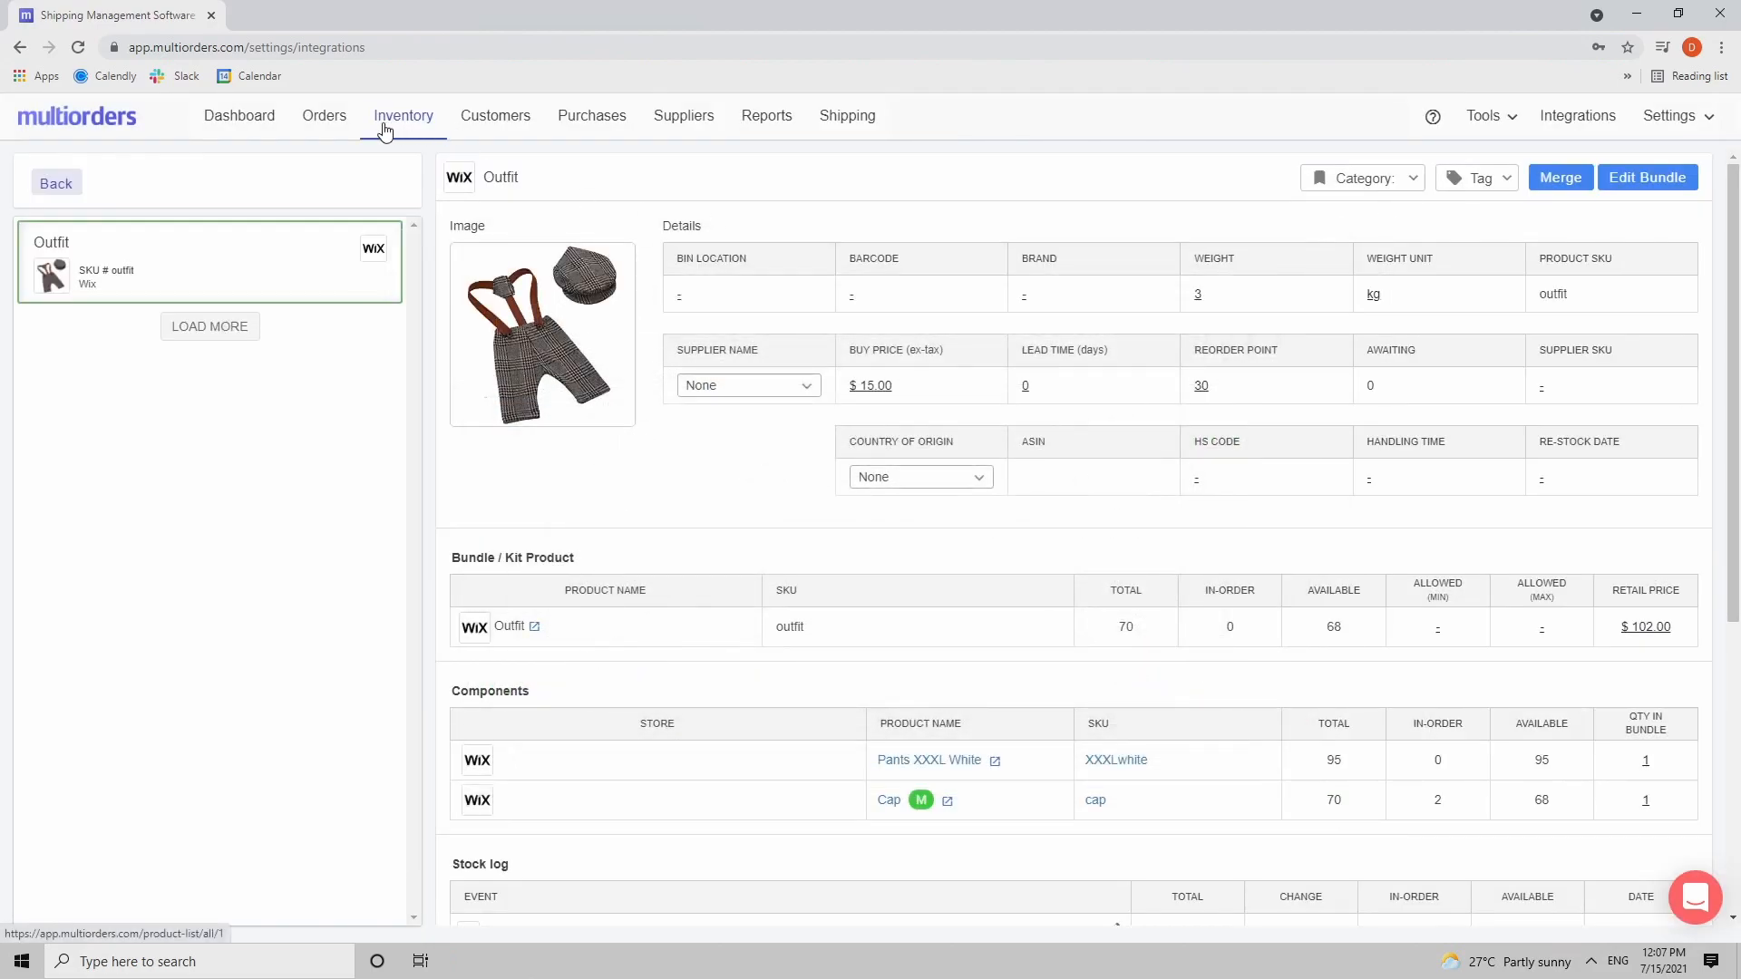
Step: Return to the Bundled inventory list and select the Outfit bundle
{"action": "left_click", "coordinate": [402, 116]}
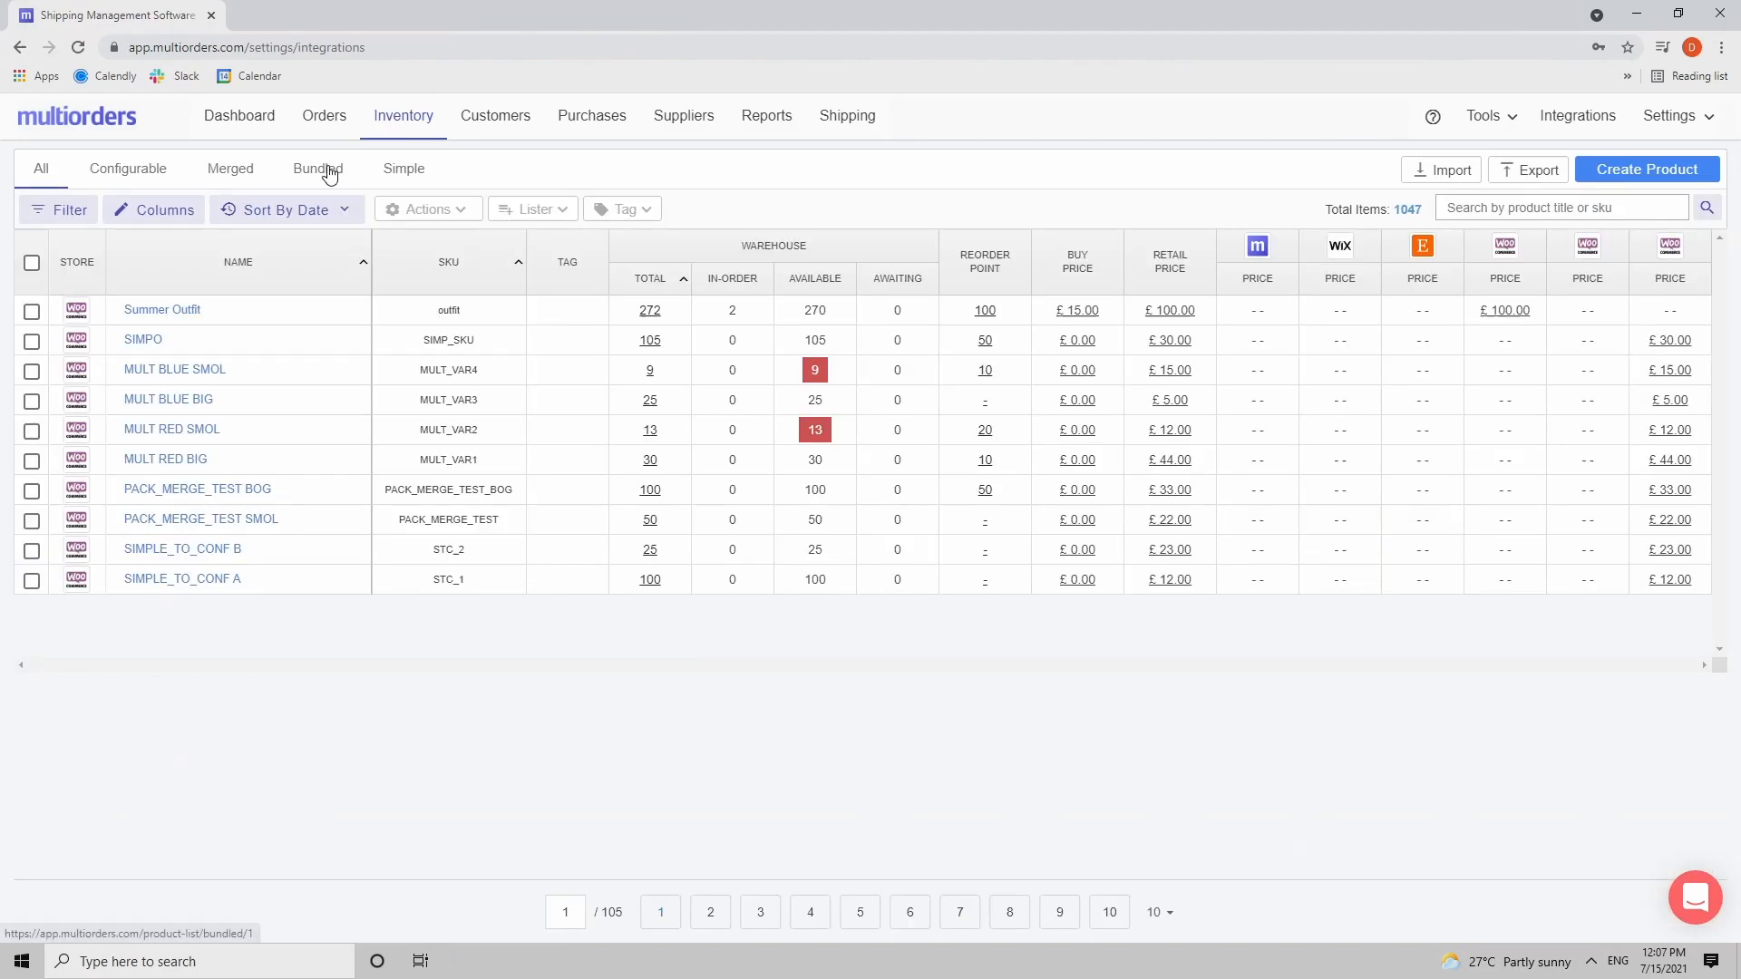
{"action": "left_click", "coordinate": [317, 169]}
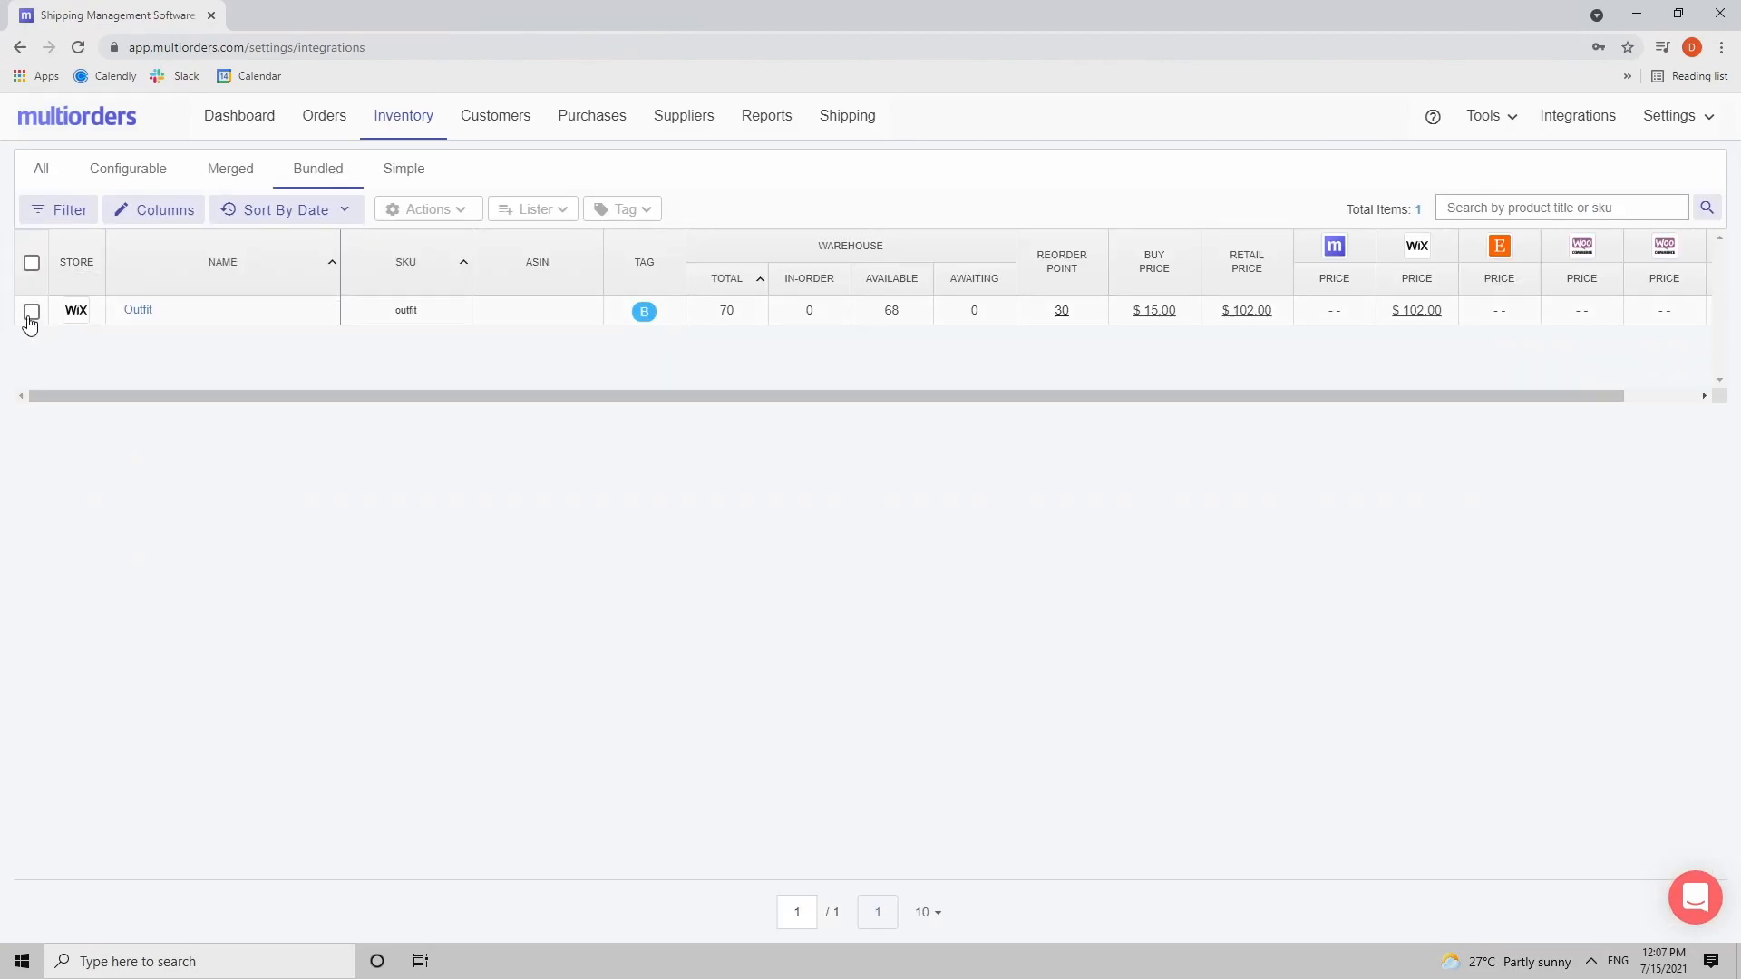
{"action": "left_click", "coordinate": [31, 310]}
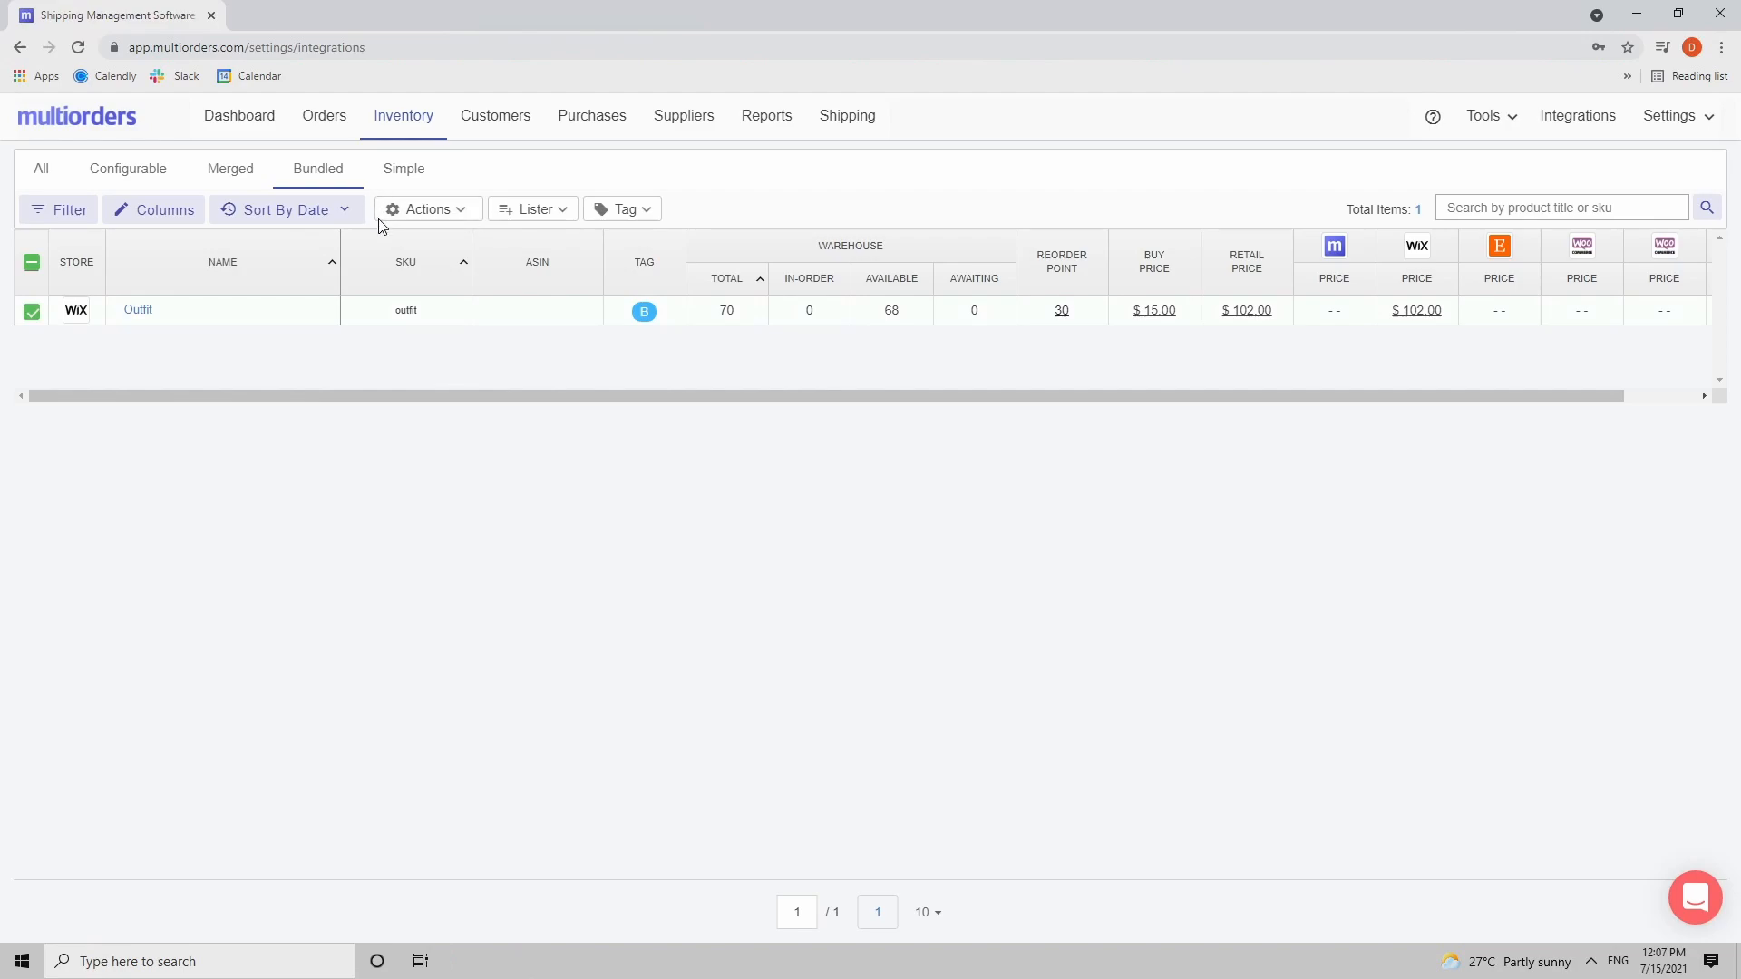
Step: Reveal the Unbundle action for Outfit, deselect it, and go to the help center
{"action": "left_click", "coordinate": [426, 210]}
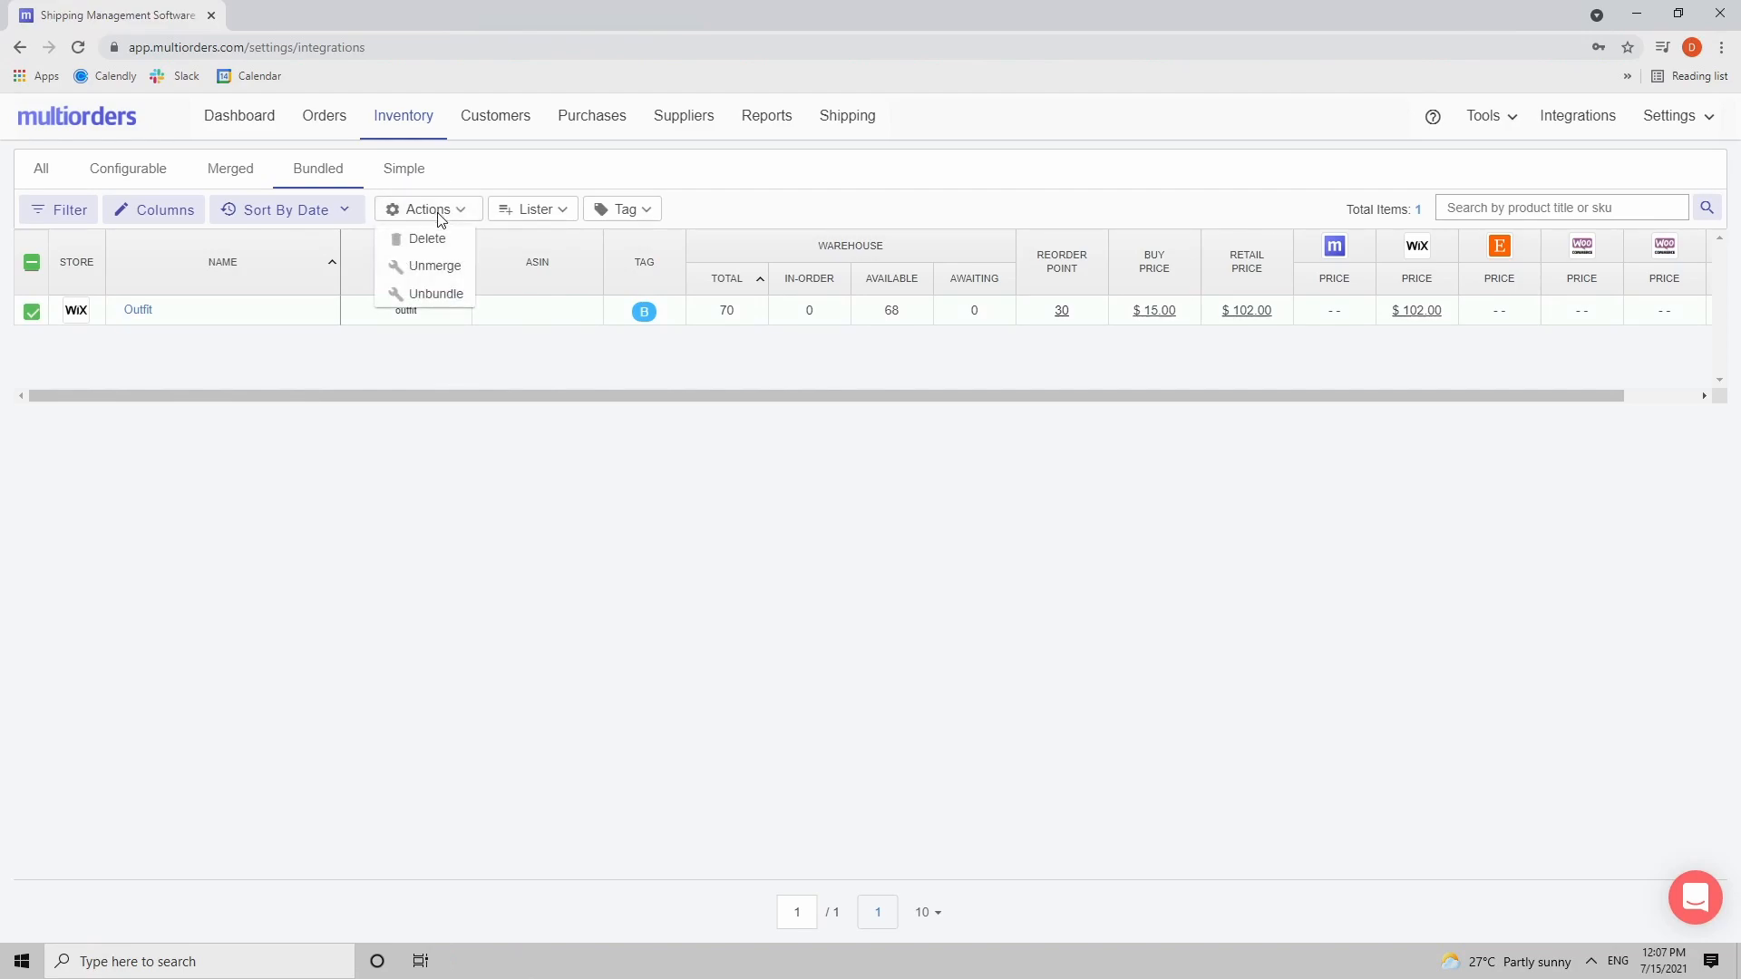
{"action": "mouse_move", "coordinate": [560, 354]}
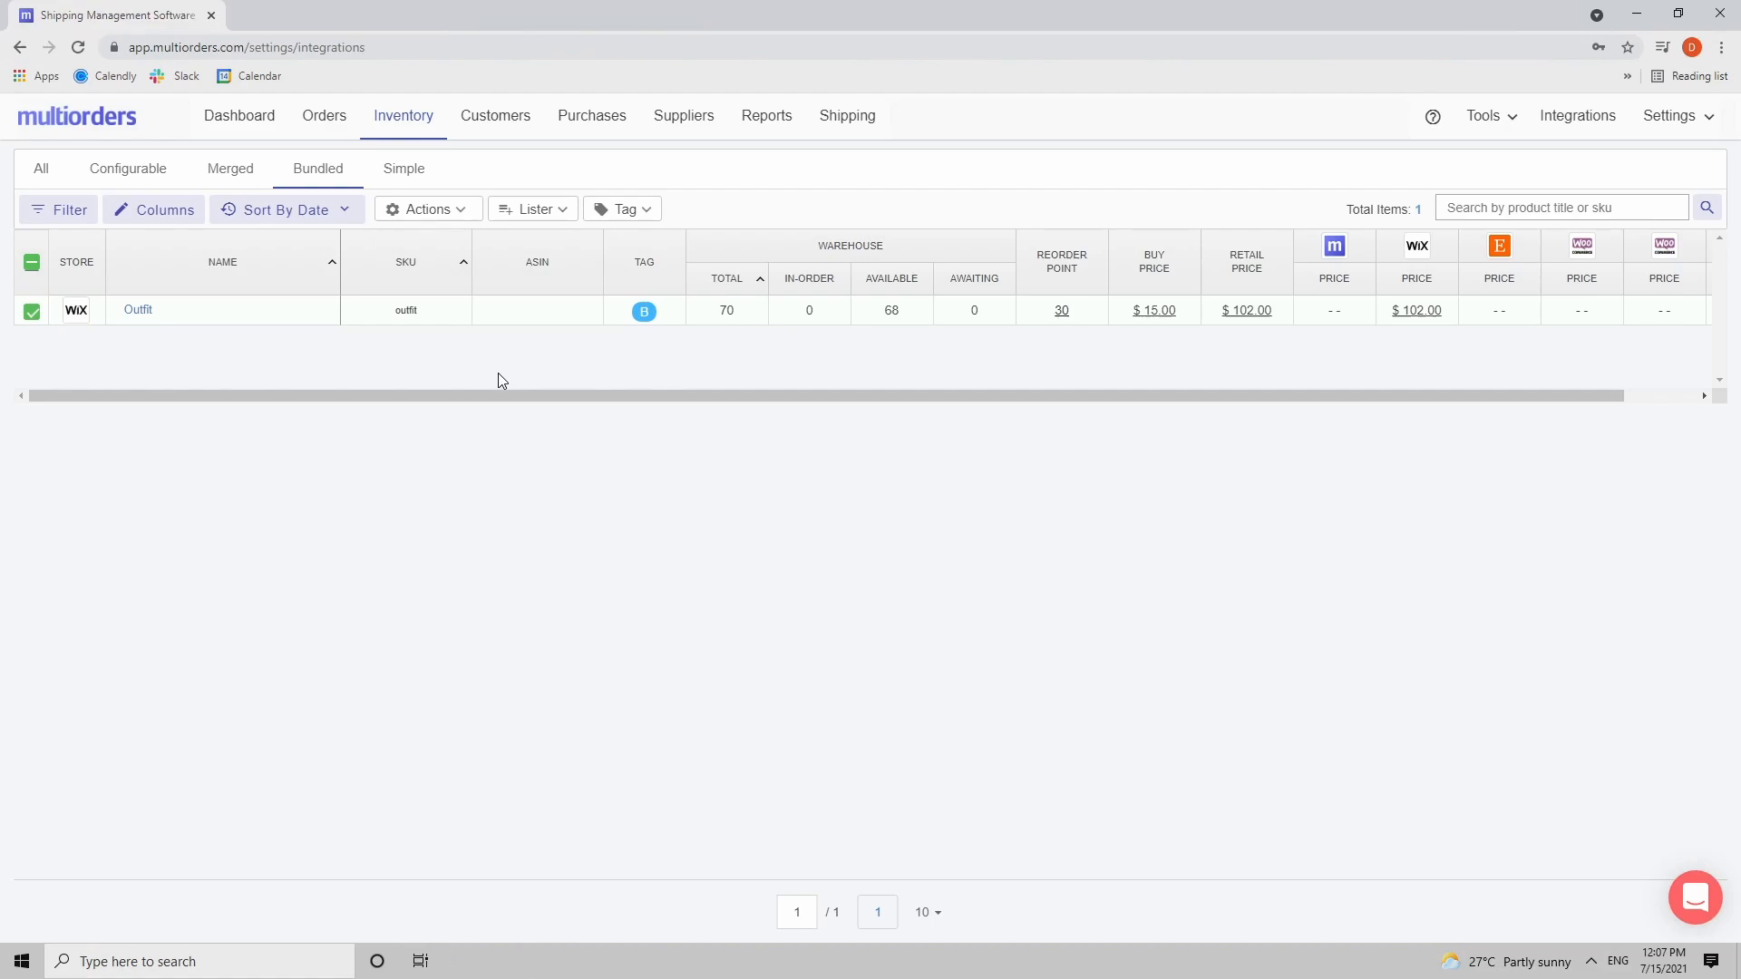
{"action": "left_click", "coordinate": [31, 310]}
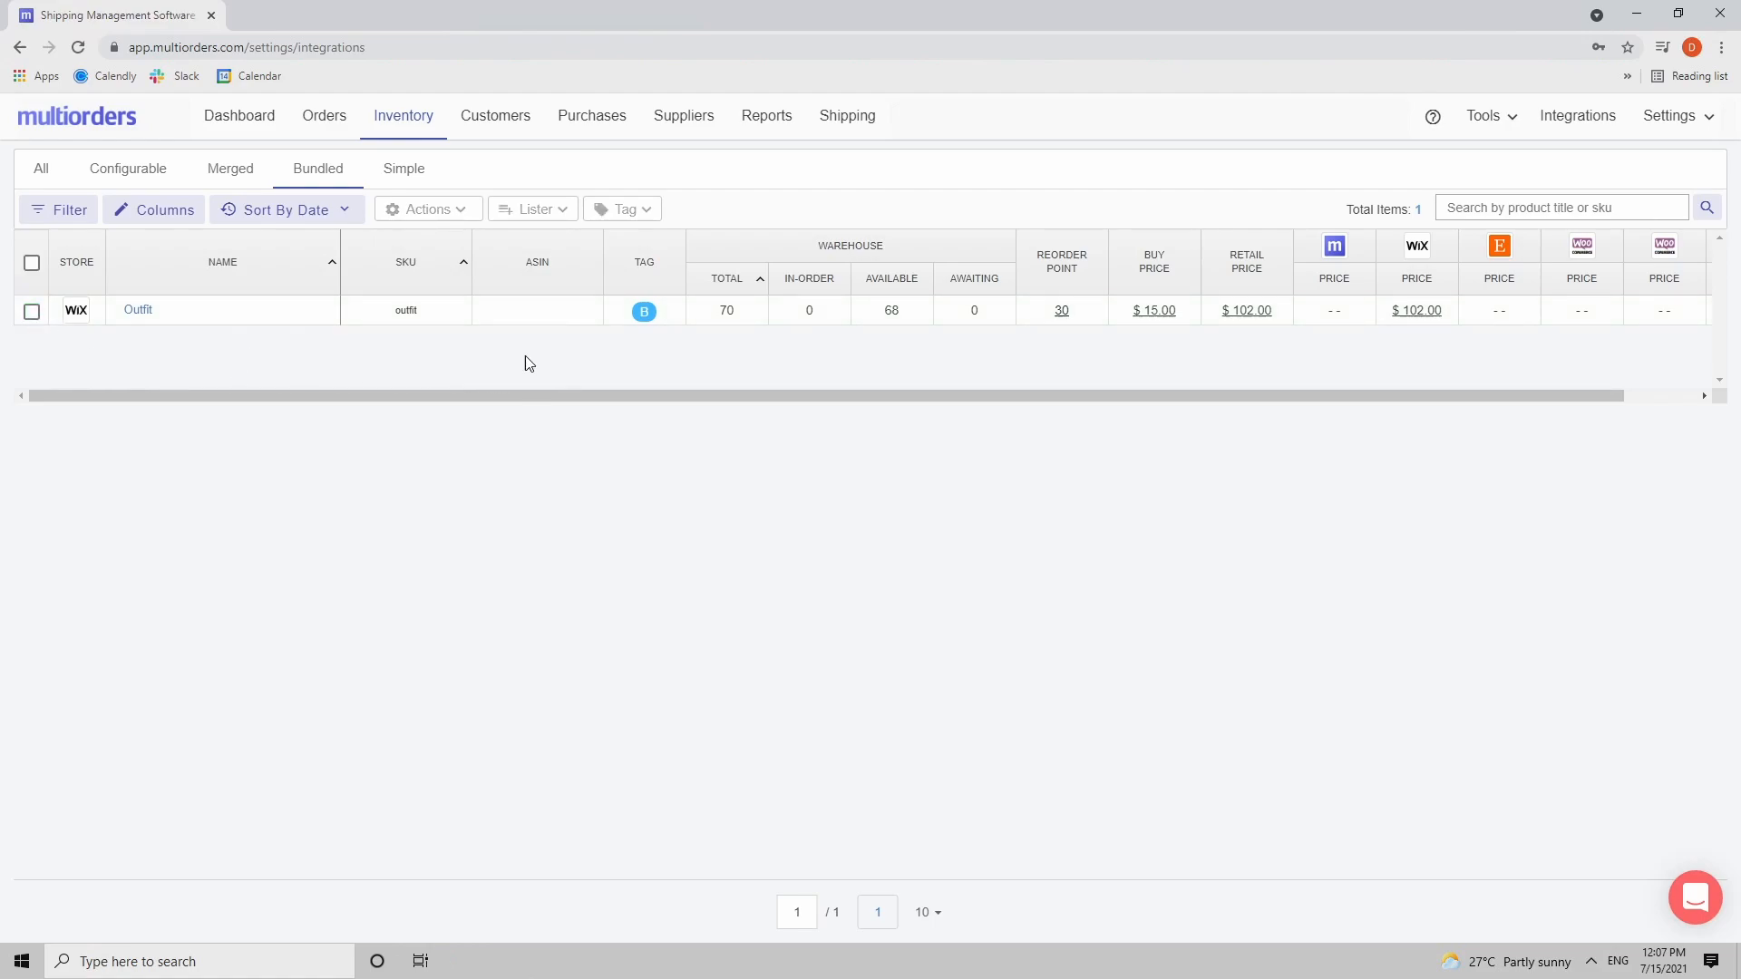
{"action": "mouse_move", "coordinate": [462, 486]}
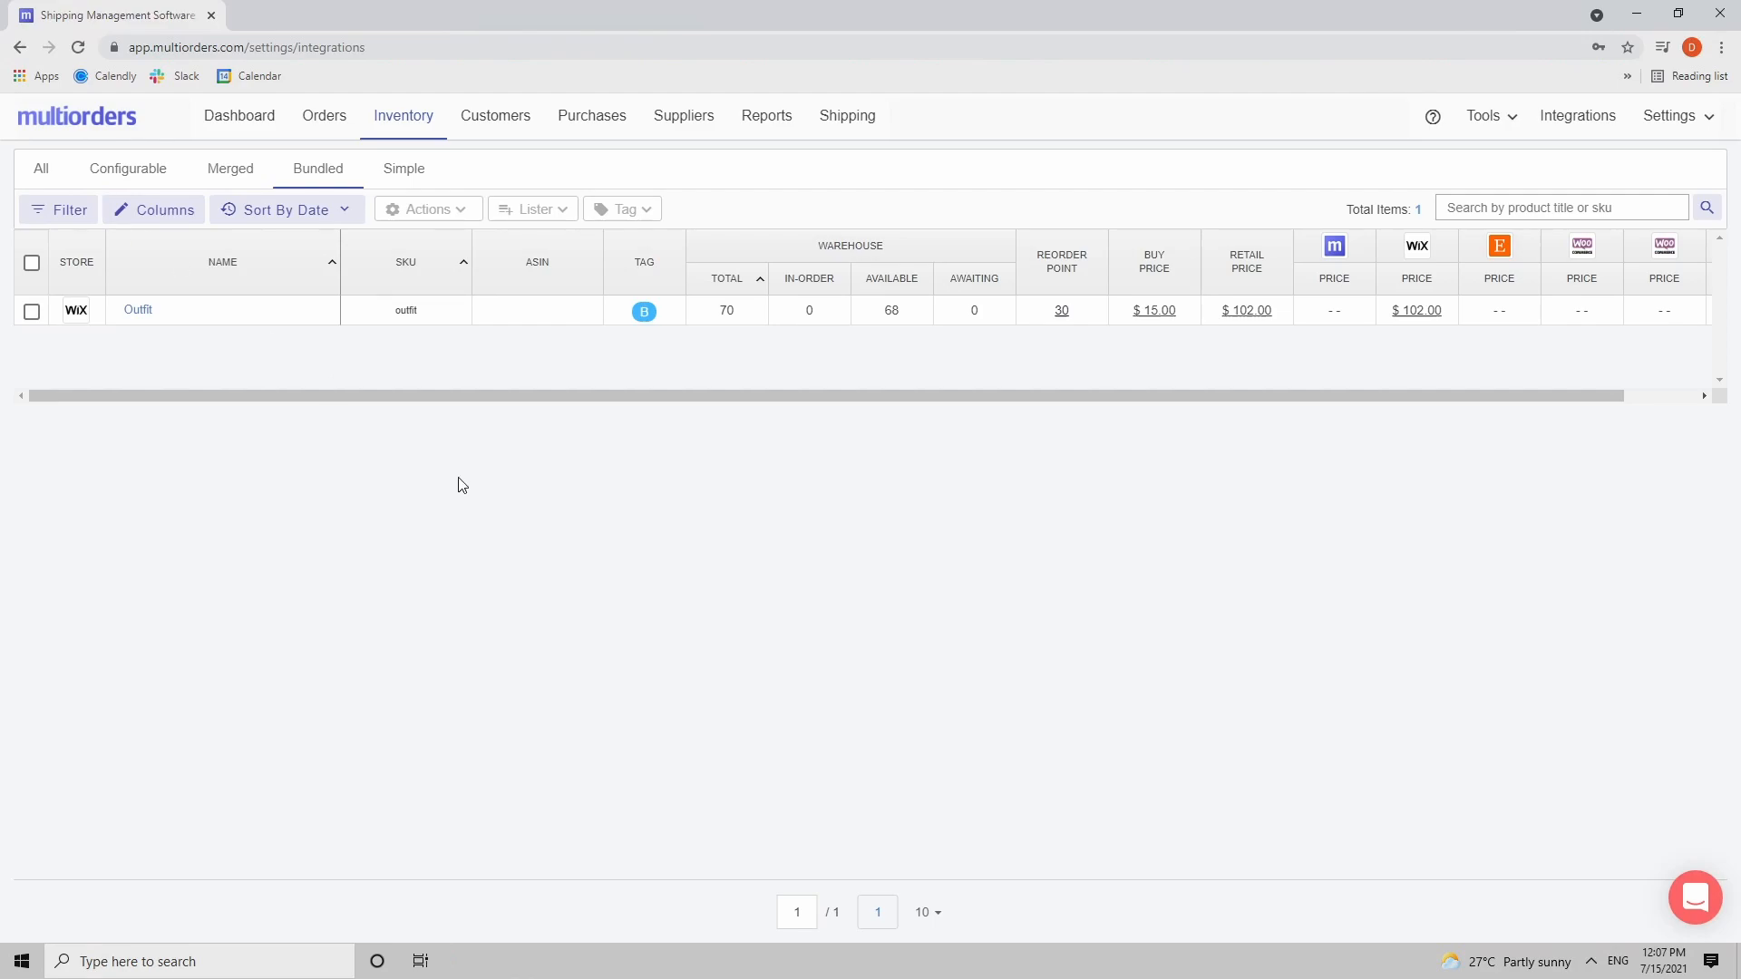
{"action": "left_click", "coordinate": [1561, 117]}
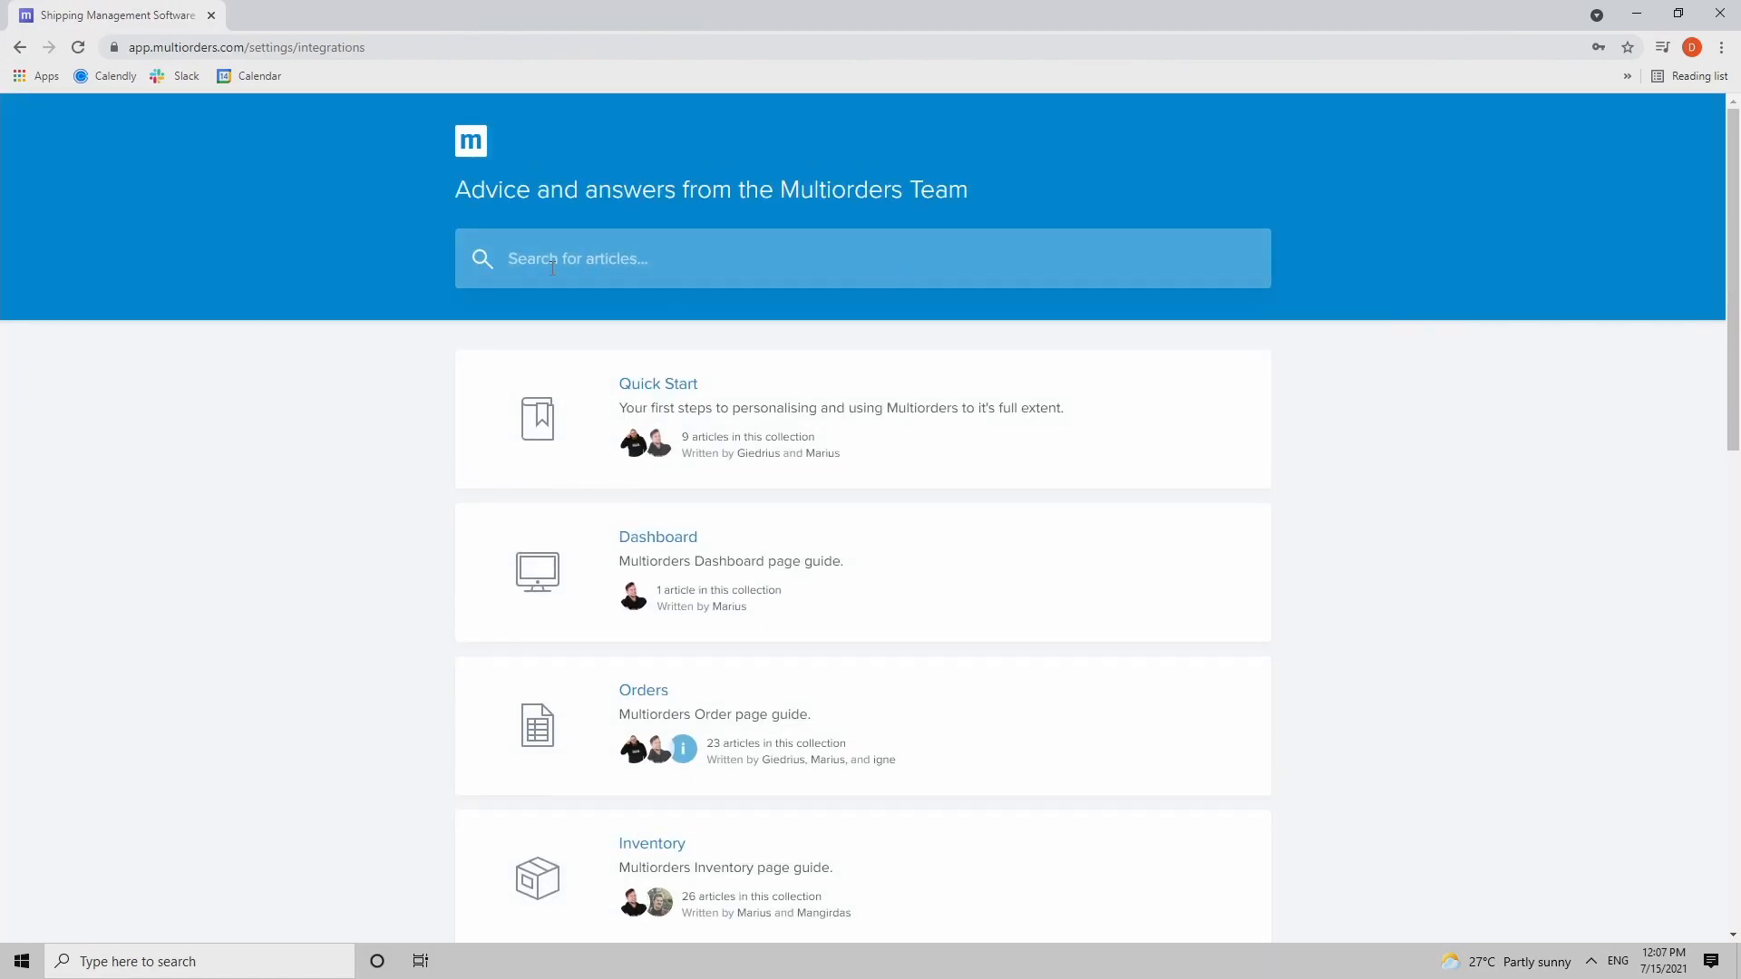
{"action": "mouse_move", "coordinate": [390, 290]}
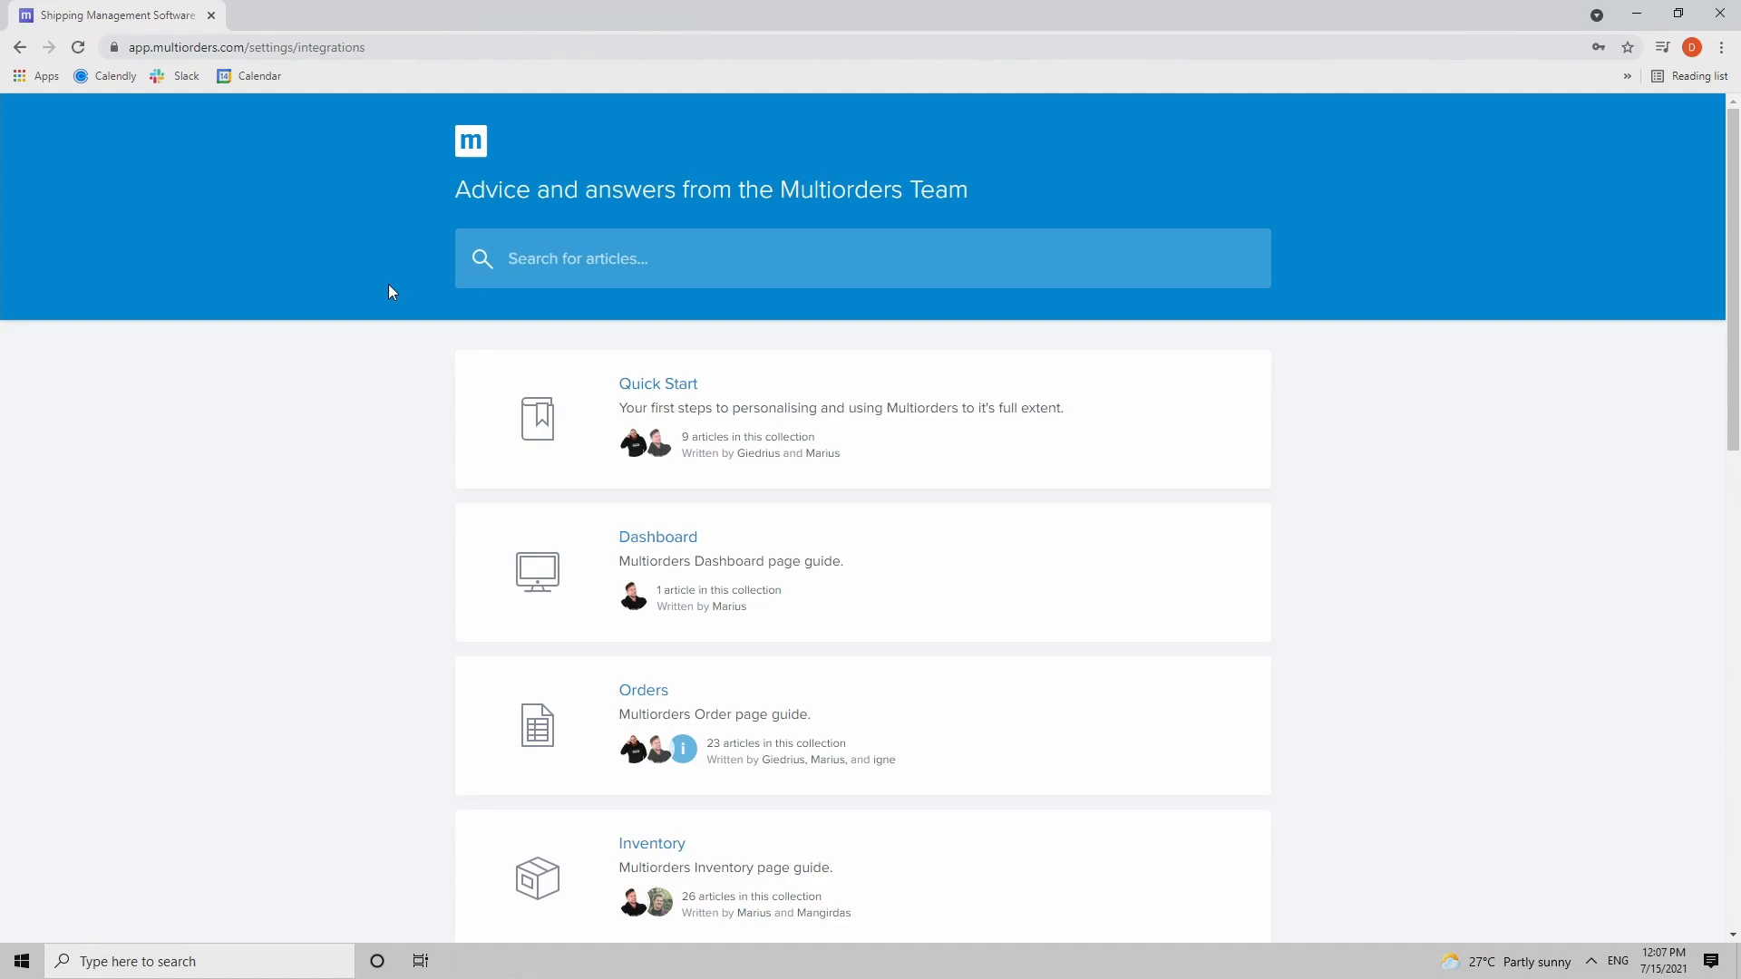
Step: Scroll through the Help Center article collections to browse what is available
{"action": "scroll", "scroll_direction": "down", "scroll_amount": 3}
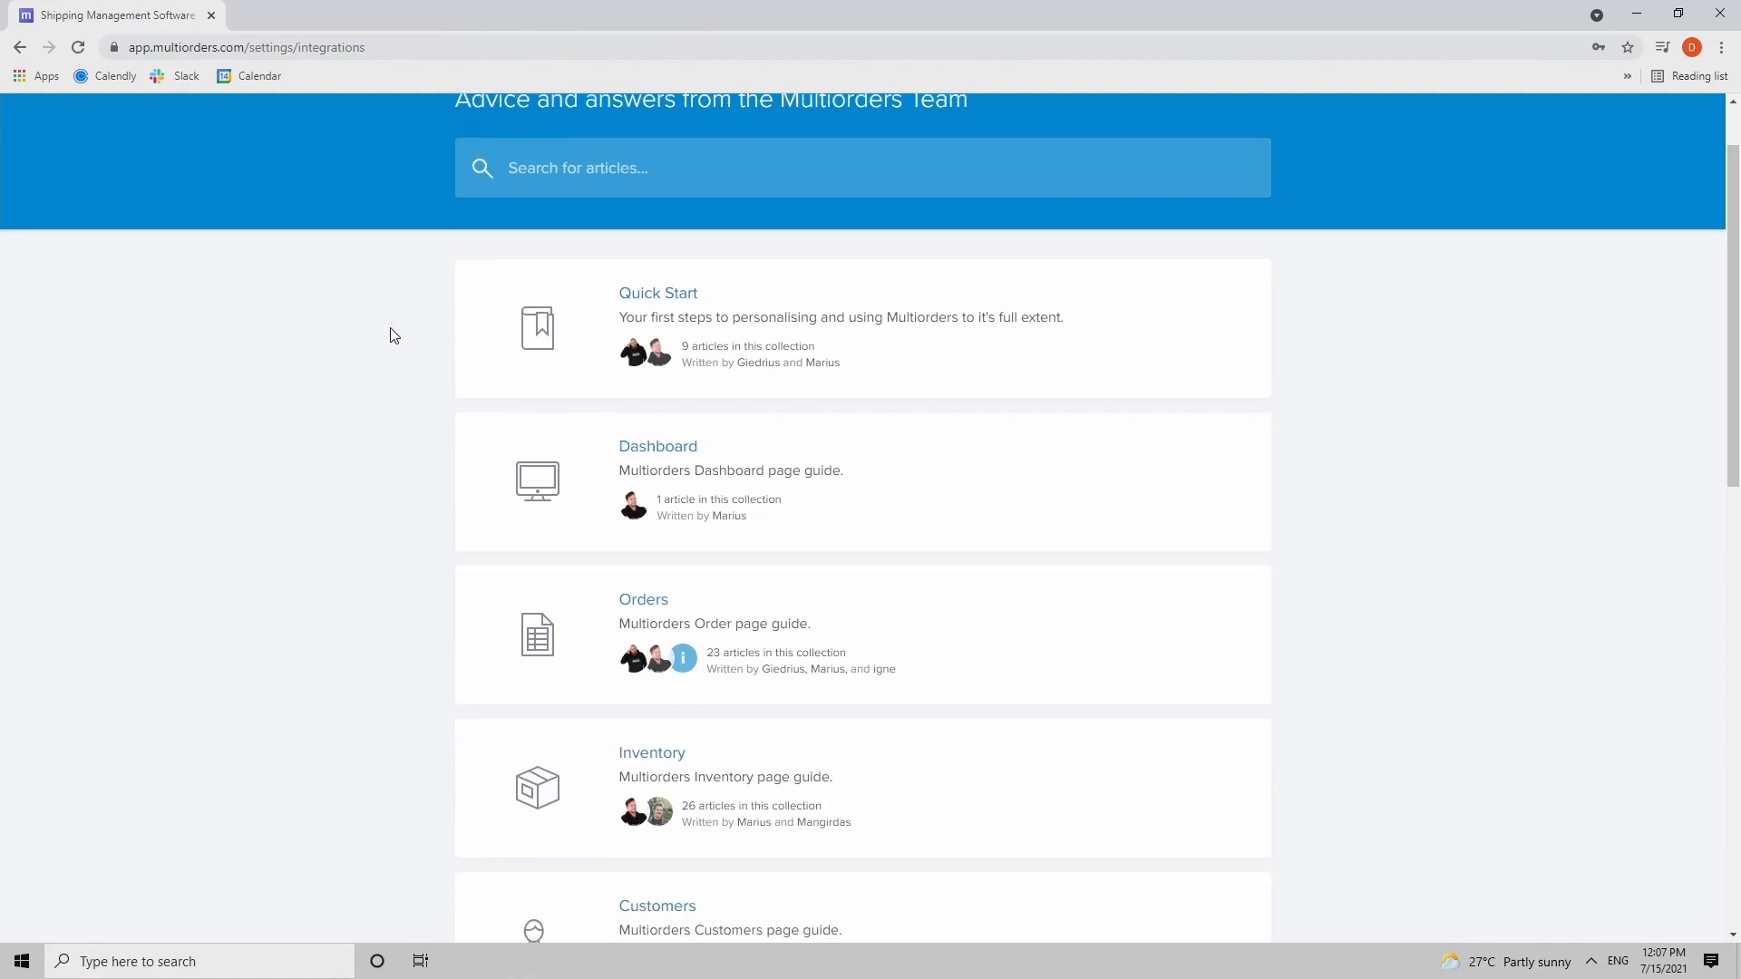
{"action": "scroll", "scroll_direction": "down", "scroll_amount": 3}
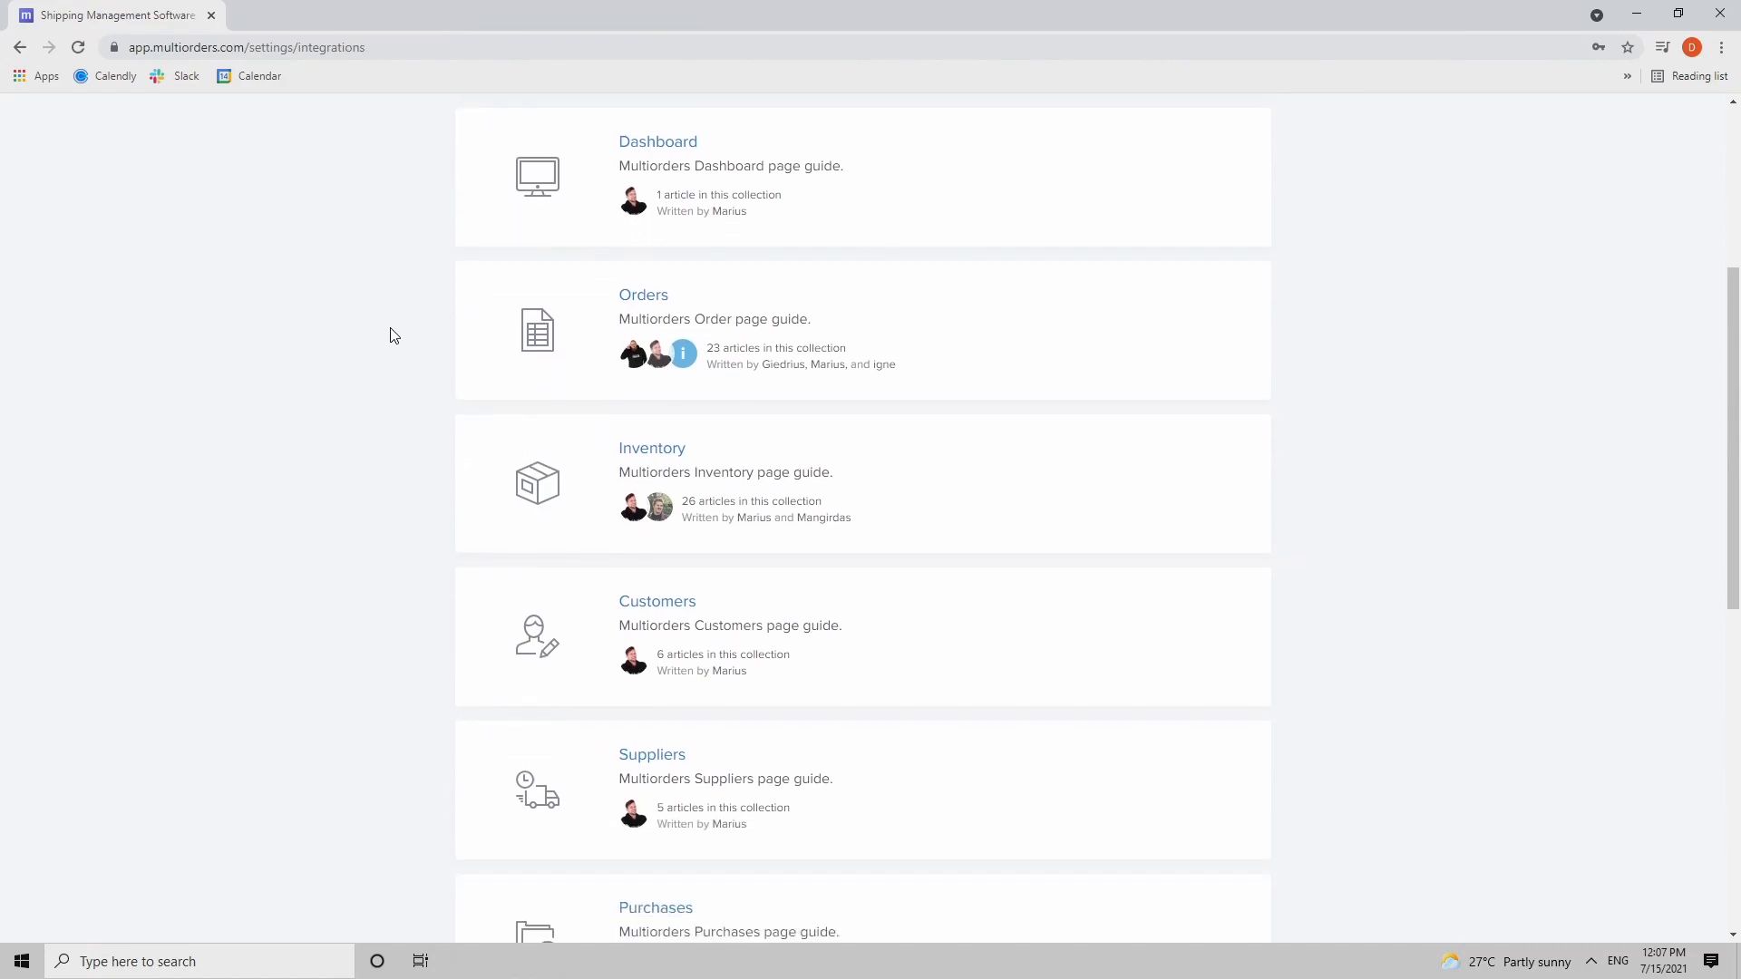
{"action": "scroll", "scroll_direction": "down", "scroll_amount": 3}
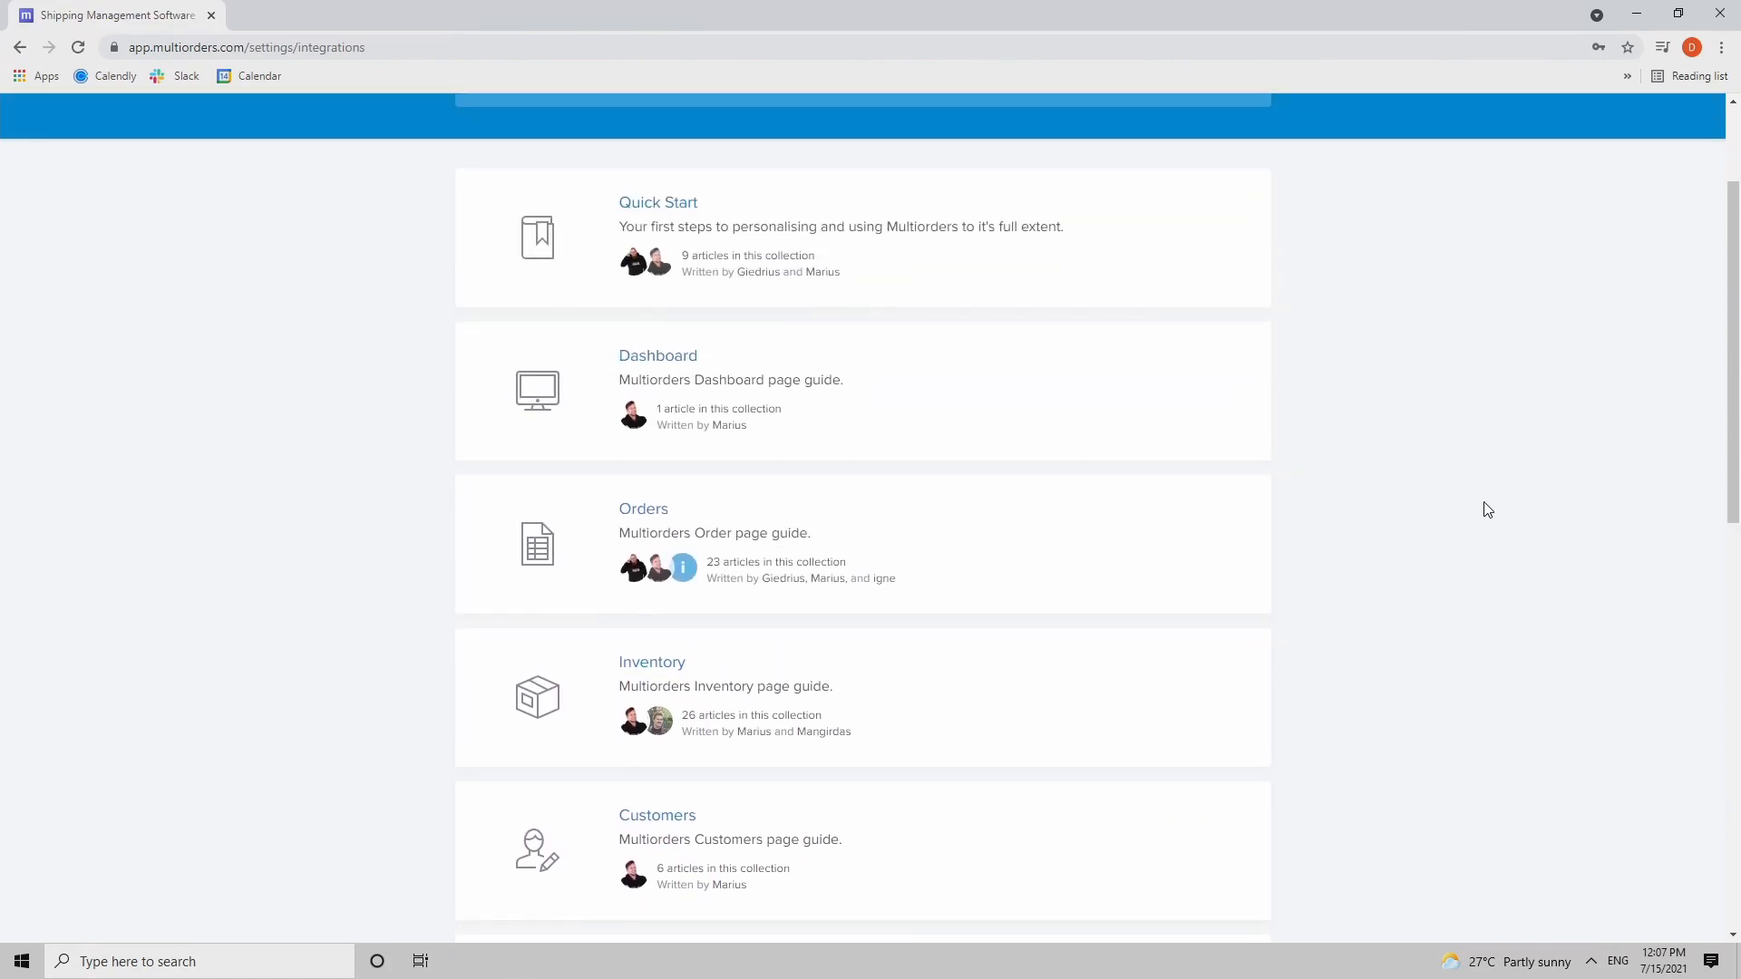
{"action": "scroll", "scroll_direction": "up", "scroll_amount": 3}
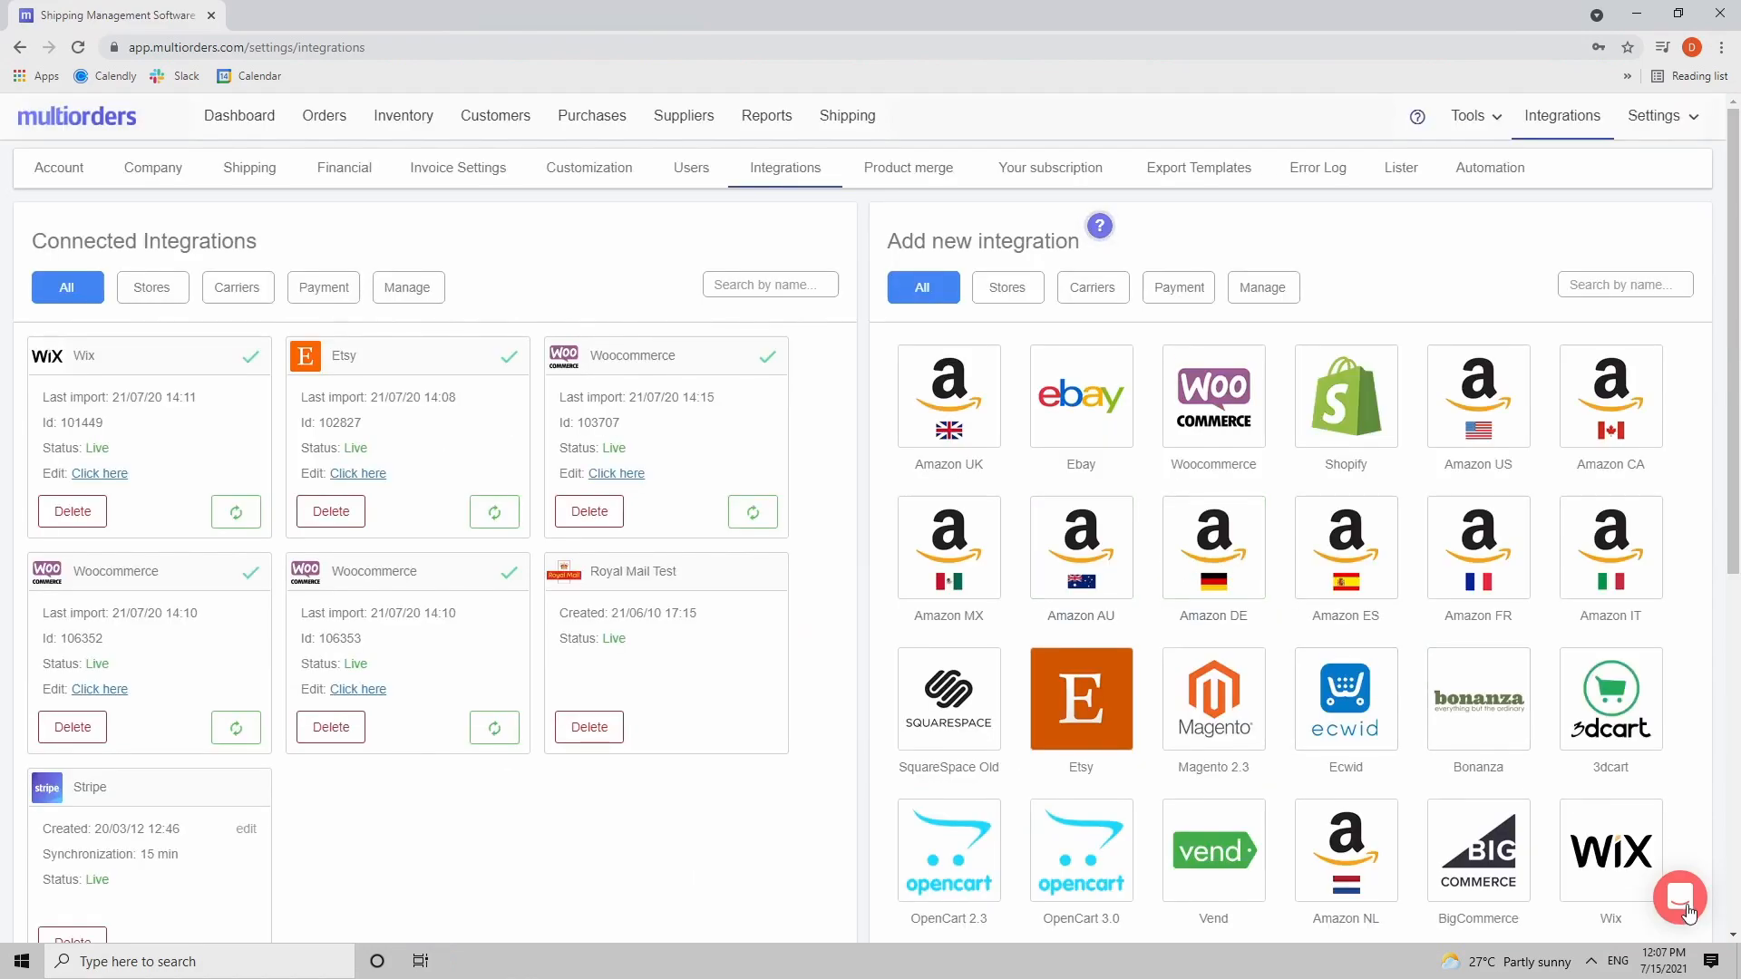
{"action": "left_click", "coordinate": [1679, 898]}
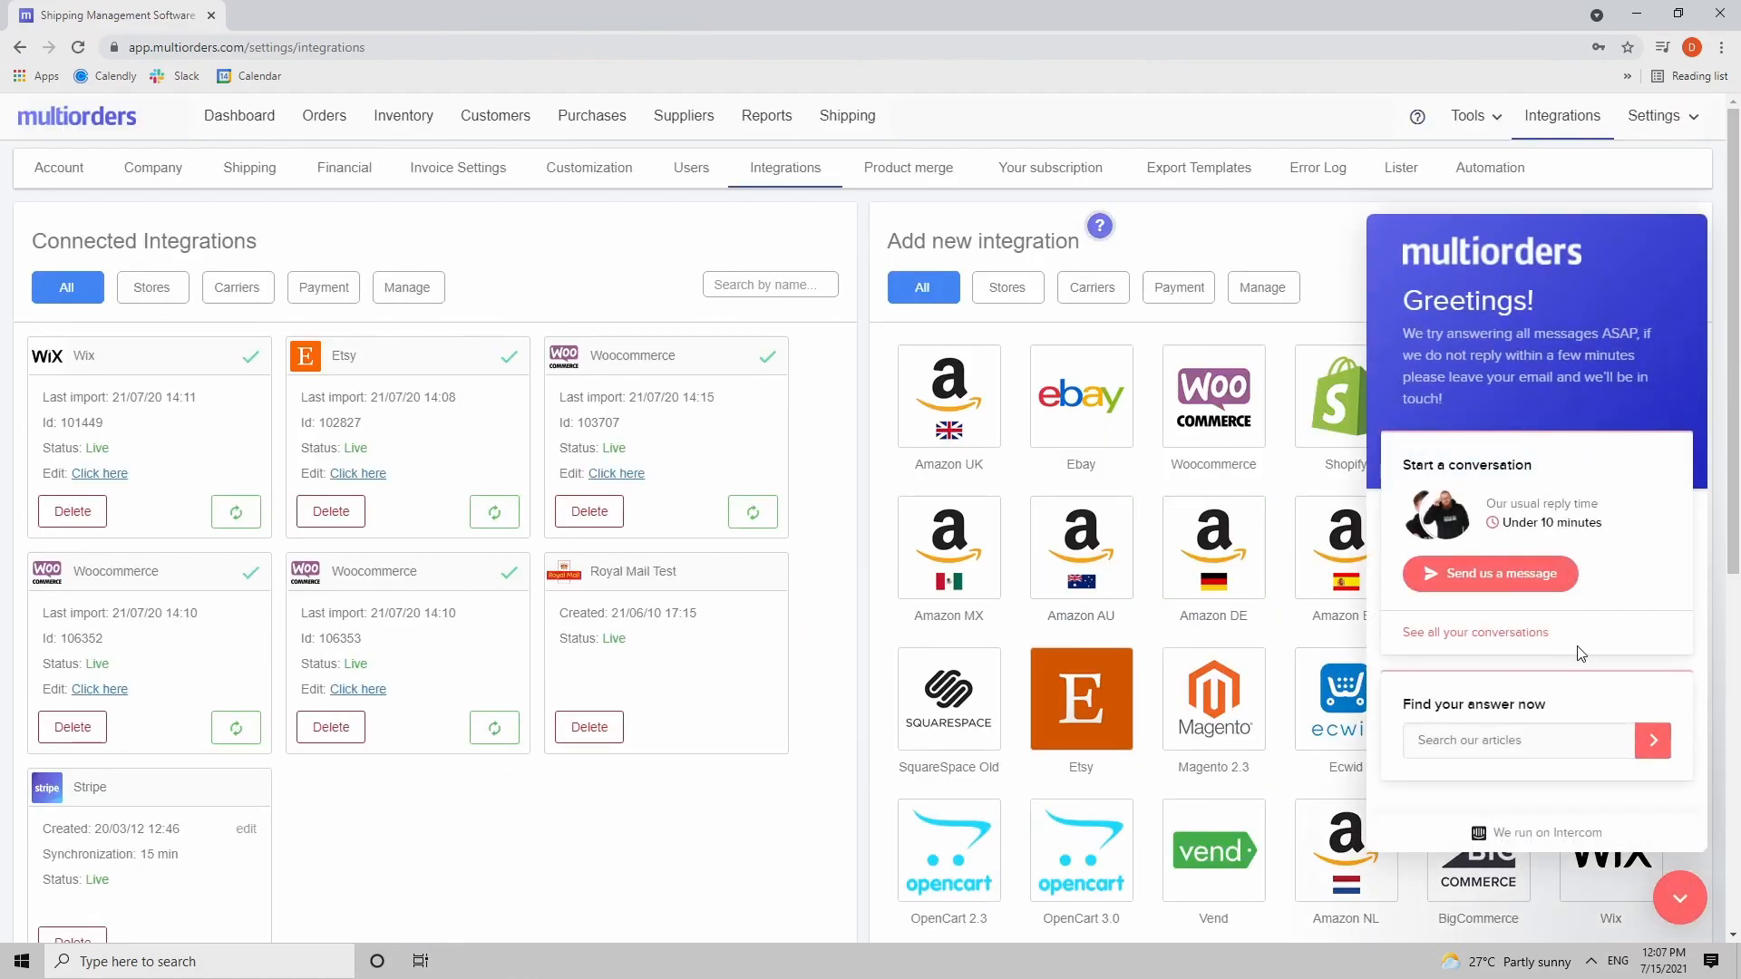
{"action": "mouse_move", "coordinate": [1329, 261]}
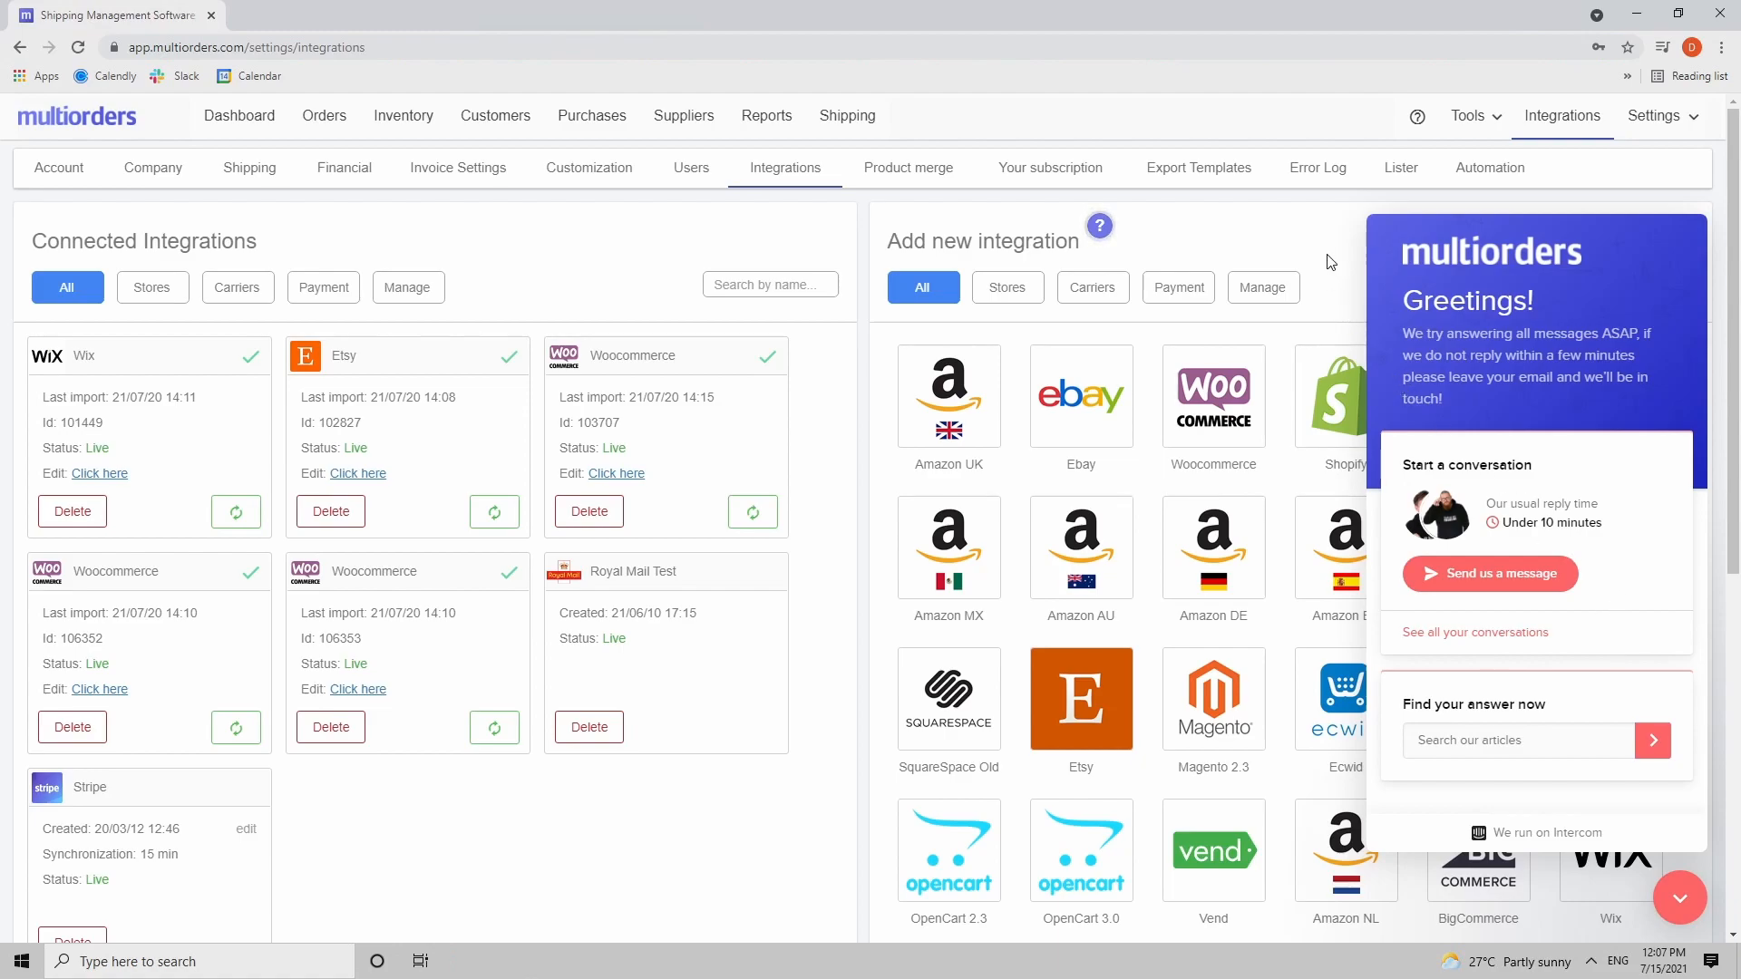
{"action": "left_click", "coordinate": [1679, 897]}
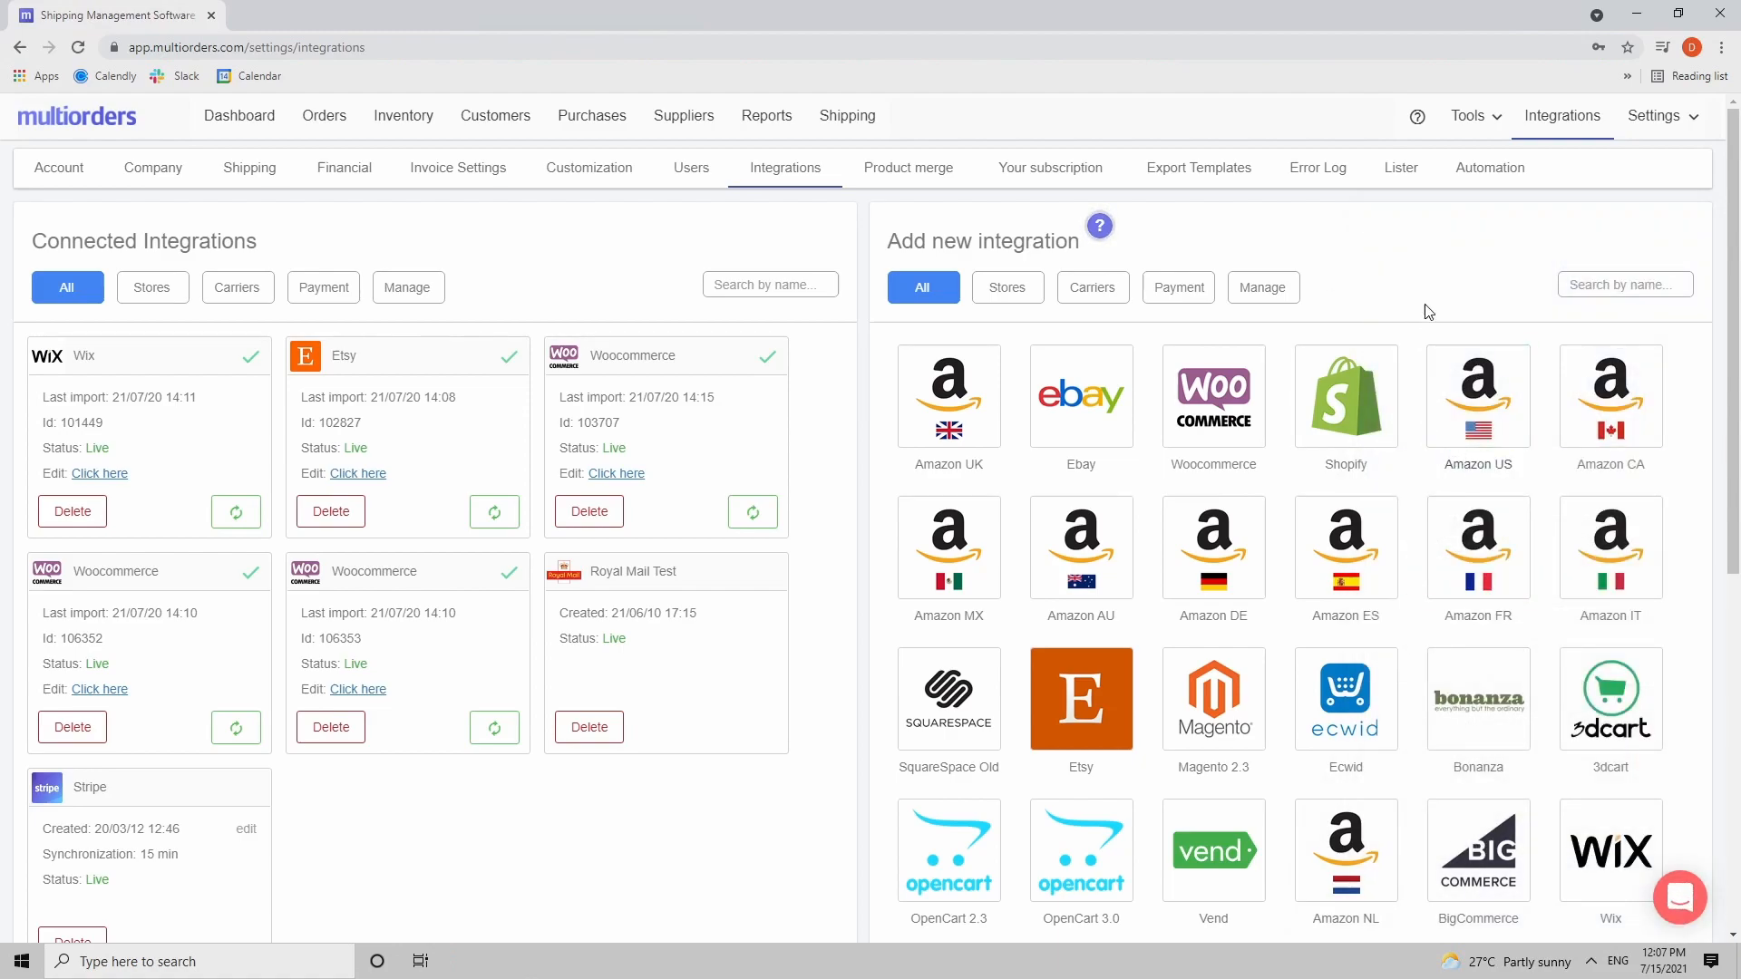
{"action": "mouse_move", "coordinate": [1367, 253]}
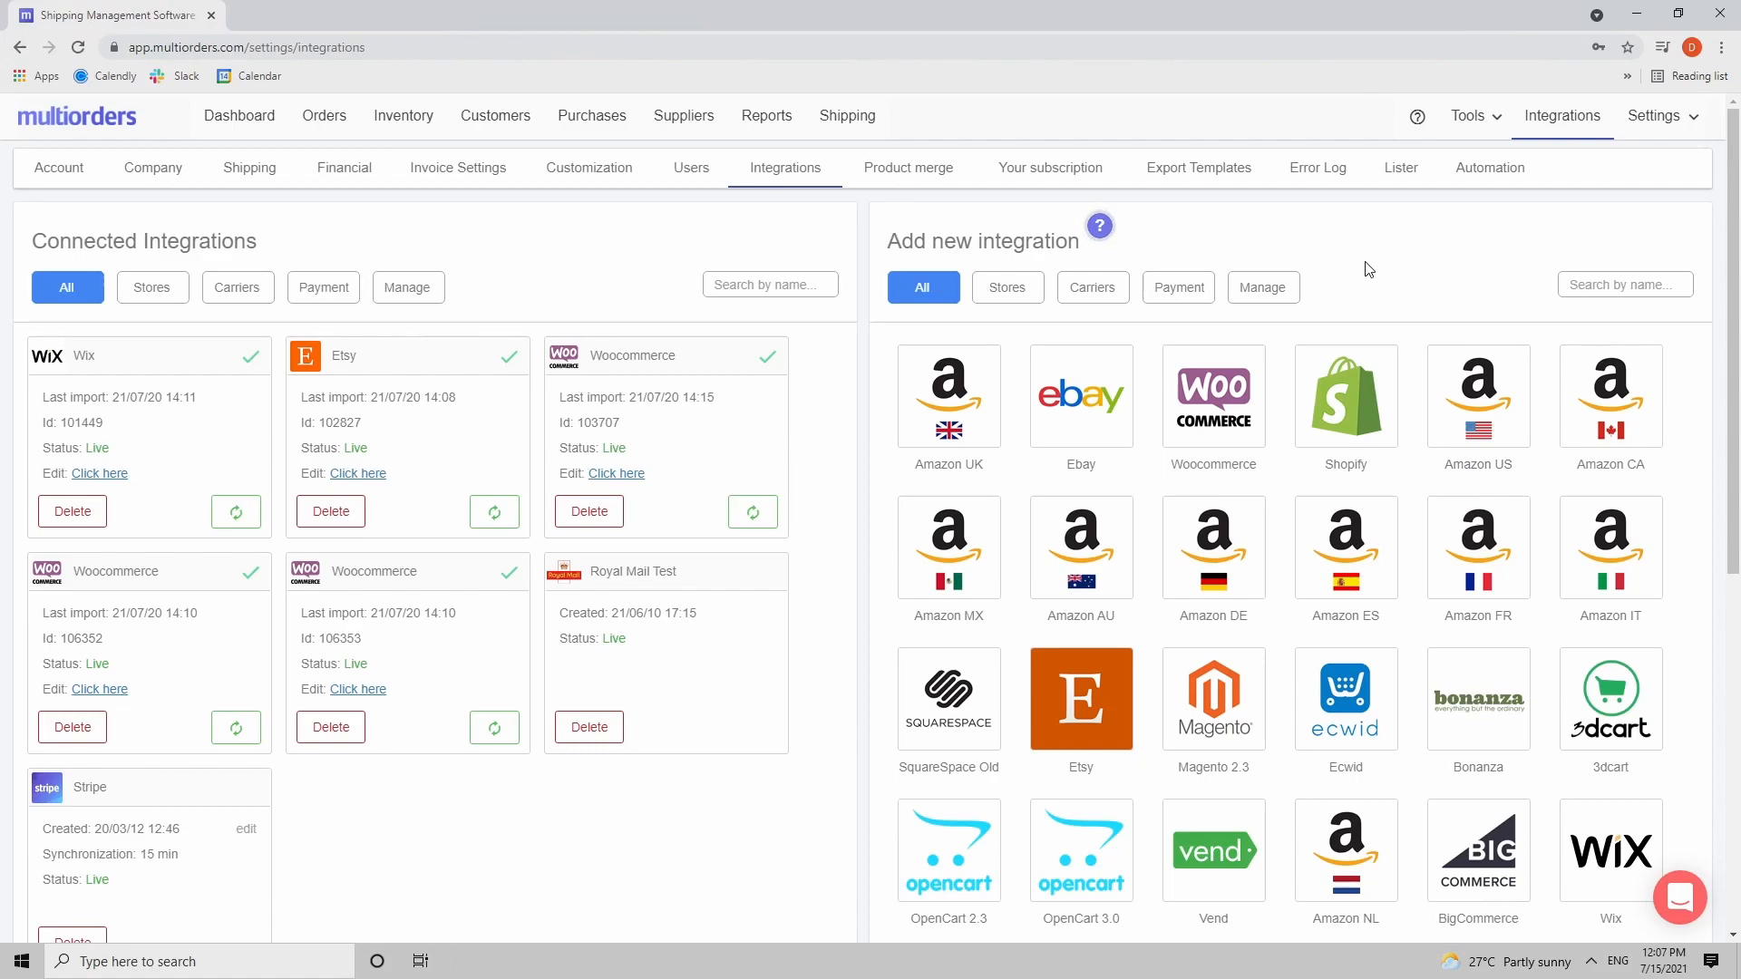
{"action": "mouse_move", "coordinate": [1355, 265]}
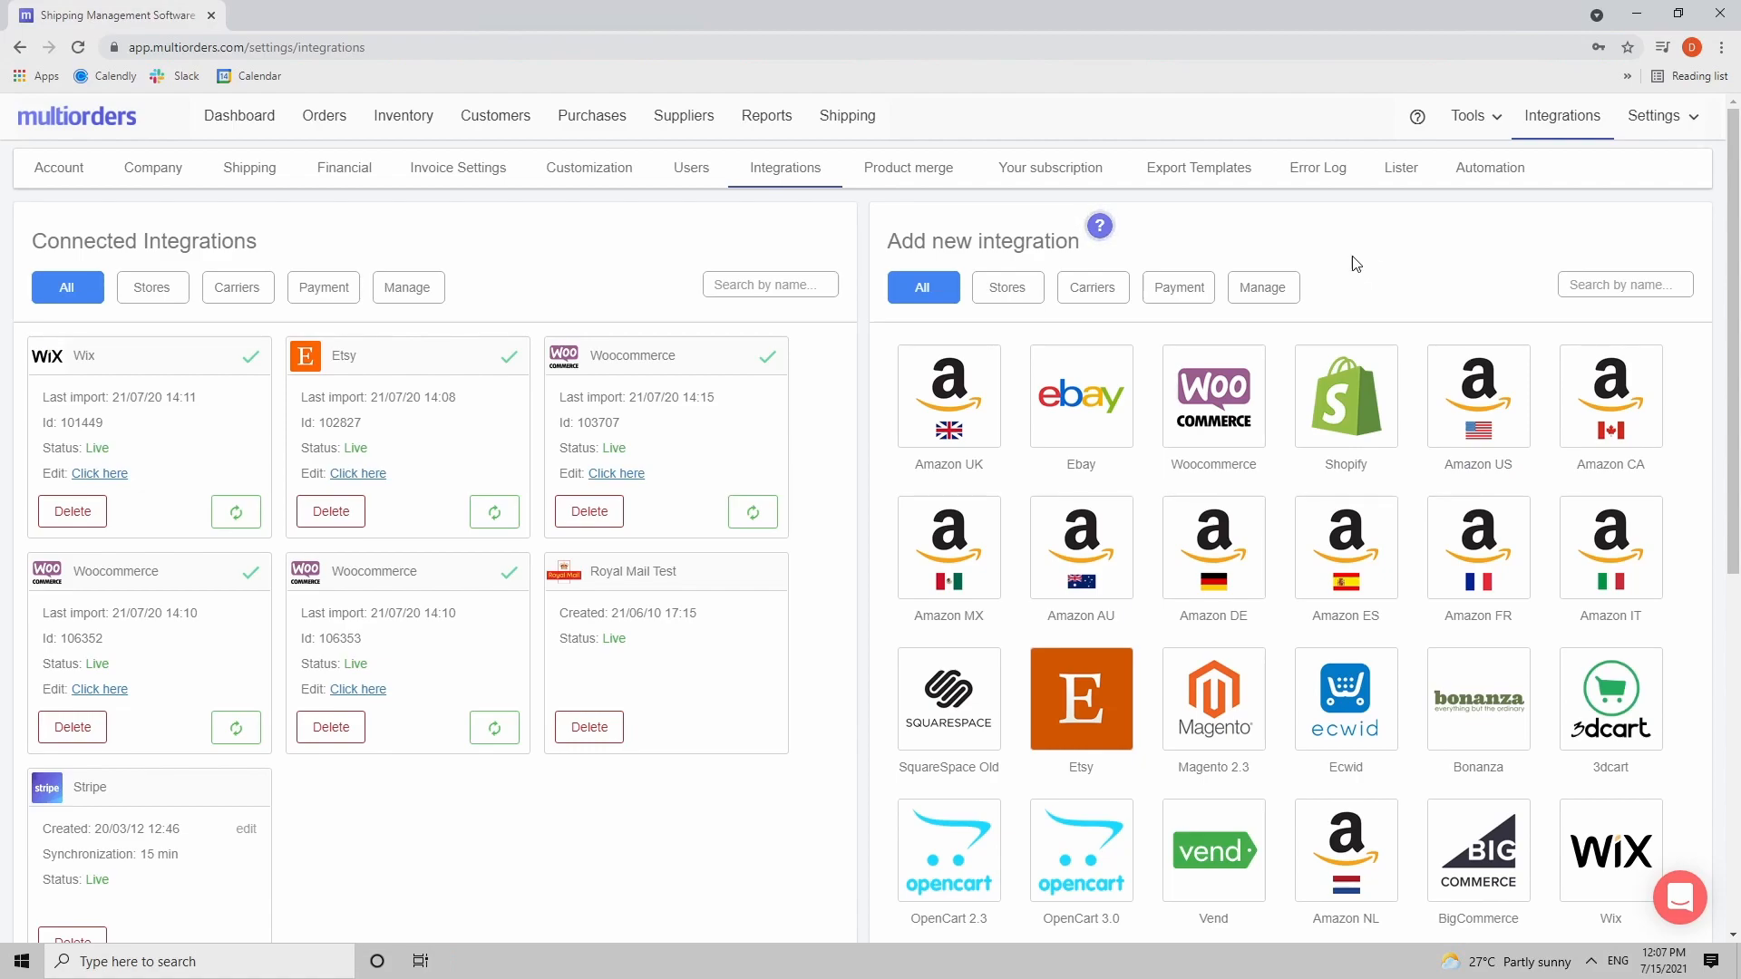